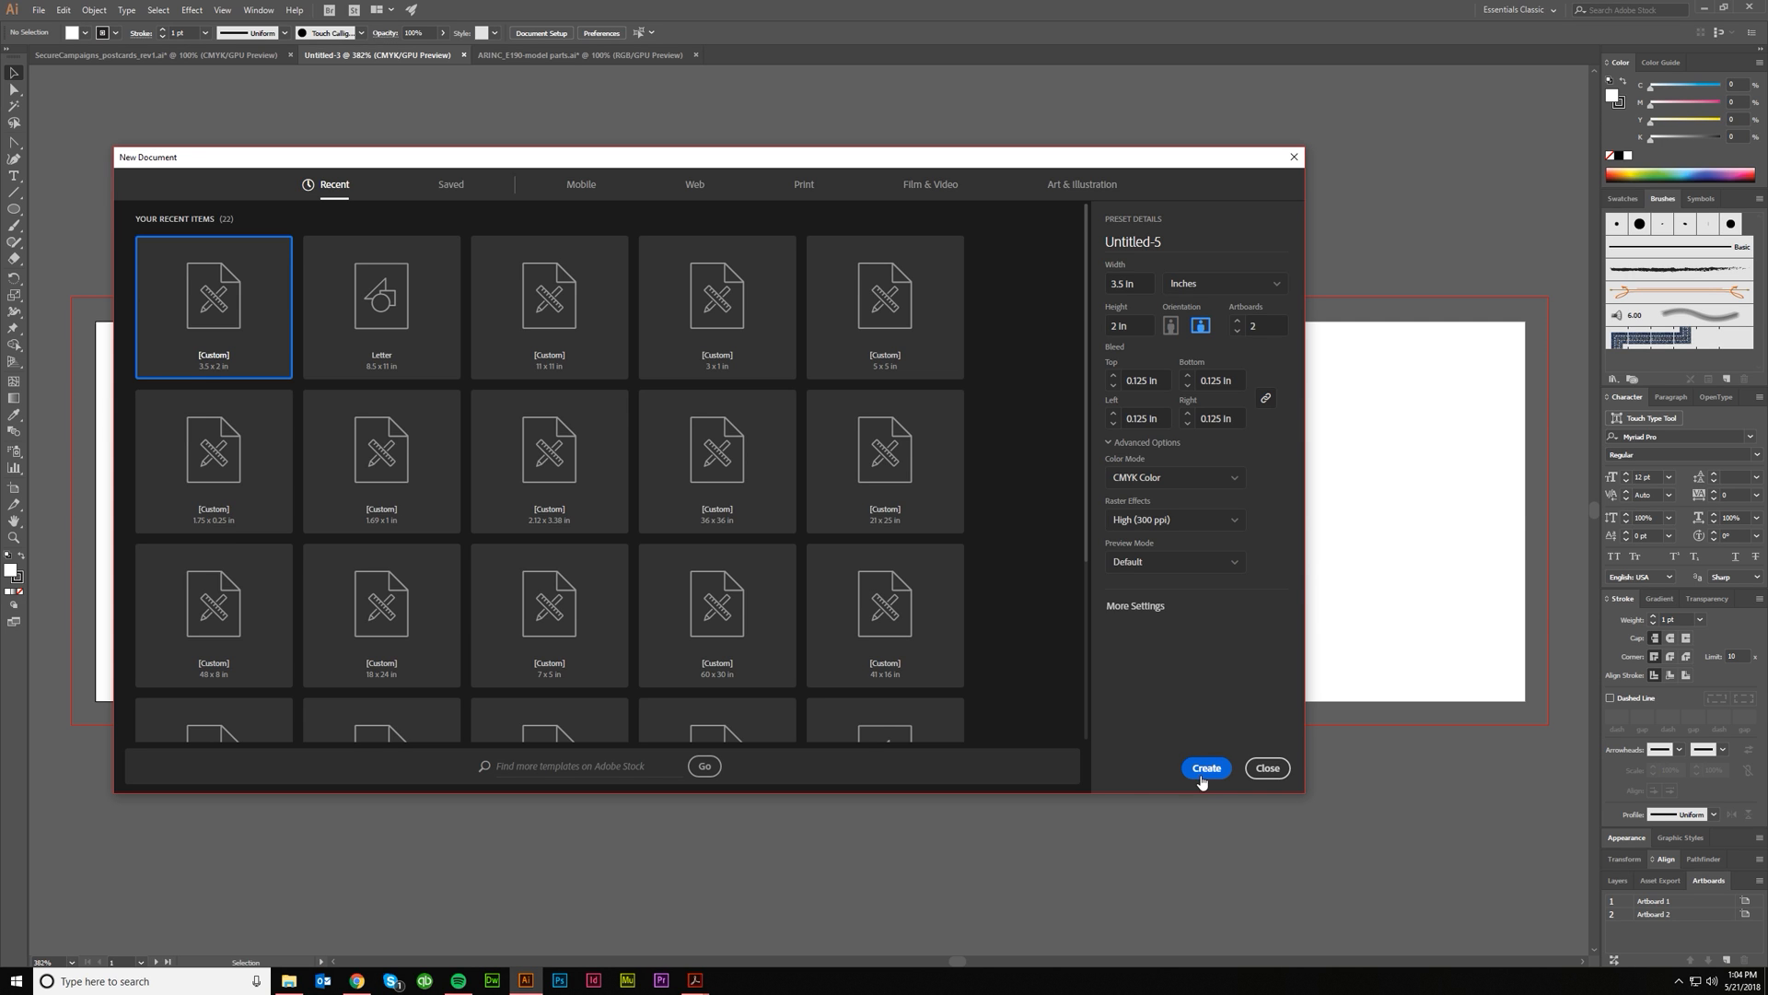
{"action": "mouse_move", "coordinate": [1131, 769]}
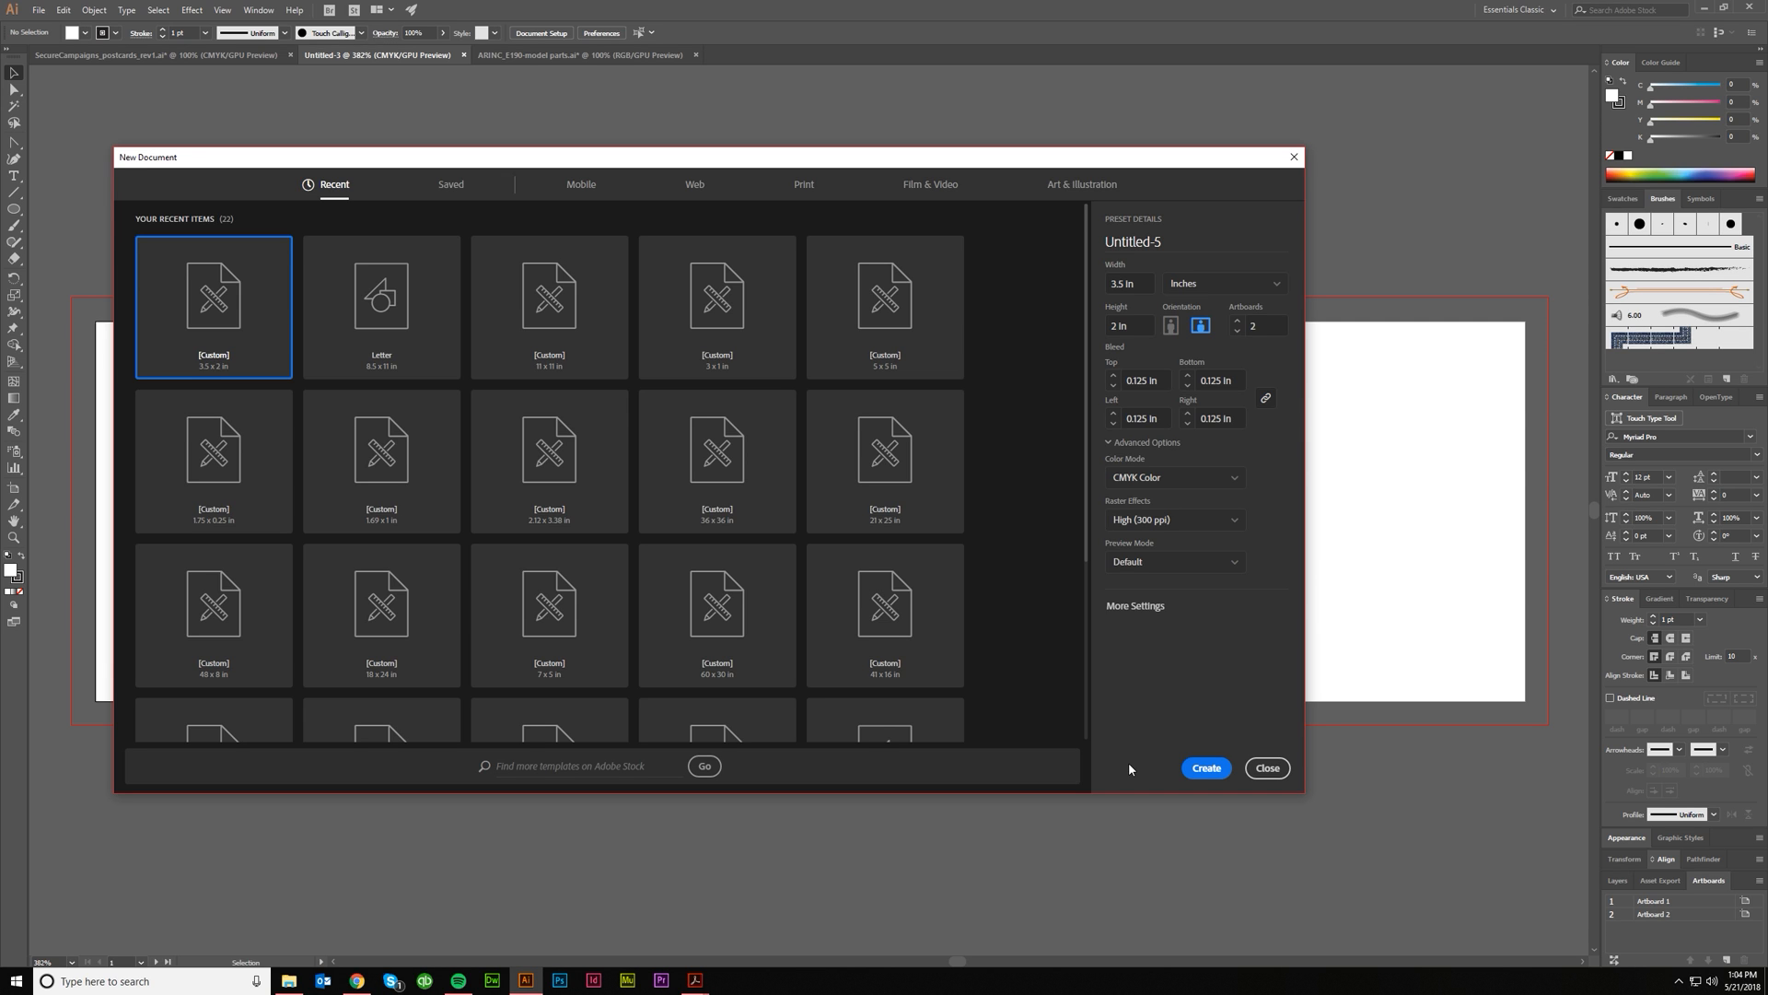
{"action": "mouse_move", "coordinate": [1129, 764]}
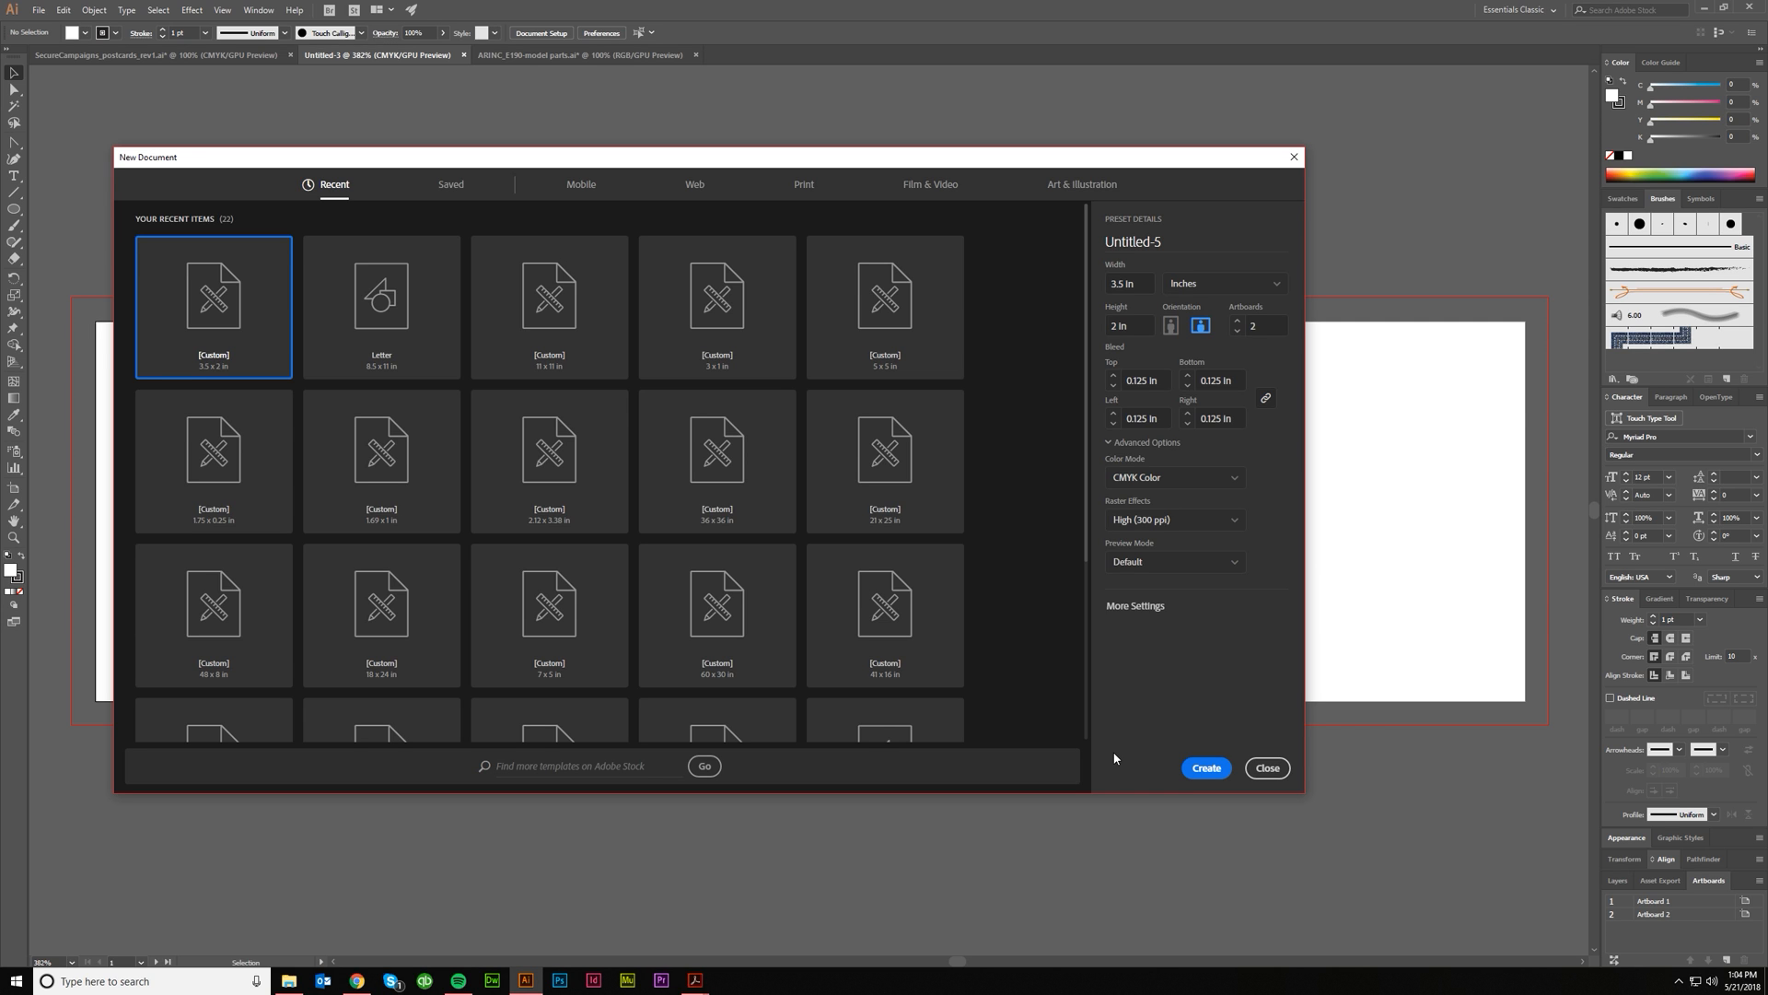
{"action": "mouse_move", "coordinate": [1099, 740]}
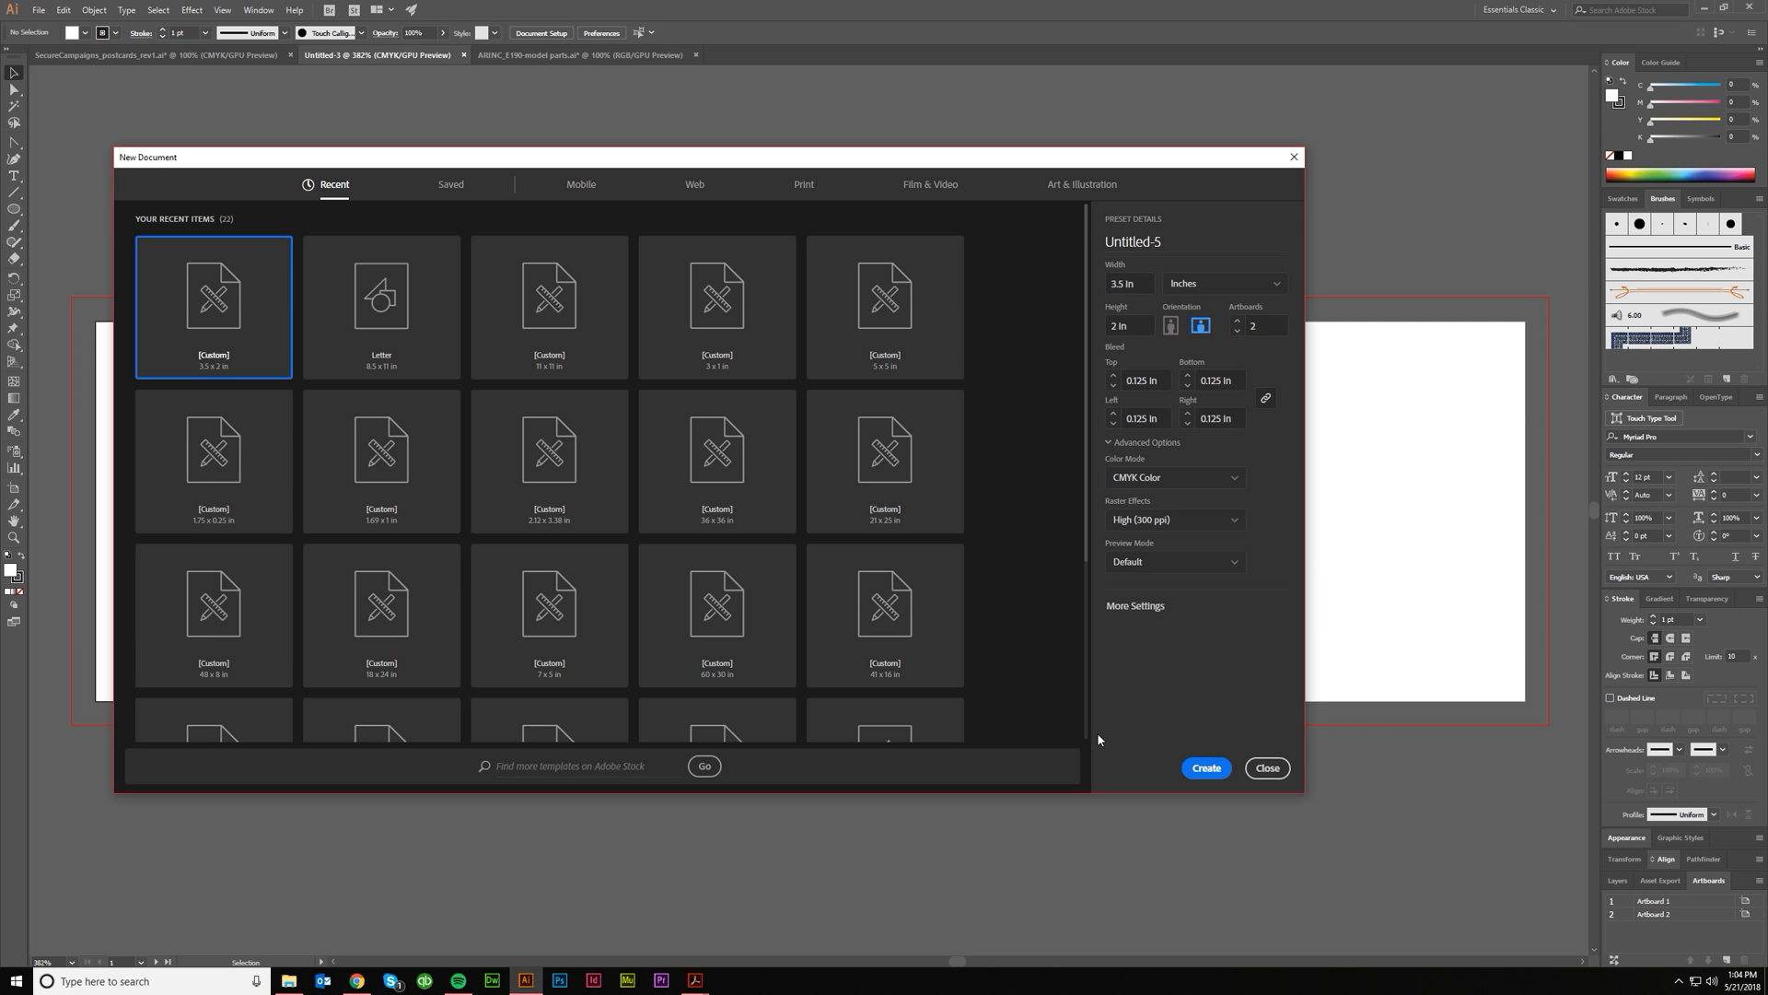
{"action": "mouse_move", "coordinate": [1121, 681]}
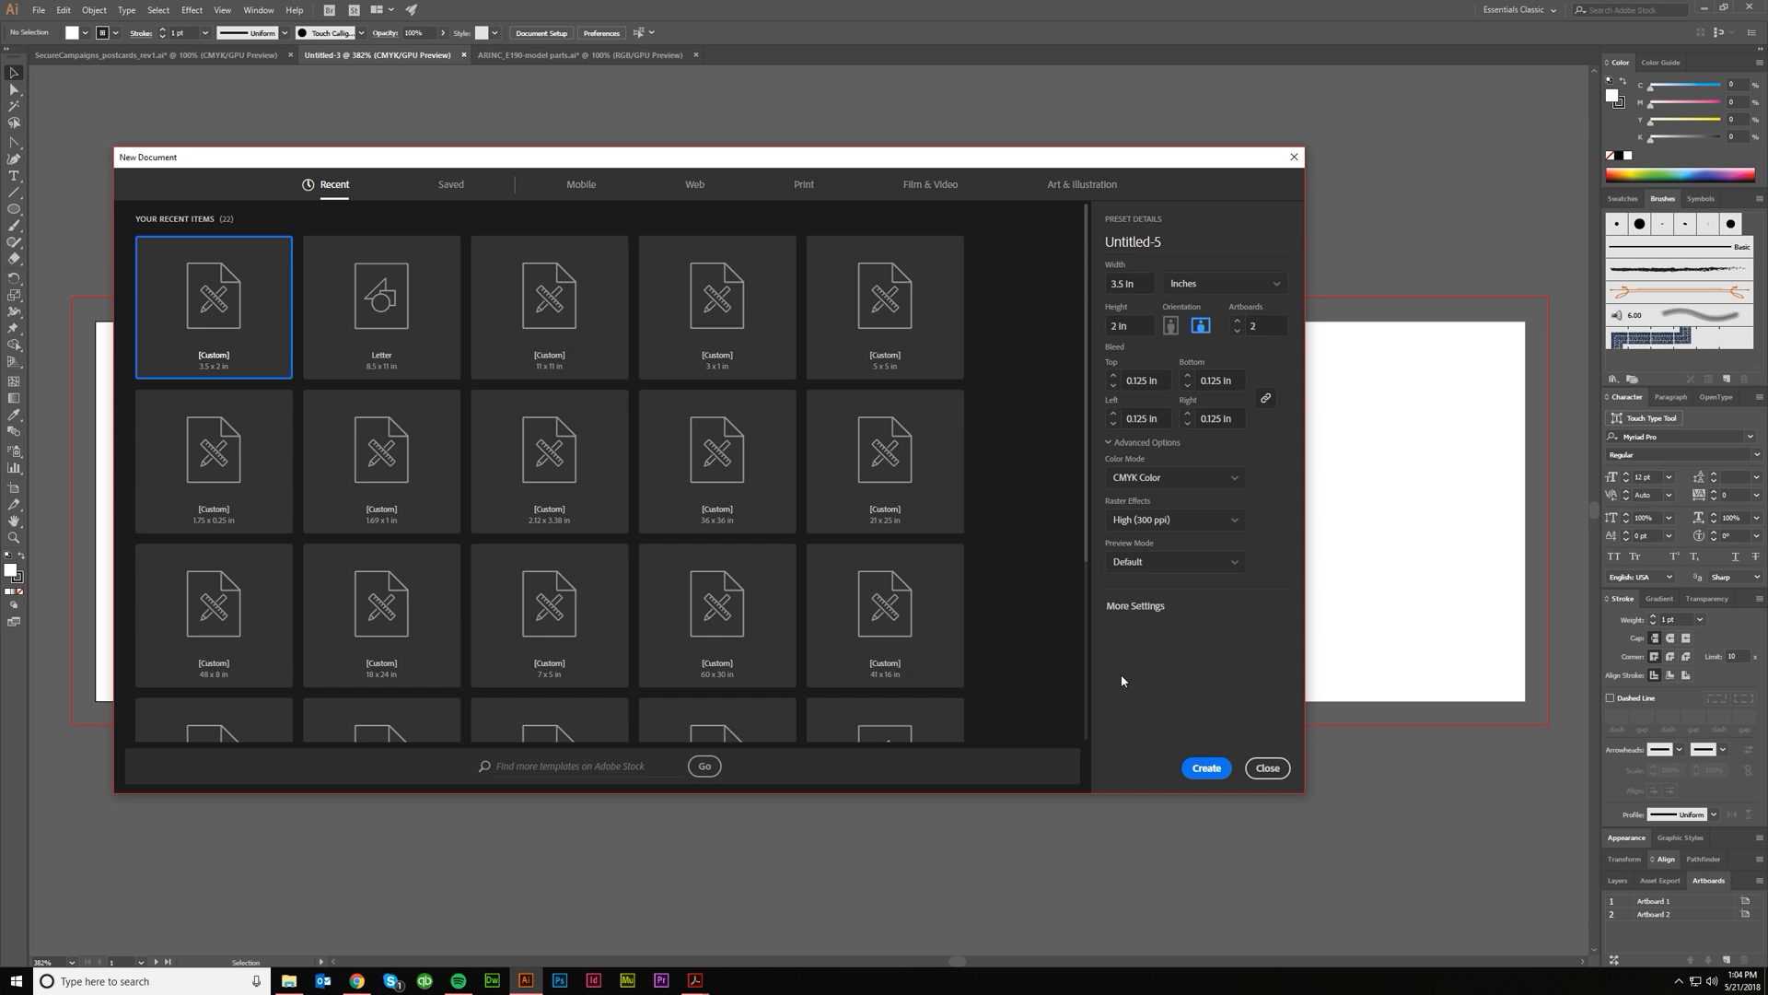
{"action": "mouse_move", "coordinate": [328, 220]}
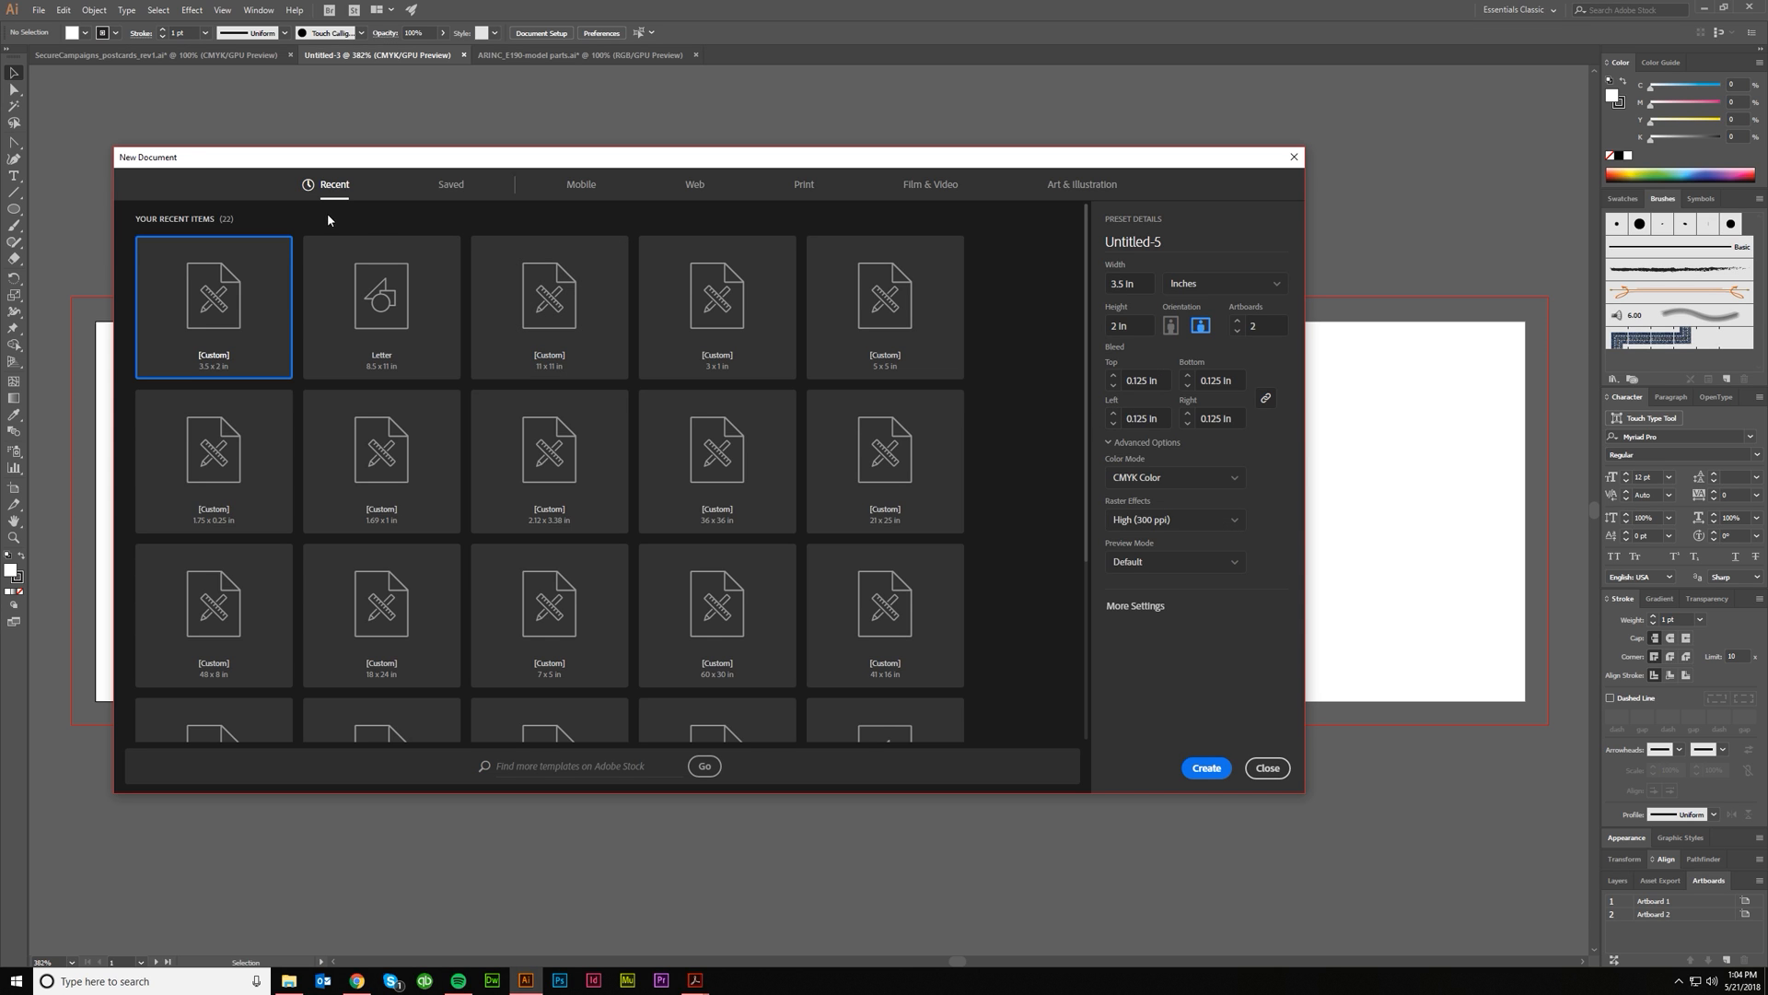
{"action": "mouse_move", "coordinate": [381, 325]}
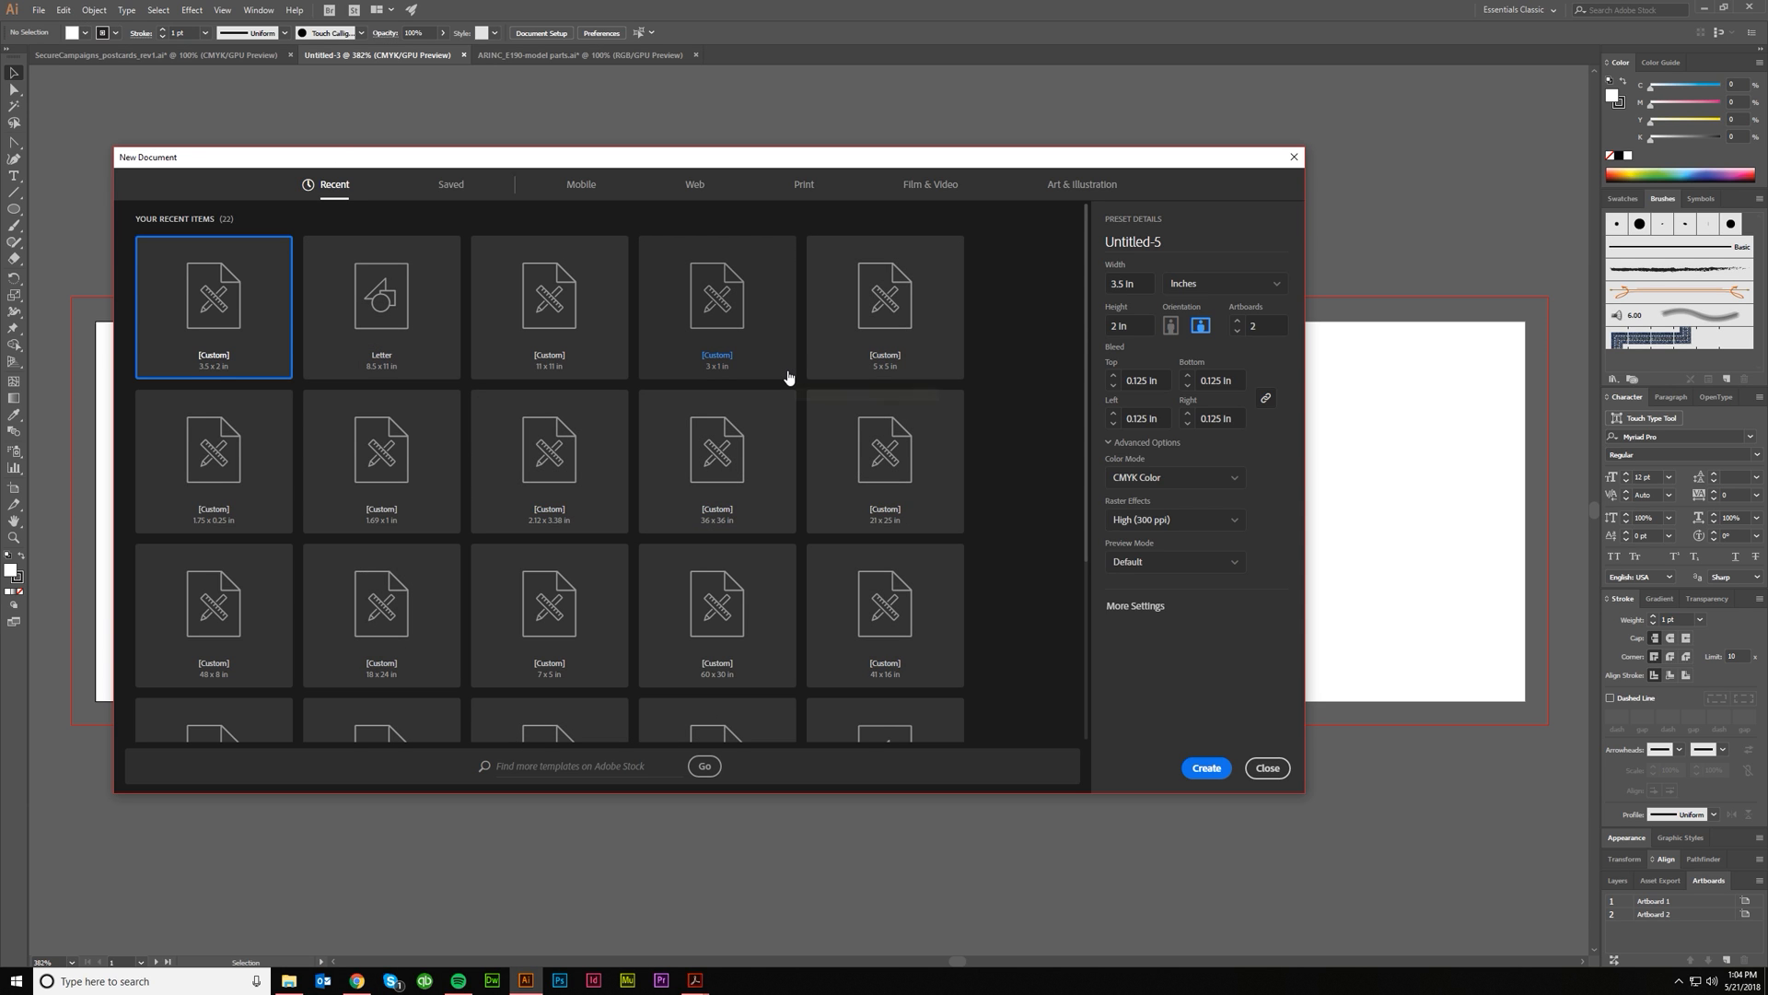
{"action": "mouse_move", "coordinate": [574, 192]}
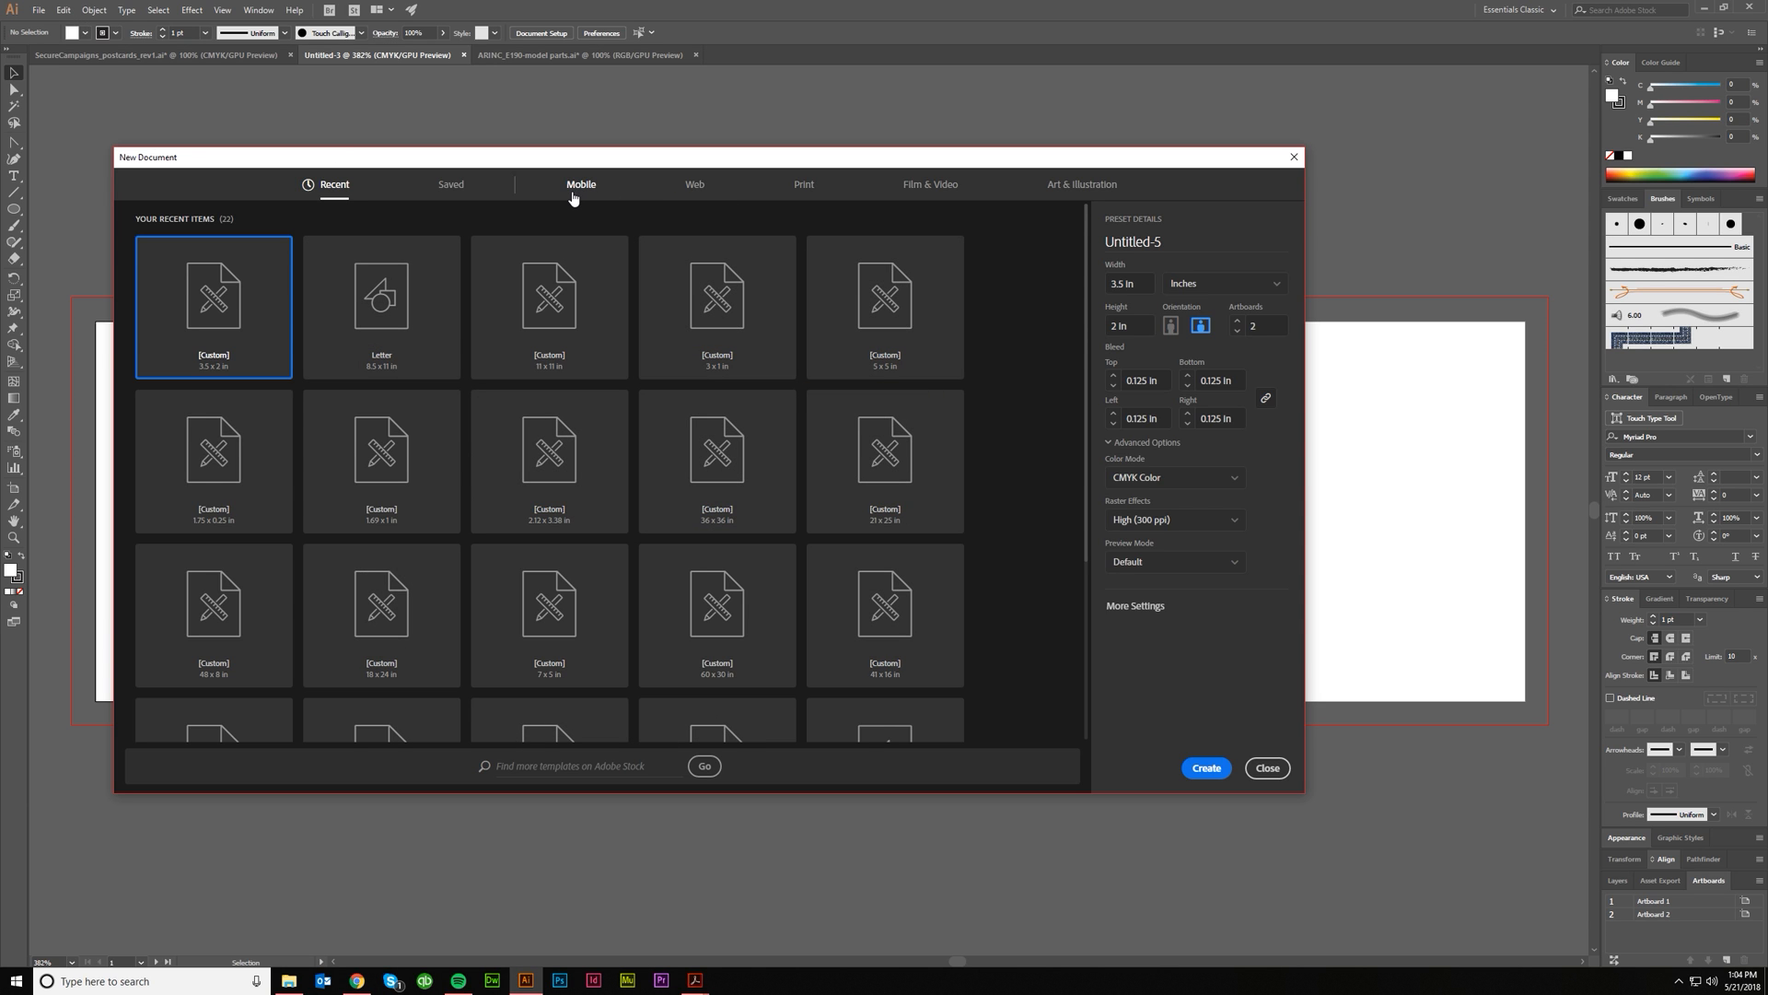
Browse the Mobile, Film & Video, Print and Web presets, scrolling through the Web templates.
{"action": "left_click", "coordinate": [582, 184]}
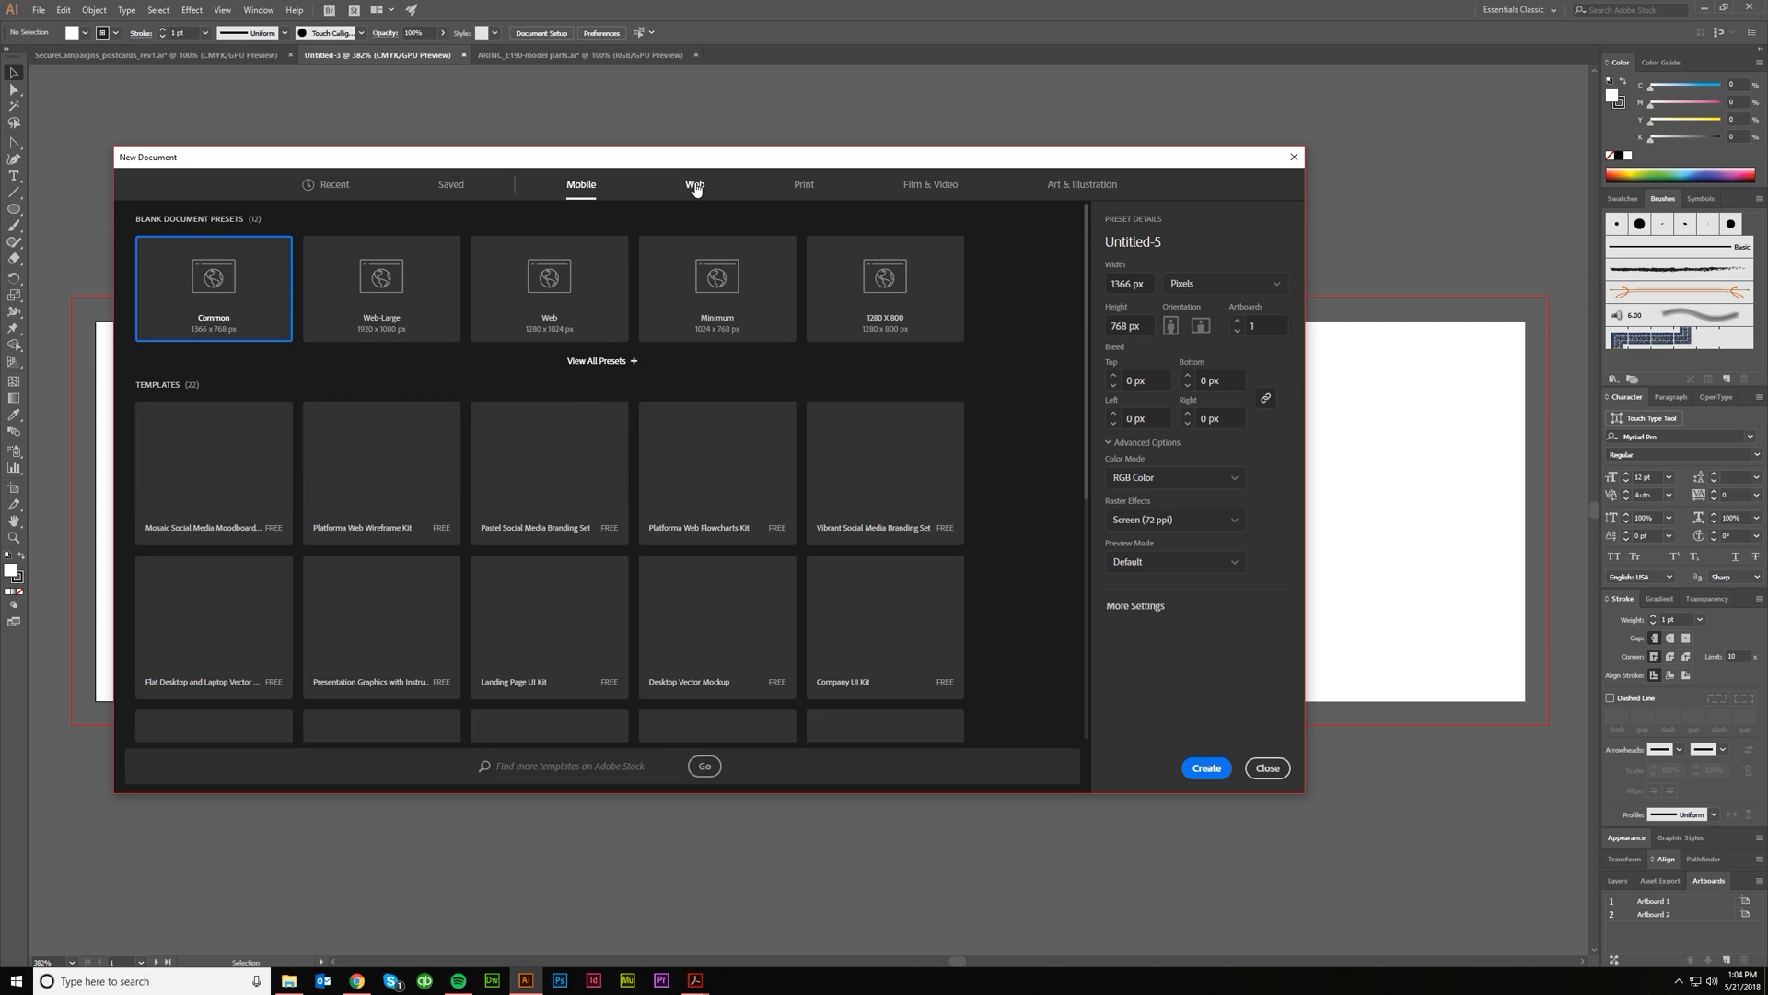
{"action": "left_click", "coordinate": [930, 184]}
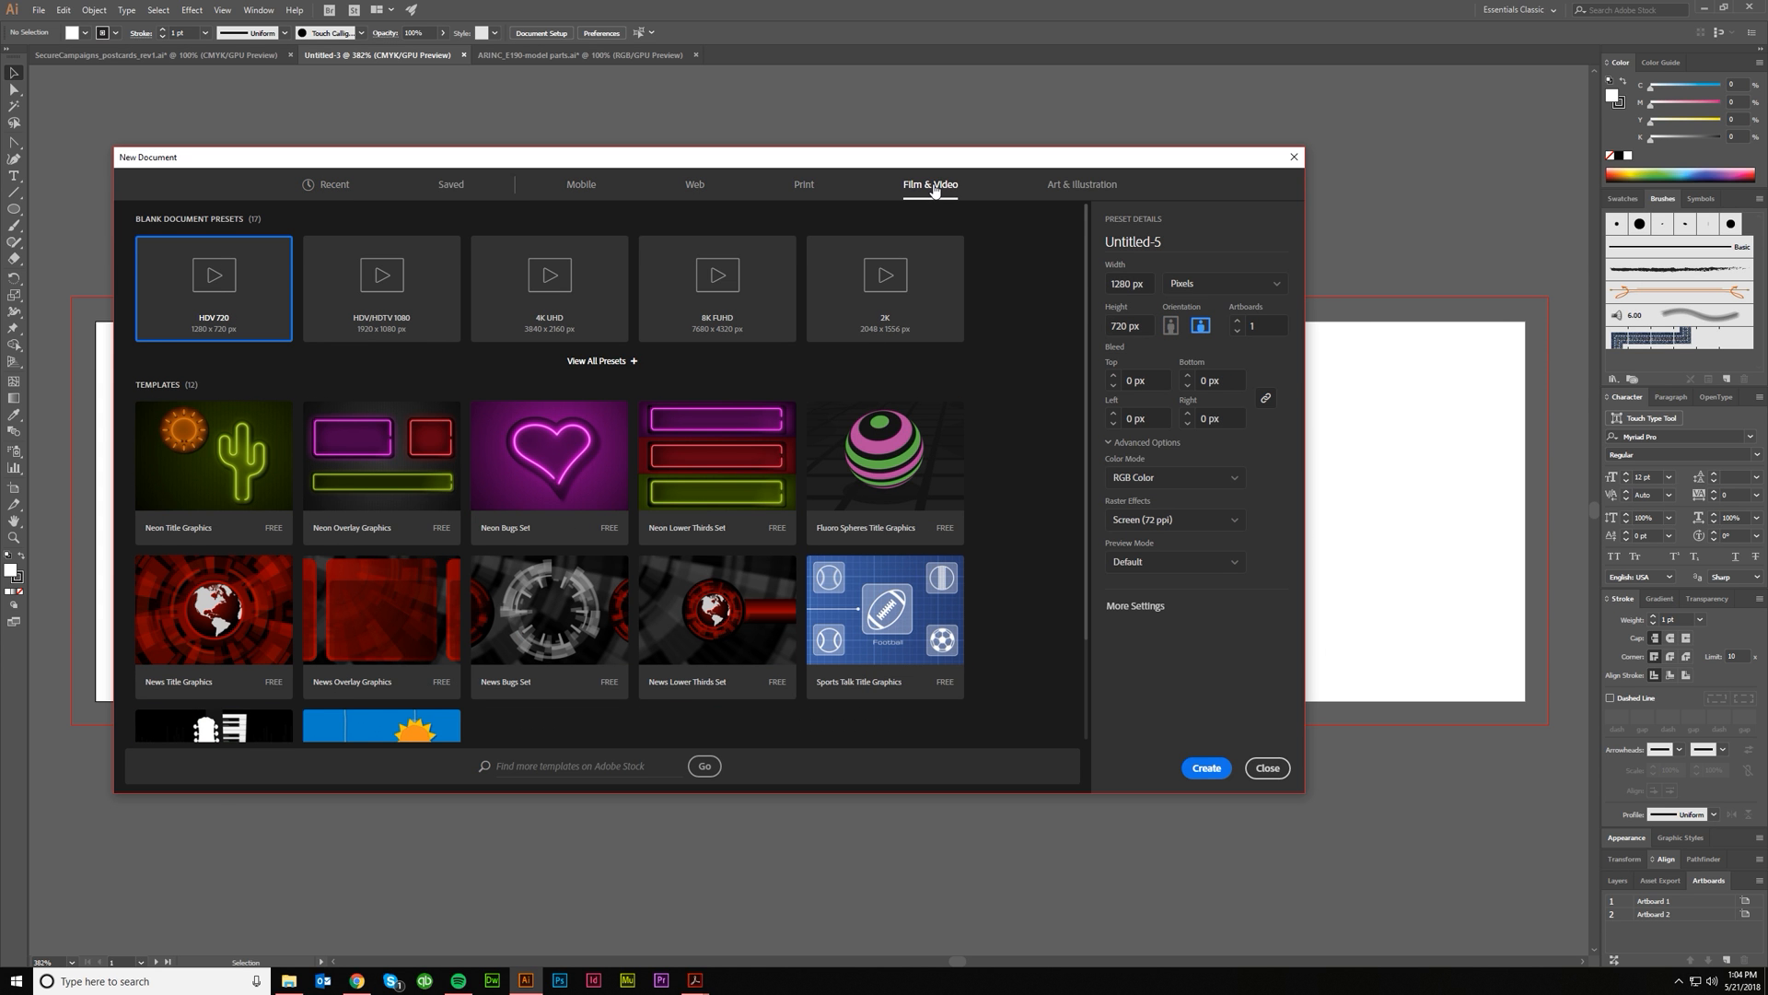
{"action": "left_click", "coordinate": [804, 184]}
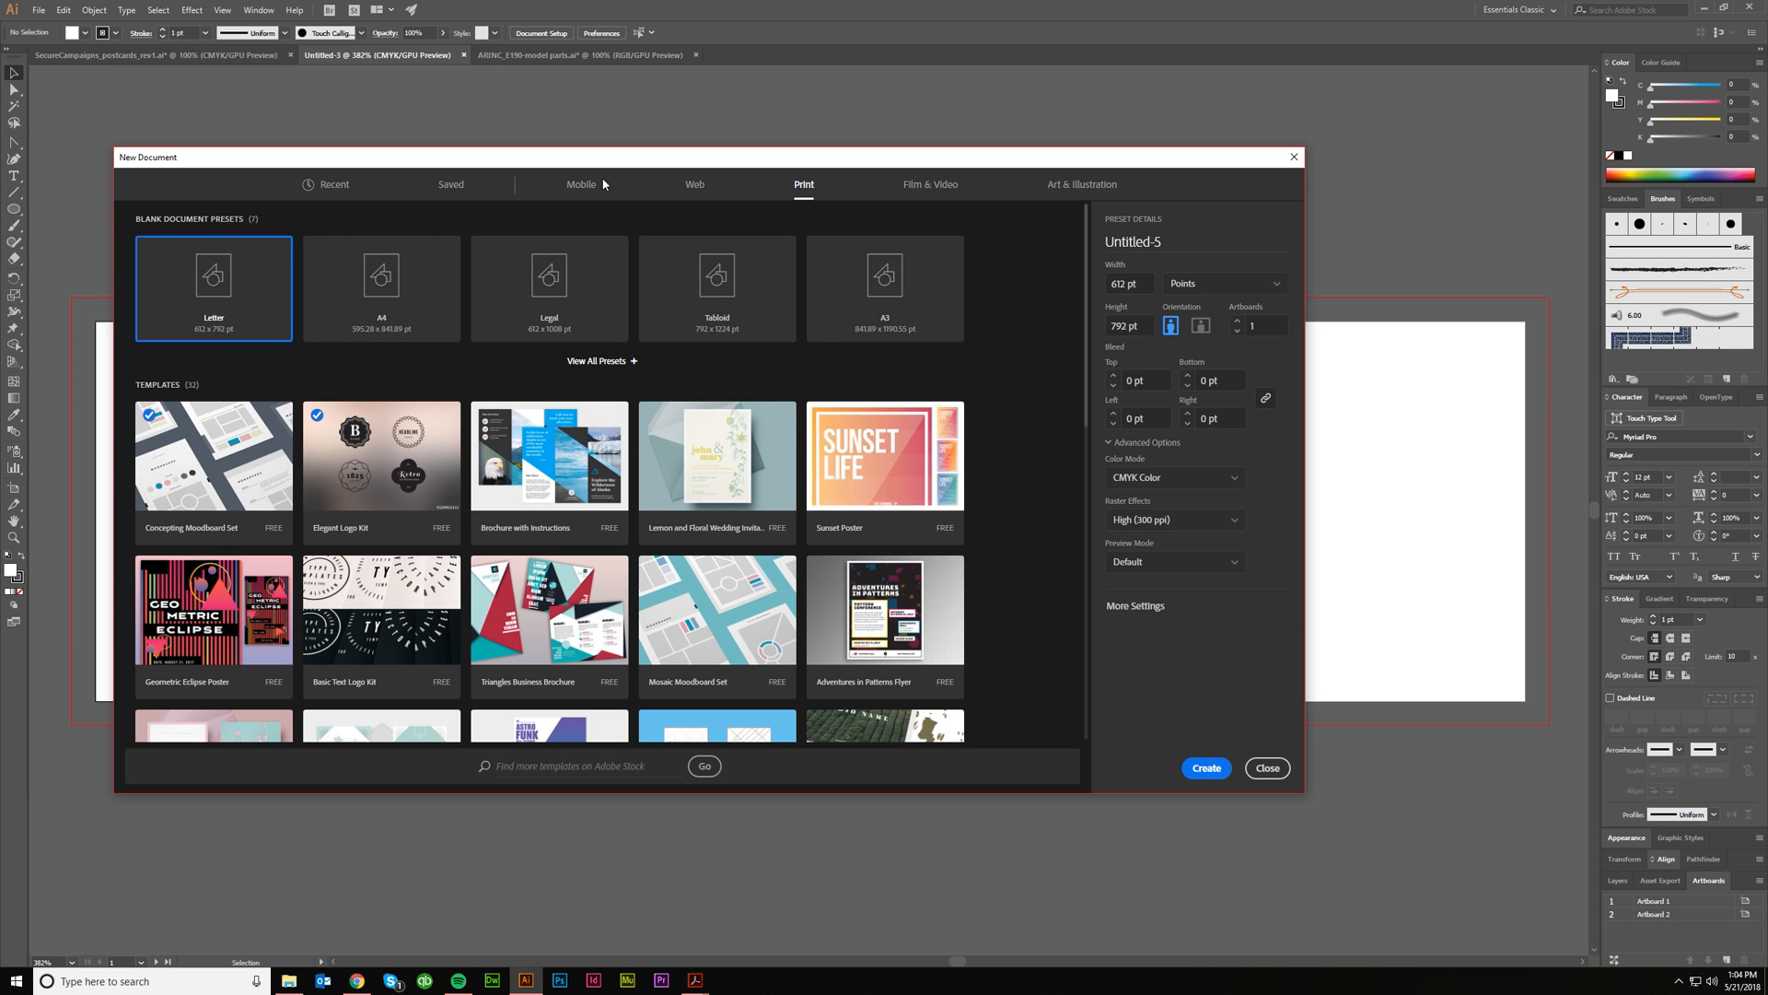
{"action": "left_click", "coordinate": [694, 184]}
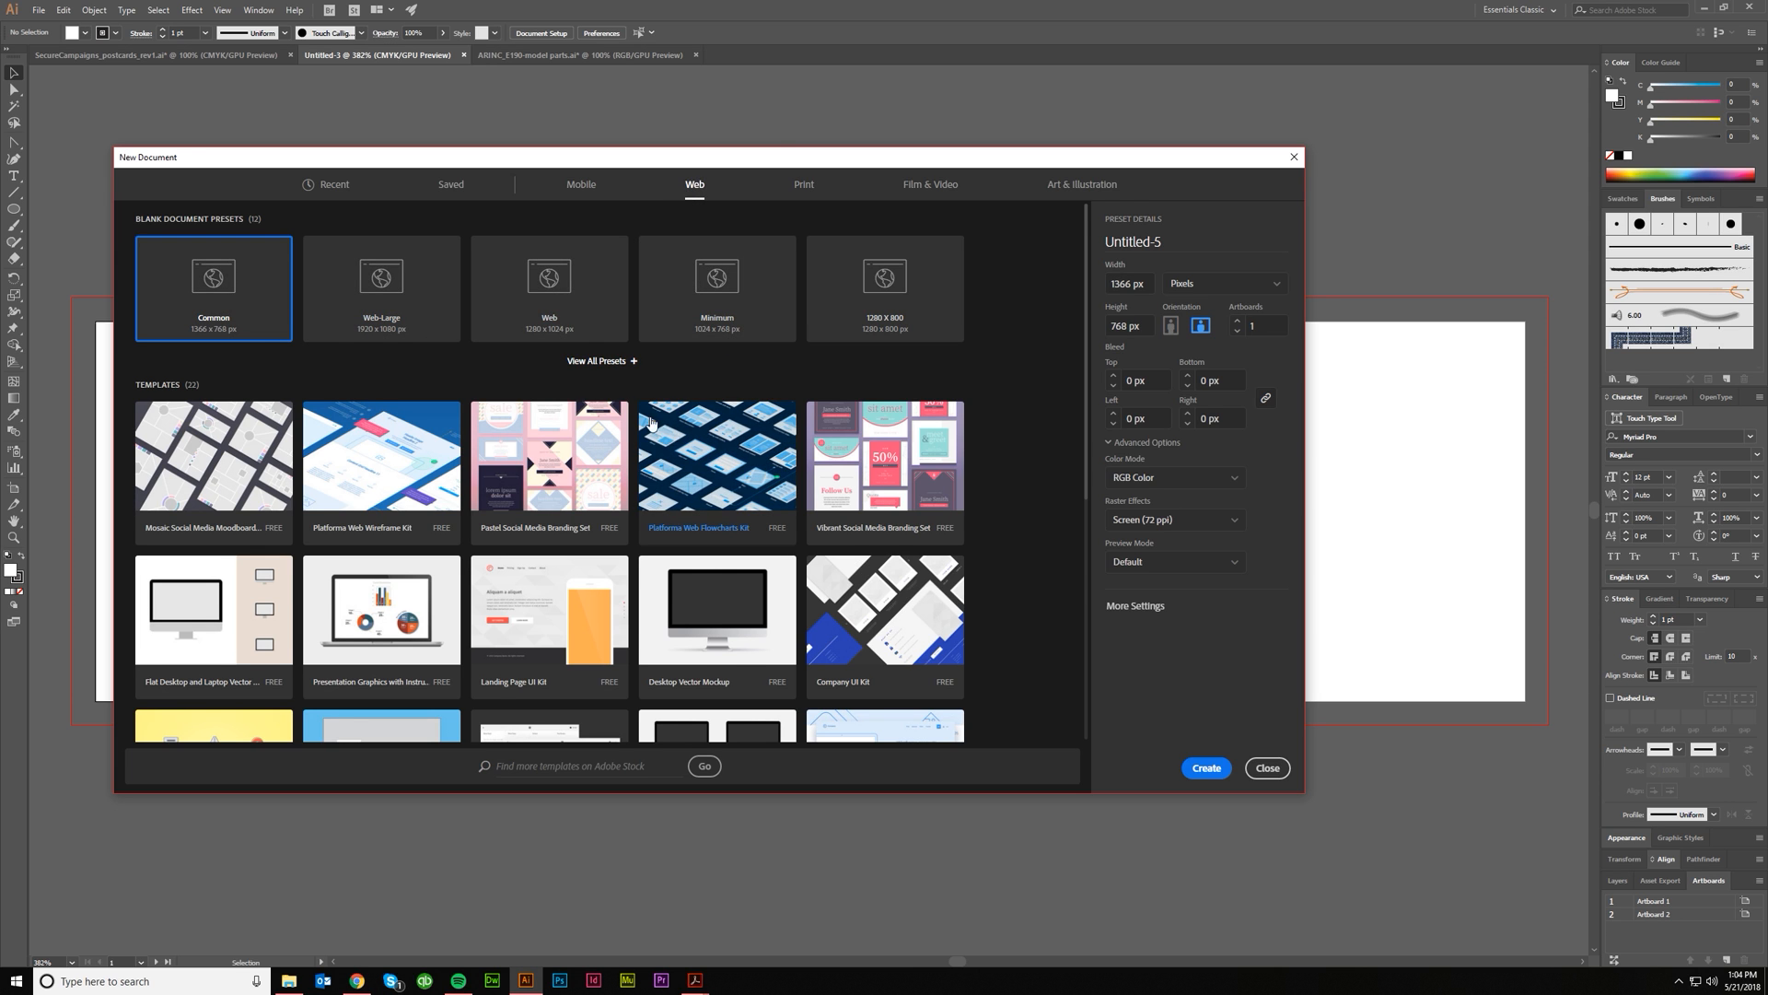
{"action": "scroll", "scroll_direction": "down", "scroll_amount": 3}
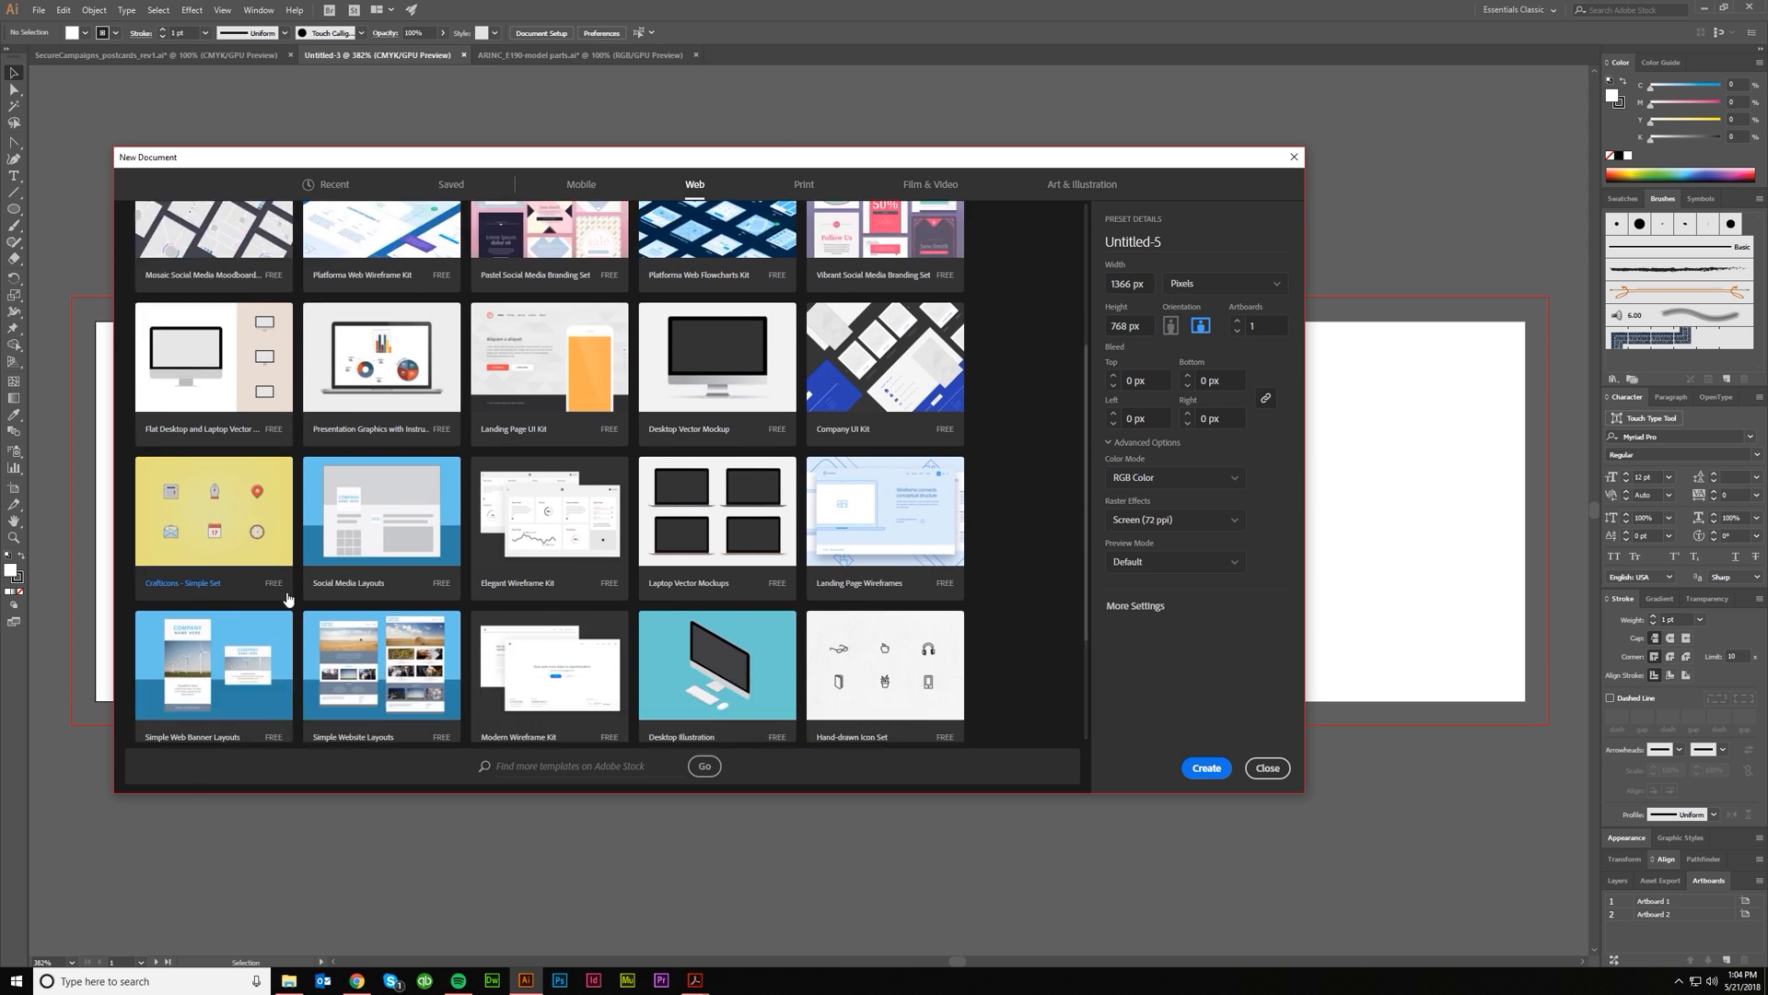
{"action": "scroll", "scroll_direction": "down", "scroll_amount": 3}
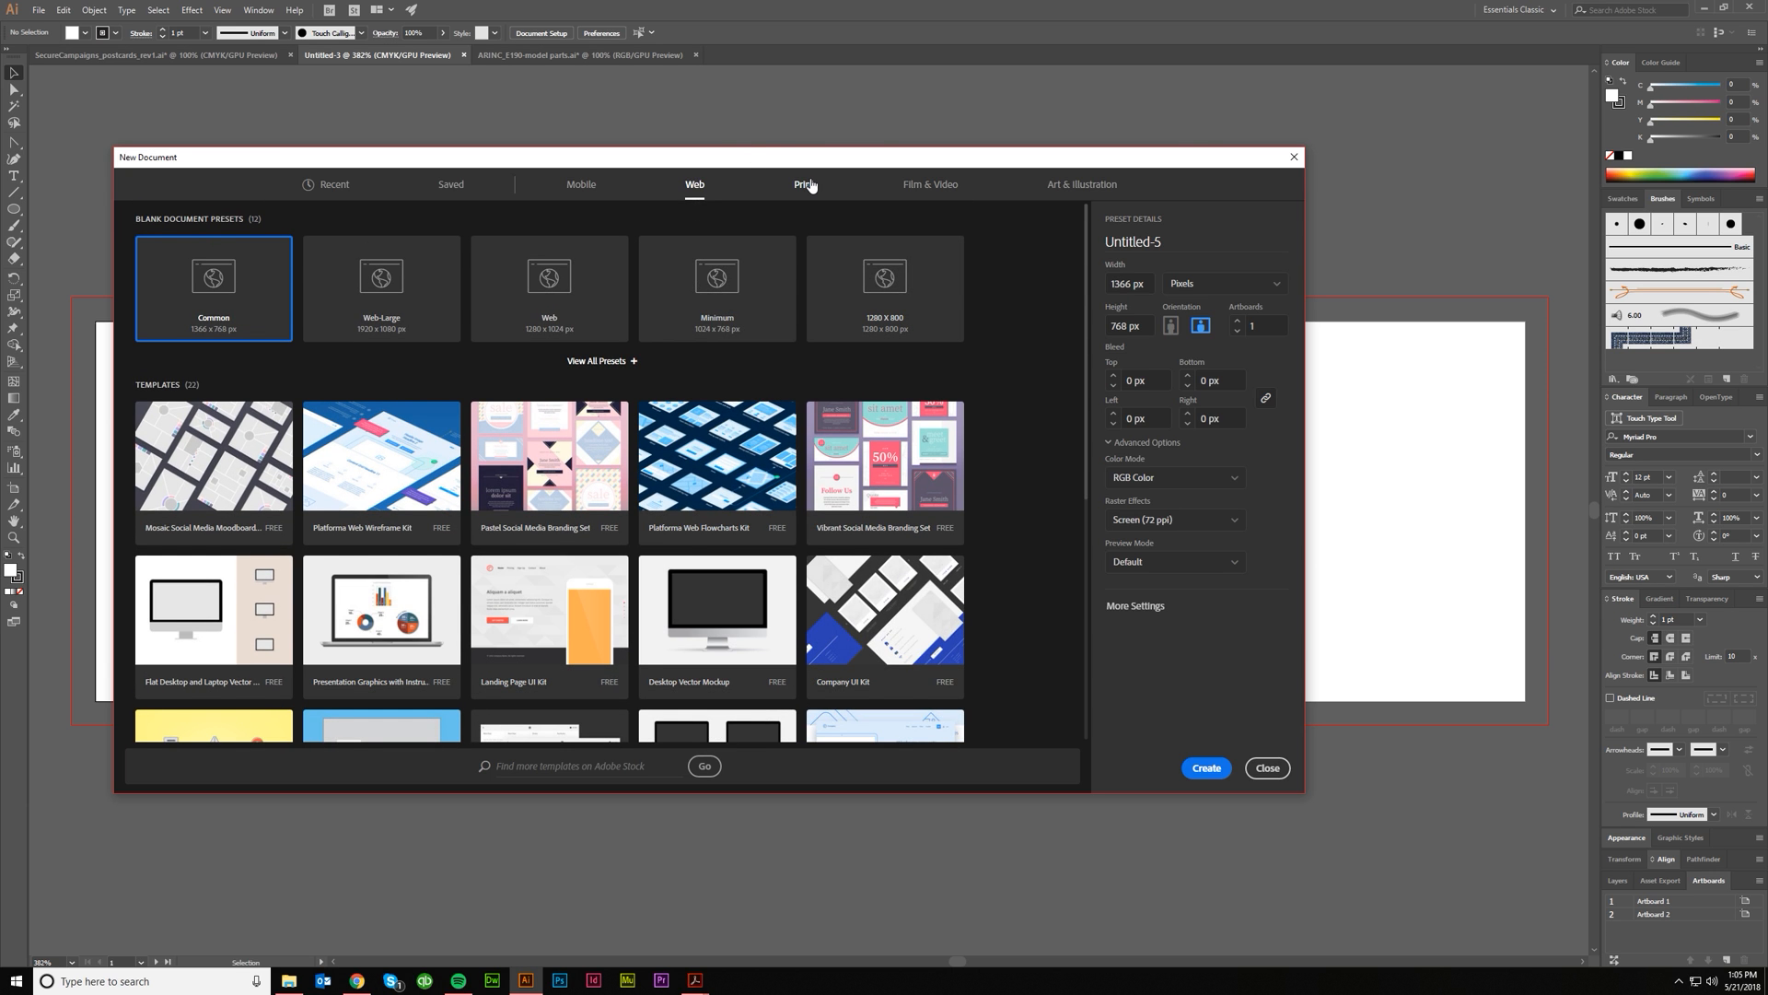
In the Print category, measure the document in inches and settle on landscape orientation.
{"action": "left_click", "coordinate": [805, 184]}
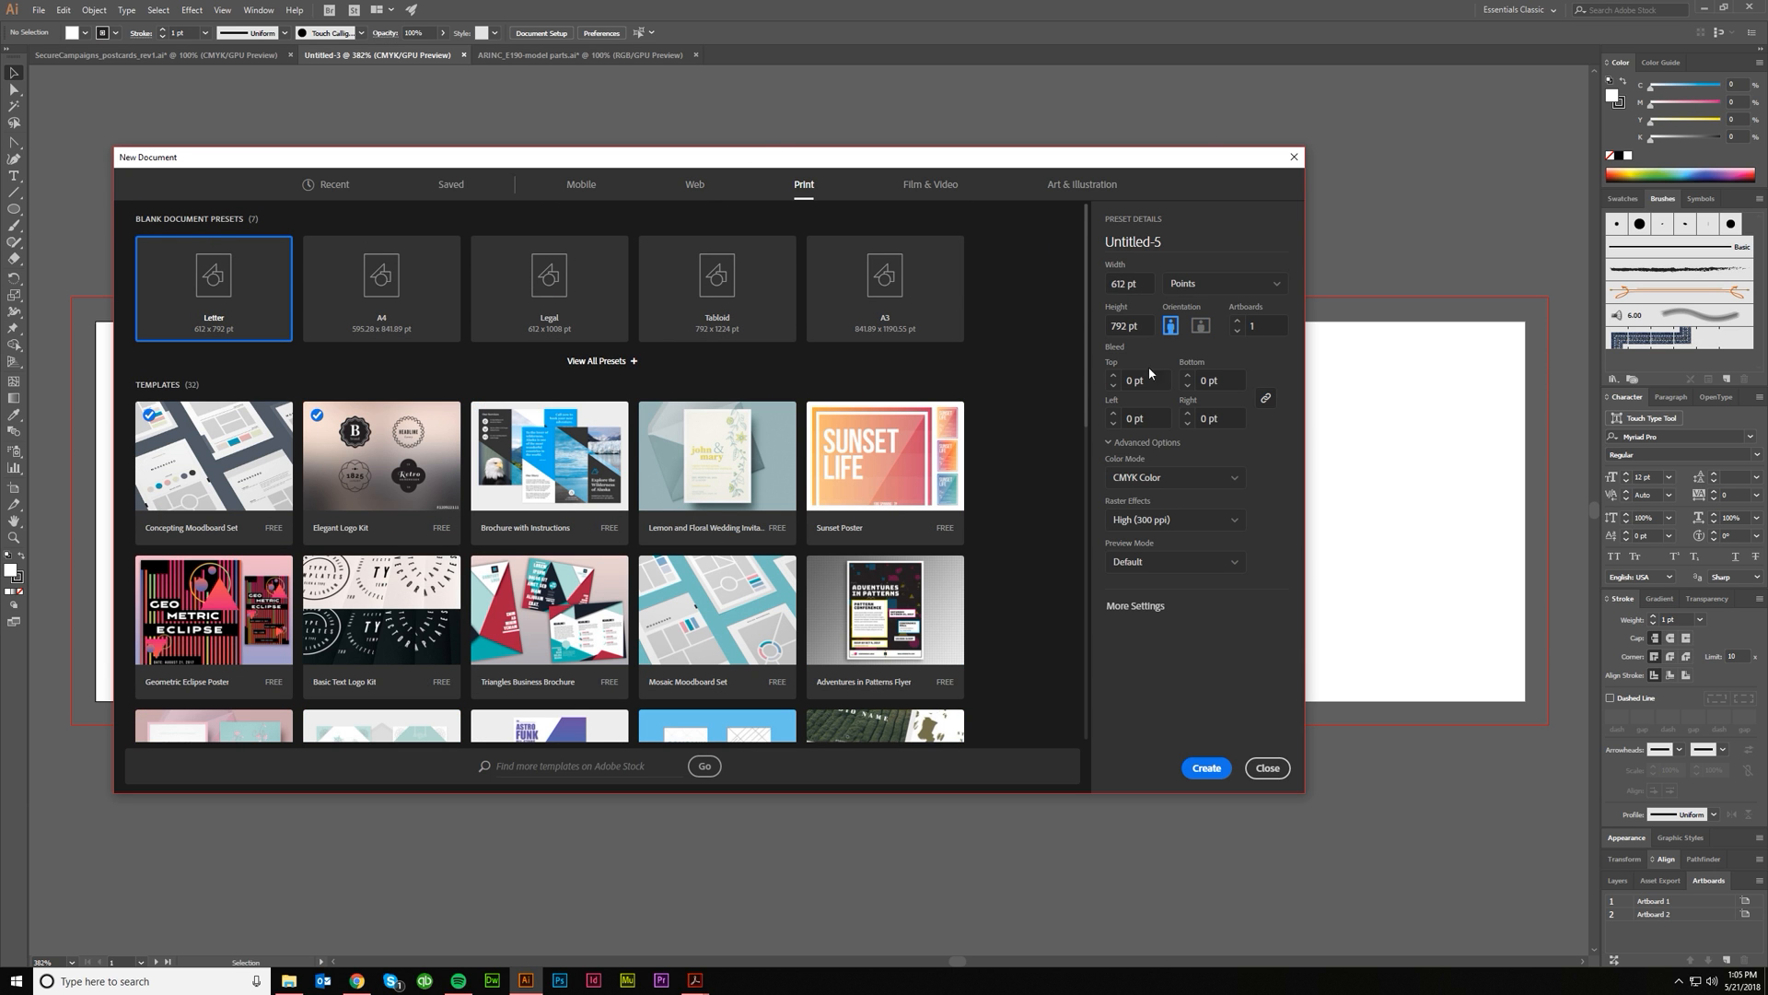
{"action": "left_click", "coordinate": [1222, 283]}
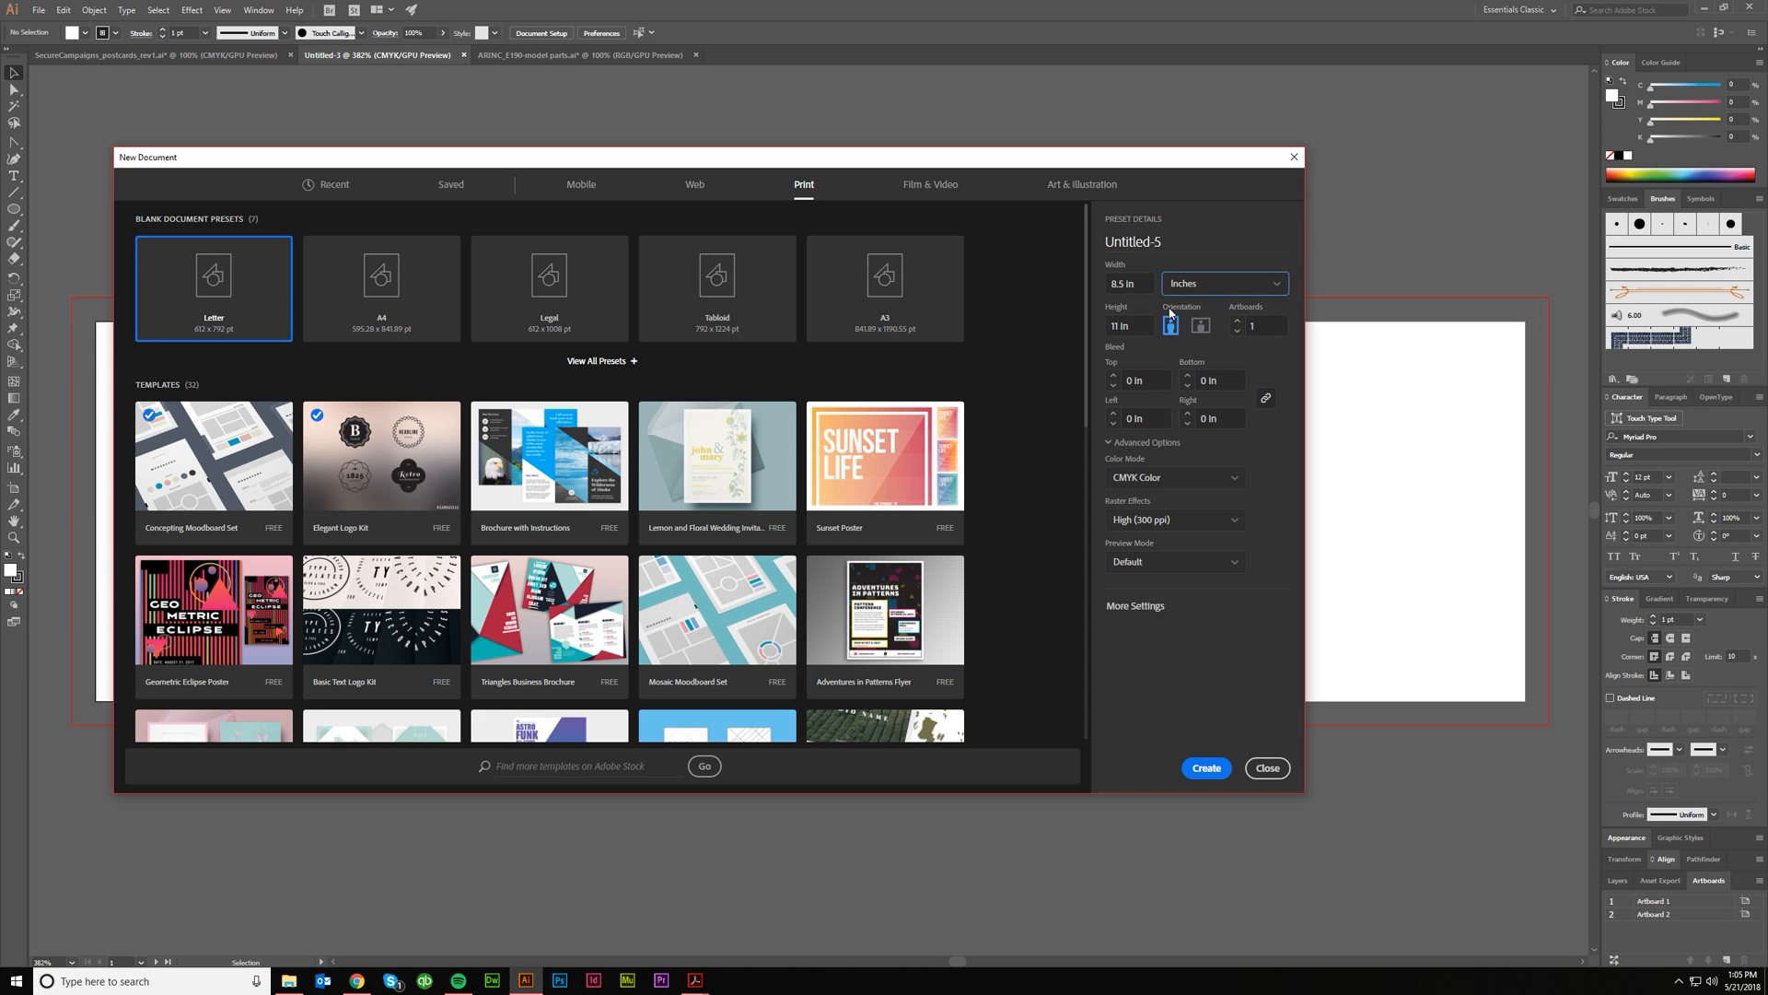
{"action": "left_click", "coordinate": [1127, 283]}
{"action": "type", "text": "3.5"}
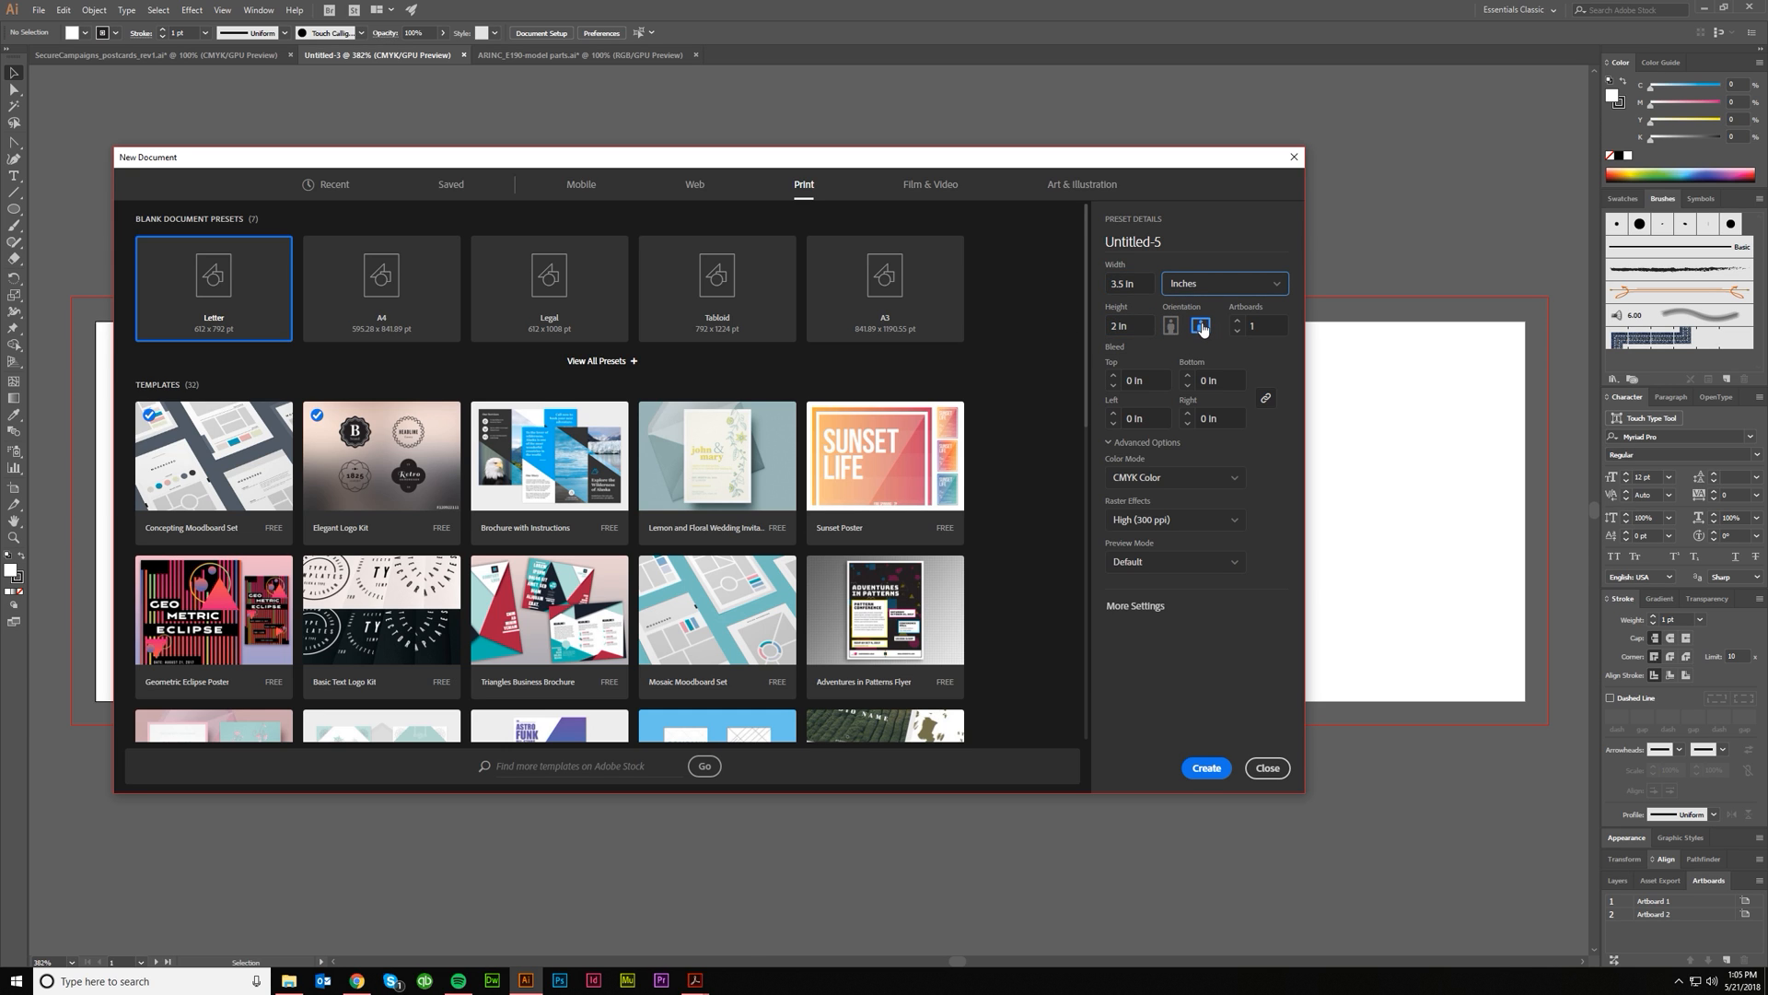
{"action": "left_click", "coordinate": [1171, 326]}
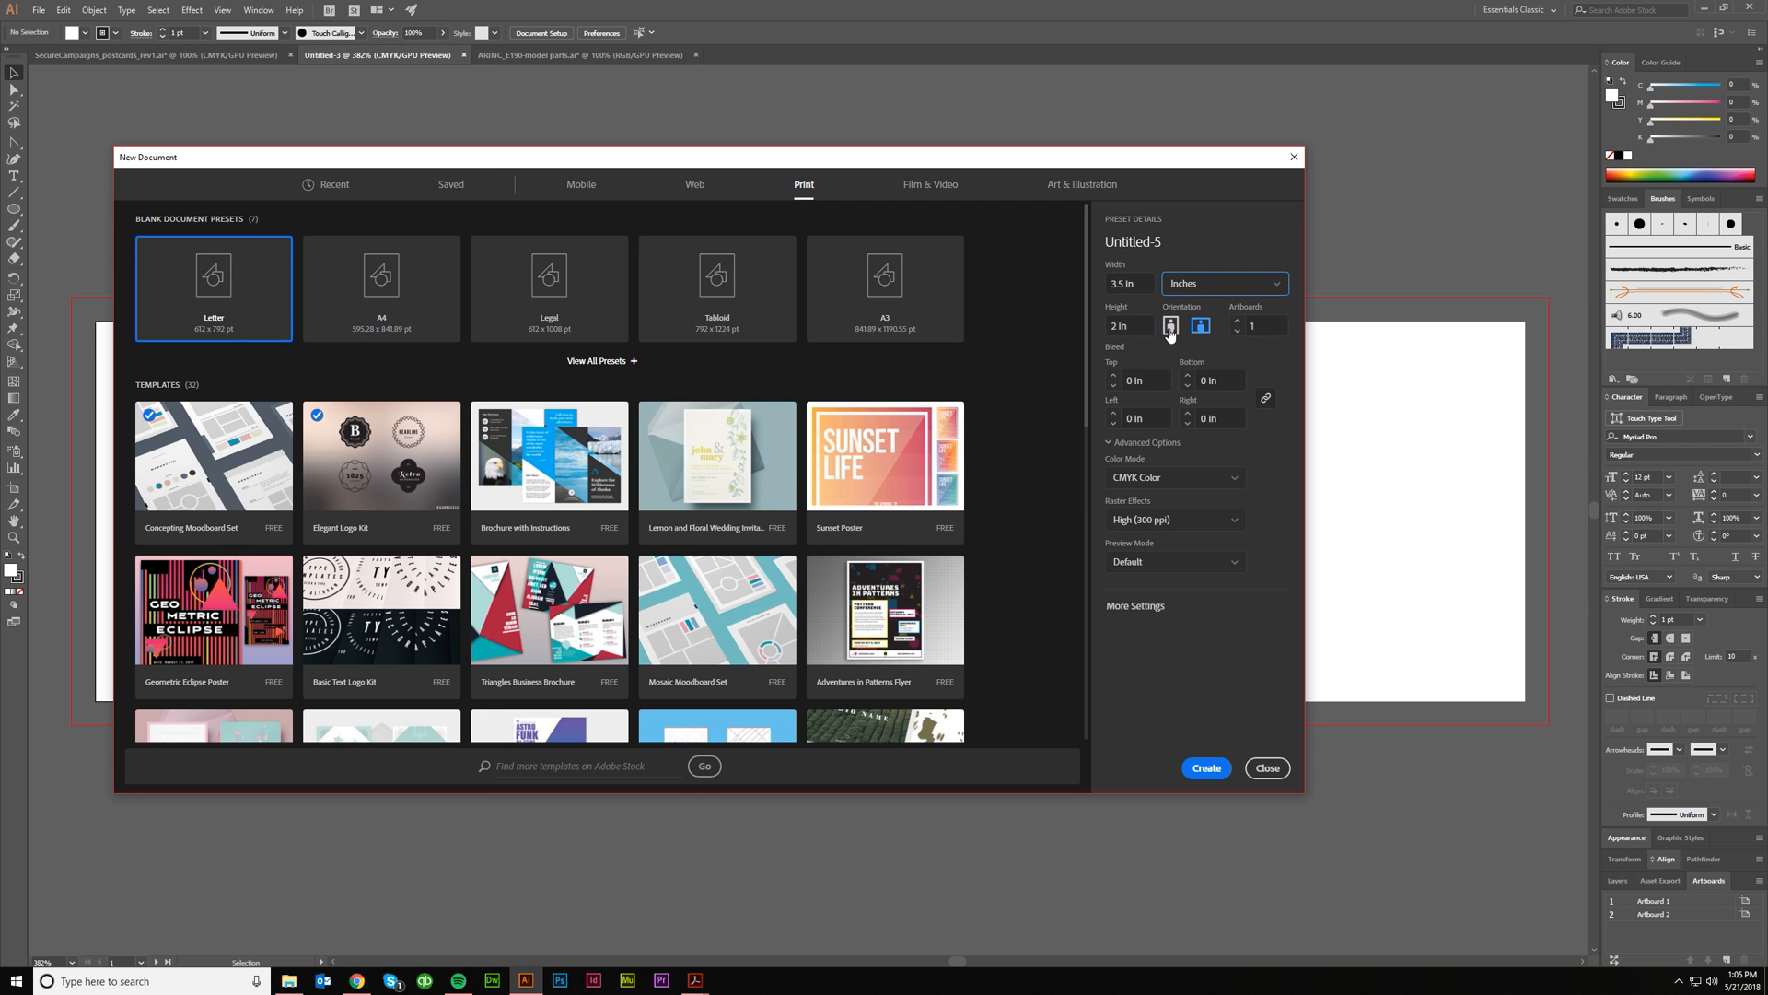
{"action": "left_click", "coordinate": [1171, 326]}
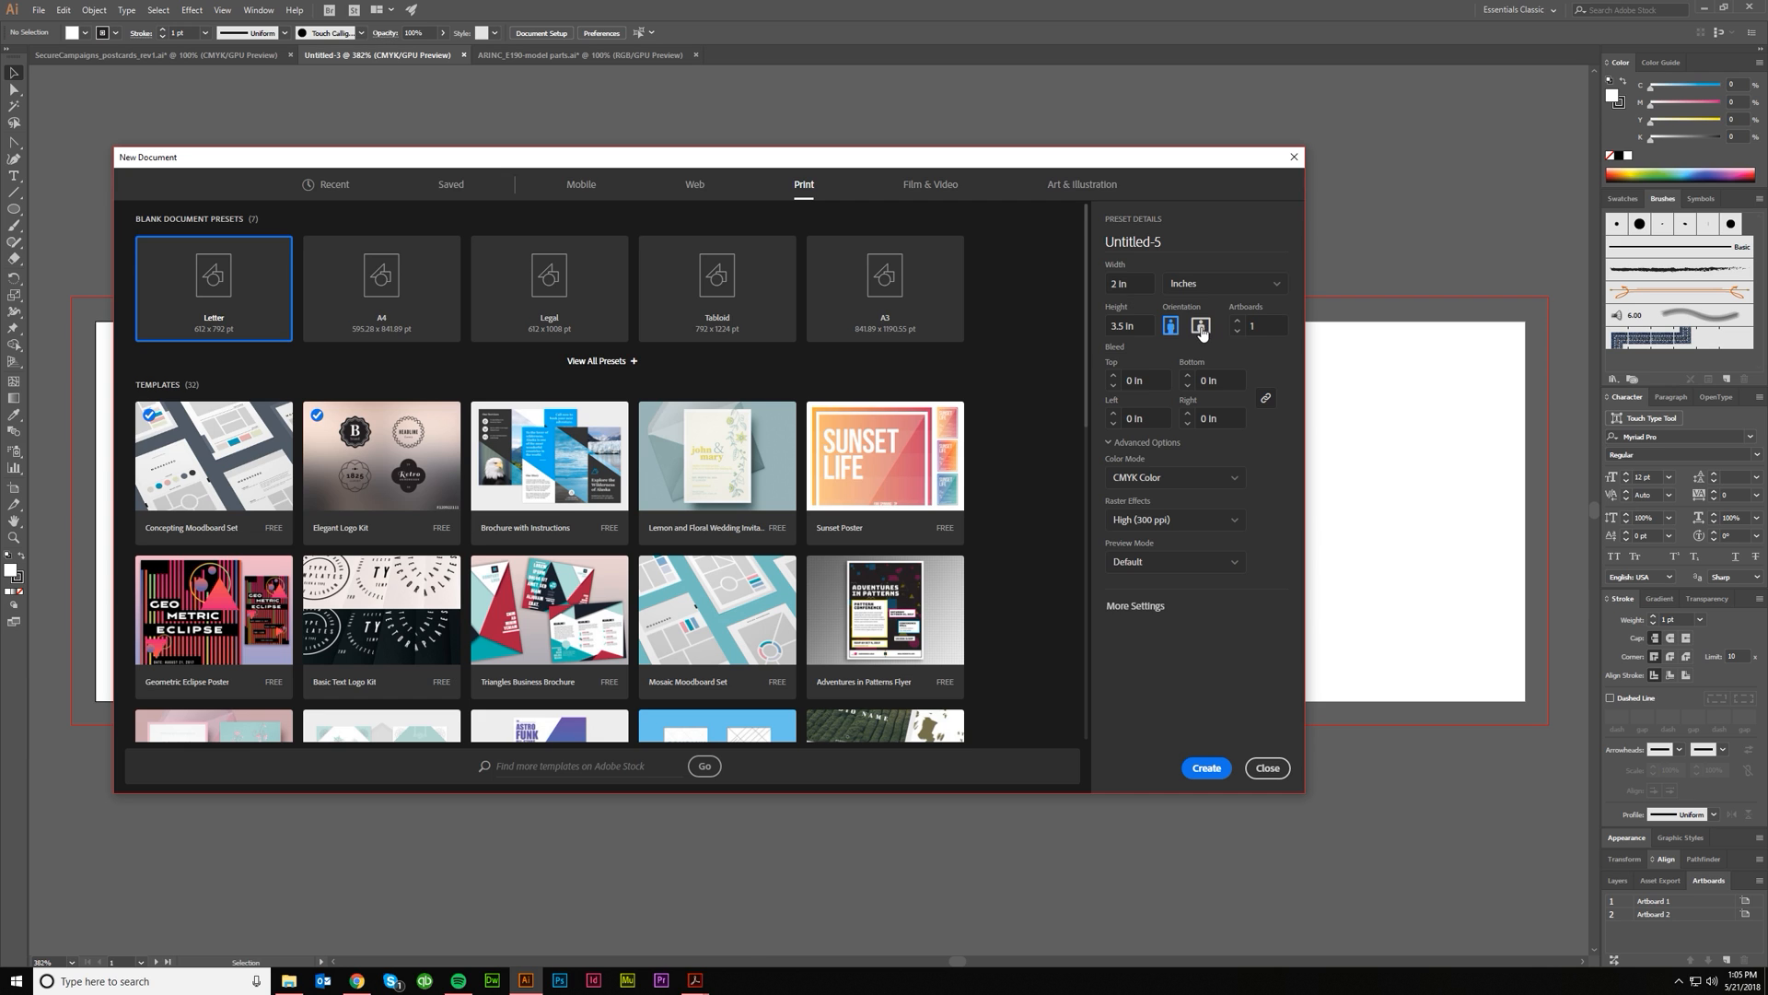
{"action": "left_click", "coordinate": [1200, 326]}
{"action": "type", "text": "0.125"}
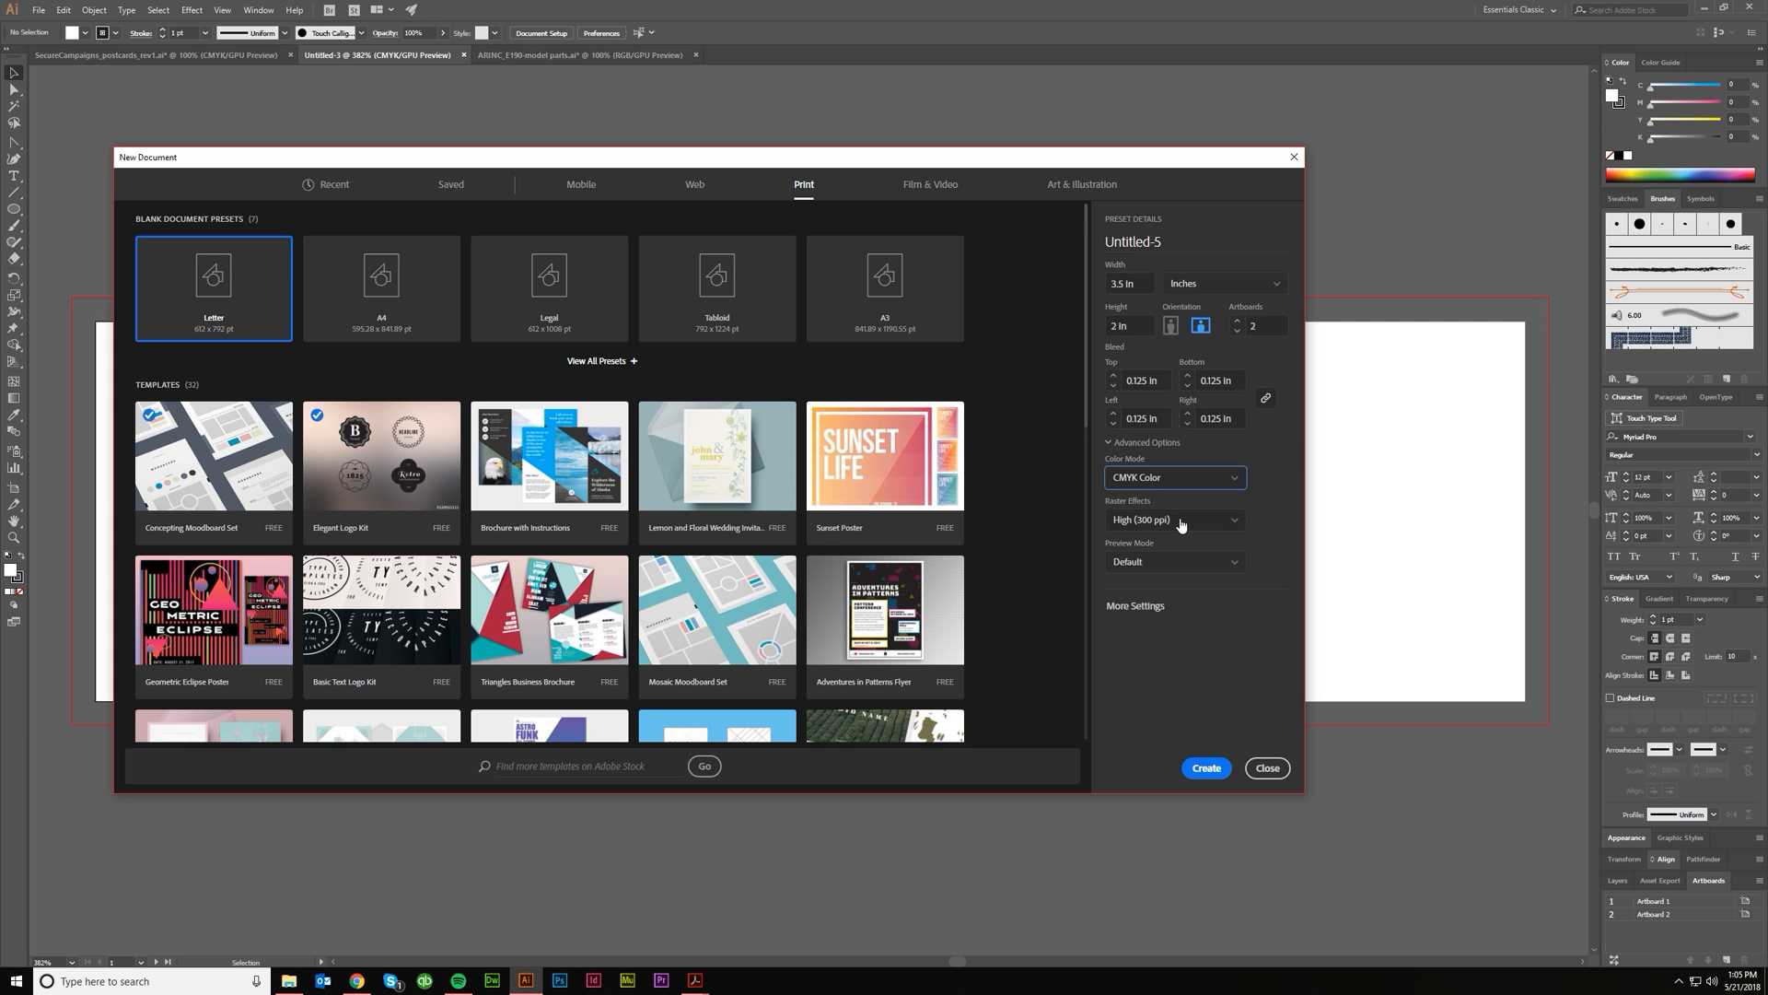
{"action": "left_click", "coordinate": [1172, 518]}
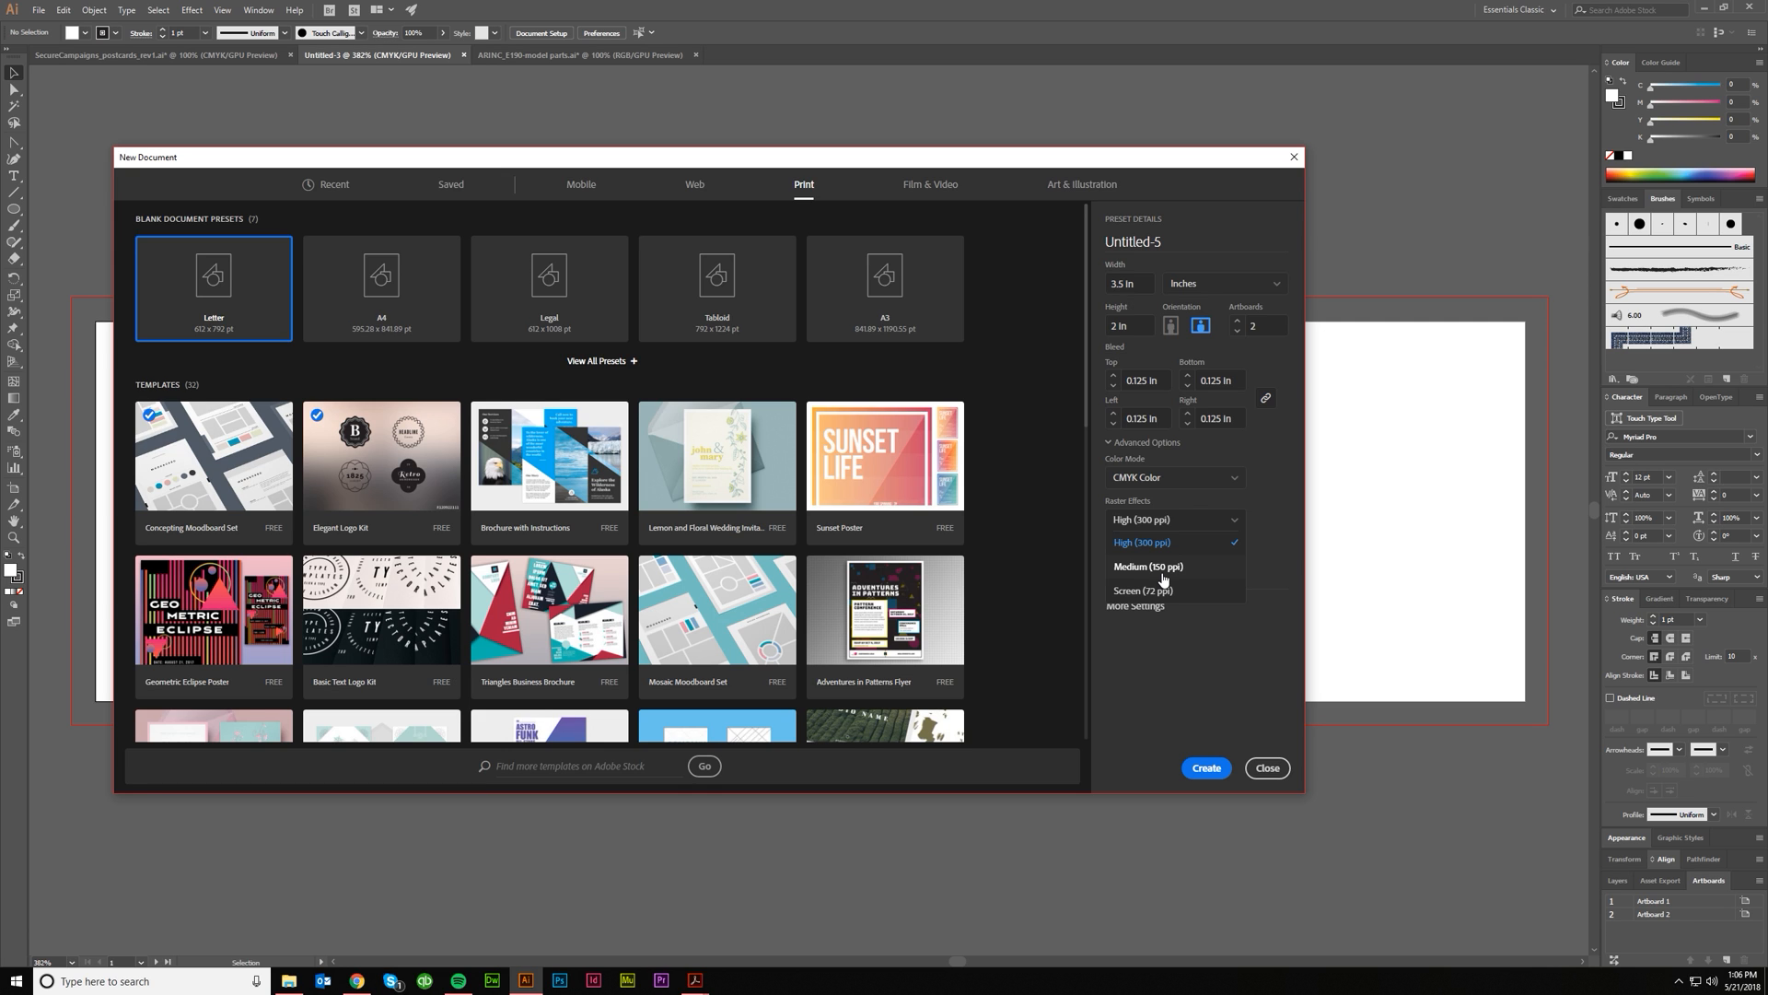
{"action": "mouse_move", "coordinate": [1163, 574]}
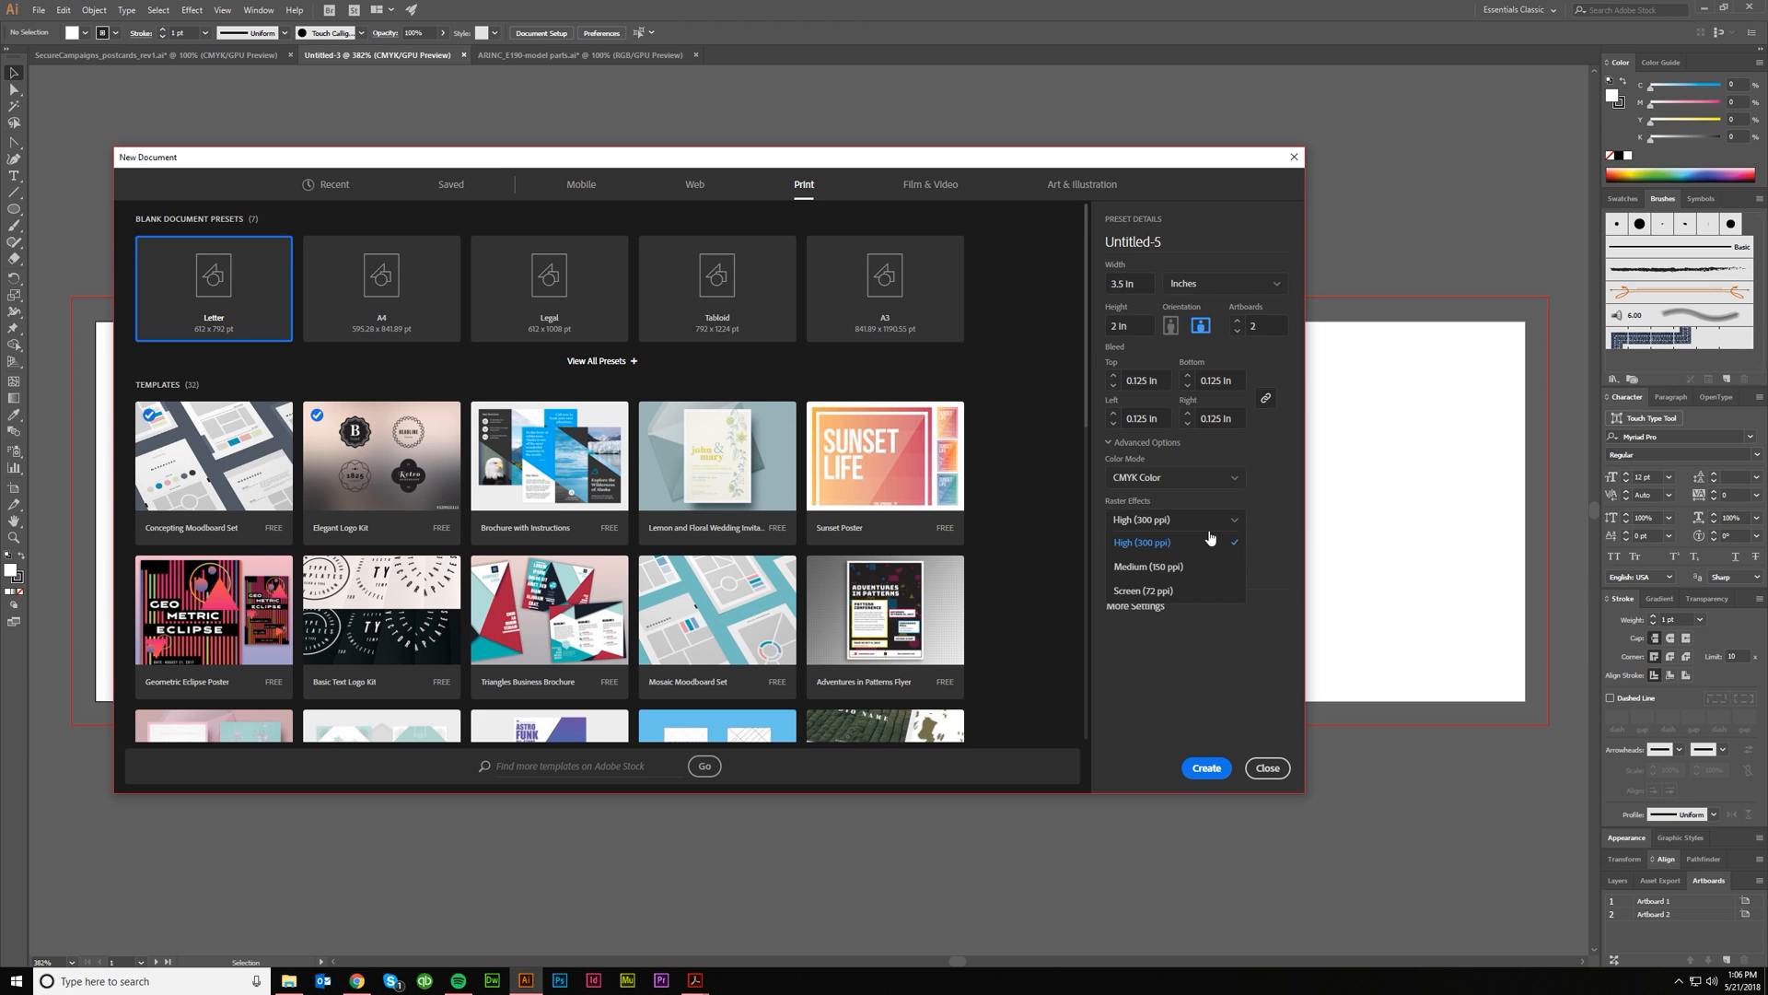
{"action": "left_click", "coordinate": [1140, 542]}
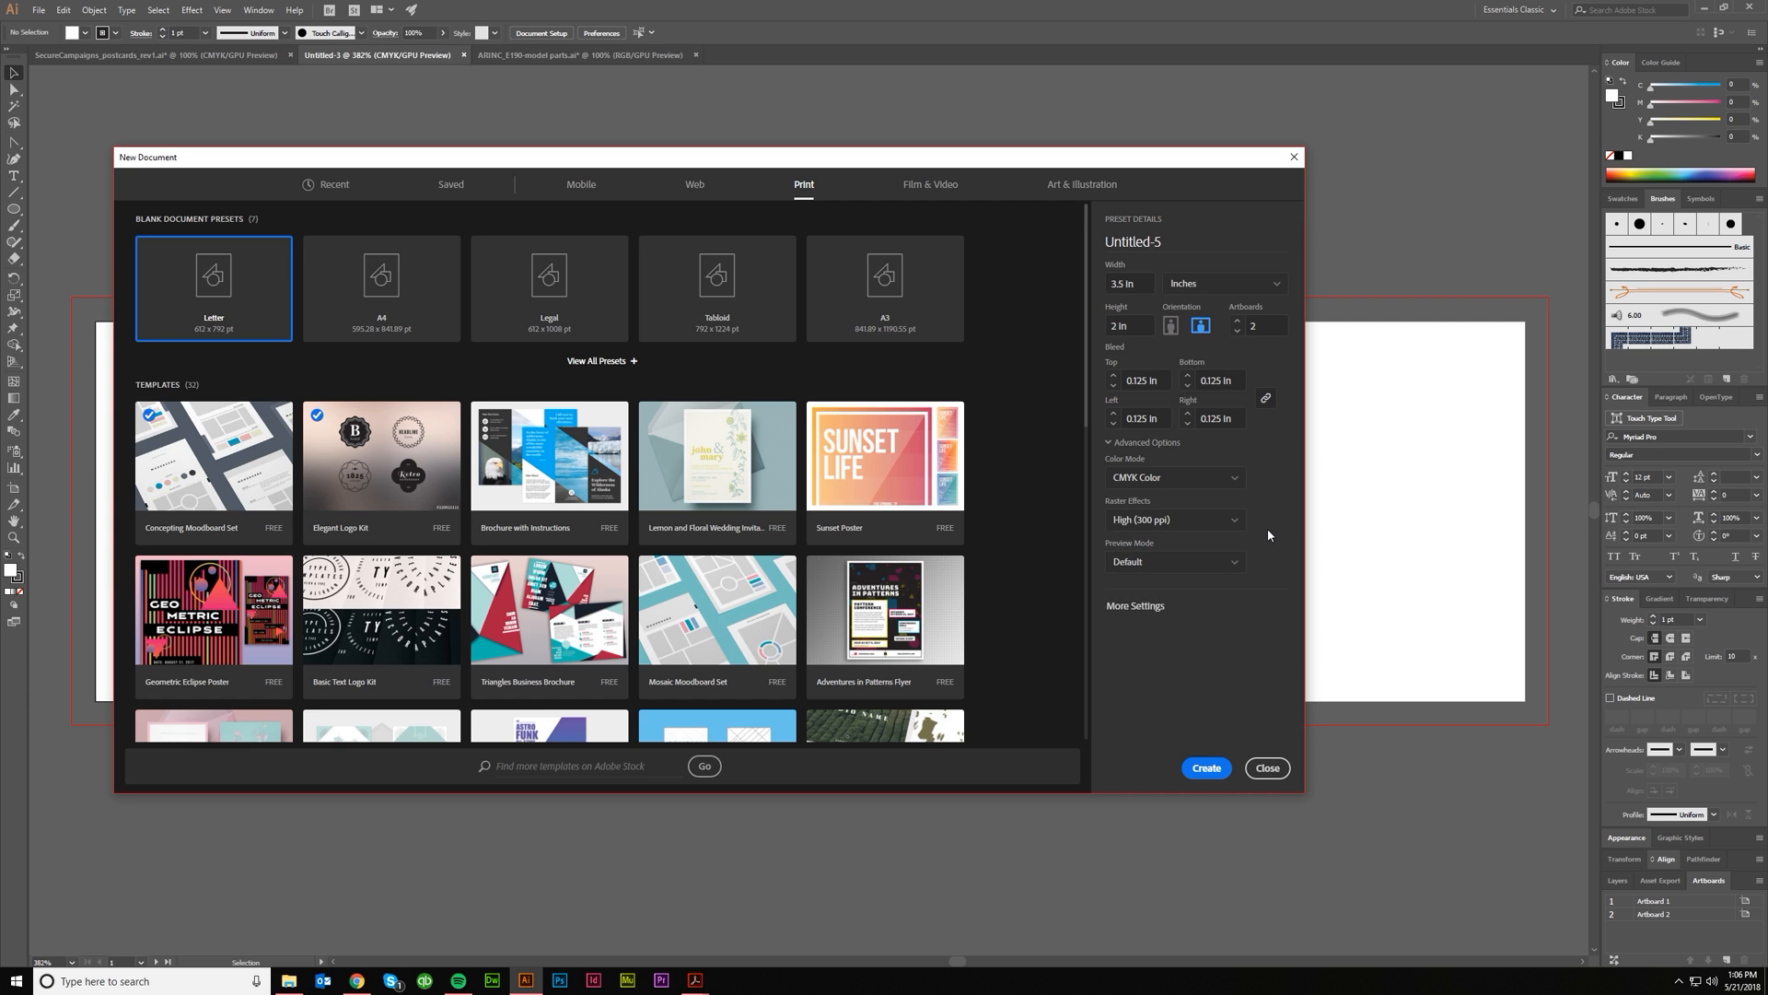
{"action": "mouse_move", "coordinate": [1201, 692]}
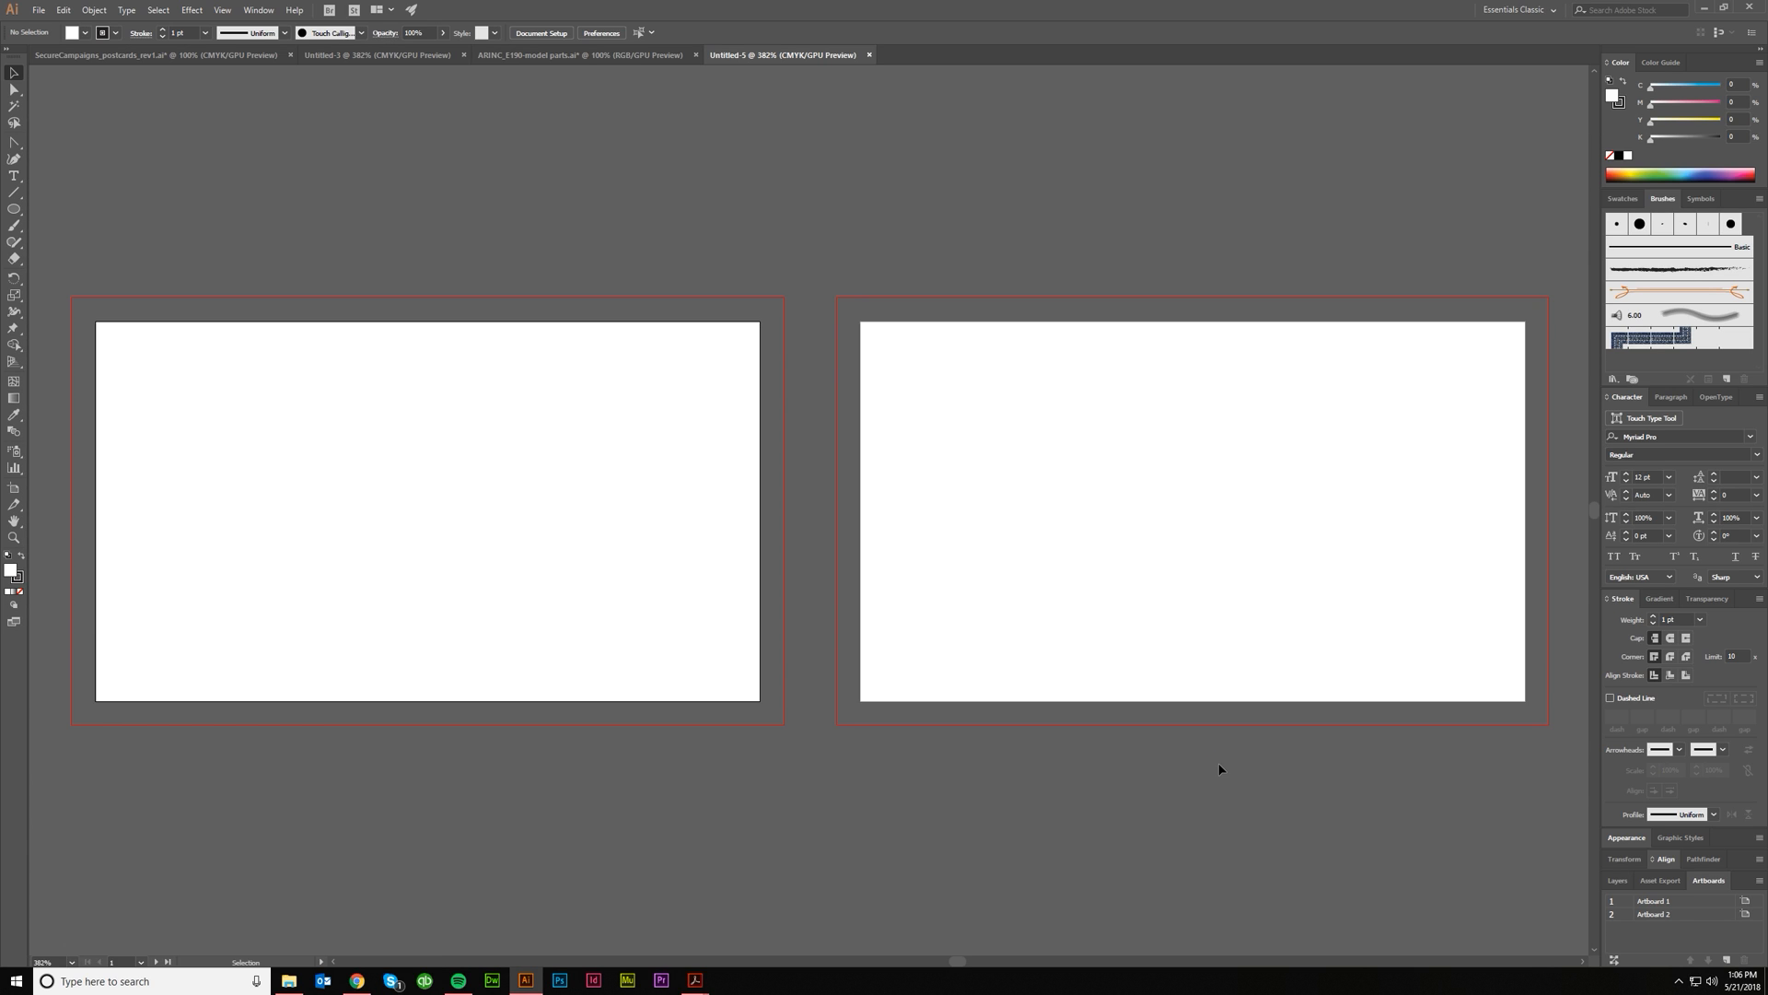
{"action": "mouse_move", "coordinate": [978, 432]}
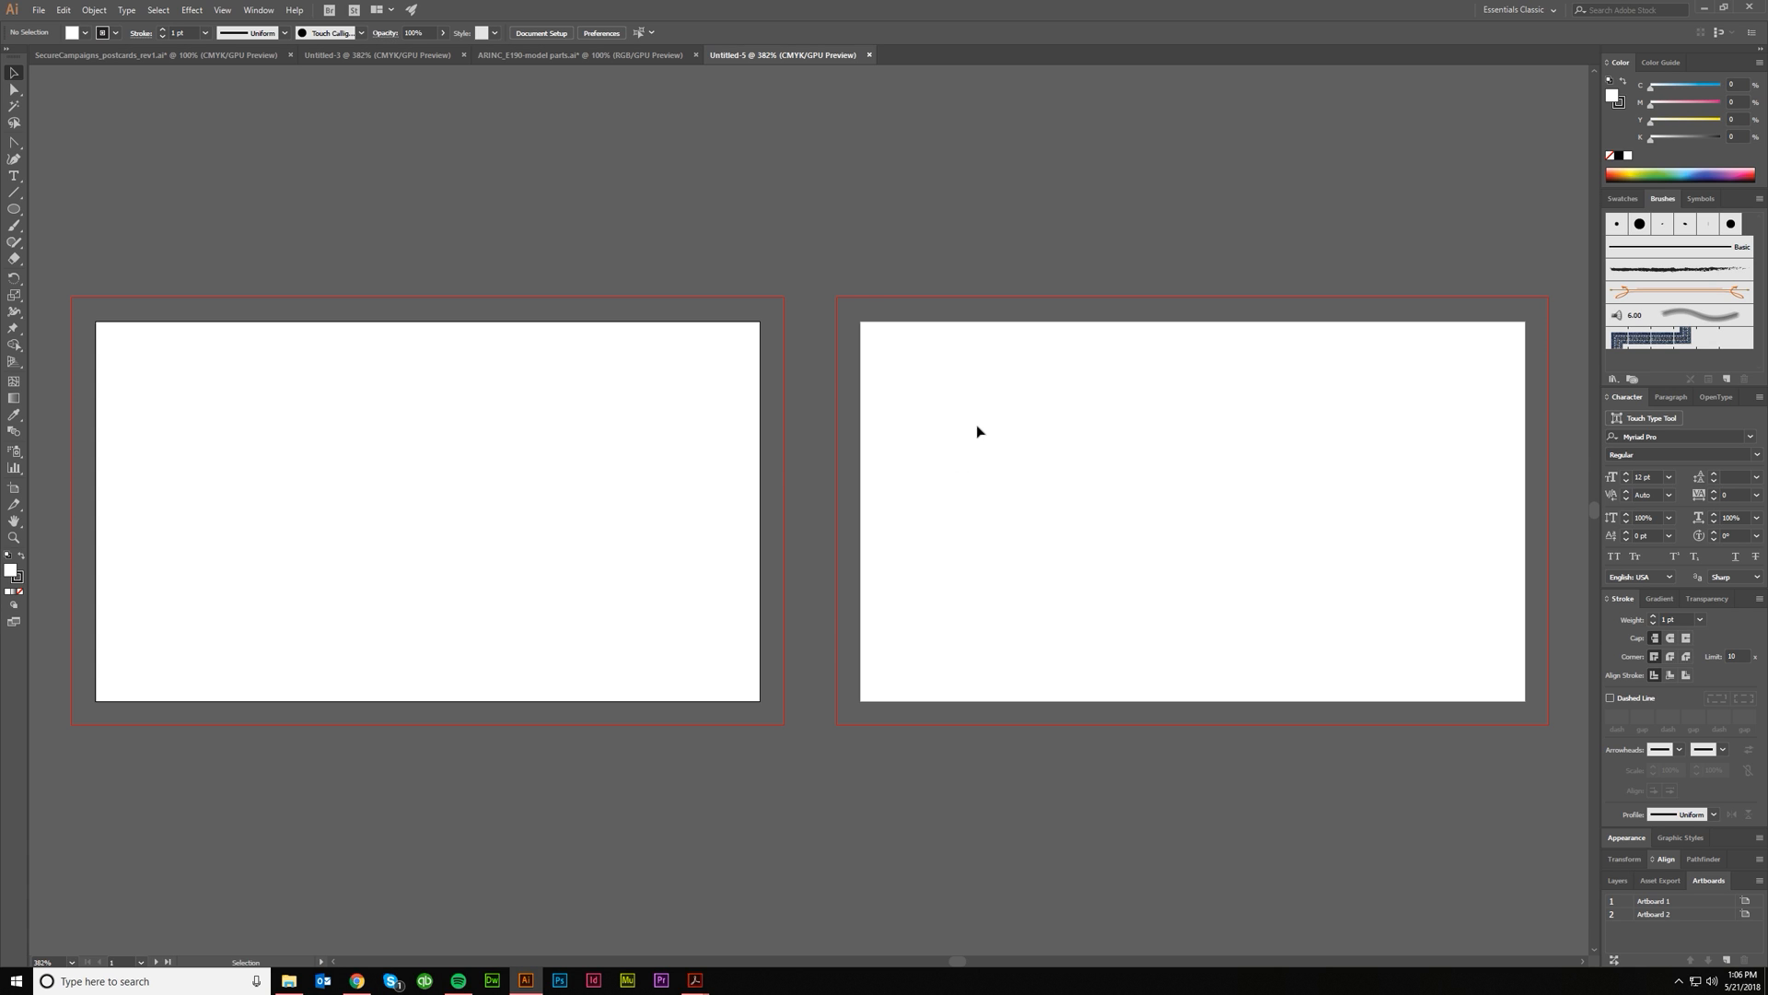
{"action": "mouse_move", "coordinate": [924, 395]}
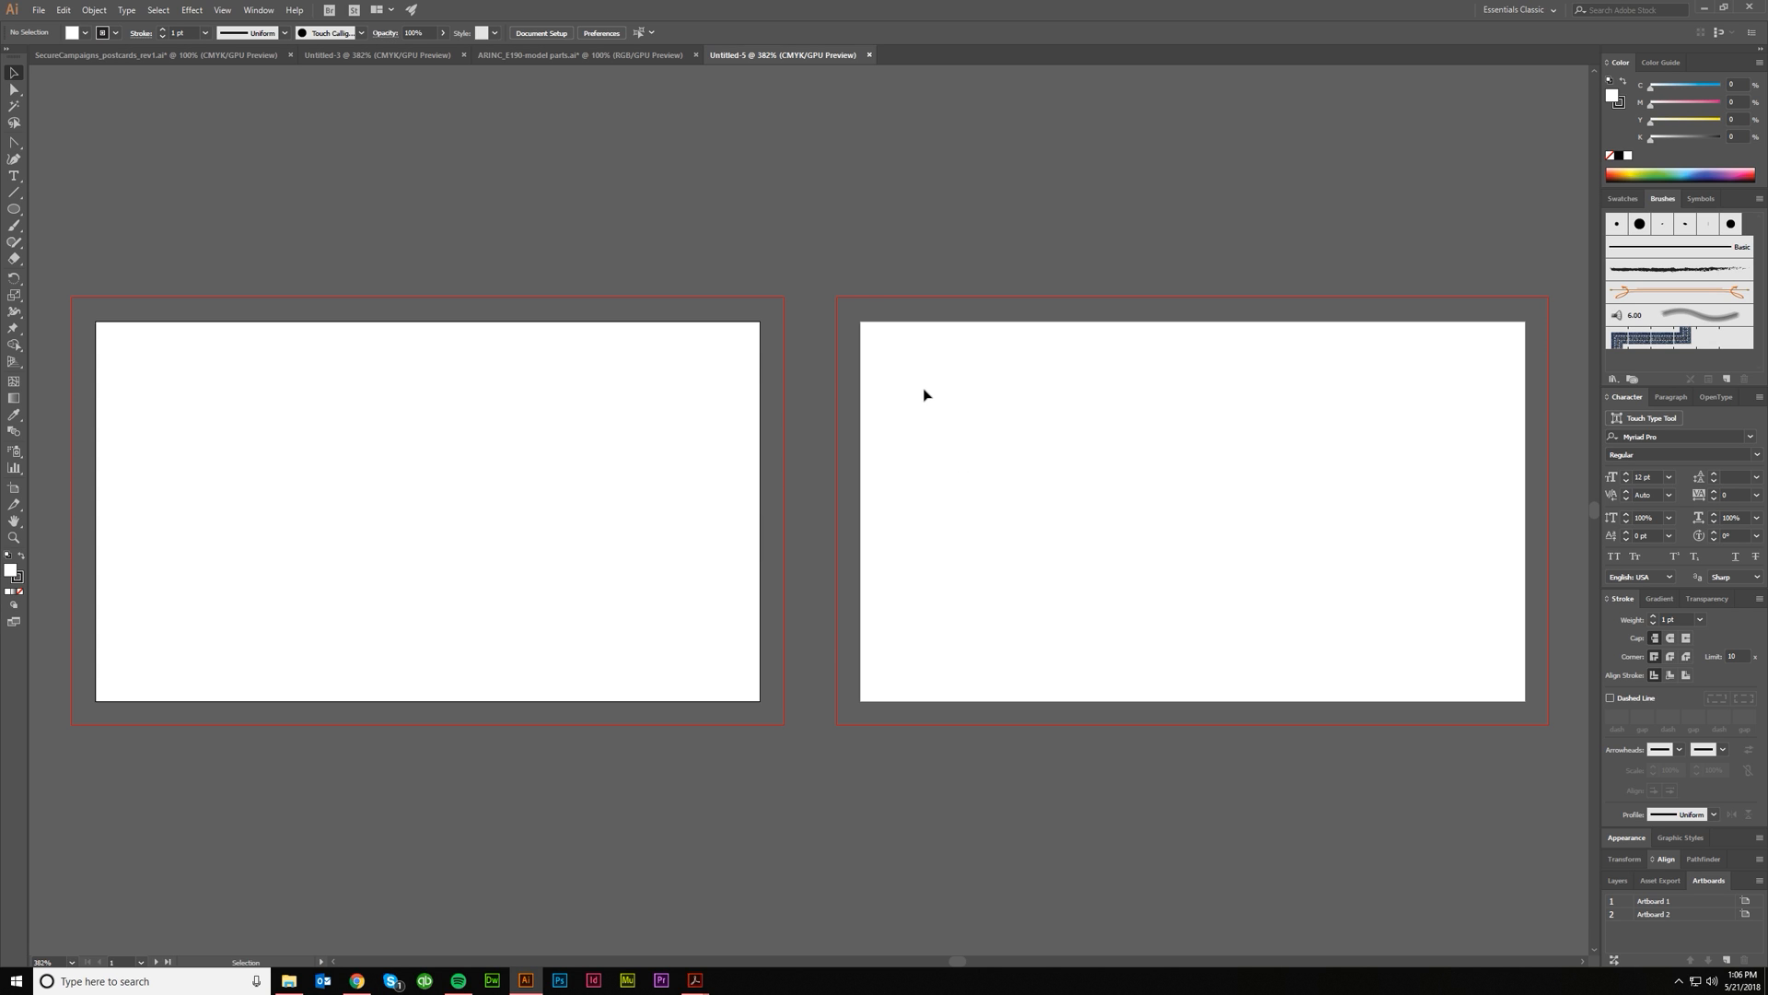
{"action": "mouse_move", "coordinate": [444, 271]}
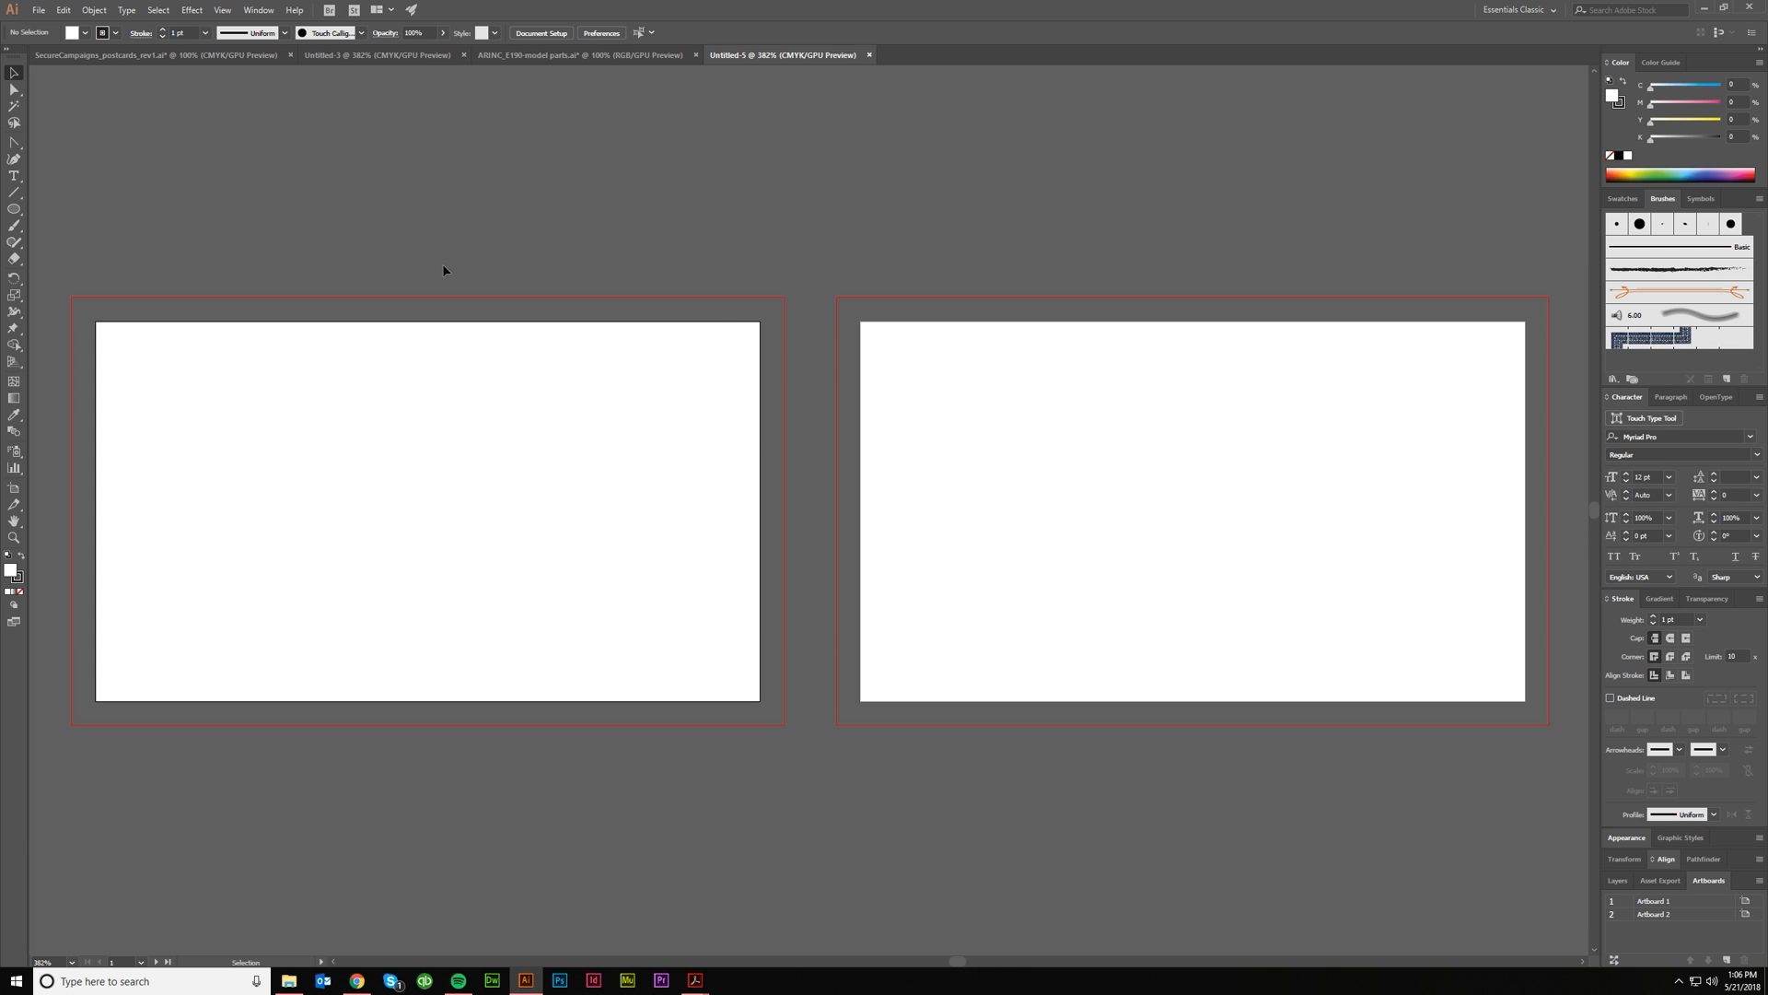
{"action": "mouse_move", "coordinate": [568, 243]}
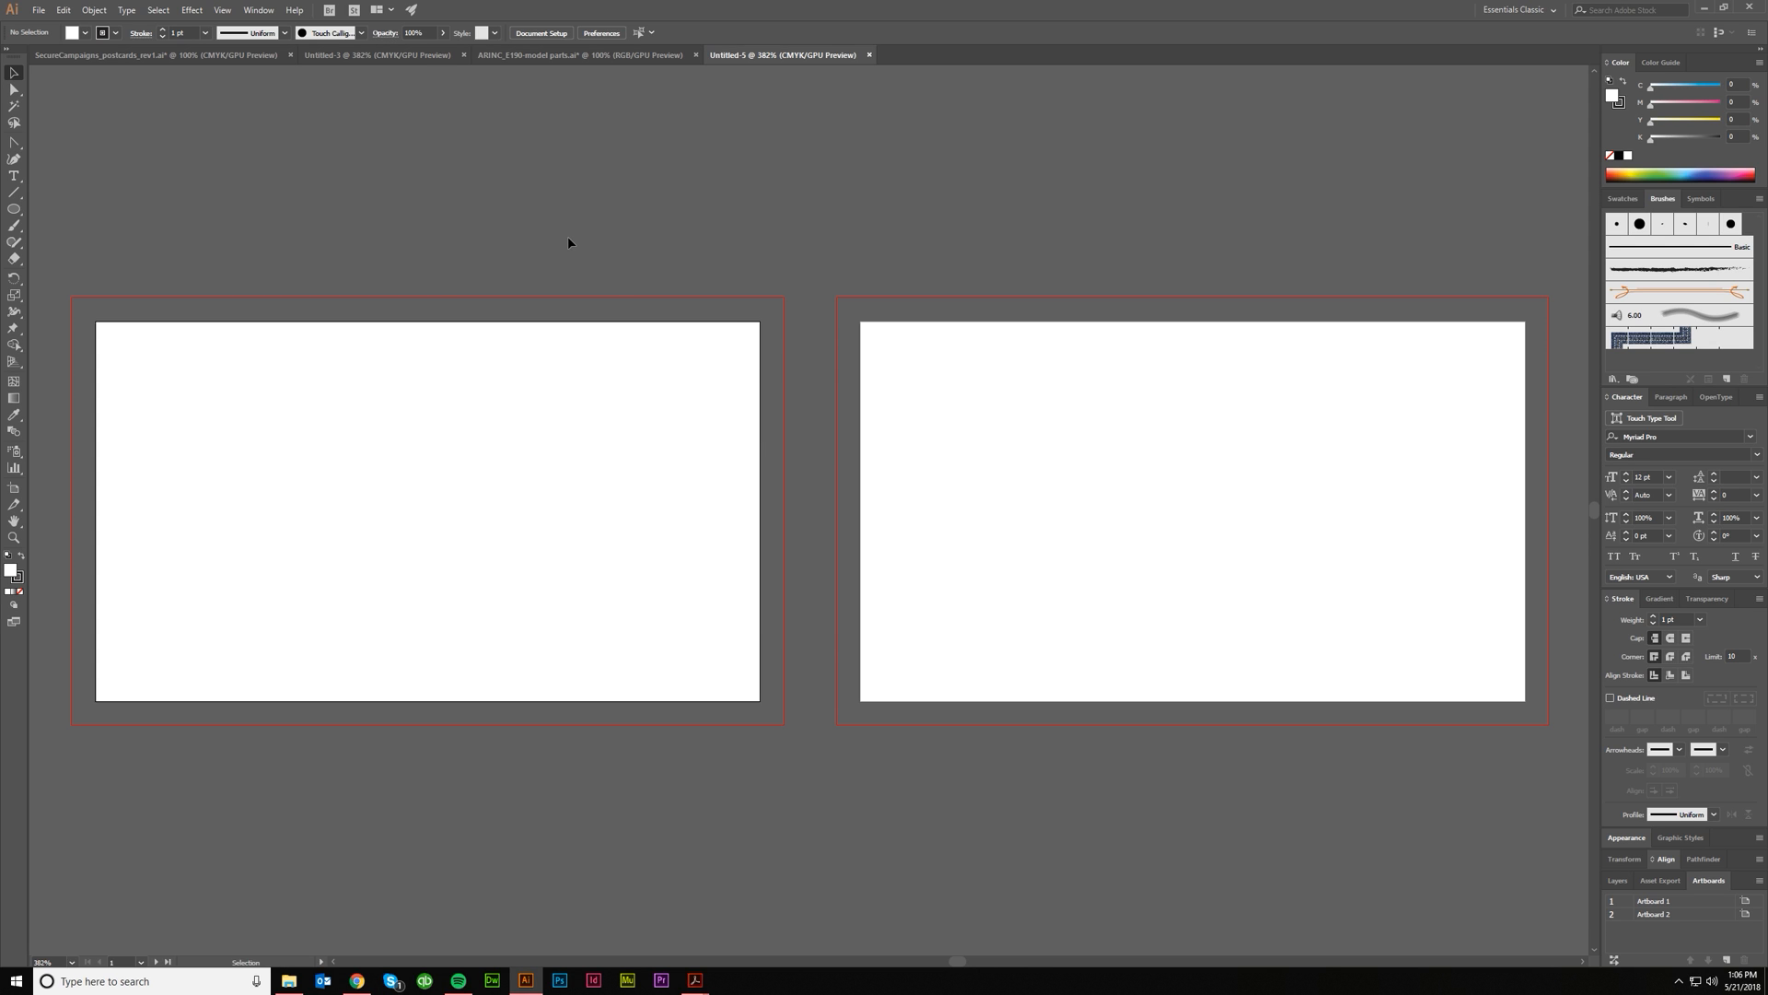
{"action": "mouse_move", "coordinate": [596, 227]}
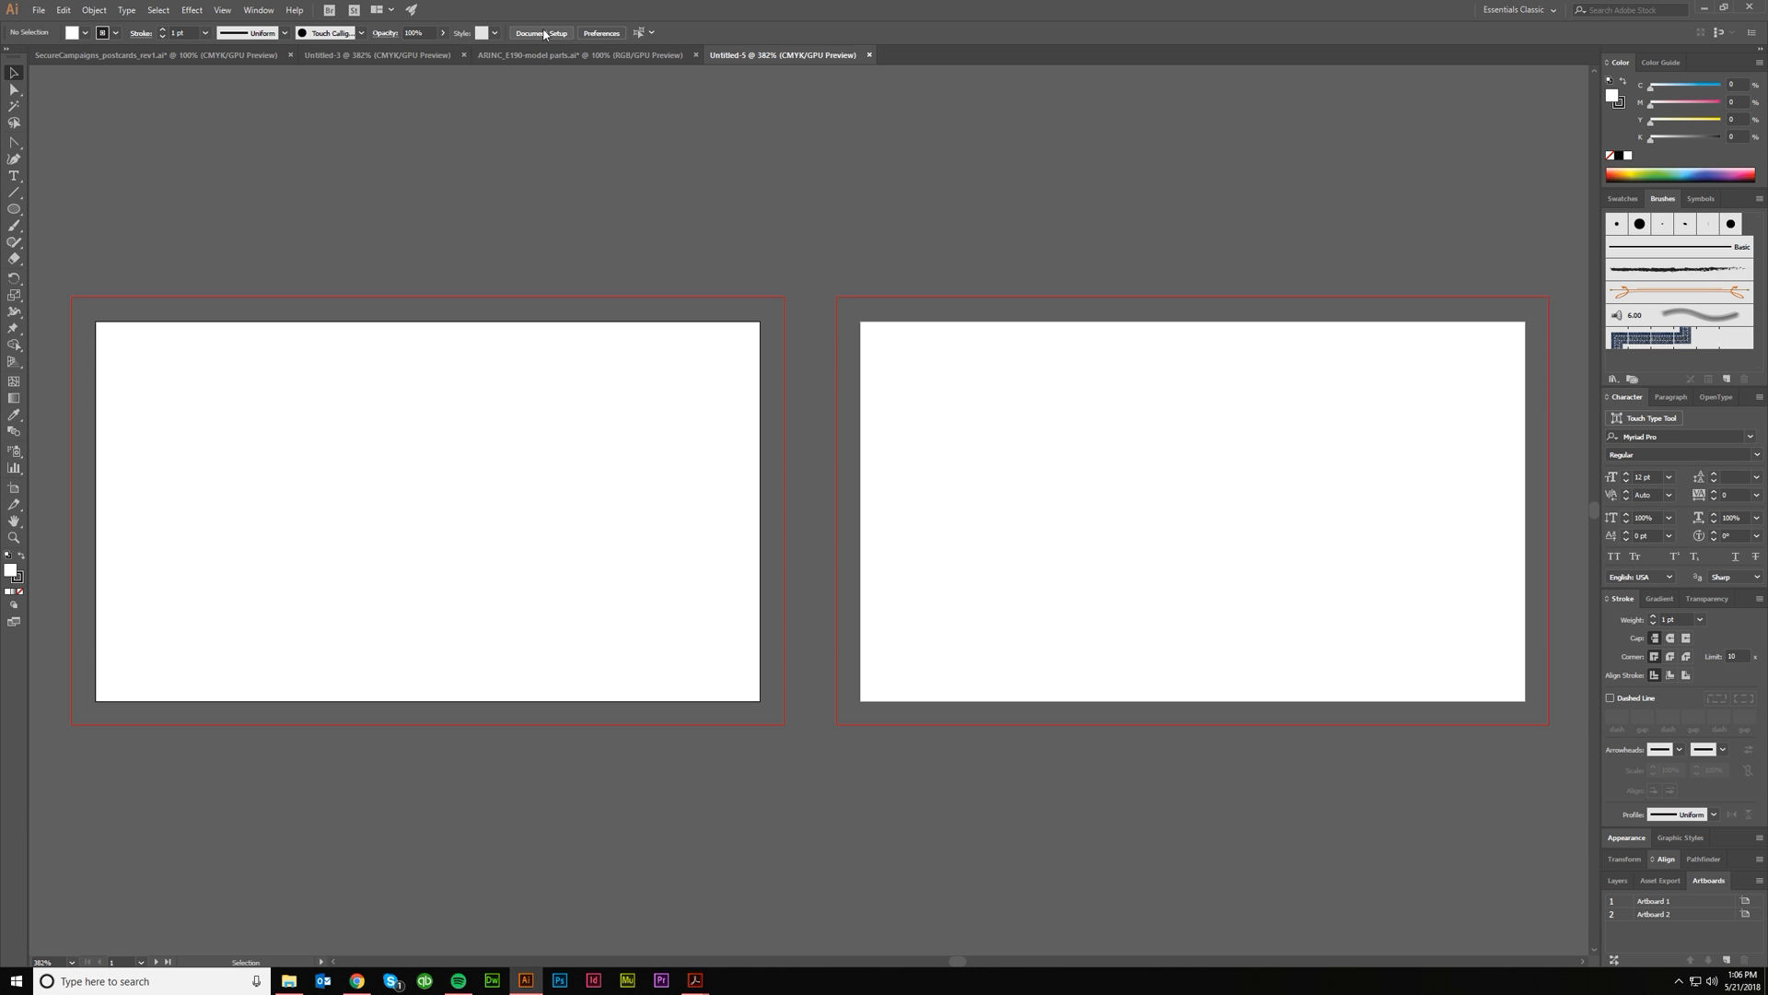
{"action": "mouse_move", "coordinate": [544, 35]}
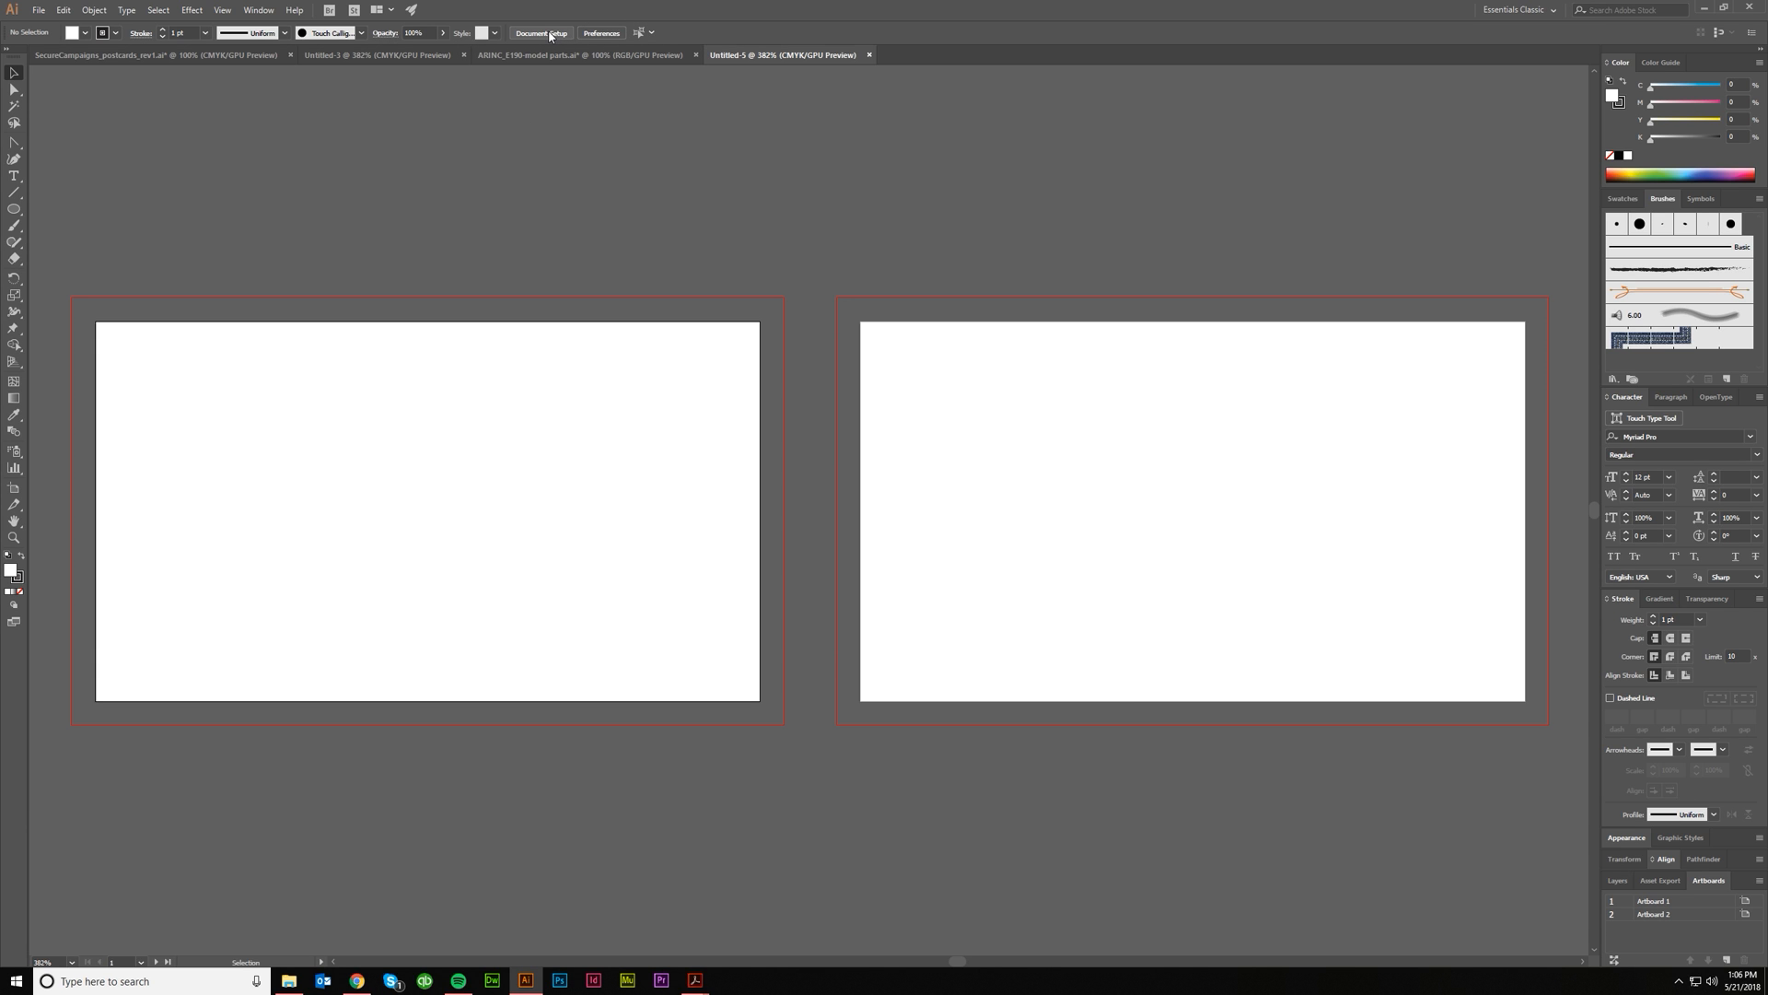
{"action": "left_click", "coordinate": [541, 33]}
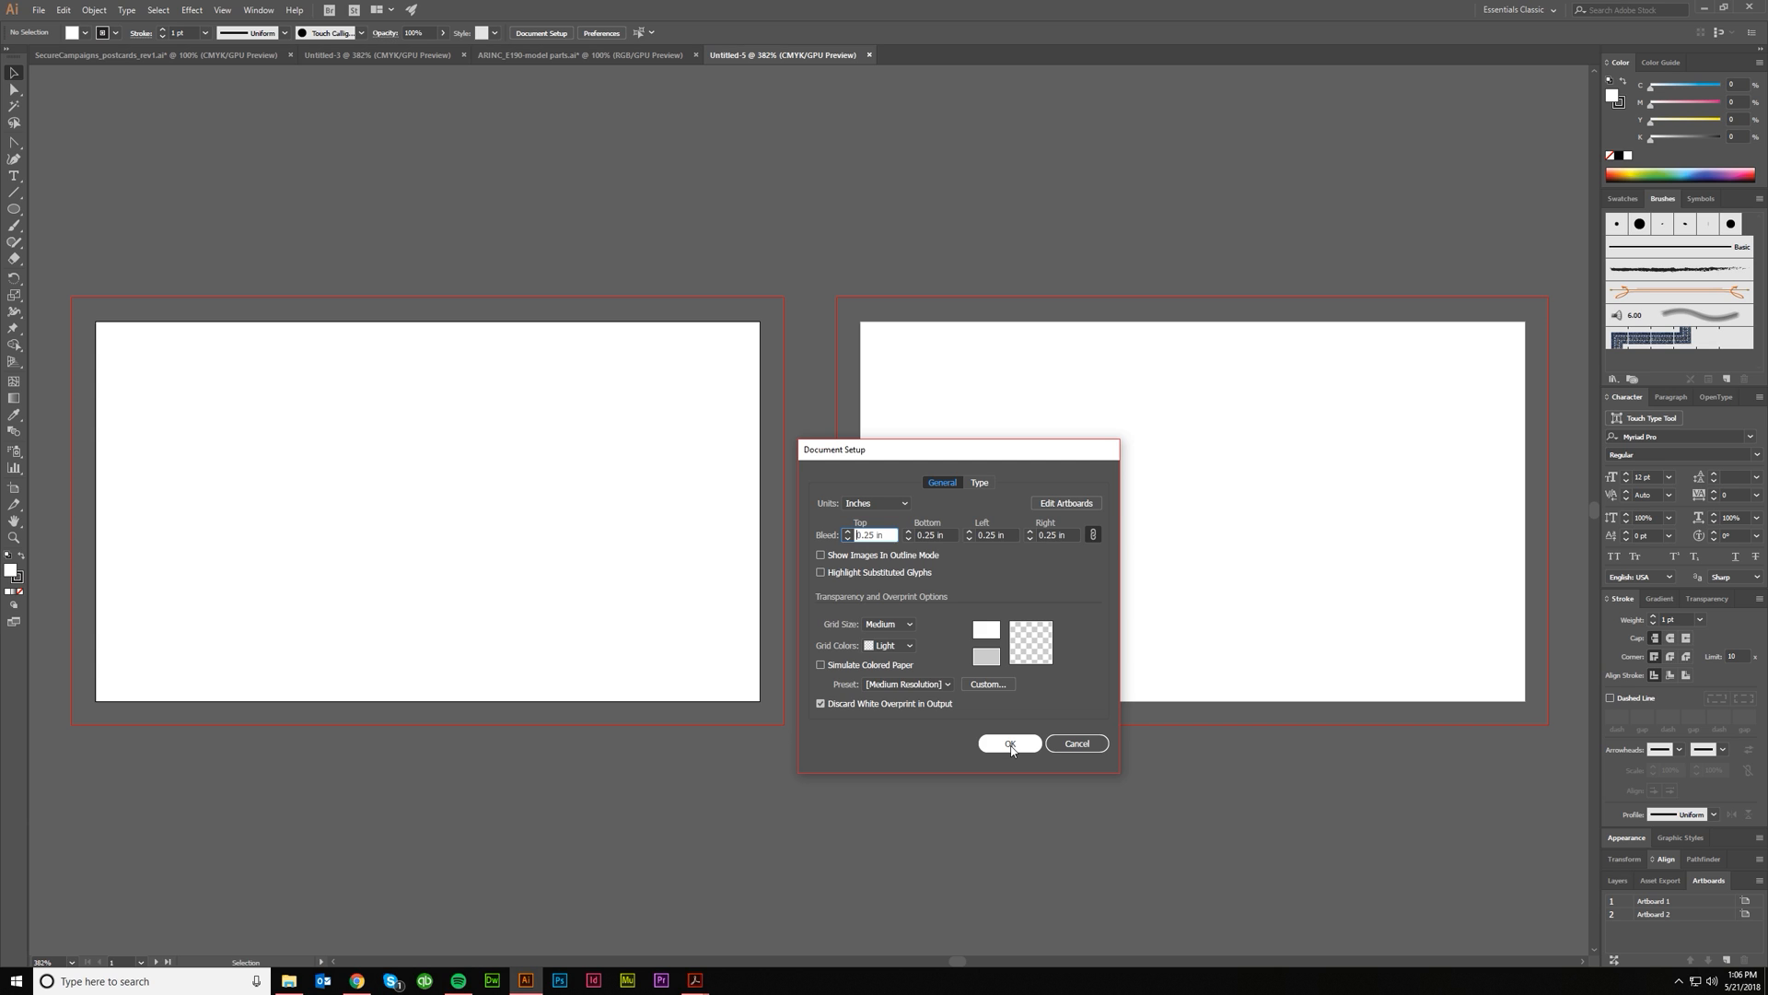
{"action": "left_click", "coordinate": [1008, 743]}
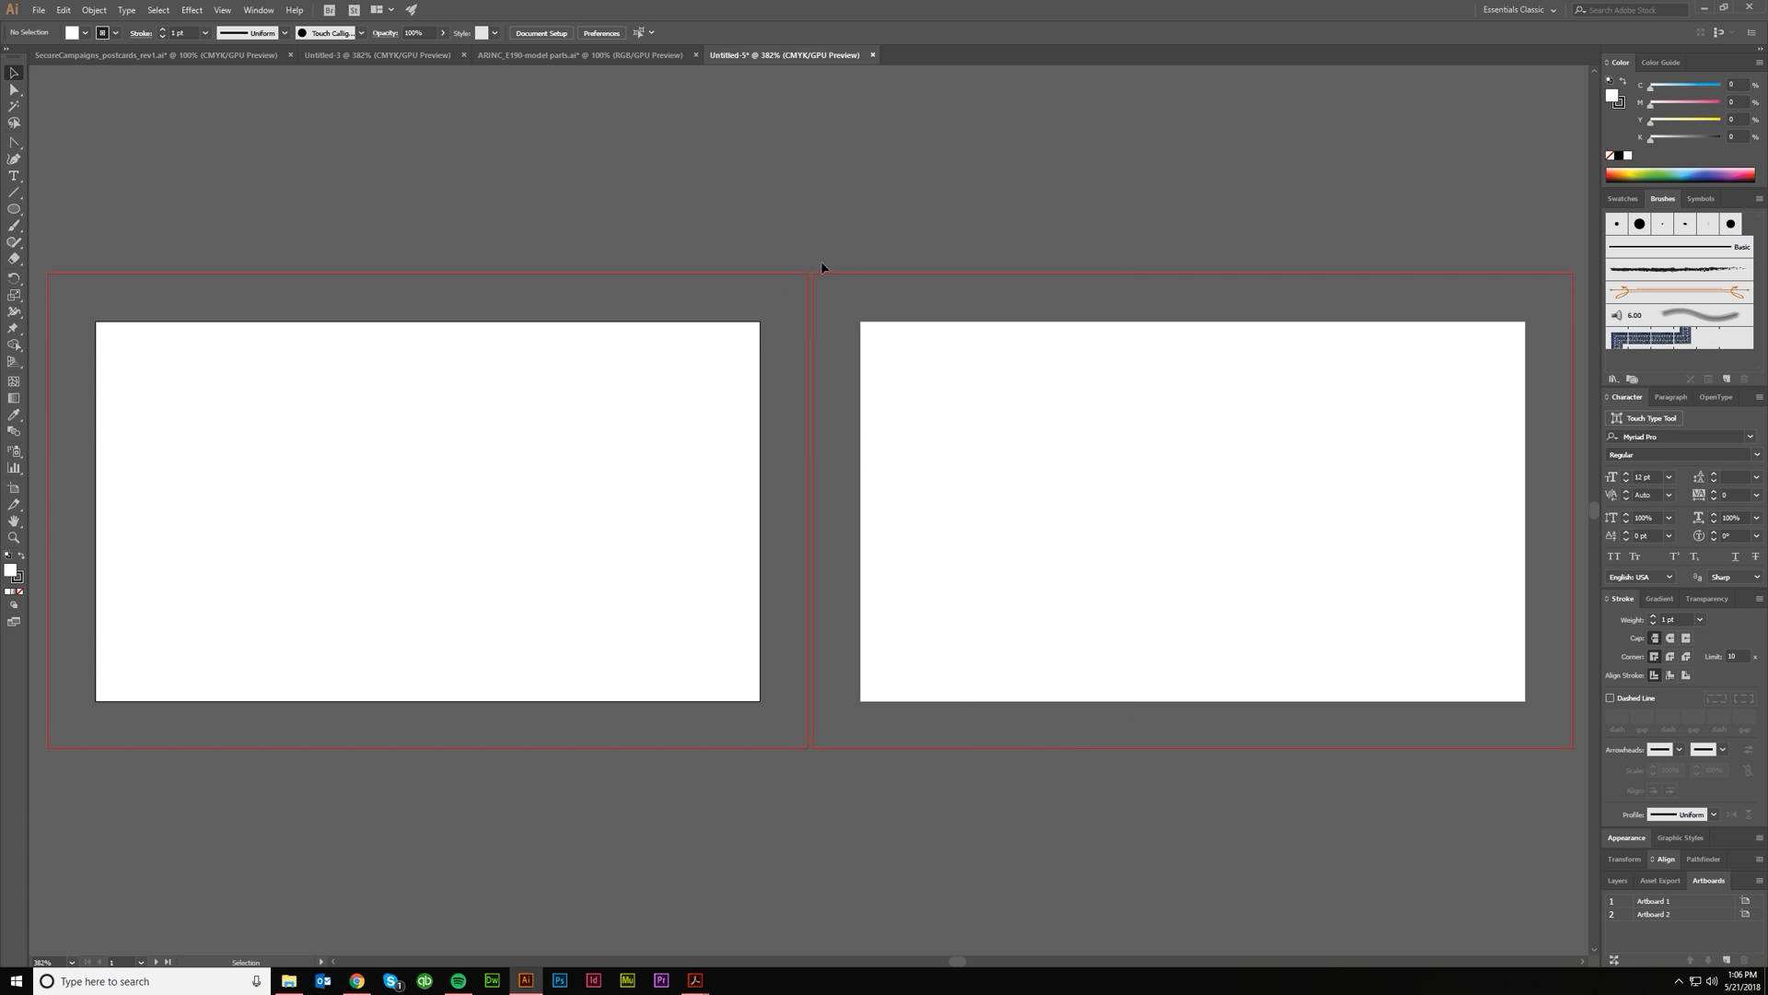
{"action": "mouse_move", "coordinate": [824, 270]}
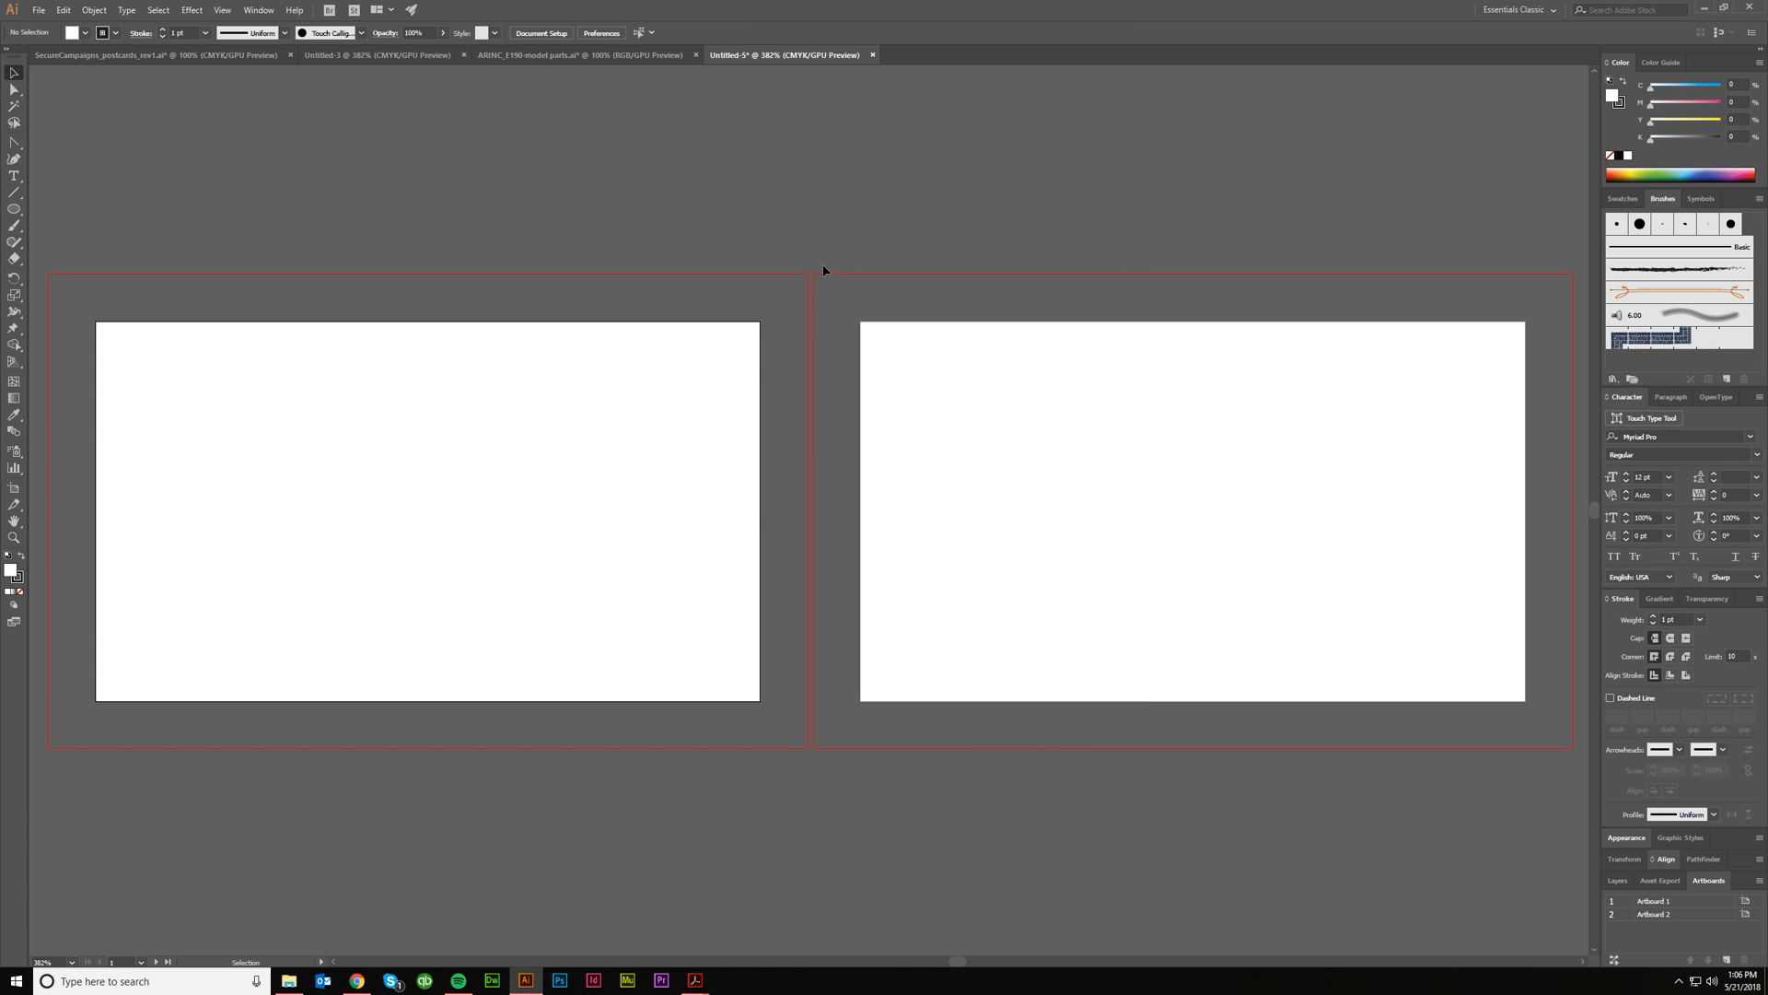
{"action": "mouse_move", "coordinate": [869, 526]}
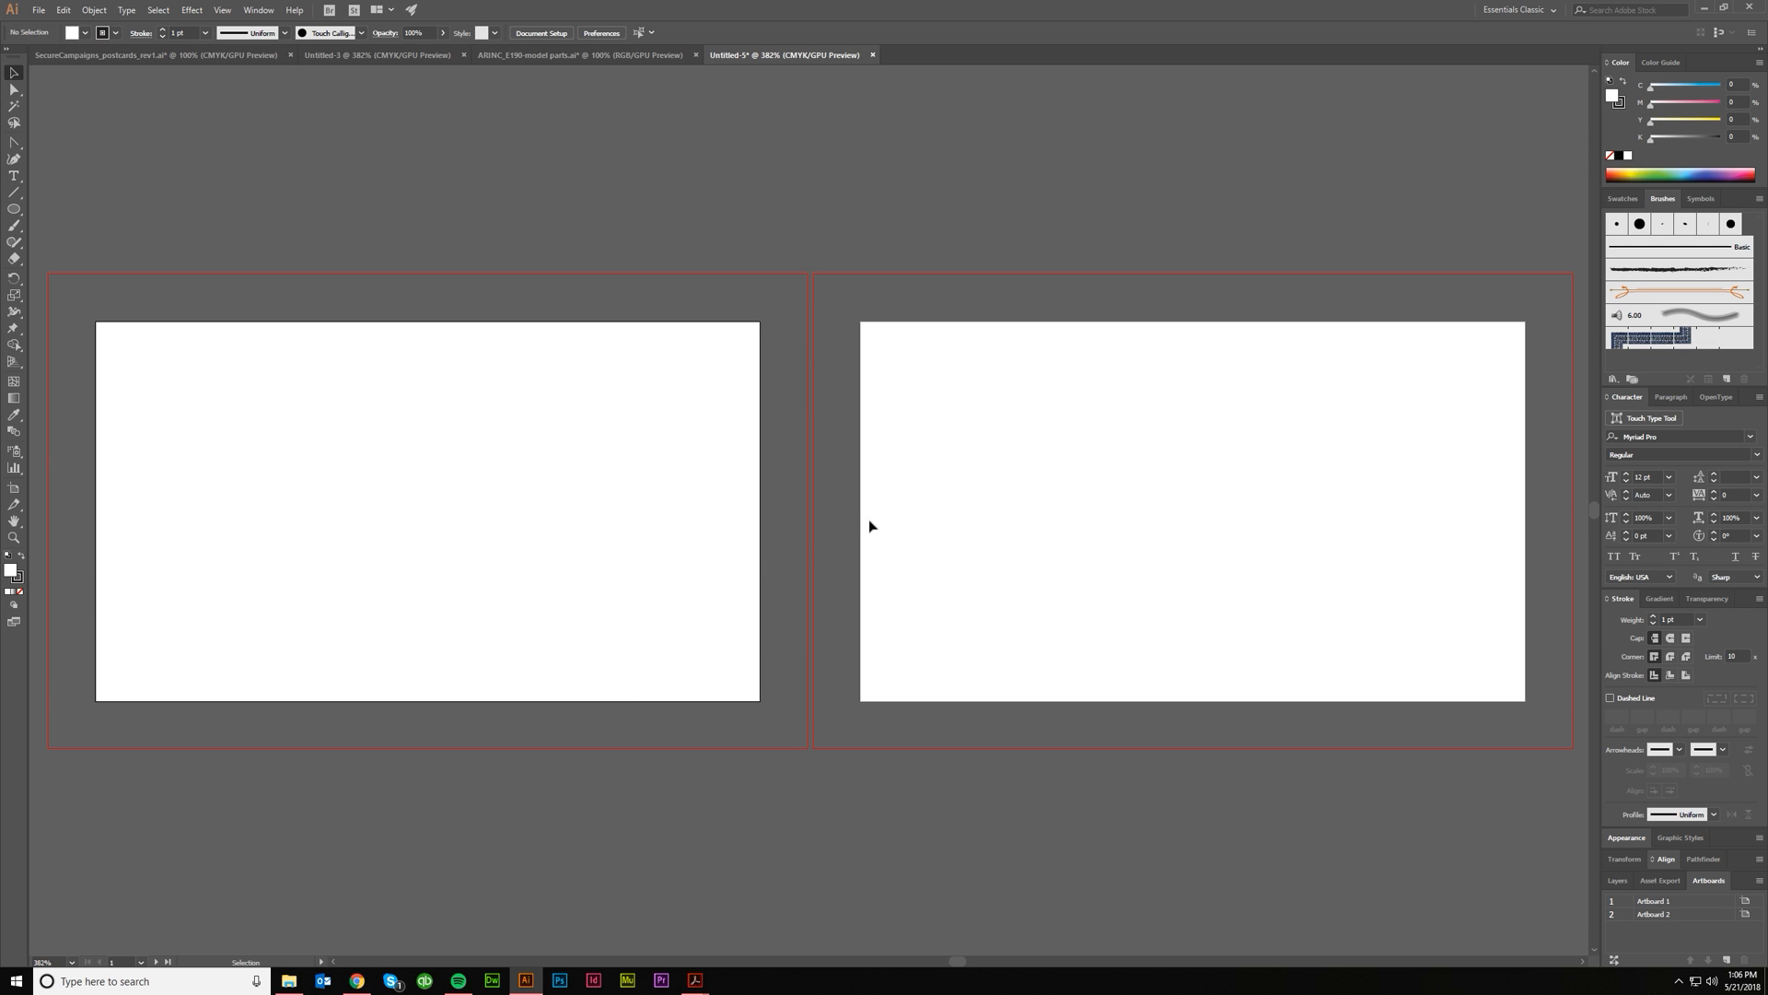
{"action": "mouse_move", "coordinate": [800, 289]}
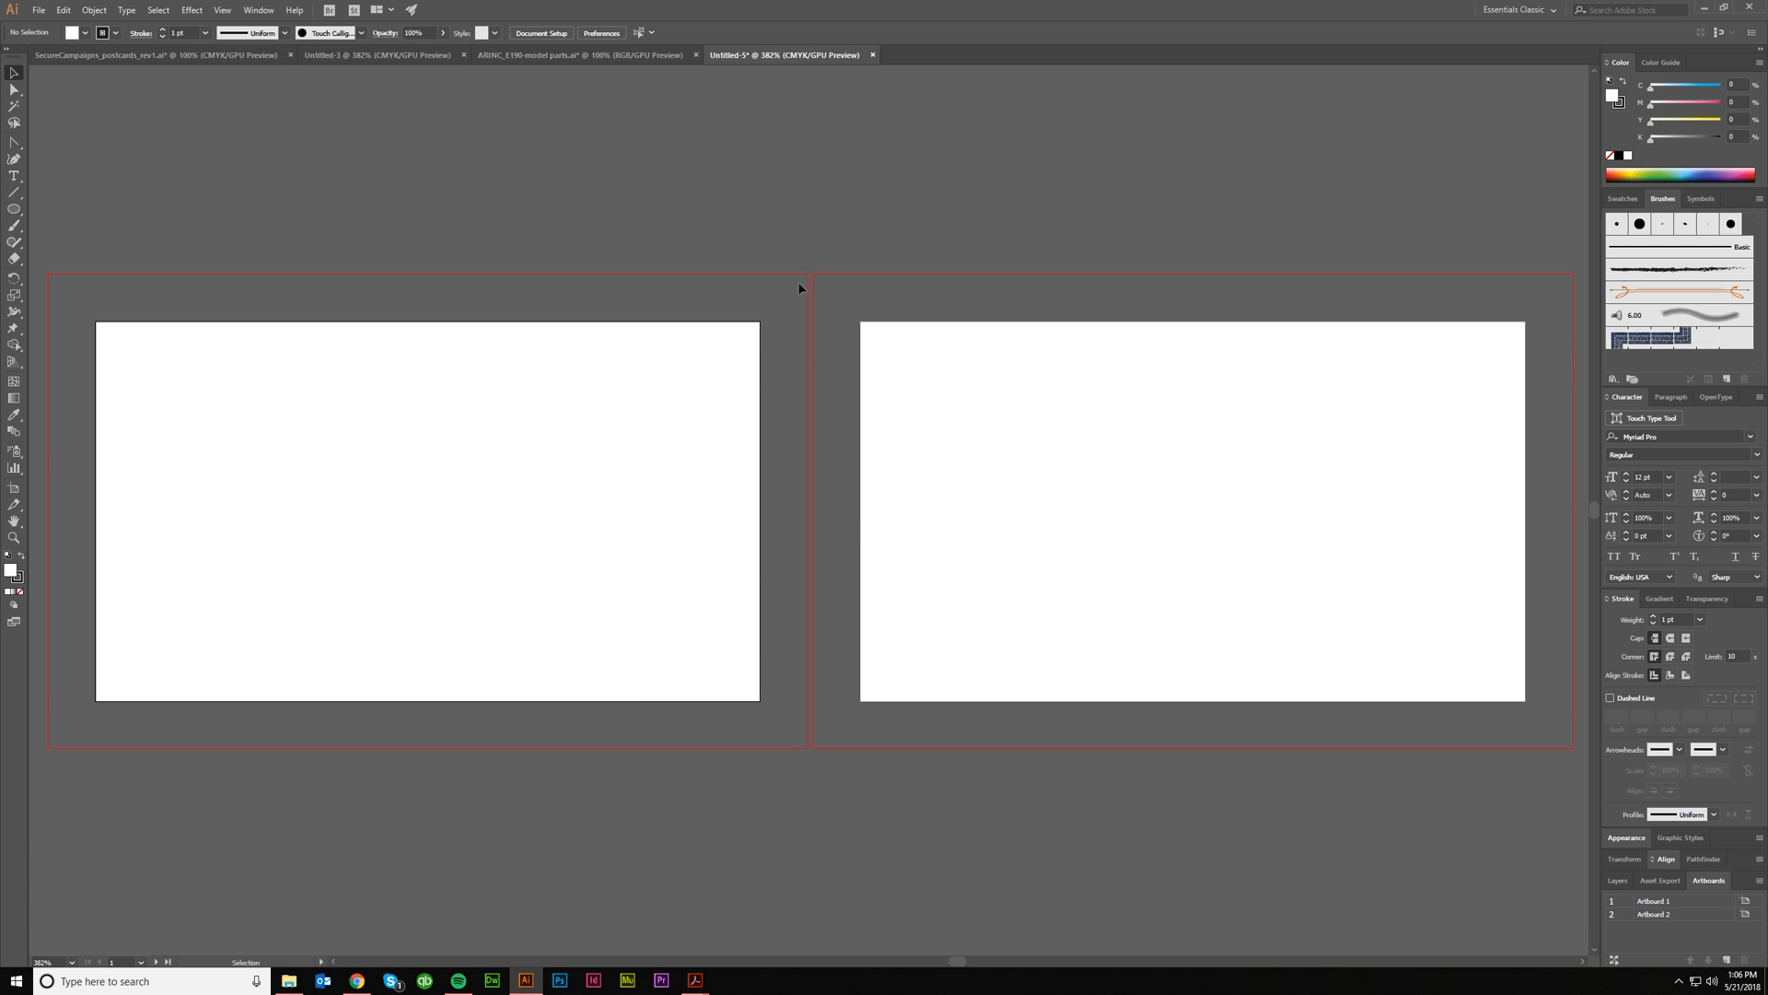
{"action": "mouse_move", "coordinate": [809, 299]}
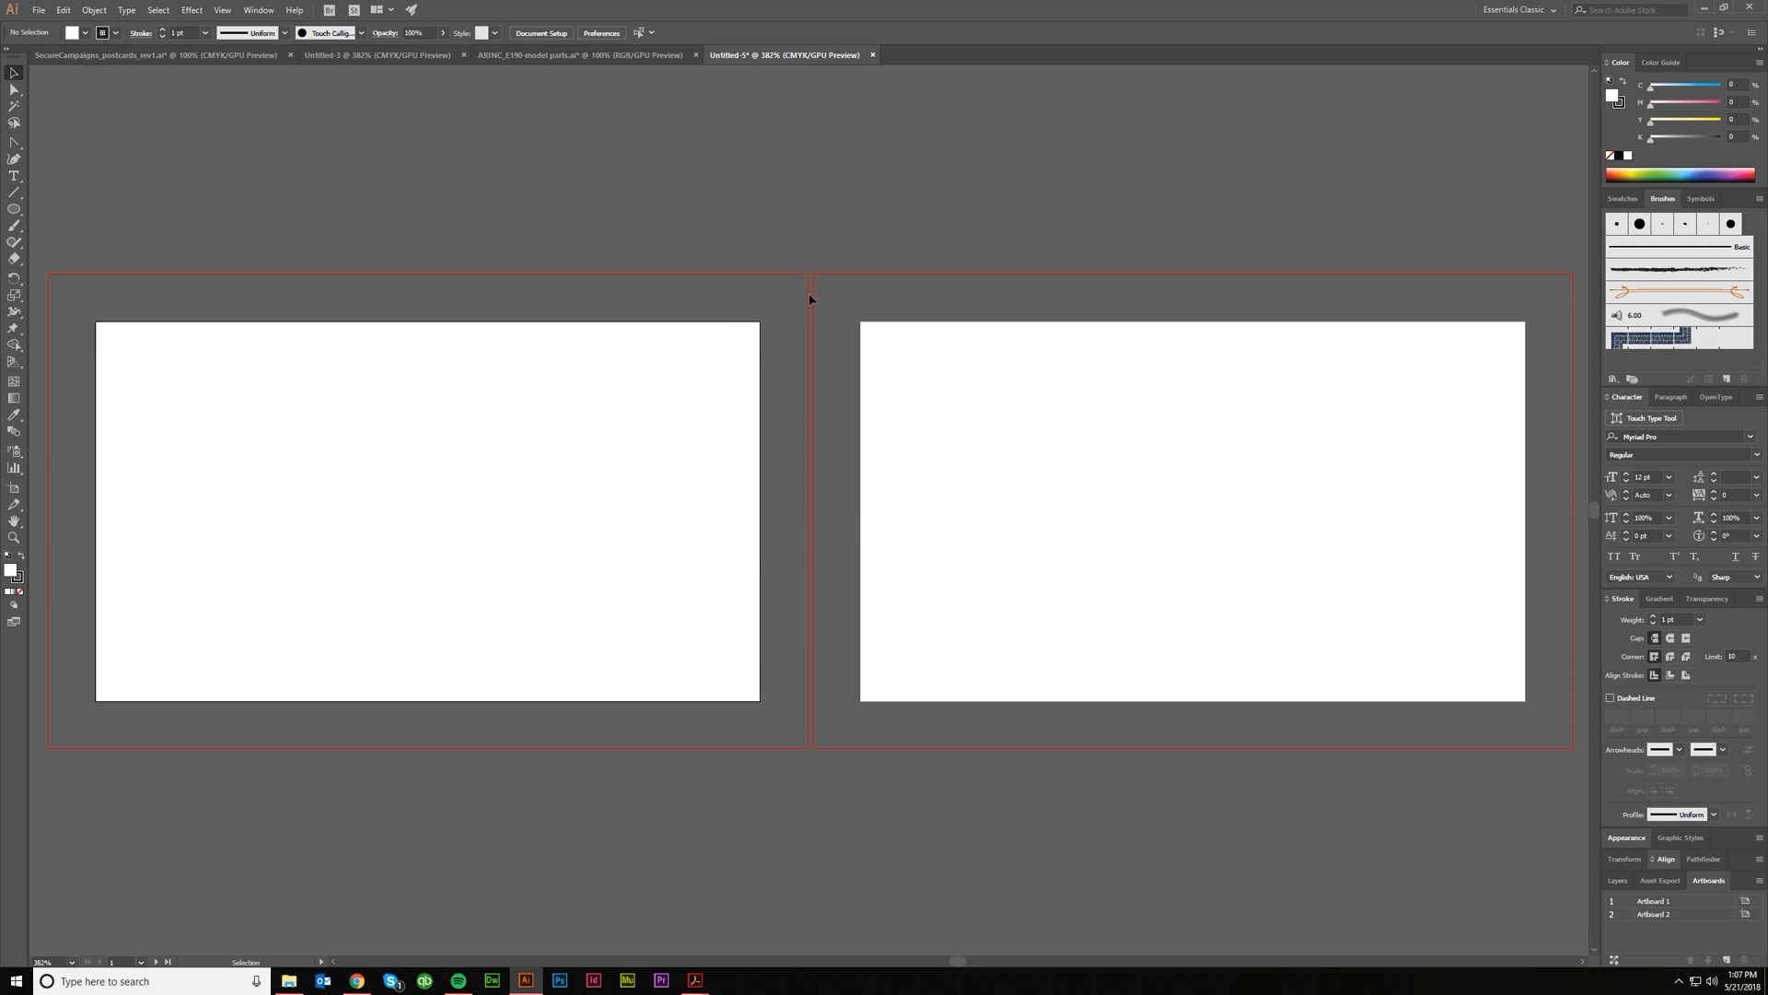
{"action": "mouse_move", "coordinate": [574, 233]}
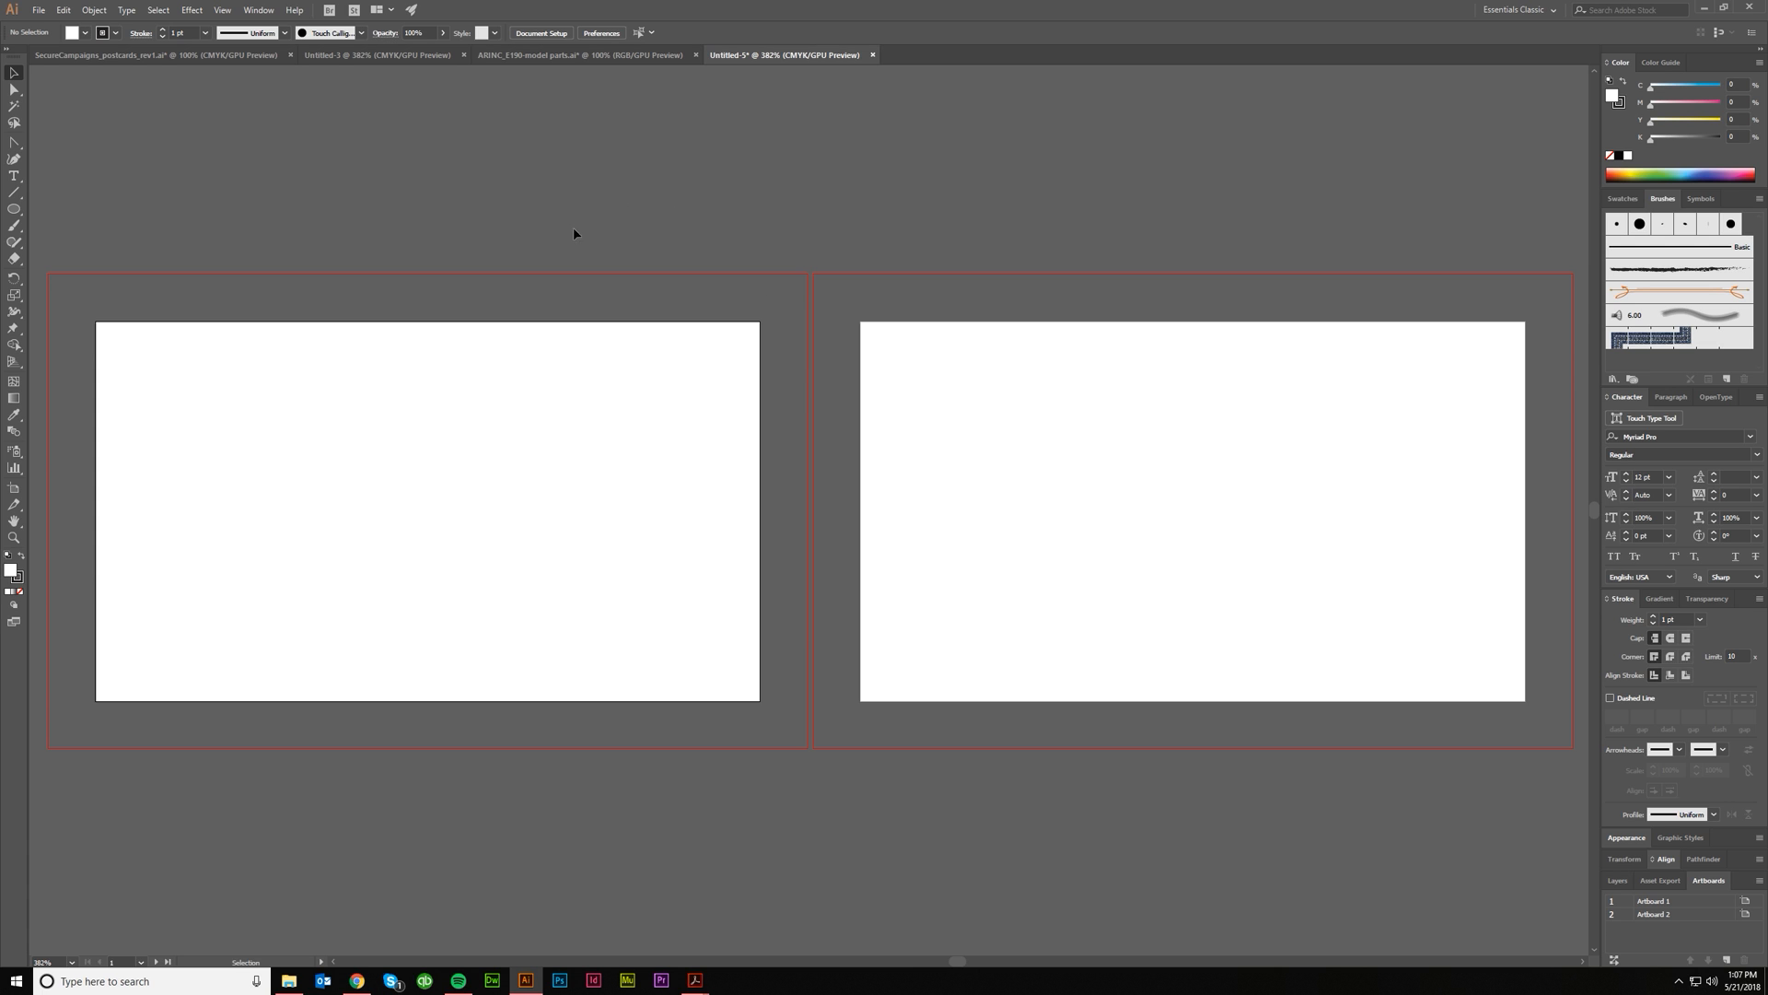
Draw a rounded square on the first artboard and set Document Setup bleed to 0.125 in.
{"action": "left_click", "coordinate": [14, 214]}
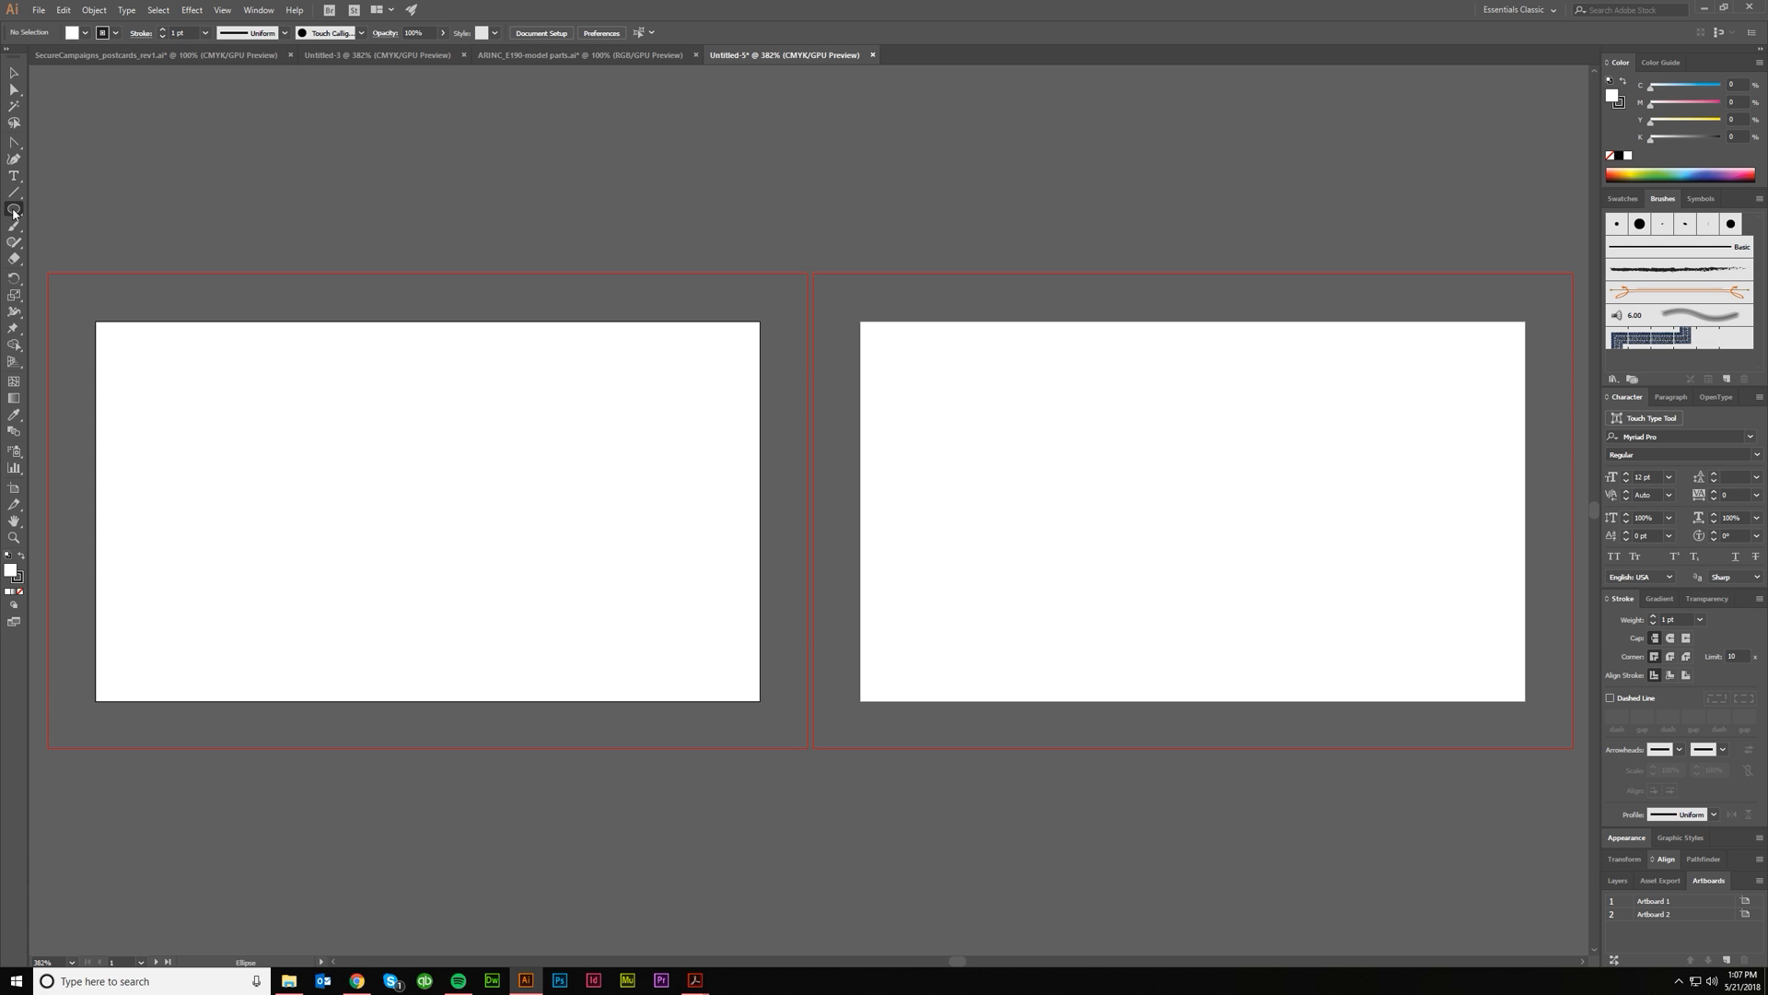
{"action": "left_click_drag", "start_coordinate": [302, 478], "coordinate": [606, 780]}
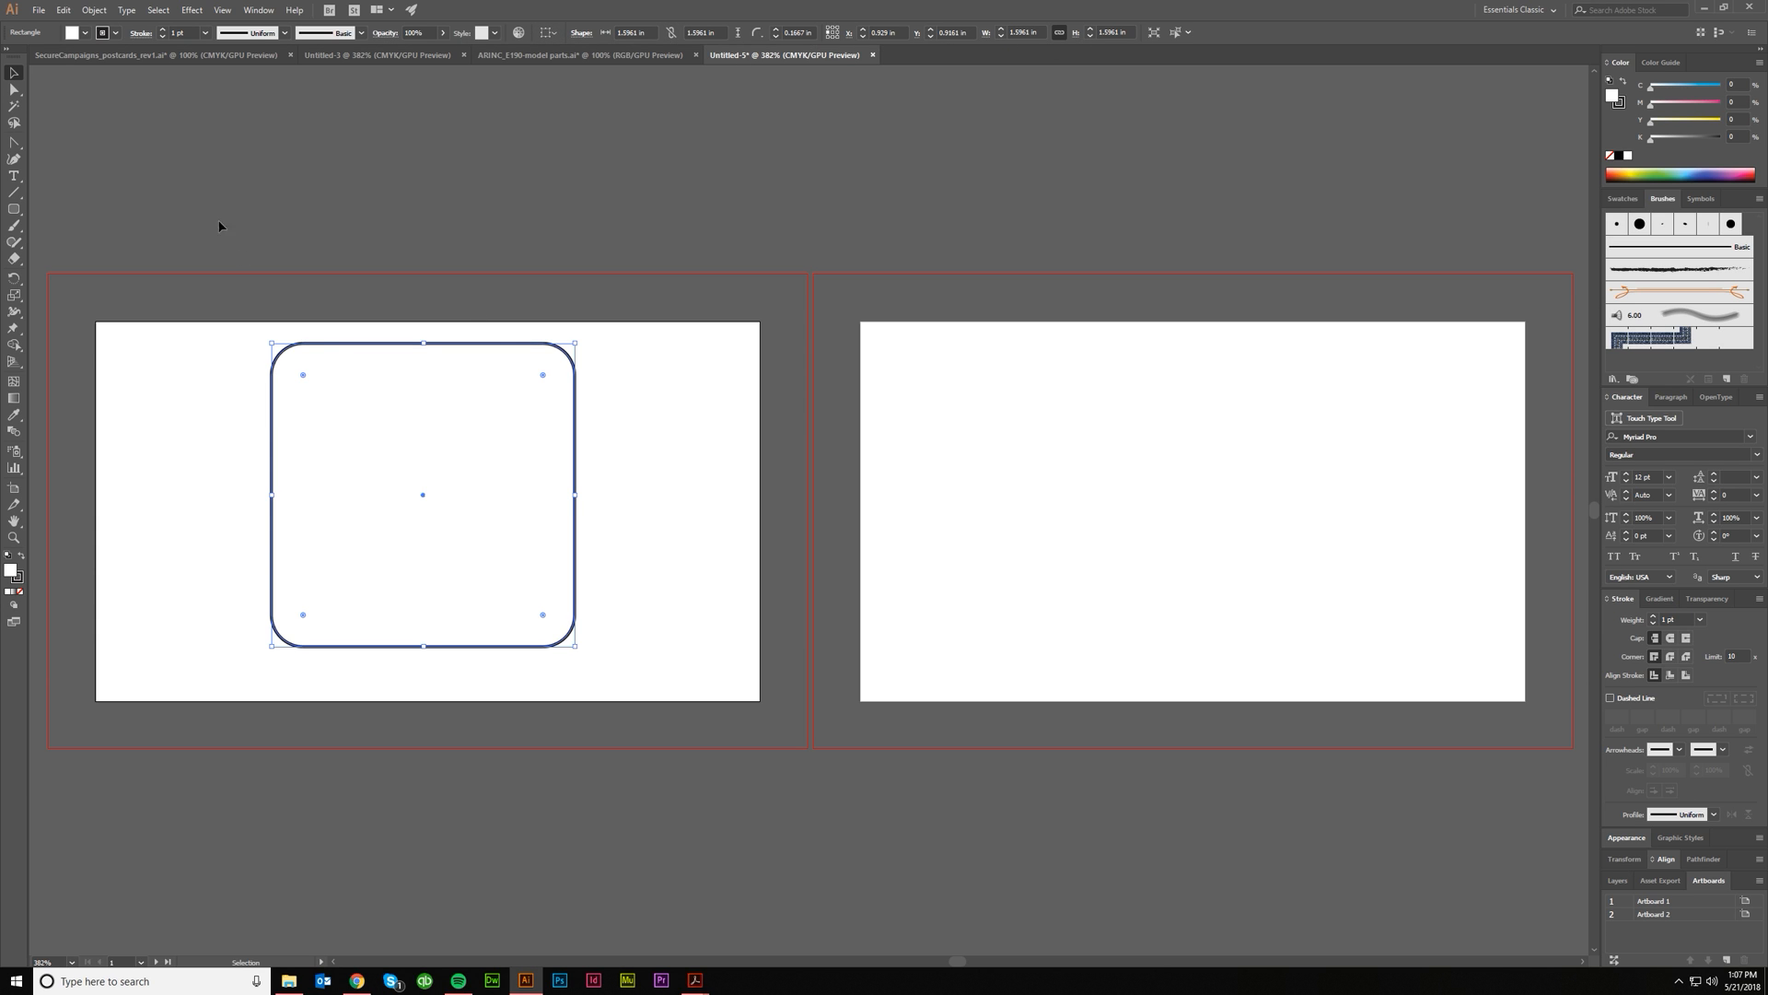
{"action": "left_click", "coordinate": [39, 10]}
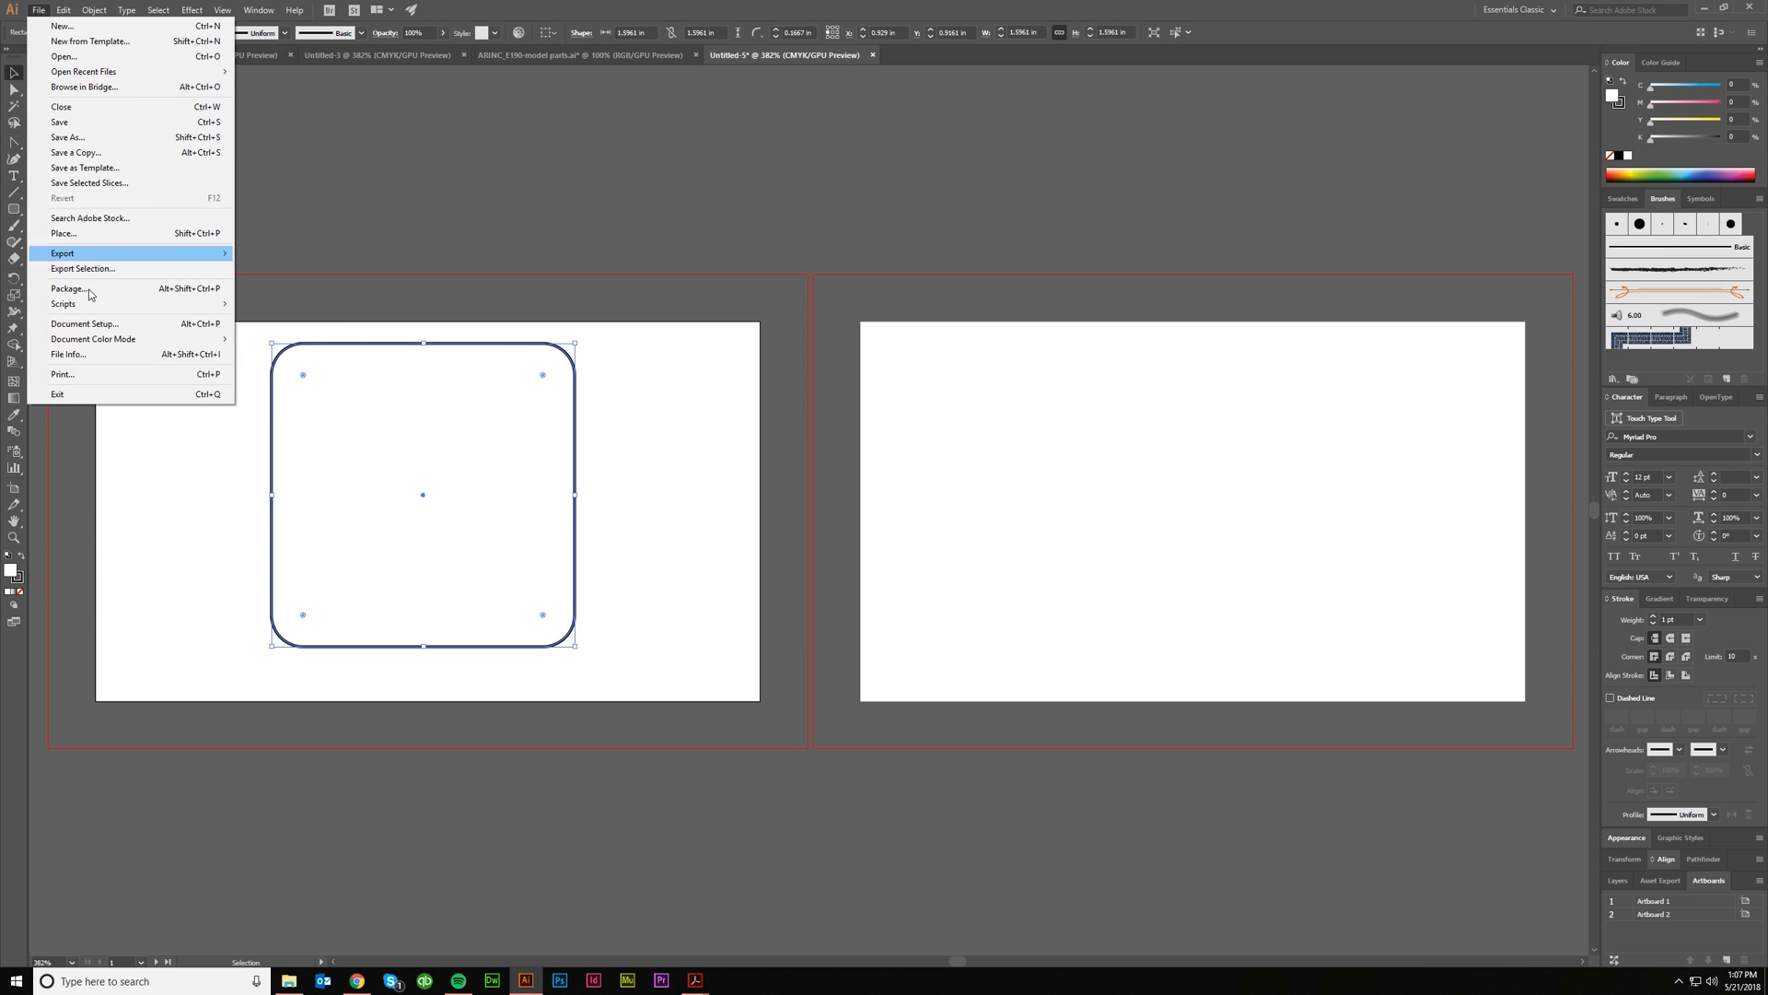
{"action": "left_click", "coordinate": [82, 323]}
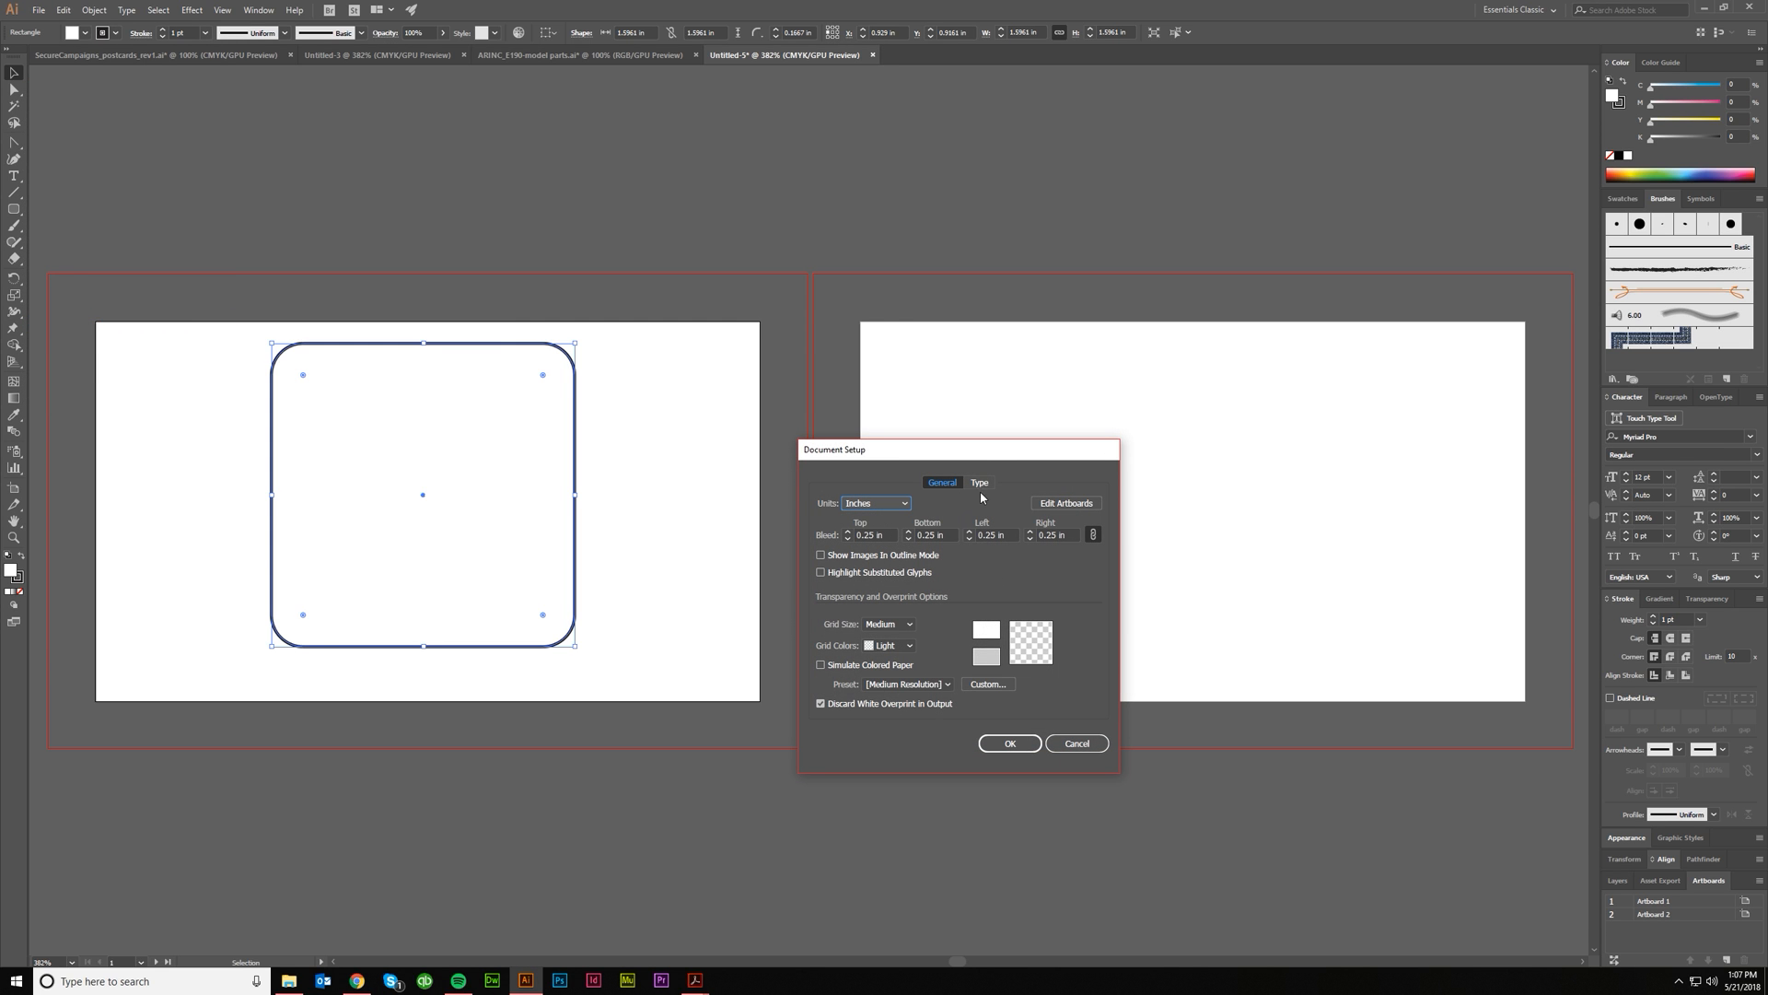
{"action": "mouse_move", "coordinate": [618, 21]}
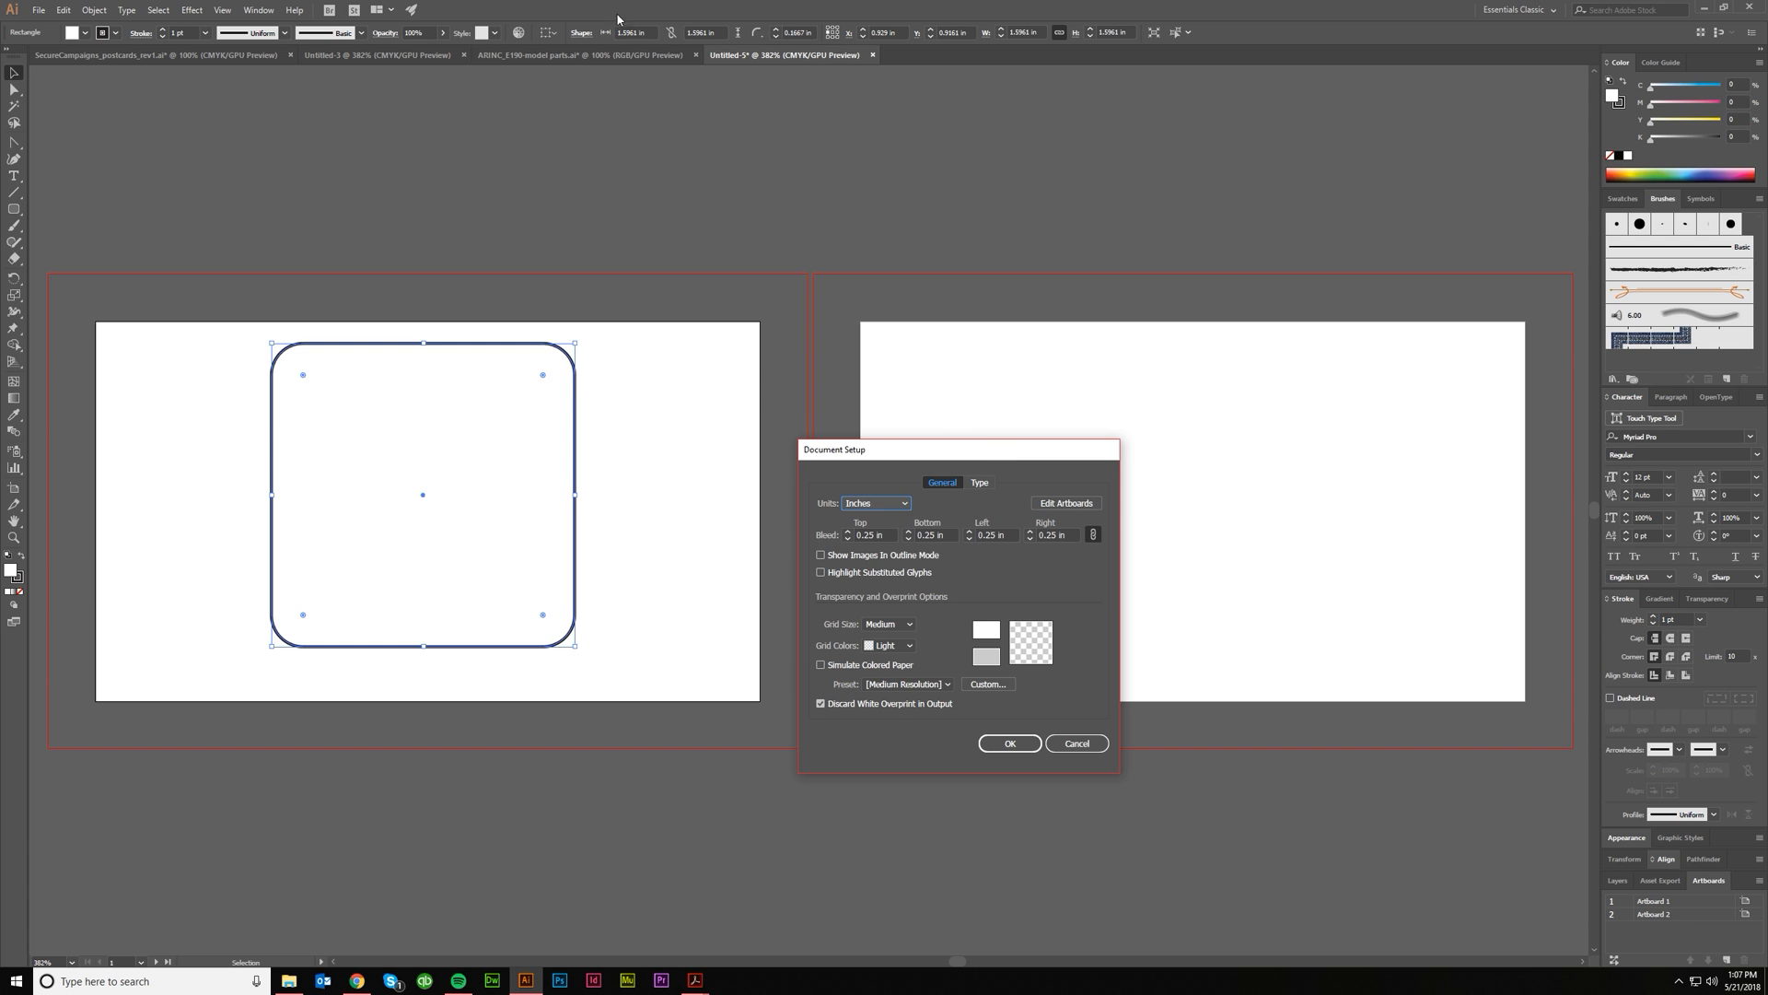
{"action": "mouse_move", "coordinate": [665, 51]}
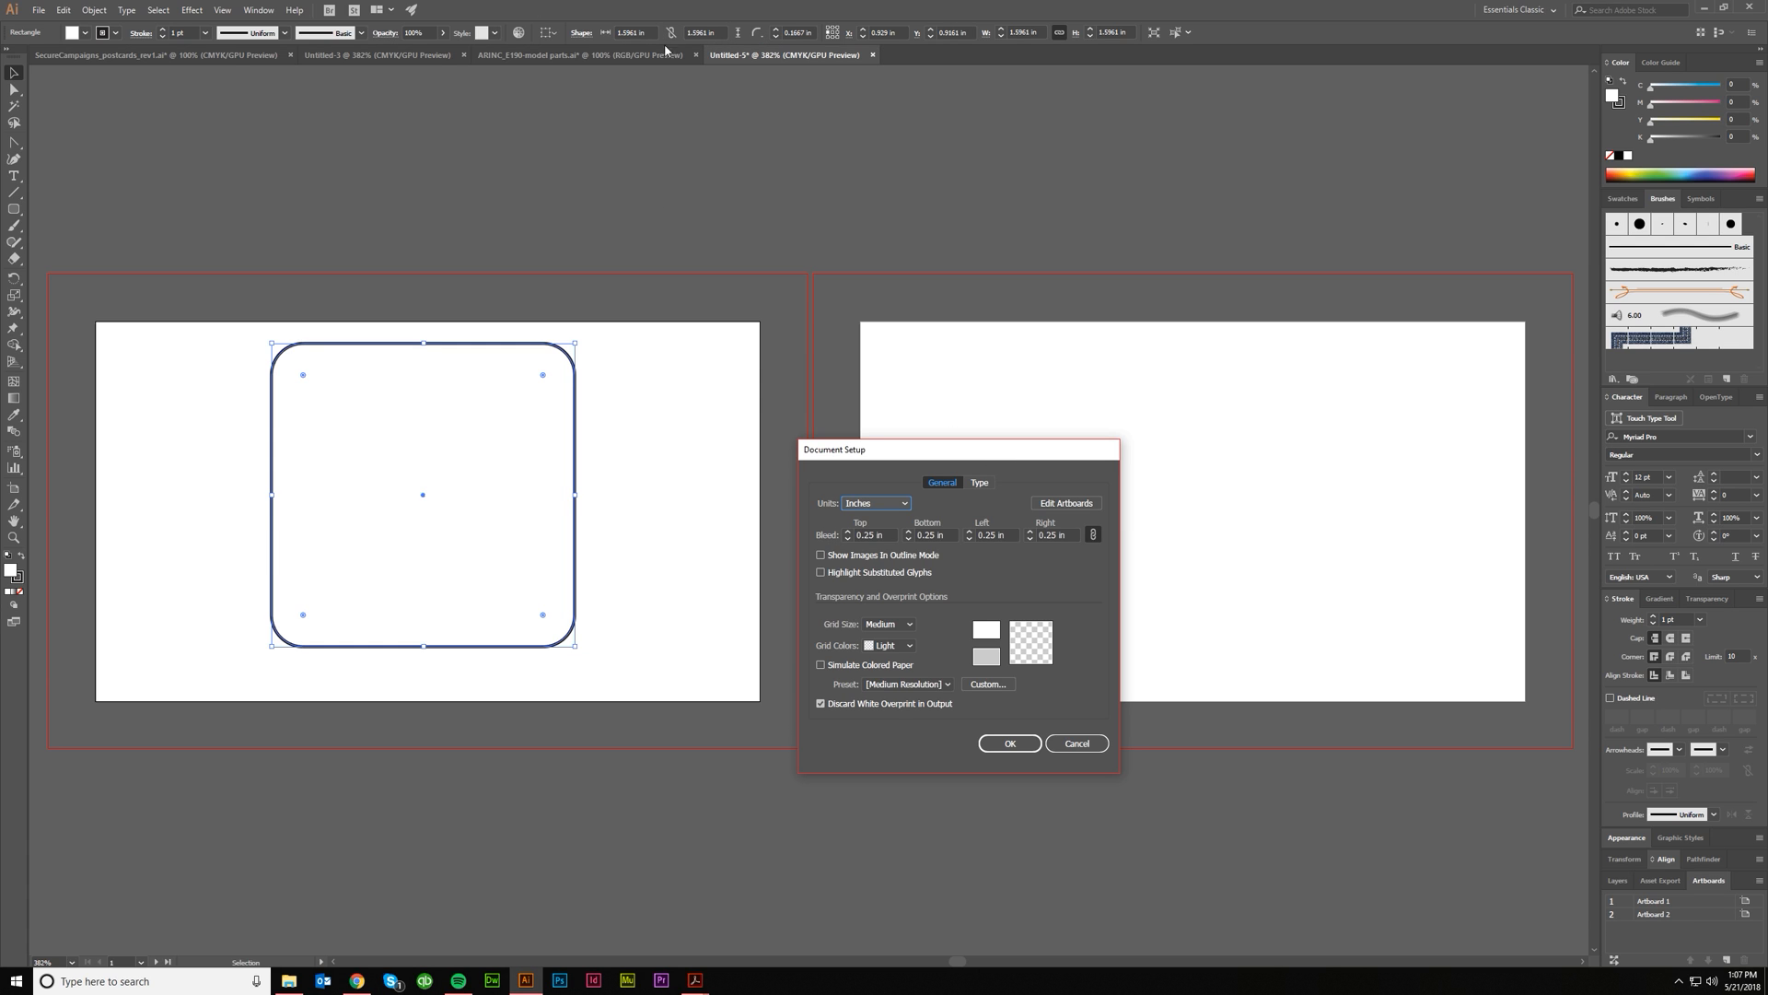
{"action": "mouse_move", "coordinate": [56, 73]}
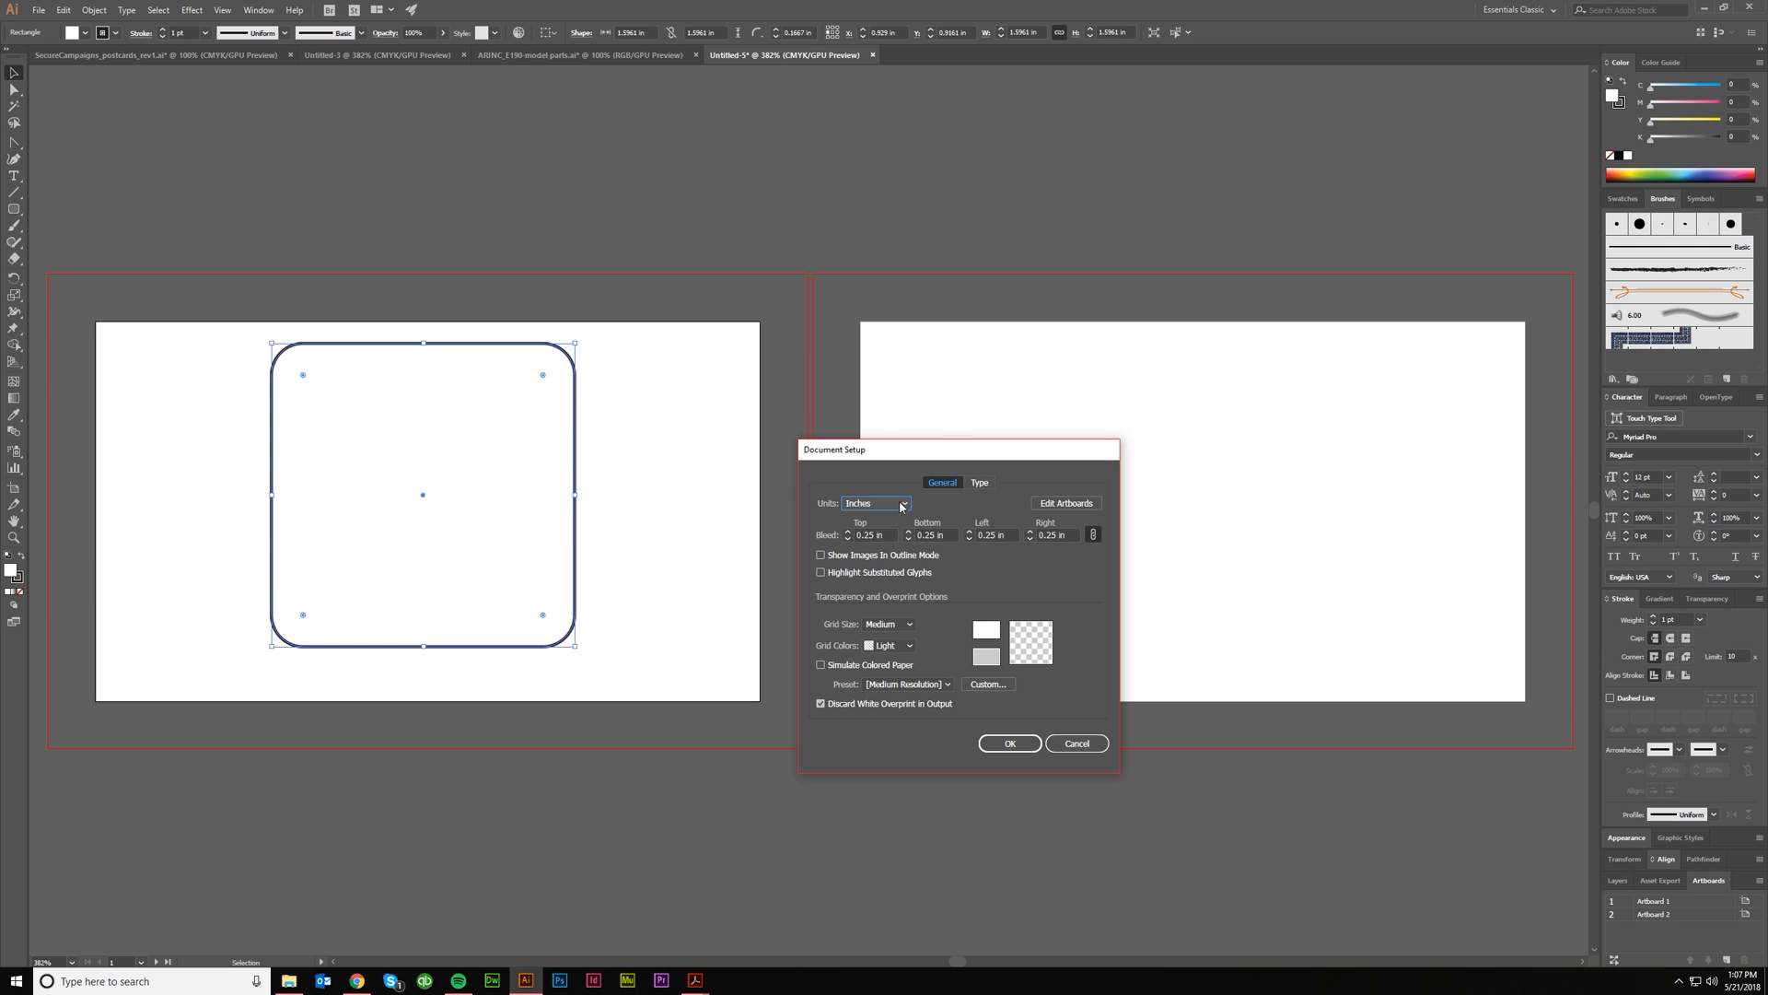
{"action": "mouse_move", "coordinate": [848, 551]}
{"action": "type", "text": "0.125"}
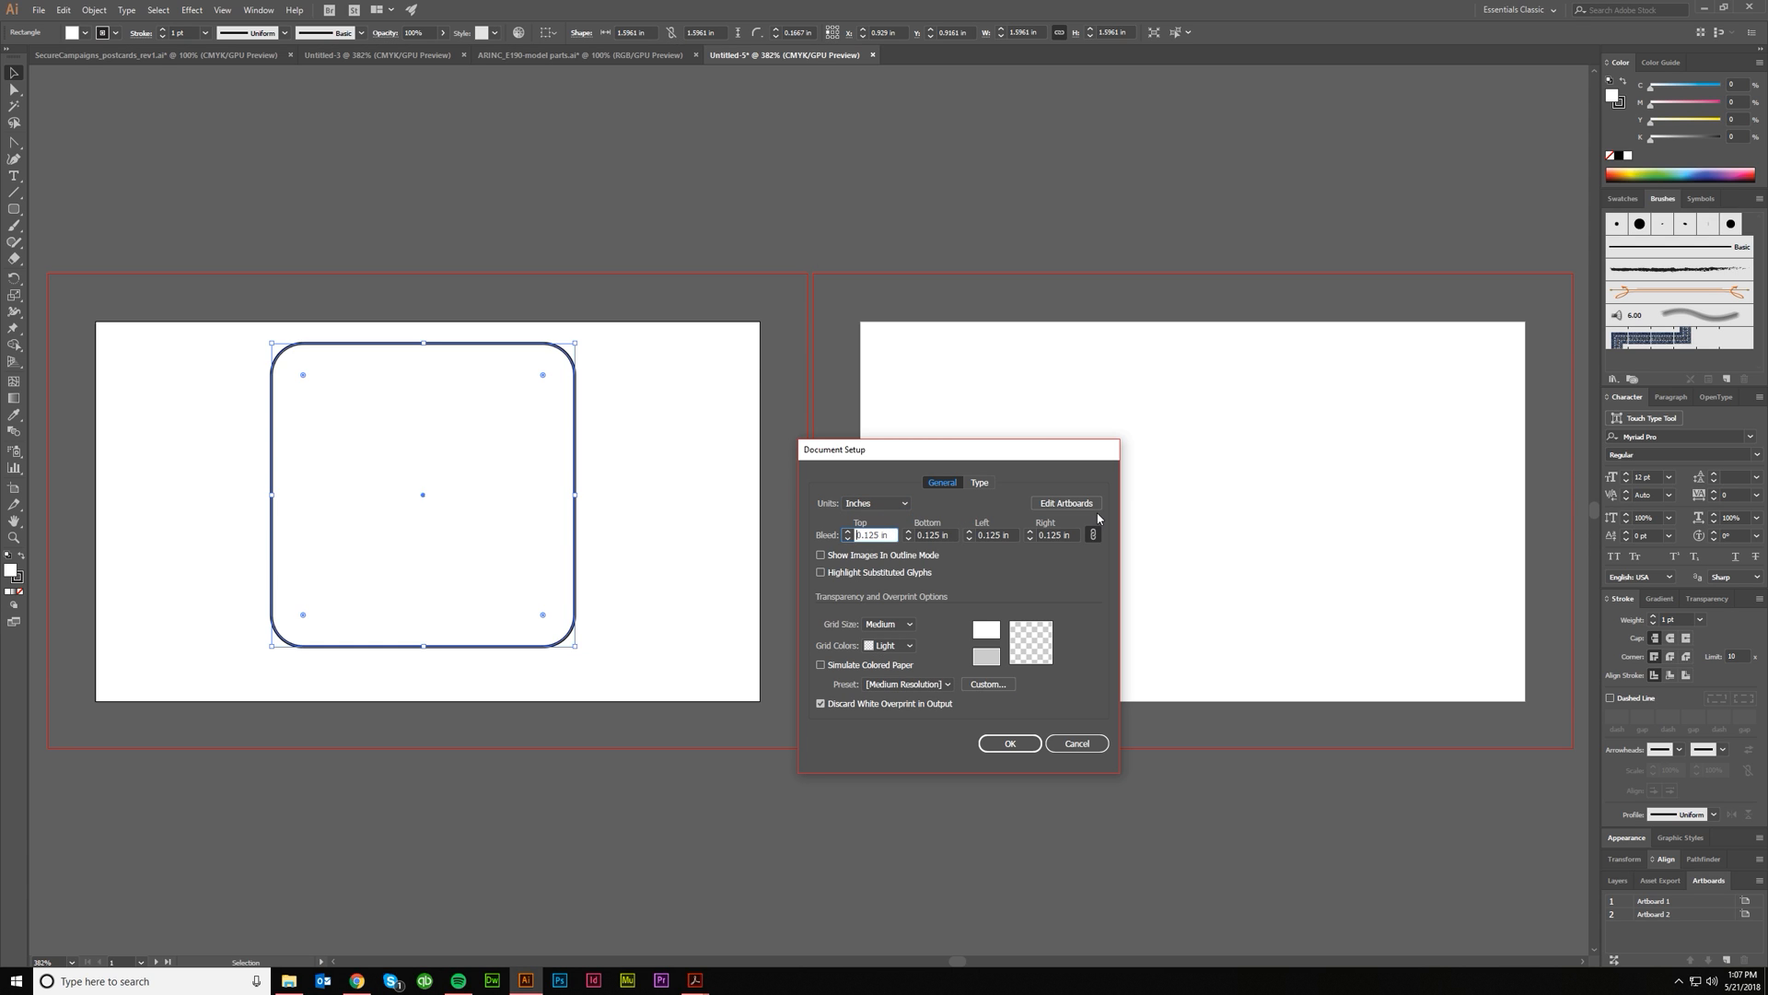
{"action": "left_click", "coordinate": [1009, 744]}
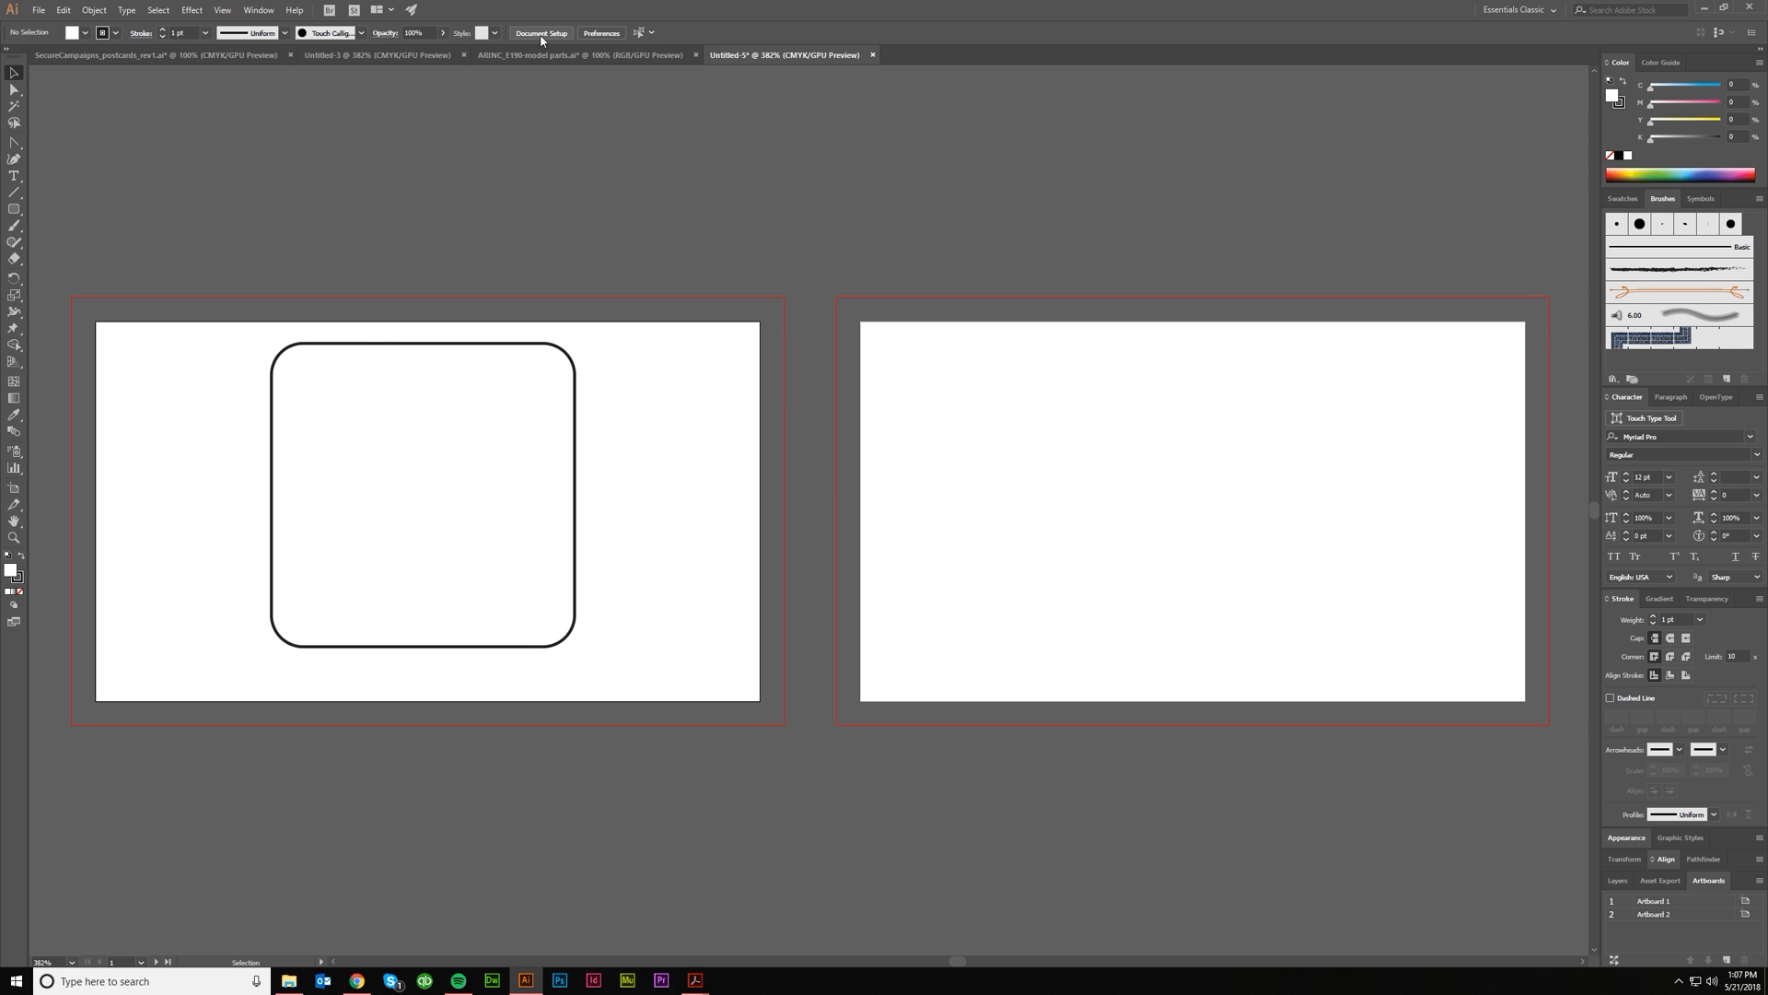
With the Artboard tool, unlink proportions so Artboard 1 becomes a 4 × 1 in strip.
{"action": "left_click", "coordinate": [541, 33]}
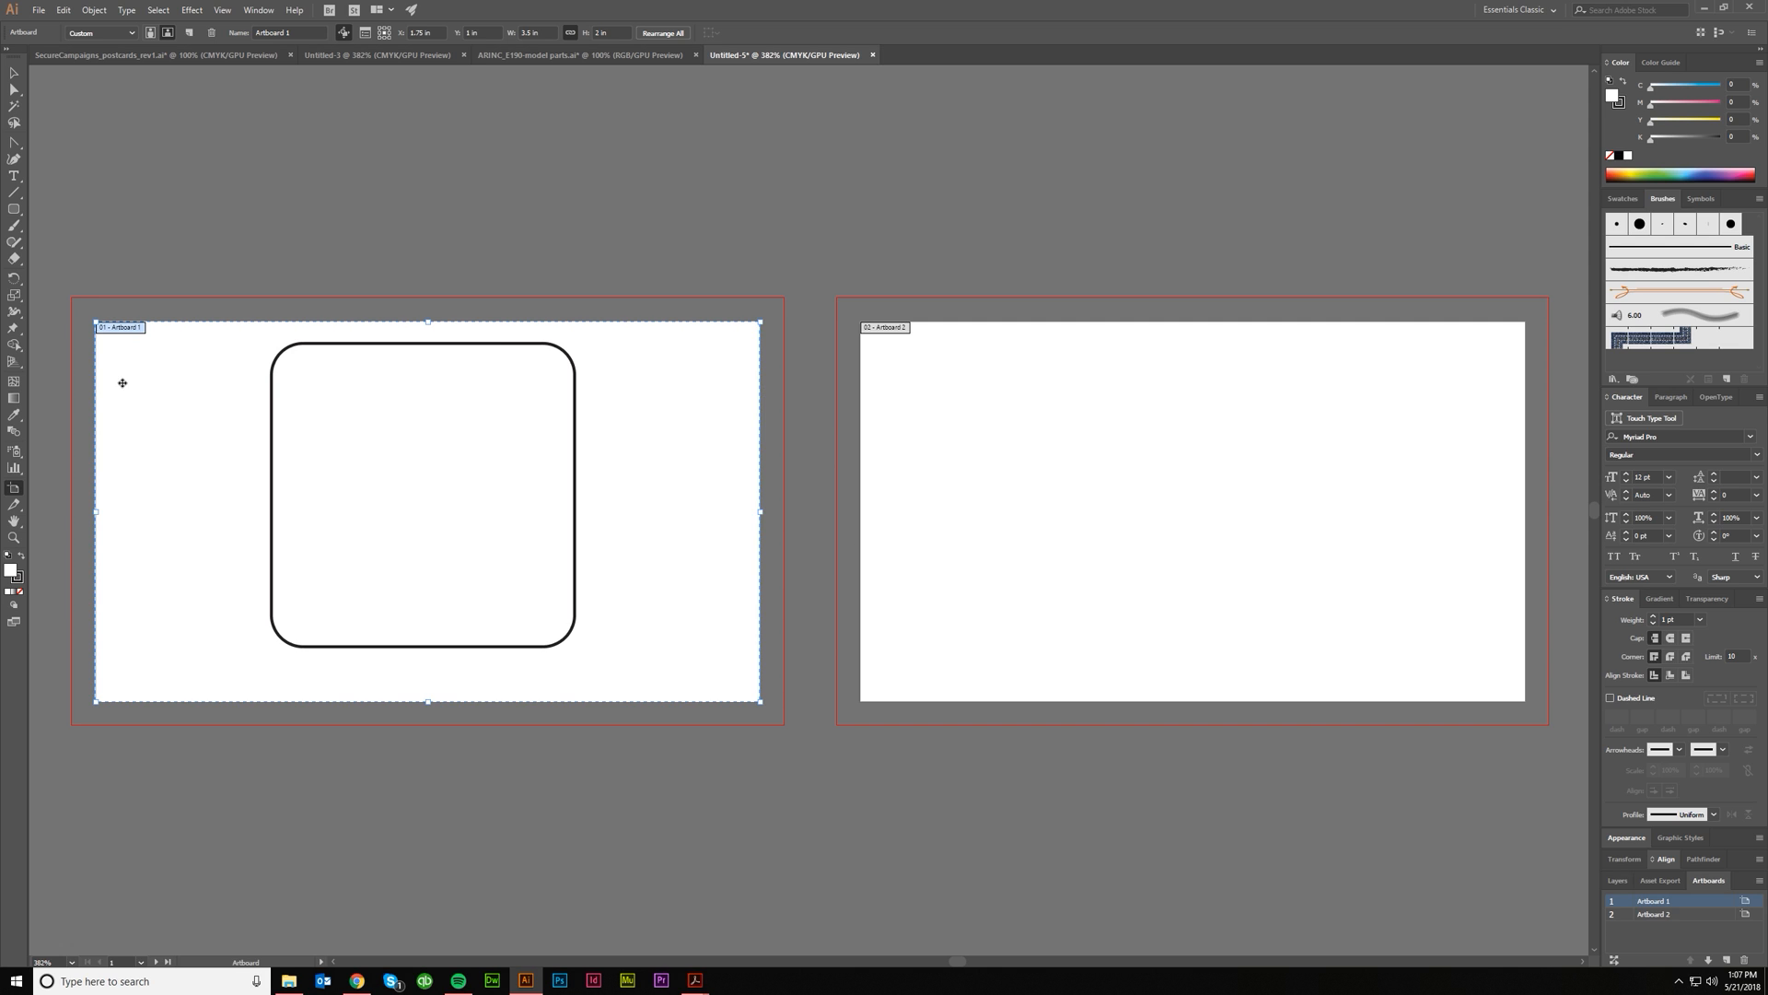
{"action": "mouse_move", "coordinate": [233, 358]}
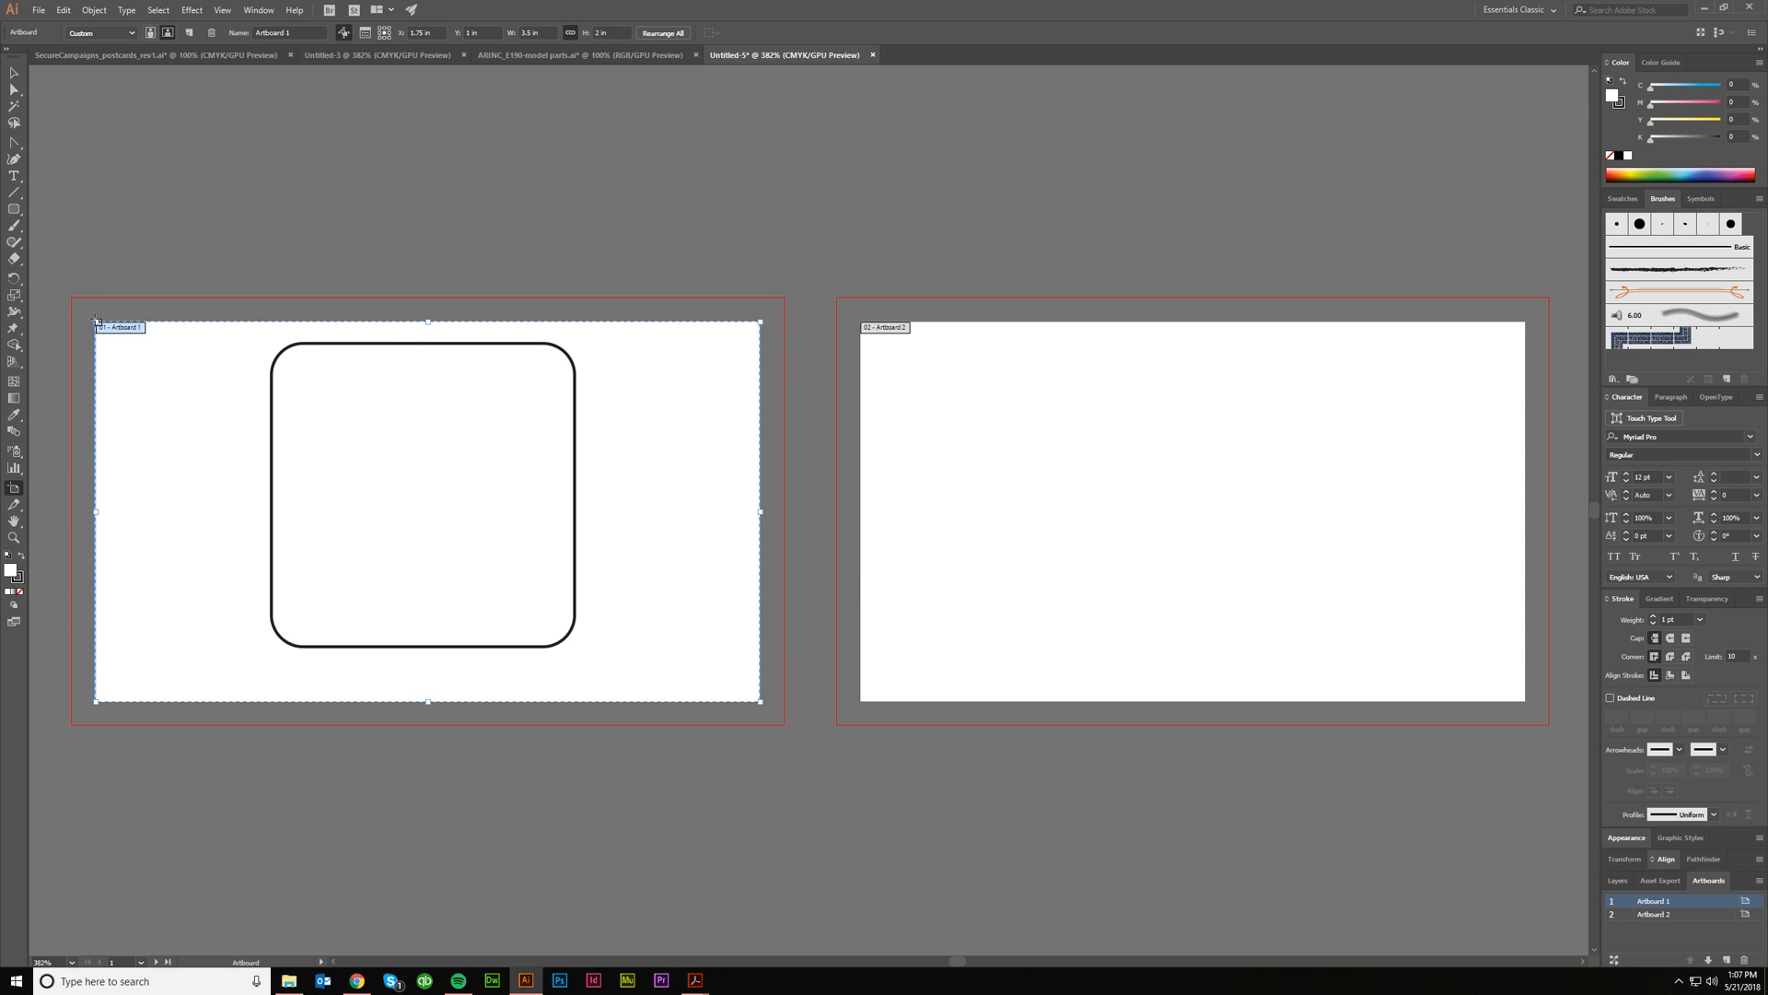
{"action": "mouse_move", "coordinate": [425, 323]}
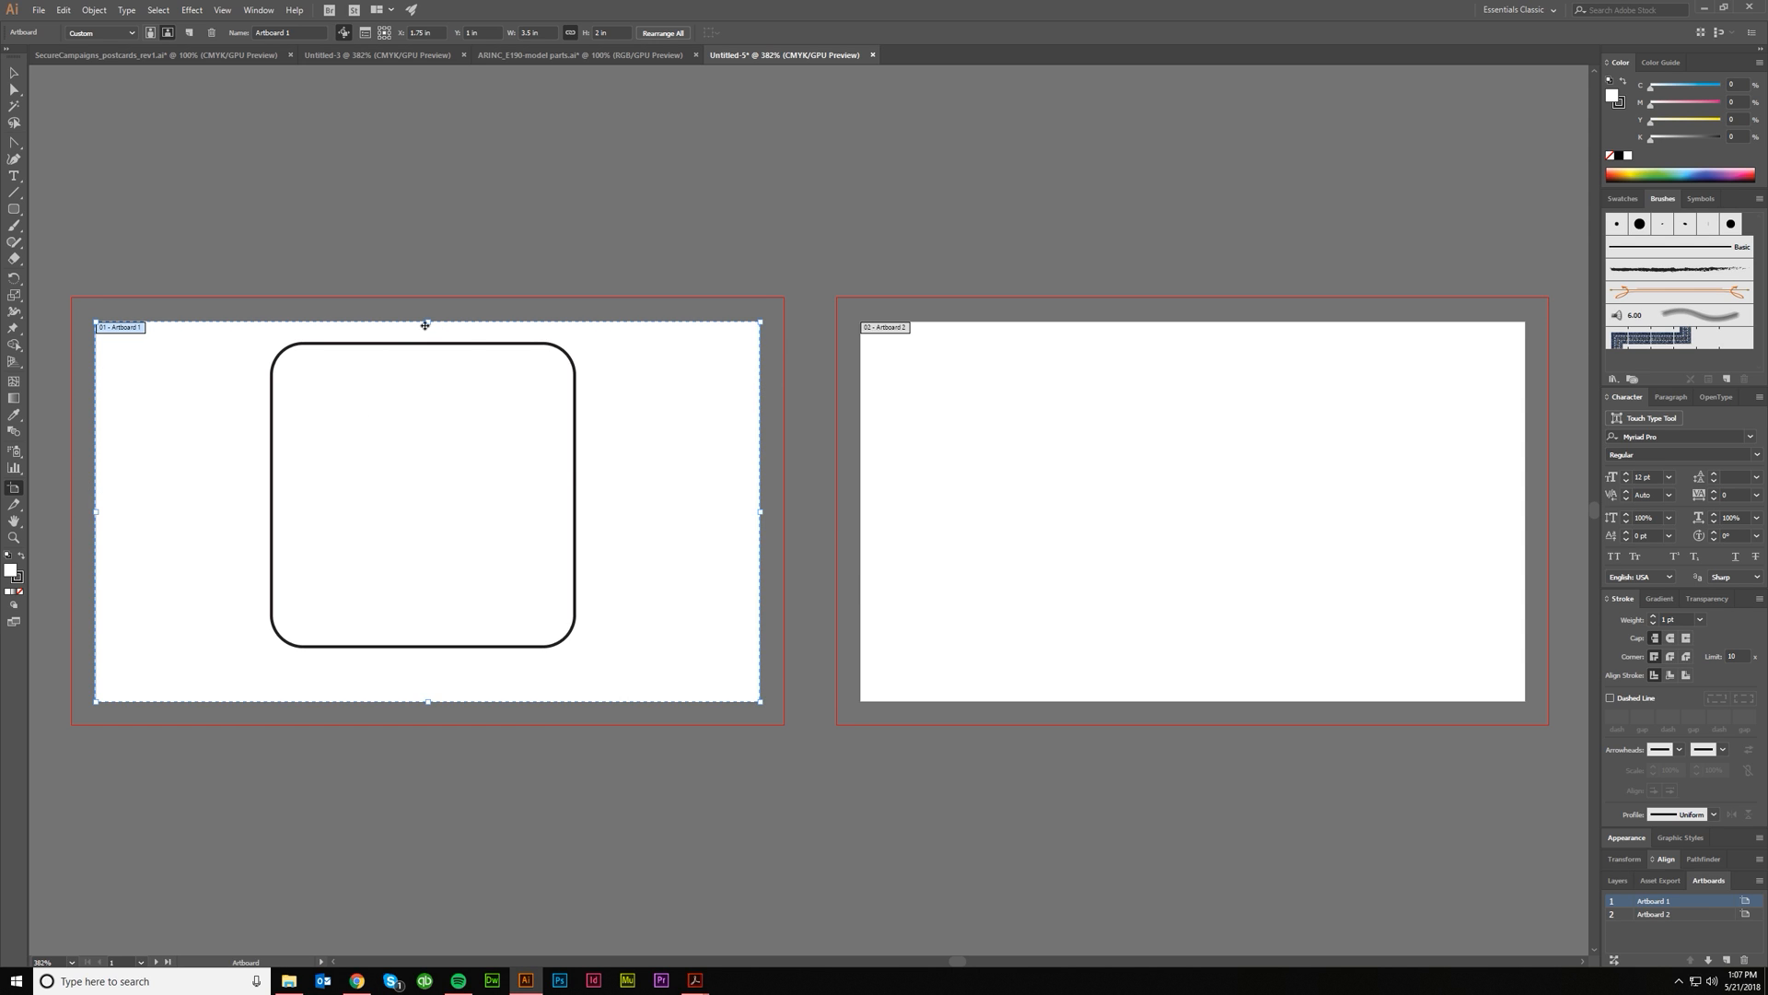
{"action": "mouse_move", "coordinate": [484, 388]}
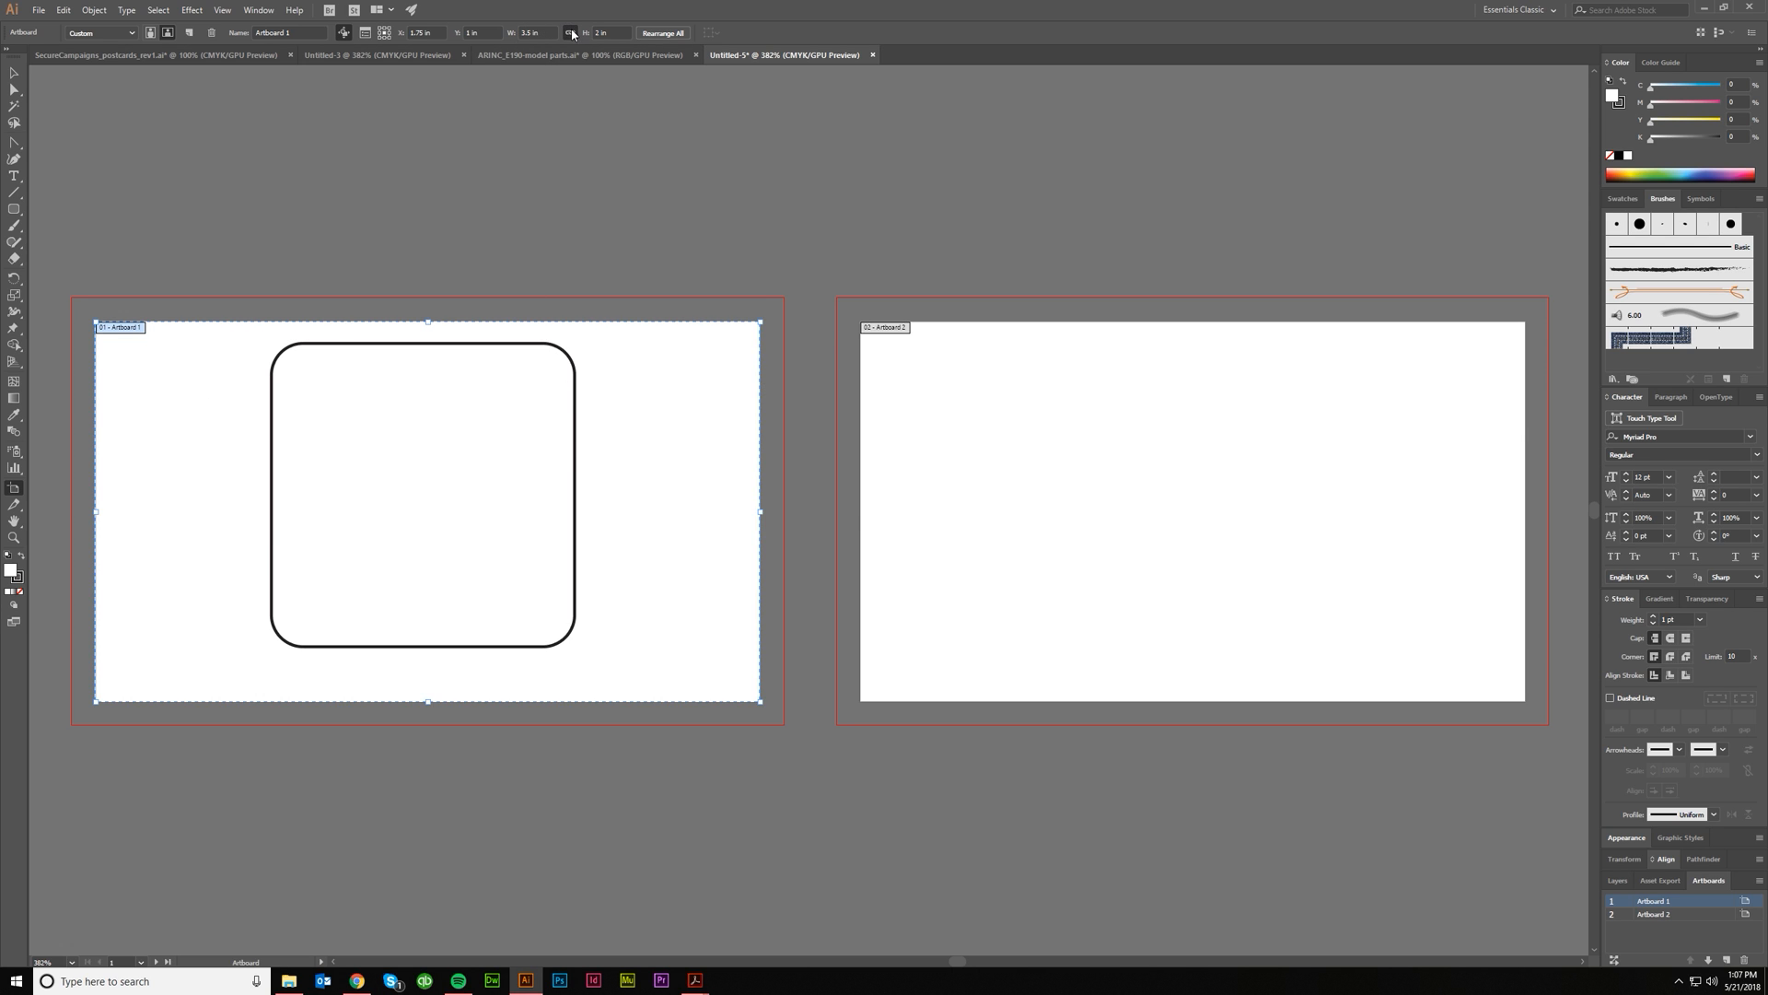
{"action": "left_click", "coordinate": [534, 31]}
{"action": "type", "text": "4"}
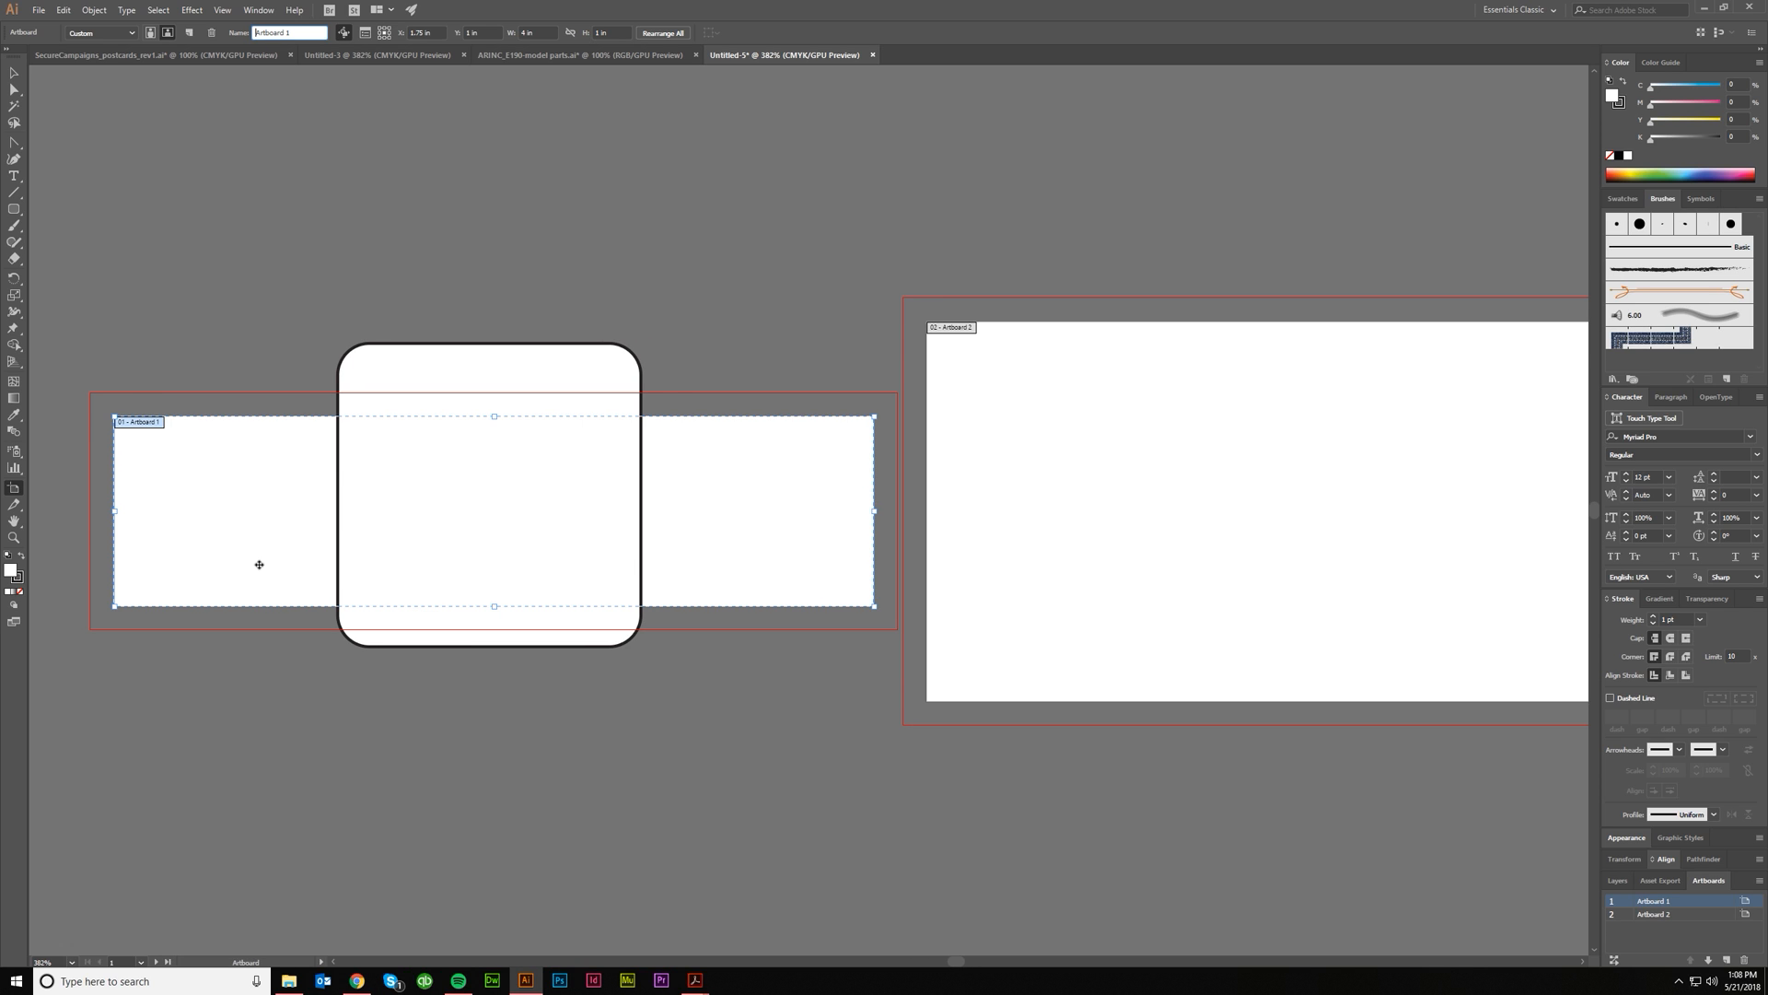
{"action": "mouse_move", "coordinate": [603, 211]}
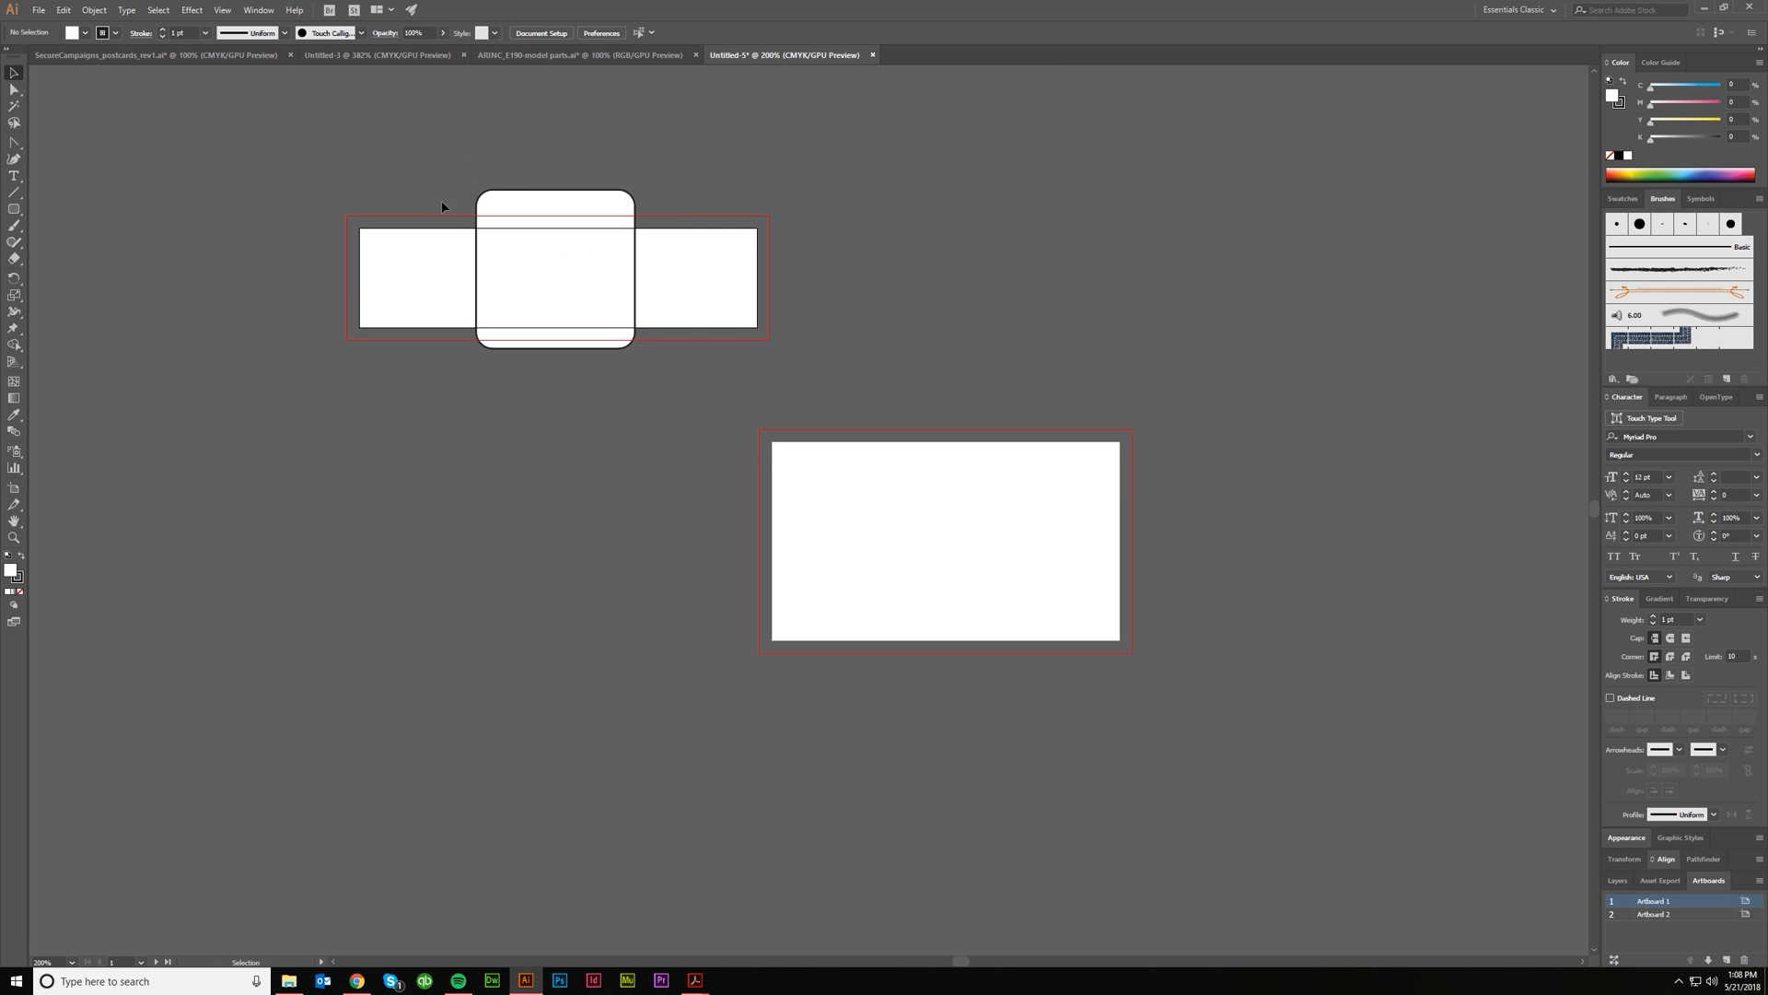
{"action": "mouse_move", "coordinate": [563, 271]}
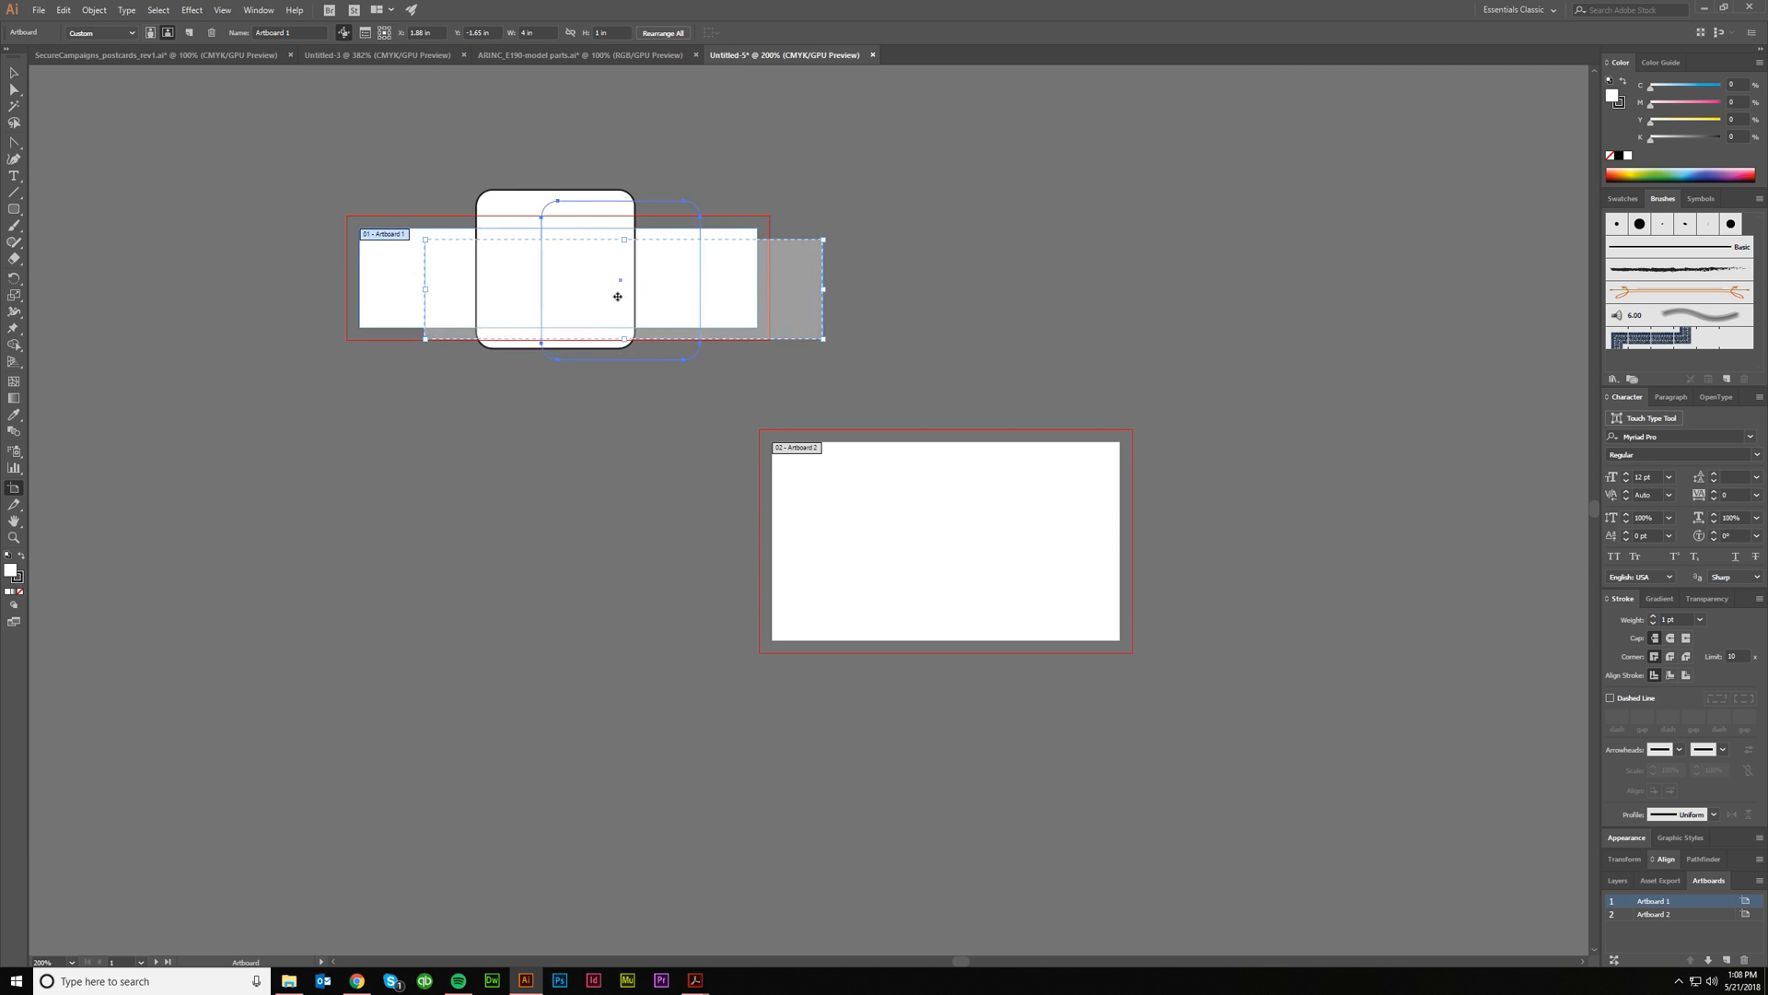
Drag Artboard 1 with its square, then place Artboard 2 right beside it.
{"action": "left_click_drag", "start_coordinate": [618, 280], "coordinate": [444, 323]}
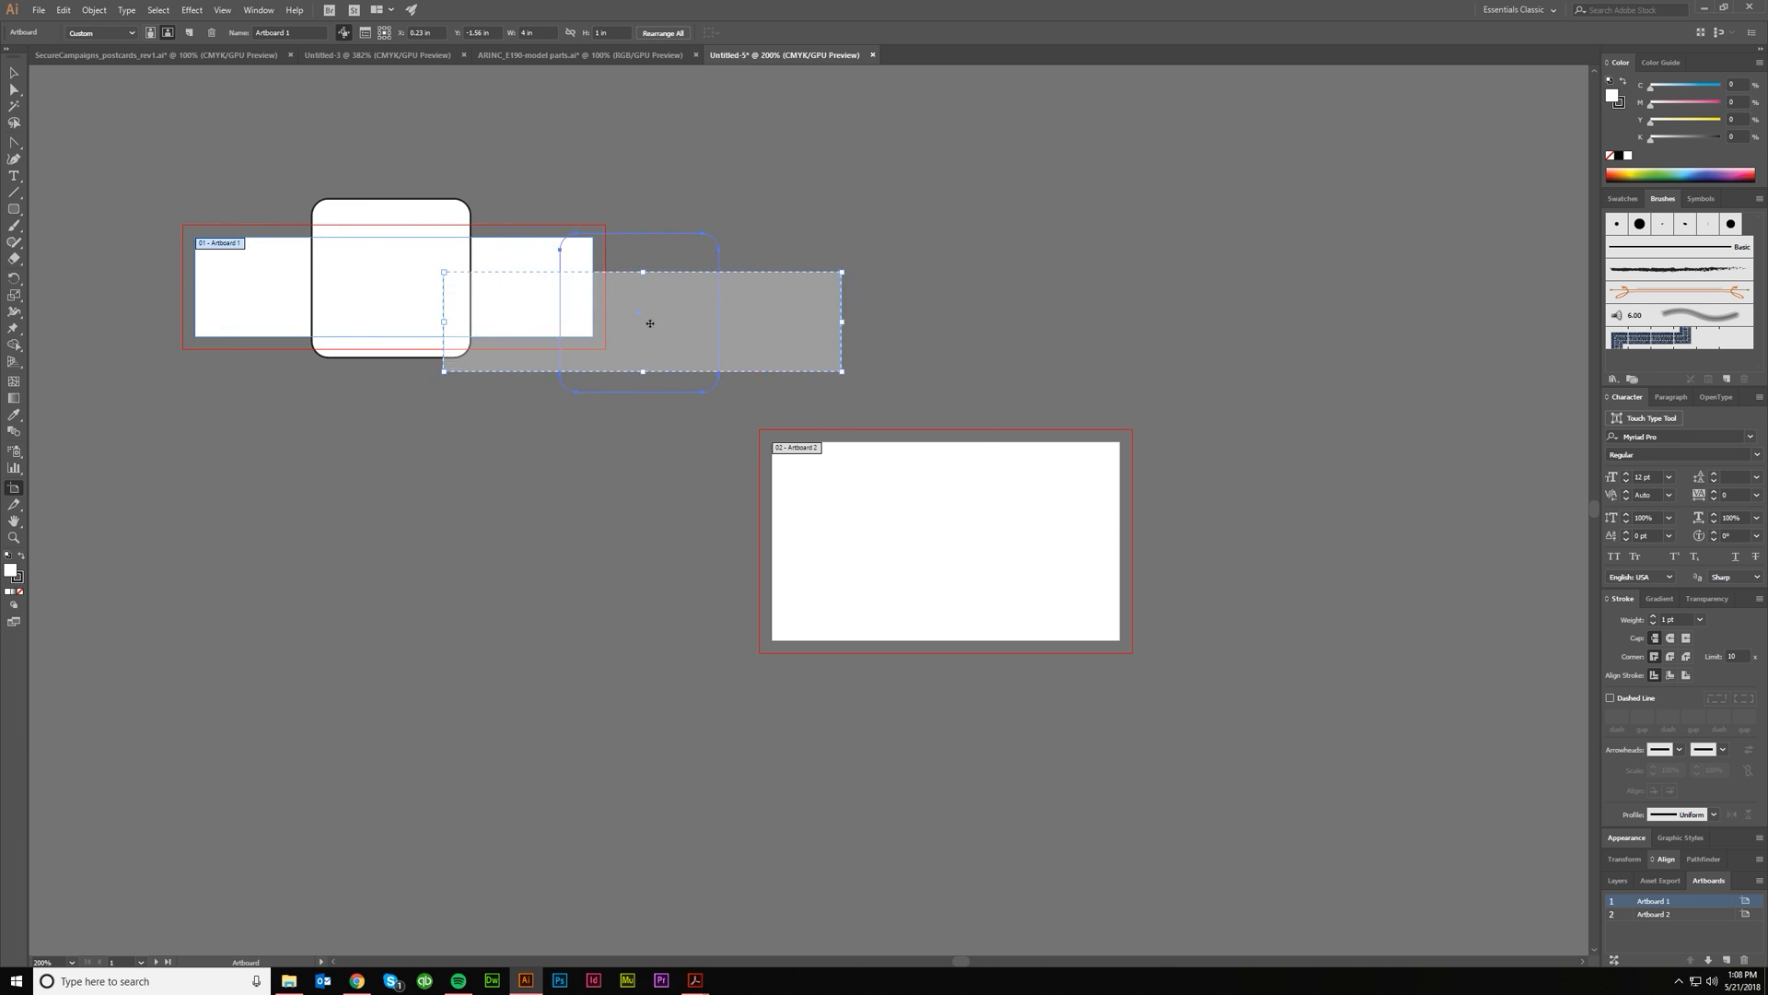
{"action": "left_click_drag", "start_coordinate": [648, 323], "coordinate": [918, 380]}
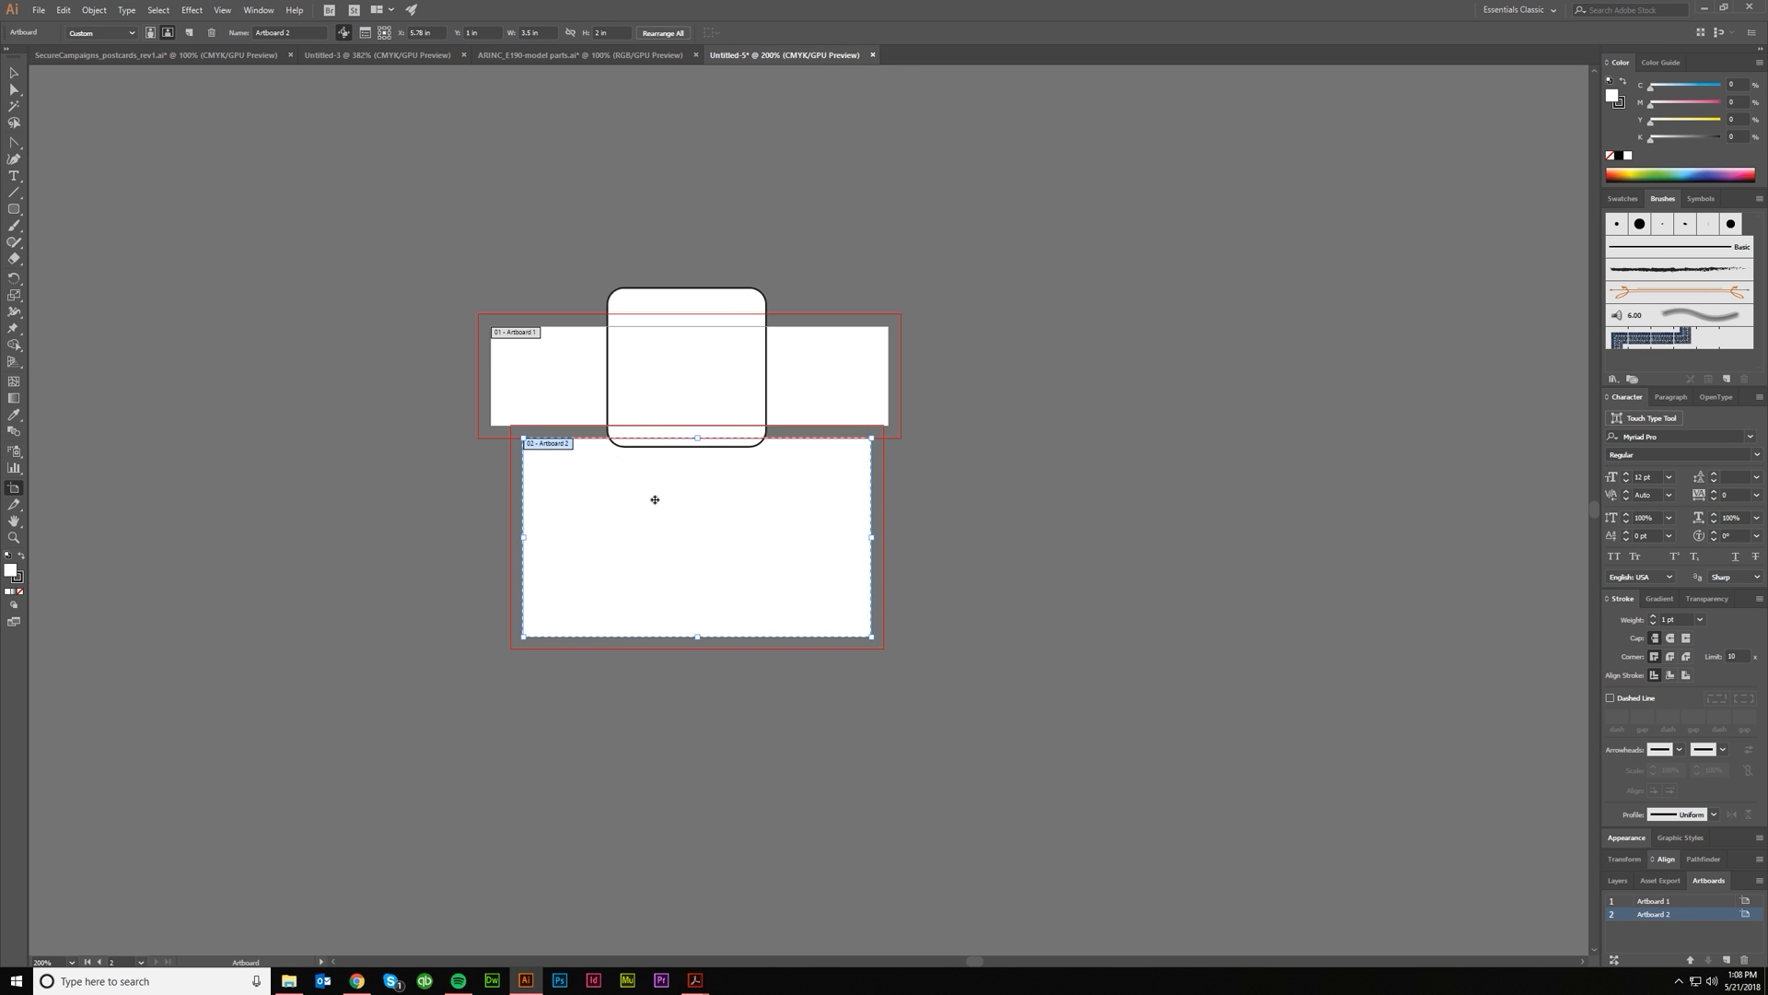
{"action": "left_click_drag", "start_coordinate": [654, 499], "coordinate": [730, 629]}
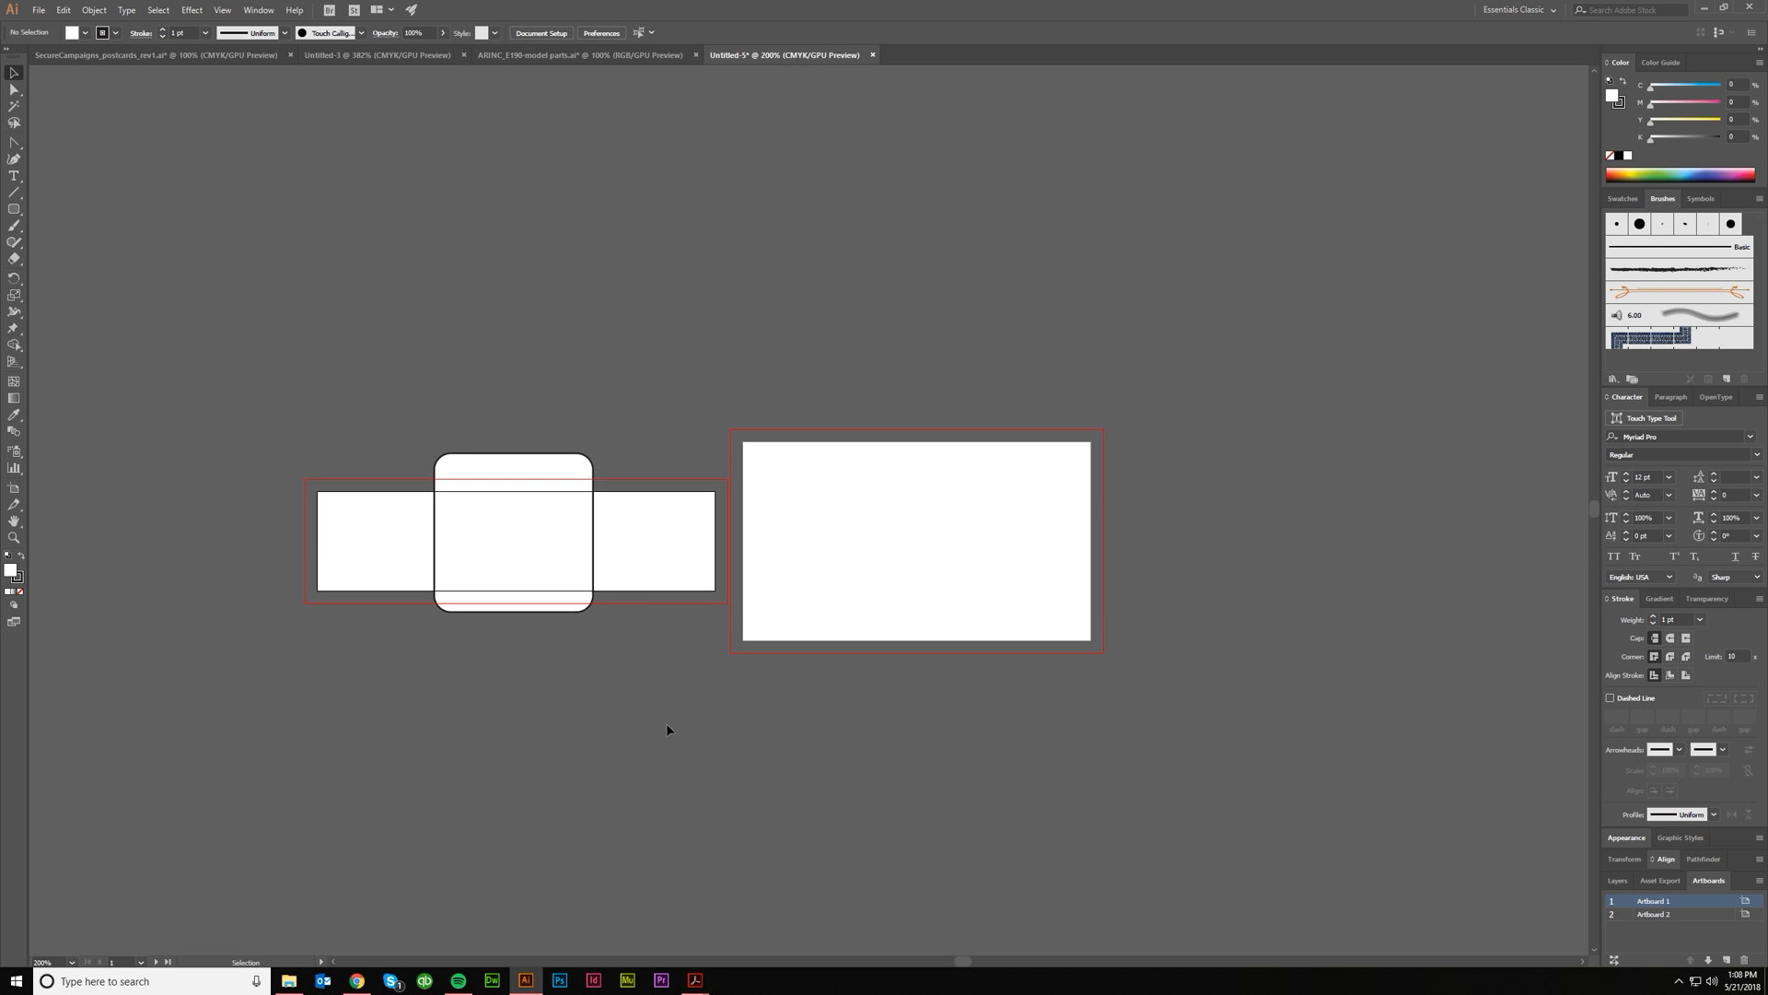
{"action": "mouse_move", "coordinate": [517, 579]}
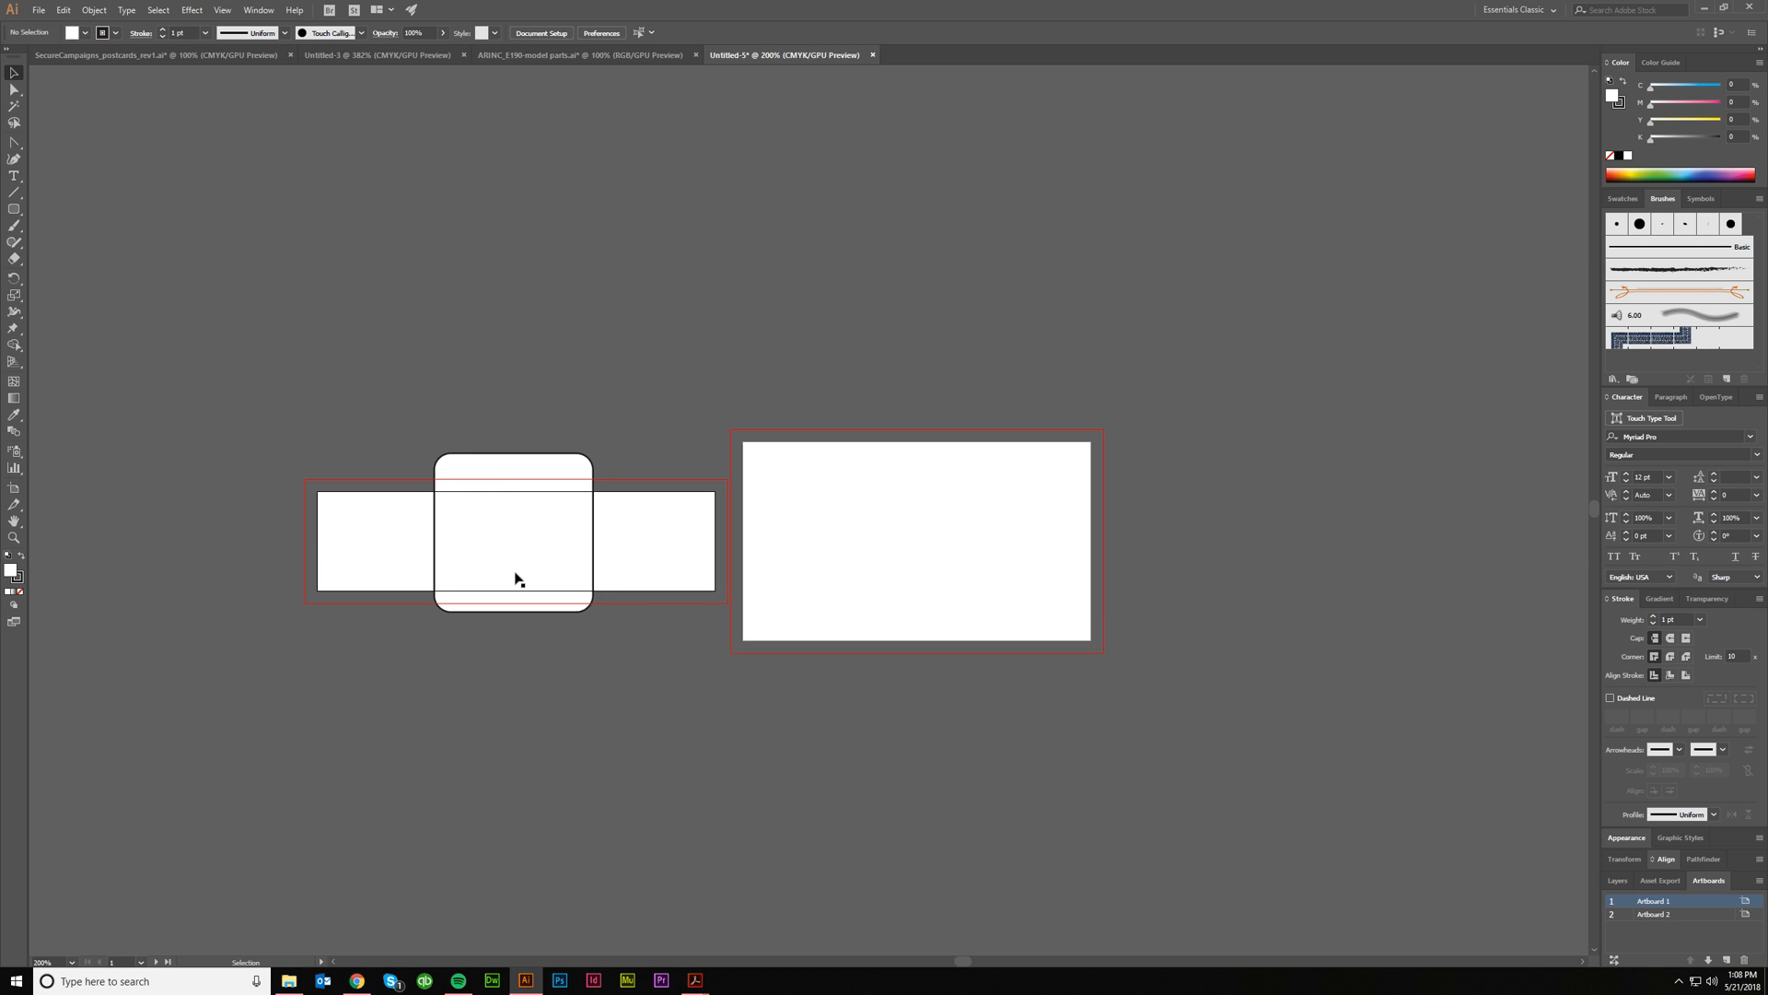
{"action": "mouse_move", "coordinate": [12, 523]}
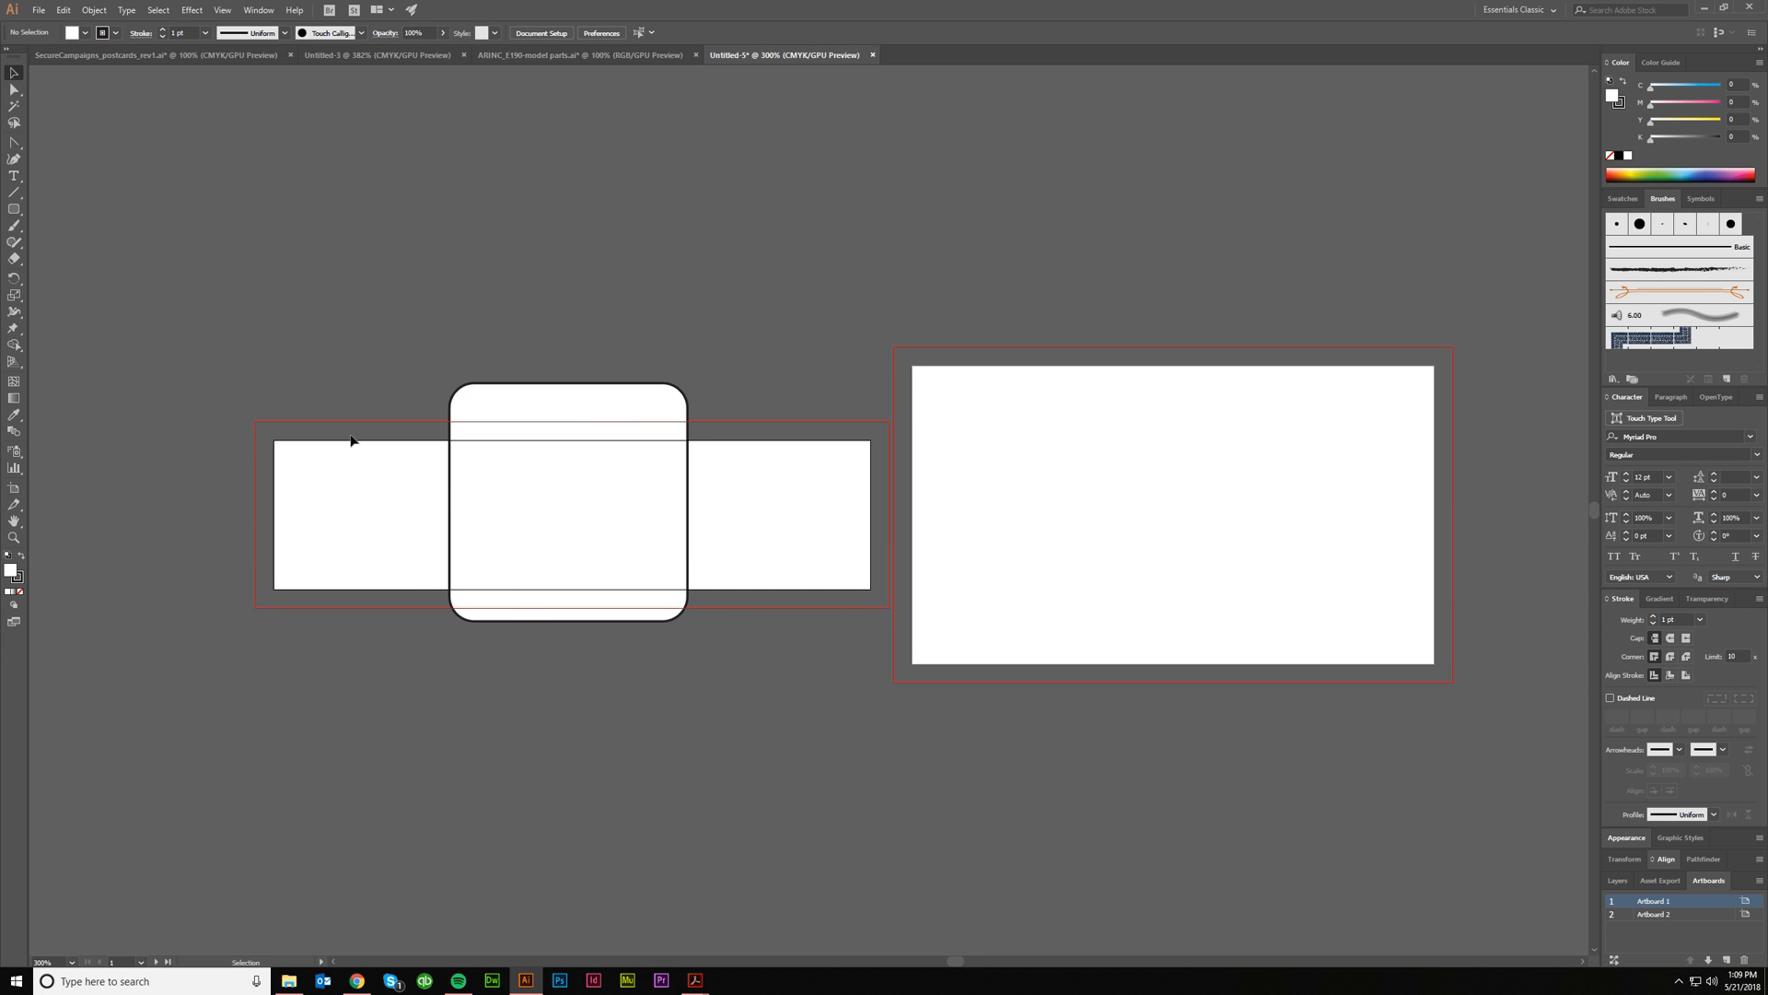
{"action": "mouse_move", "coordinate": [1019, 501]}
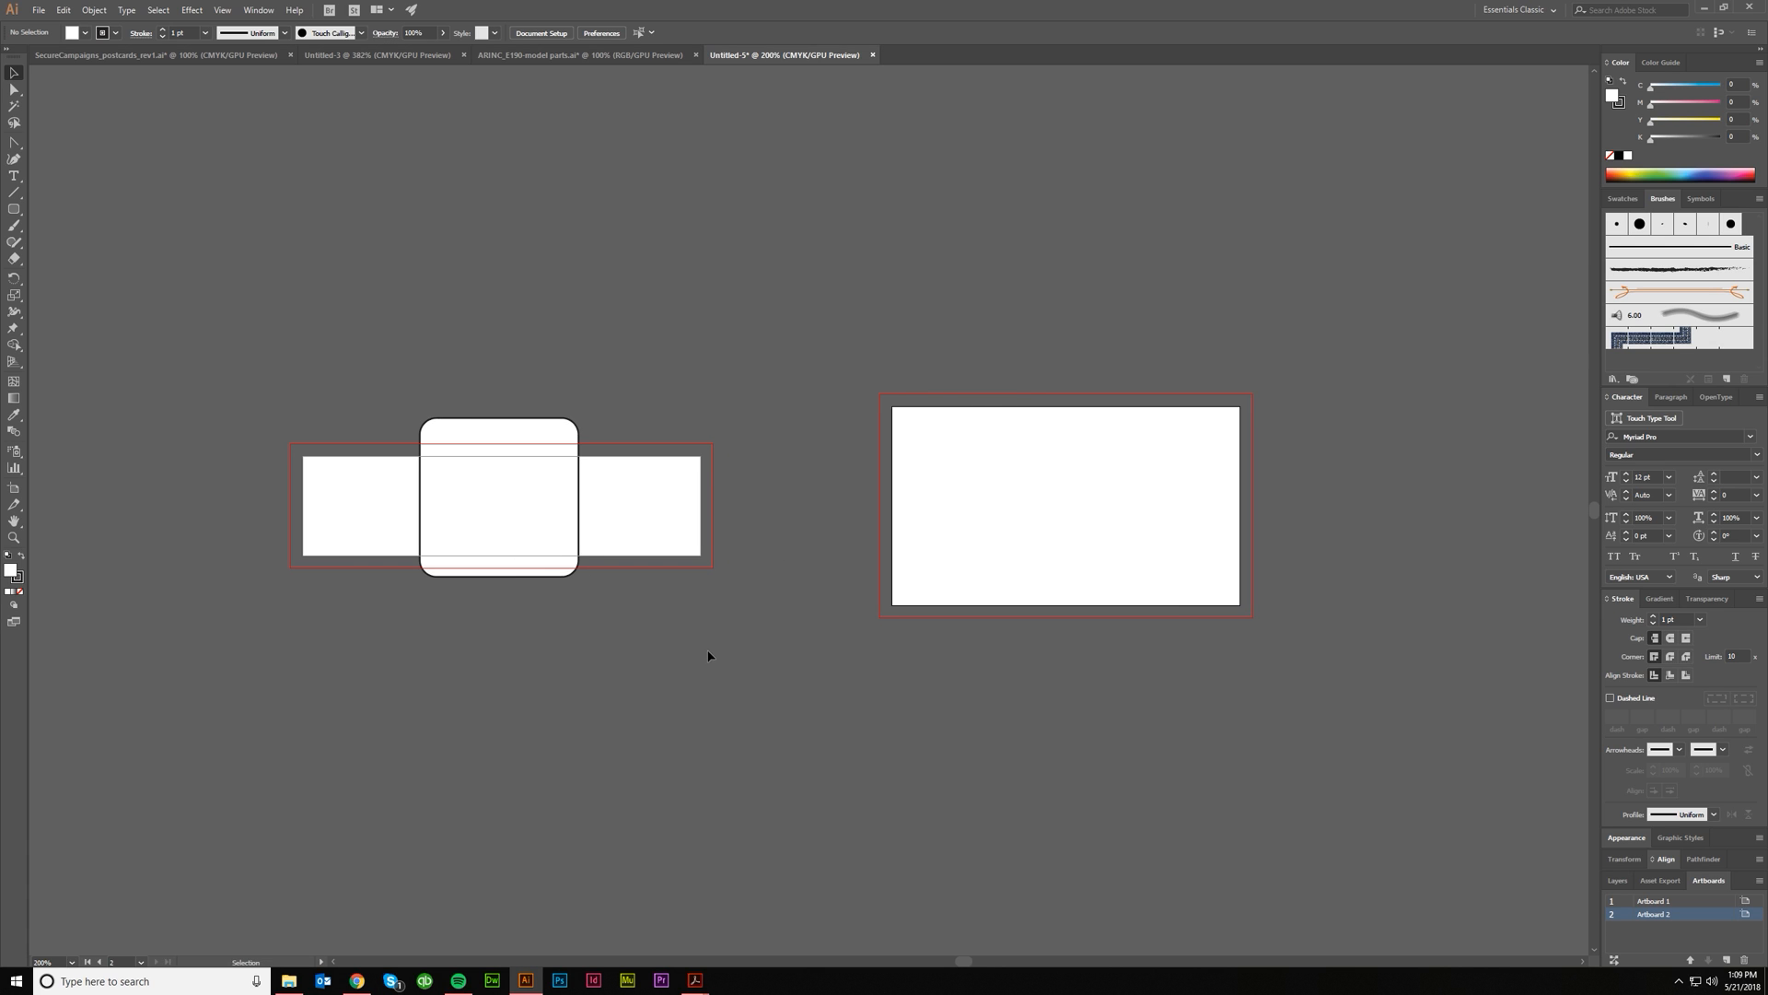
{"action": "mouse_move", "coordinate": [546, 575]}
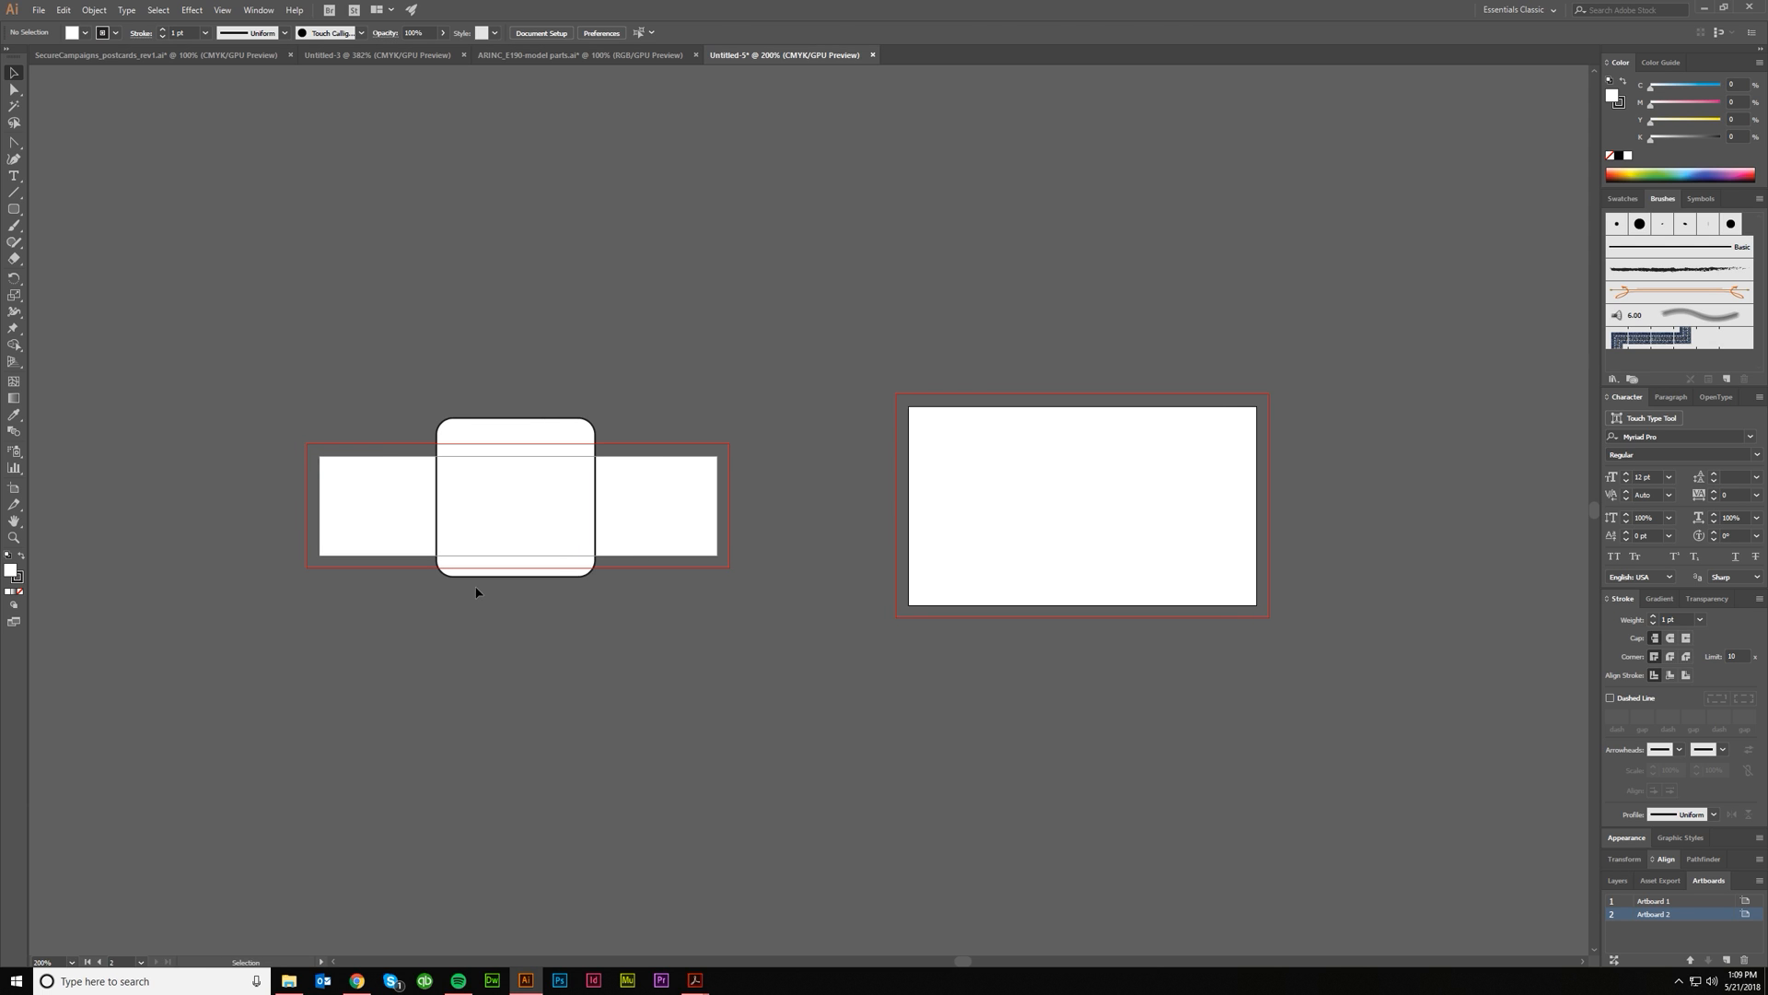
Select the rounded square and set its width and height to 2 in.
{"action": "left_click", "coordinate": [515, 497]}
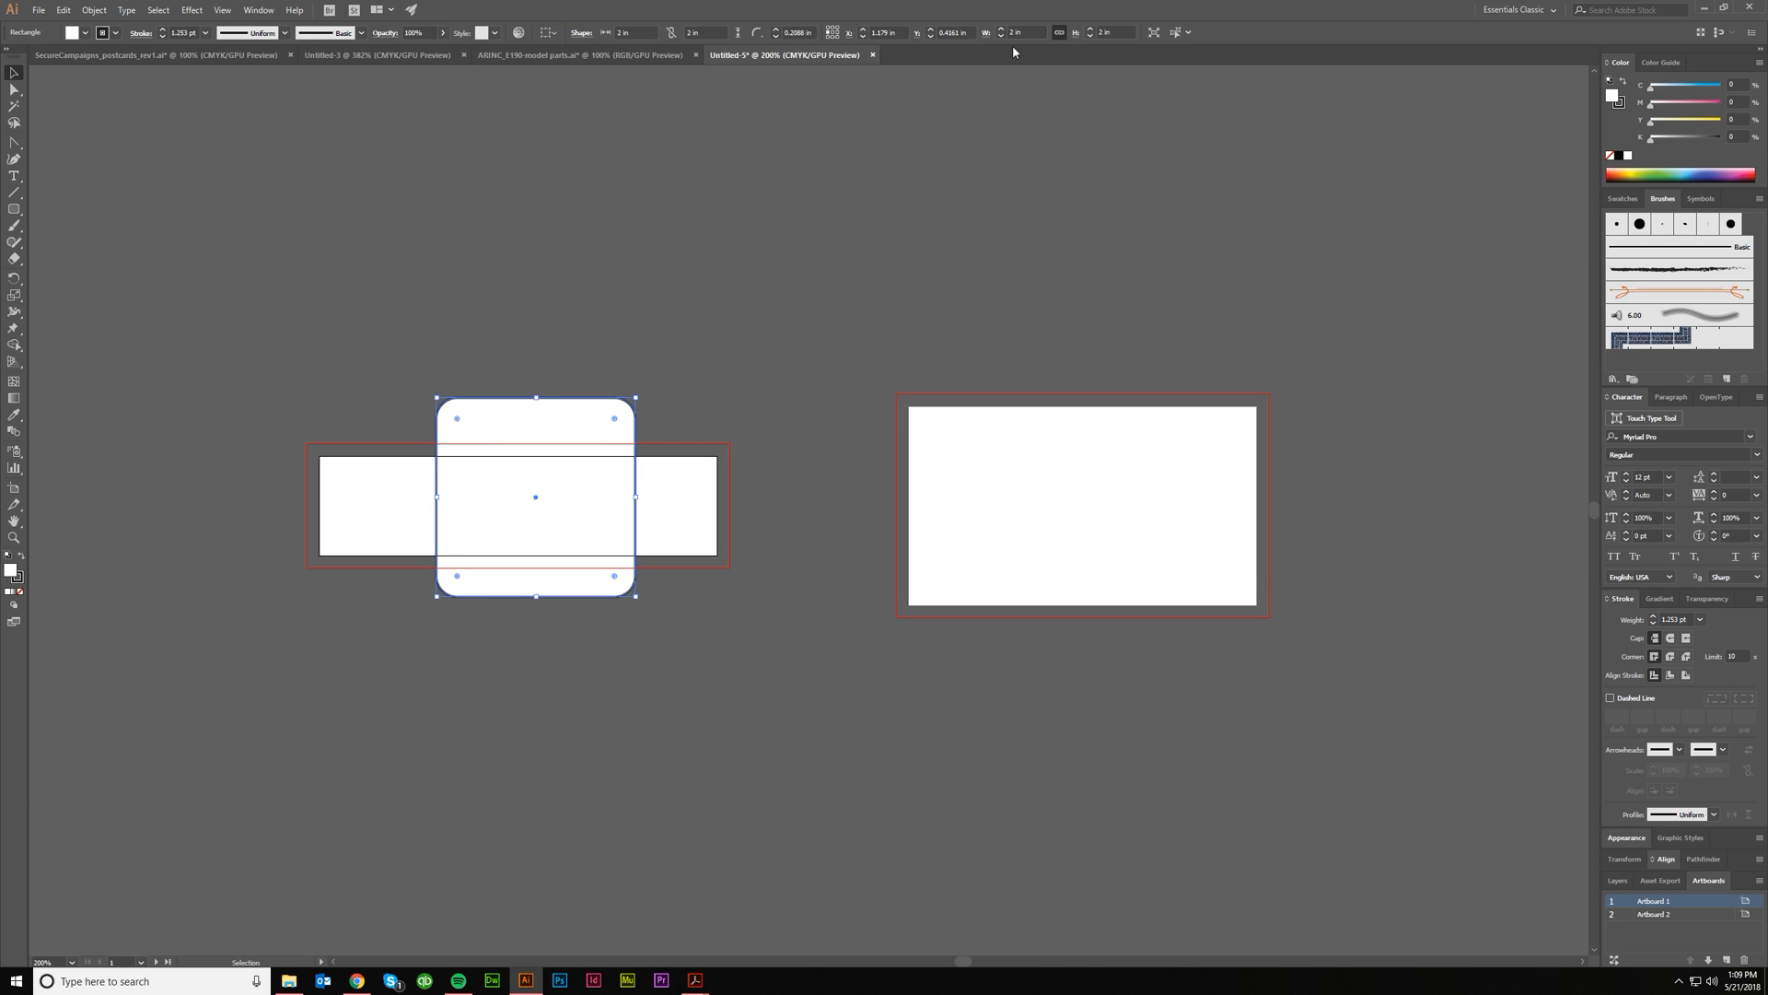
{"action": "mouse_move", "coordinate": [578, 486]}
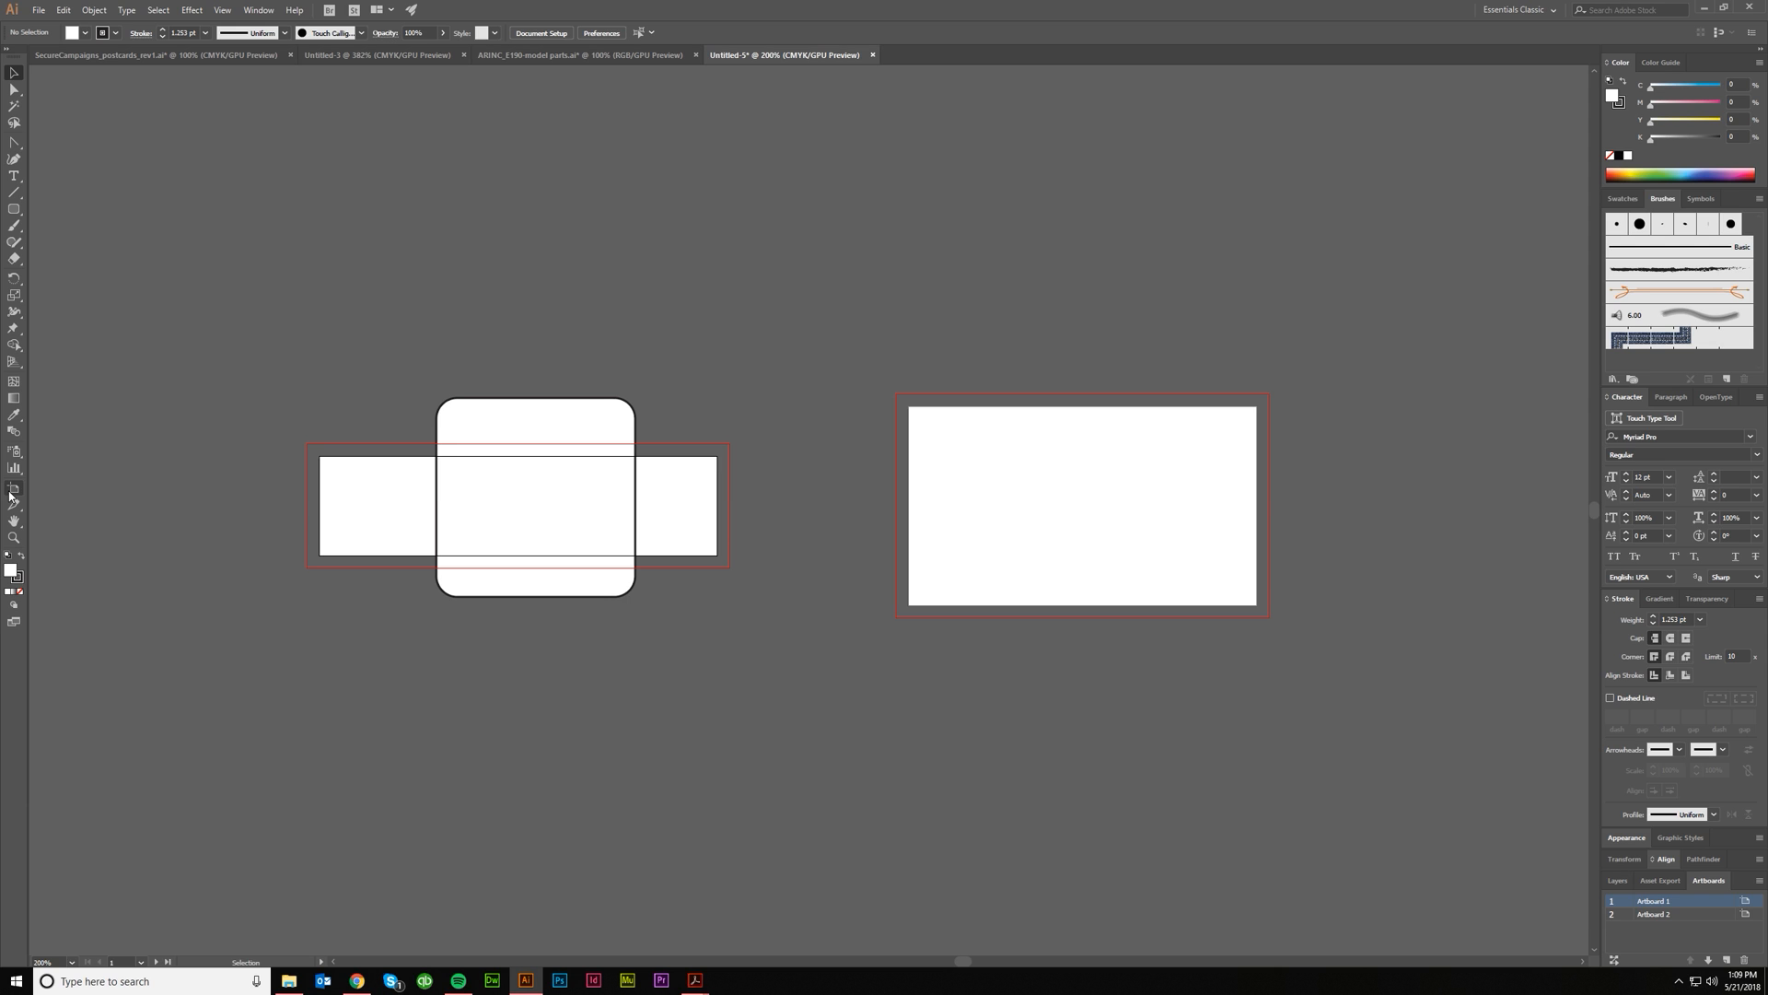
{"action": "mouse_move", "coordinate": [345, 467]}
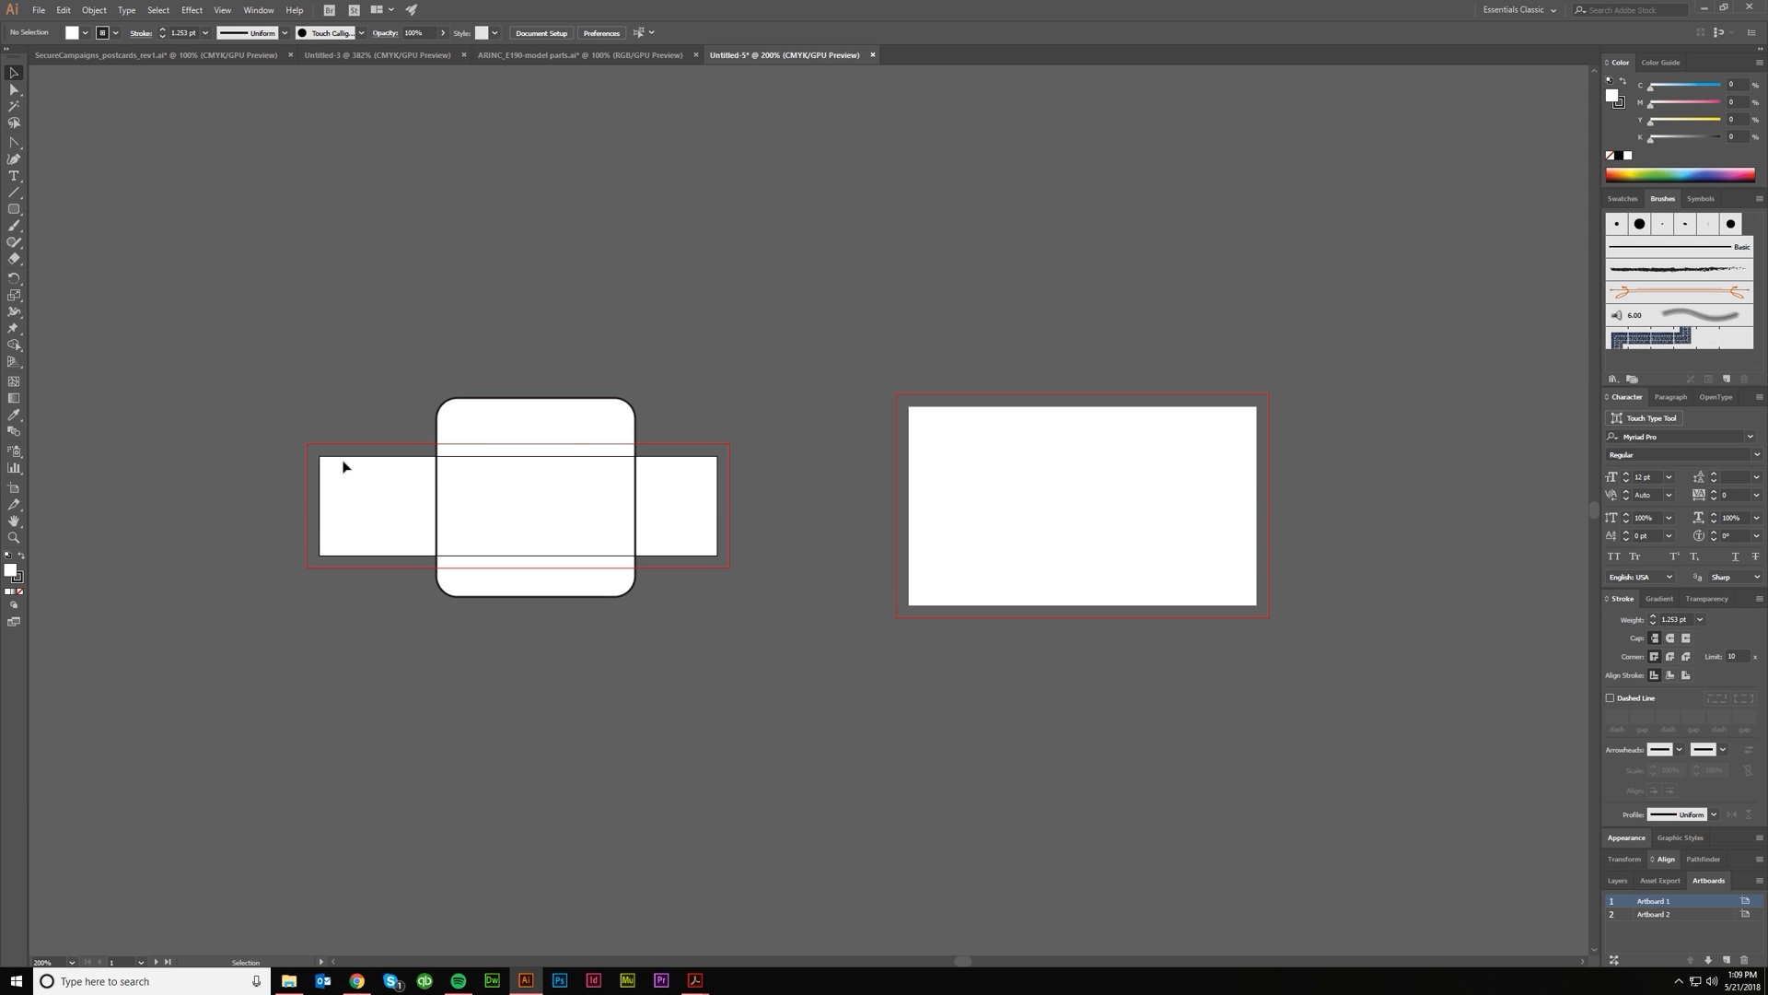
{"action": "left_click", "coordinate": [534, 417]}
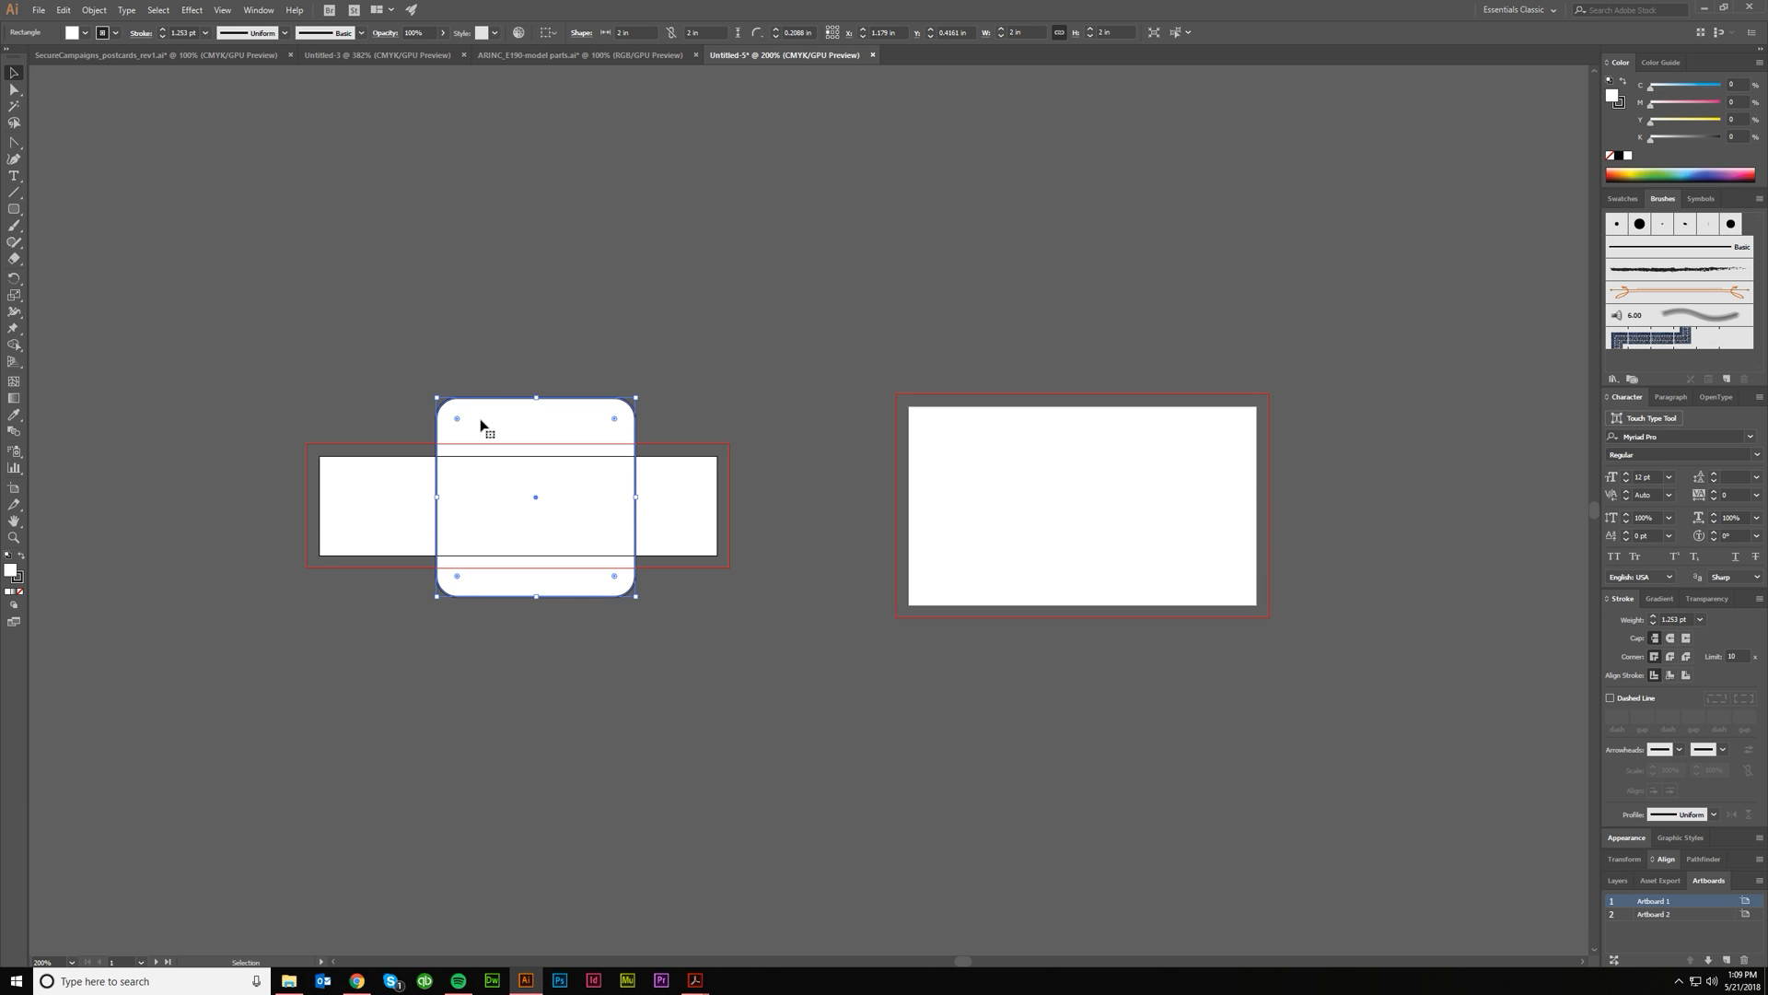
{"action": "mouse_move", "coordinate": [15, 490]}
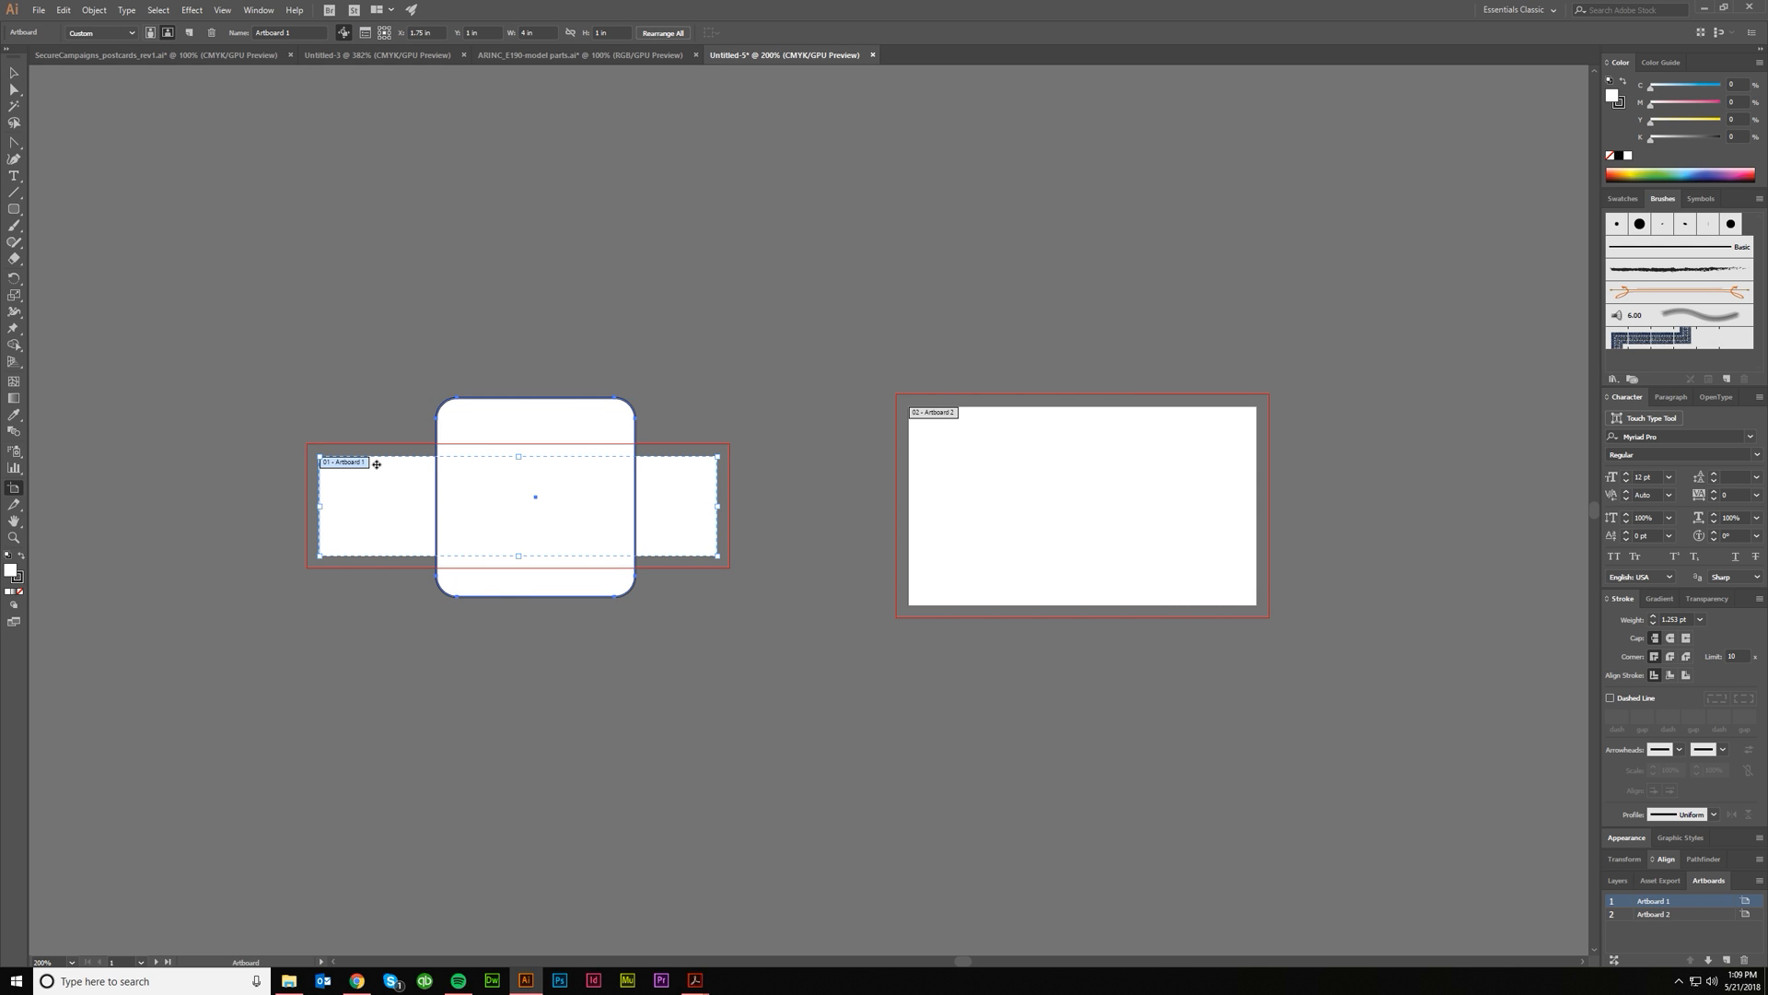
{"action": "mouse_move", "coordinate": [463, 412]}
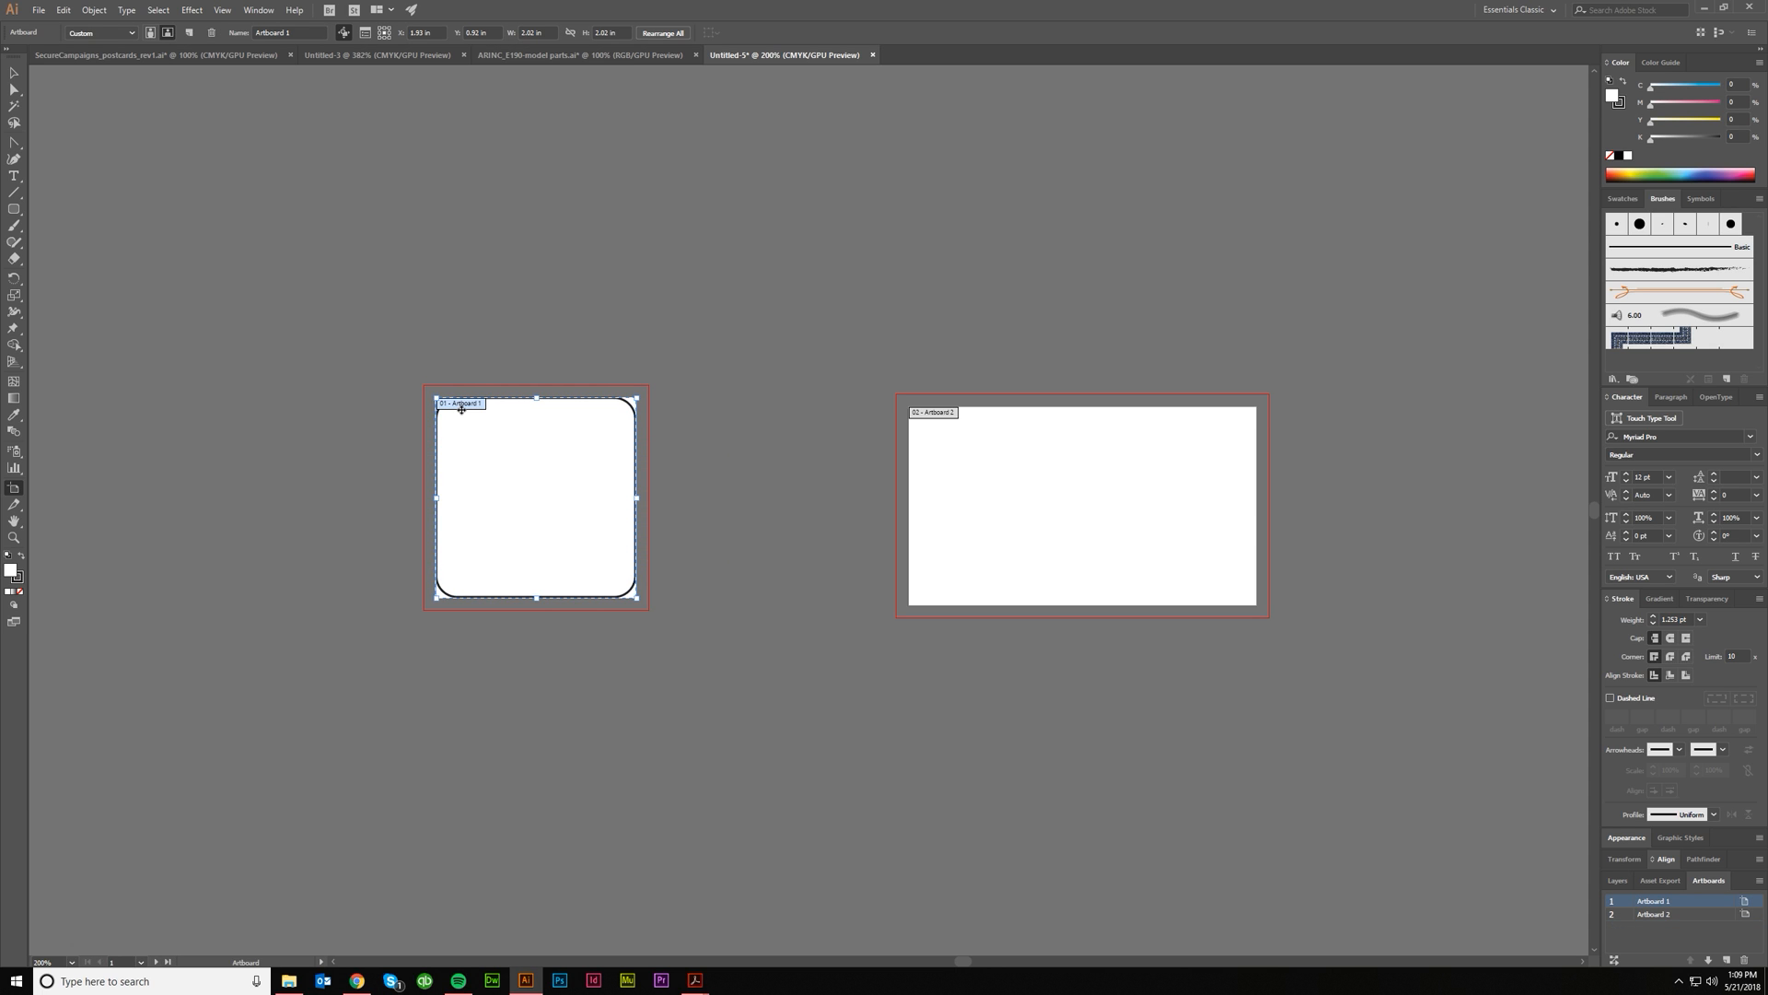
{"action": "mouse_move", "coordinate": [511, 425]}
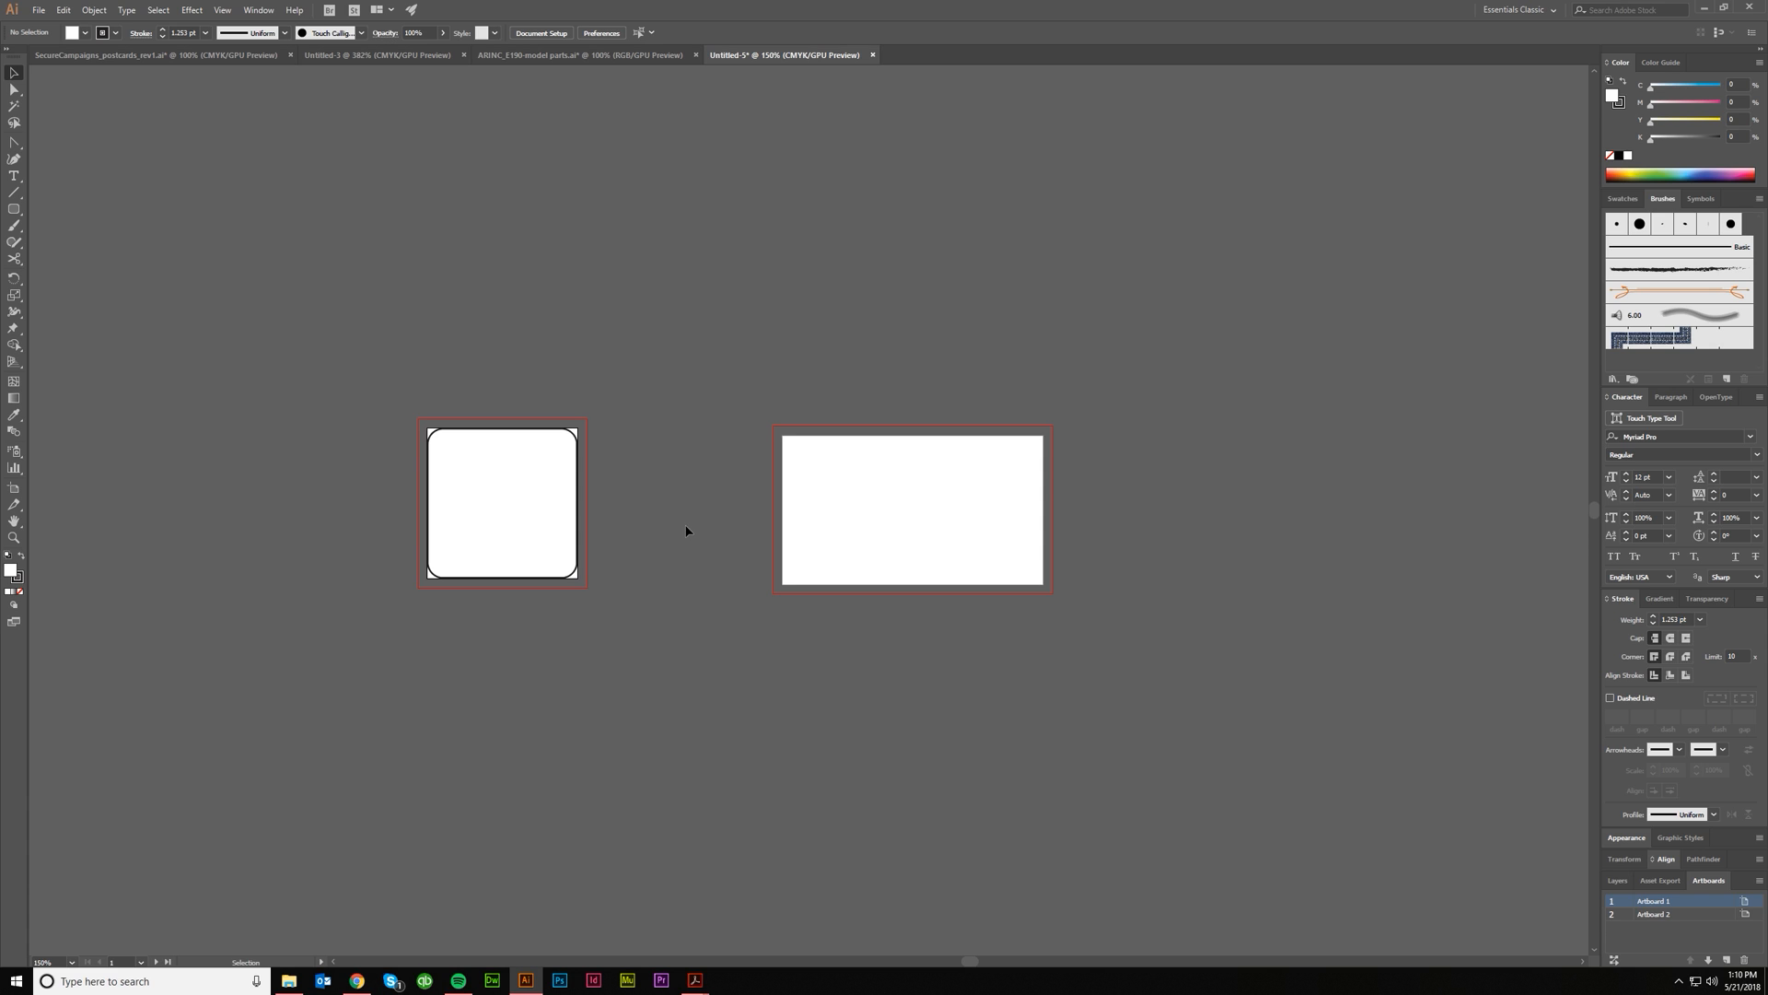
{"action": "mouse_move", "coordinate": [581, 55]}
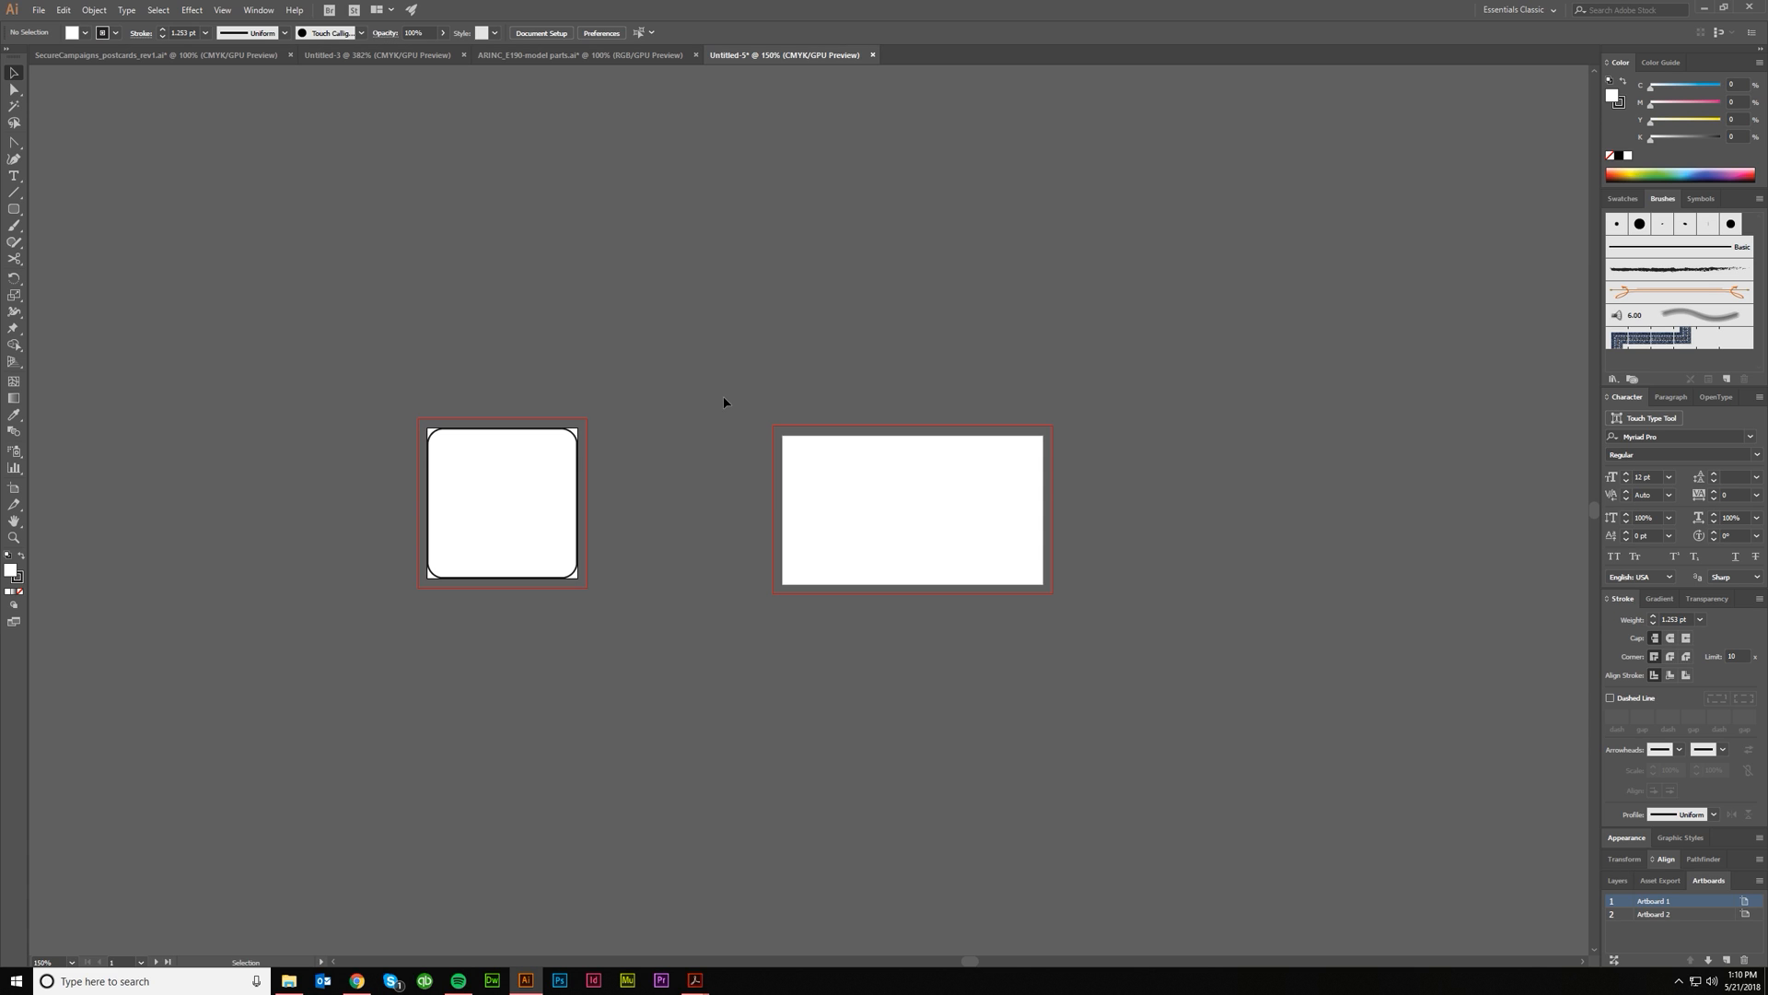
{"action": "mouse_move", "coordinate": [741, 358]}
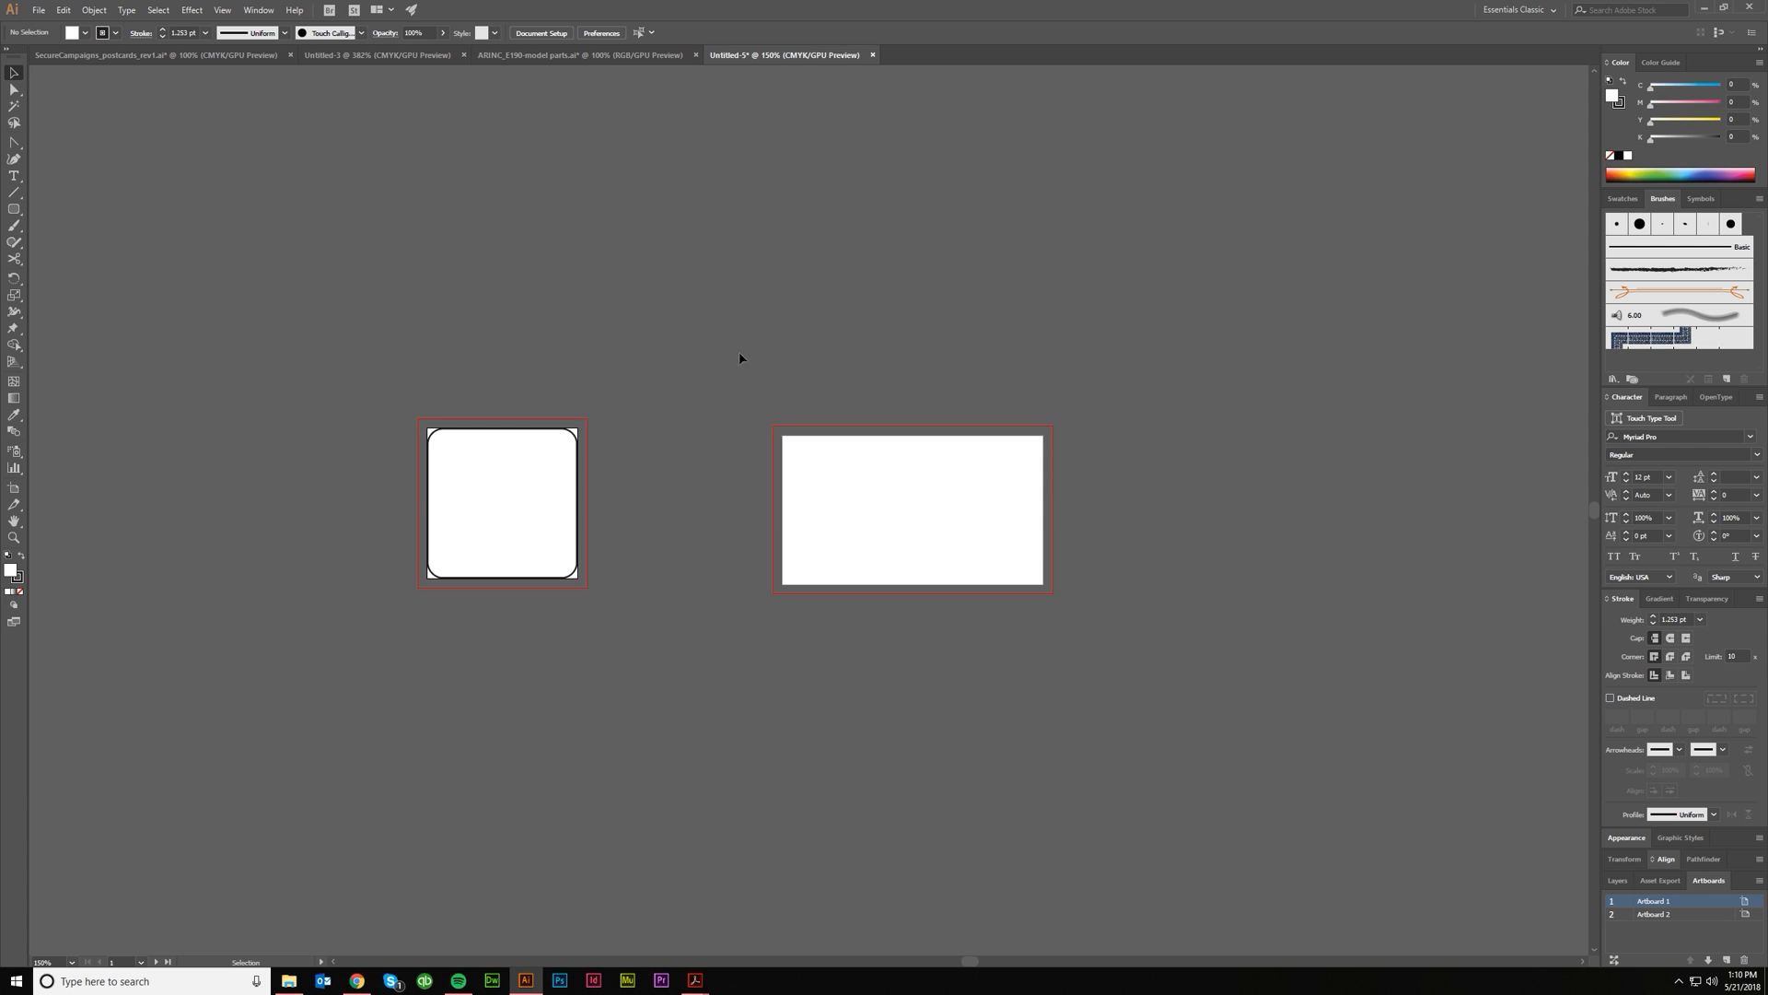
{"action": "mouse_move", "coordinate": [703, 237]}
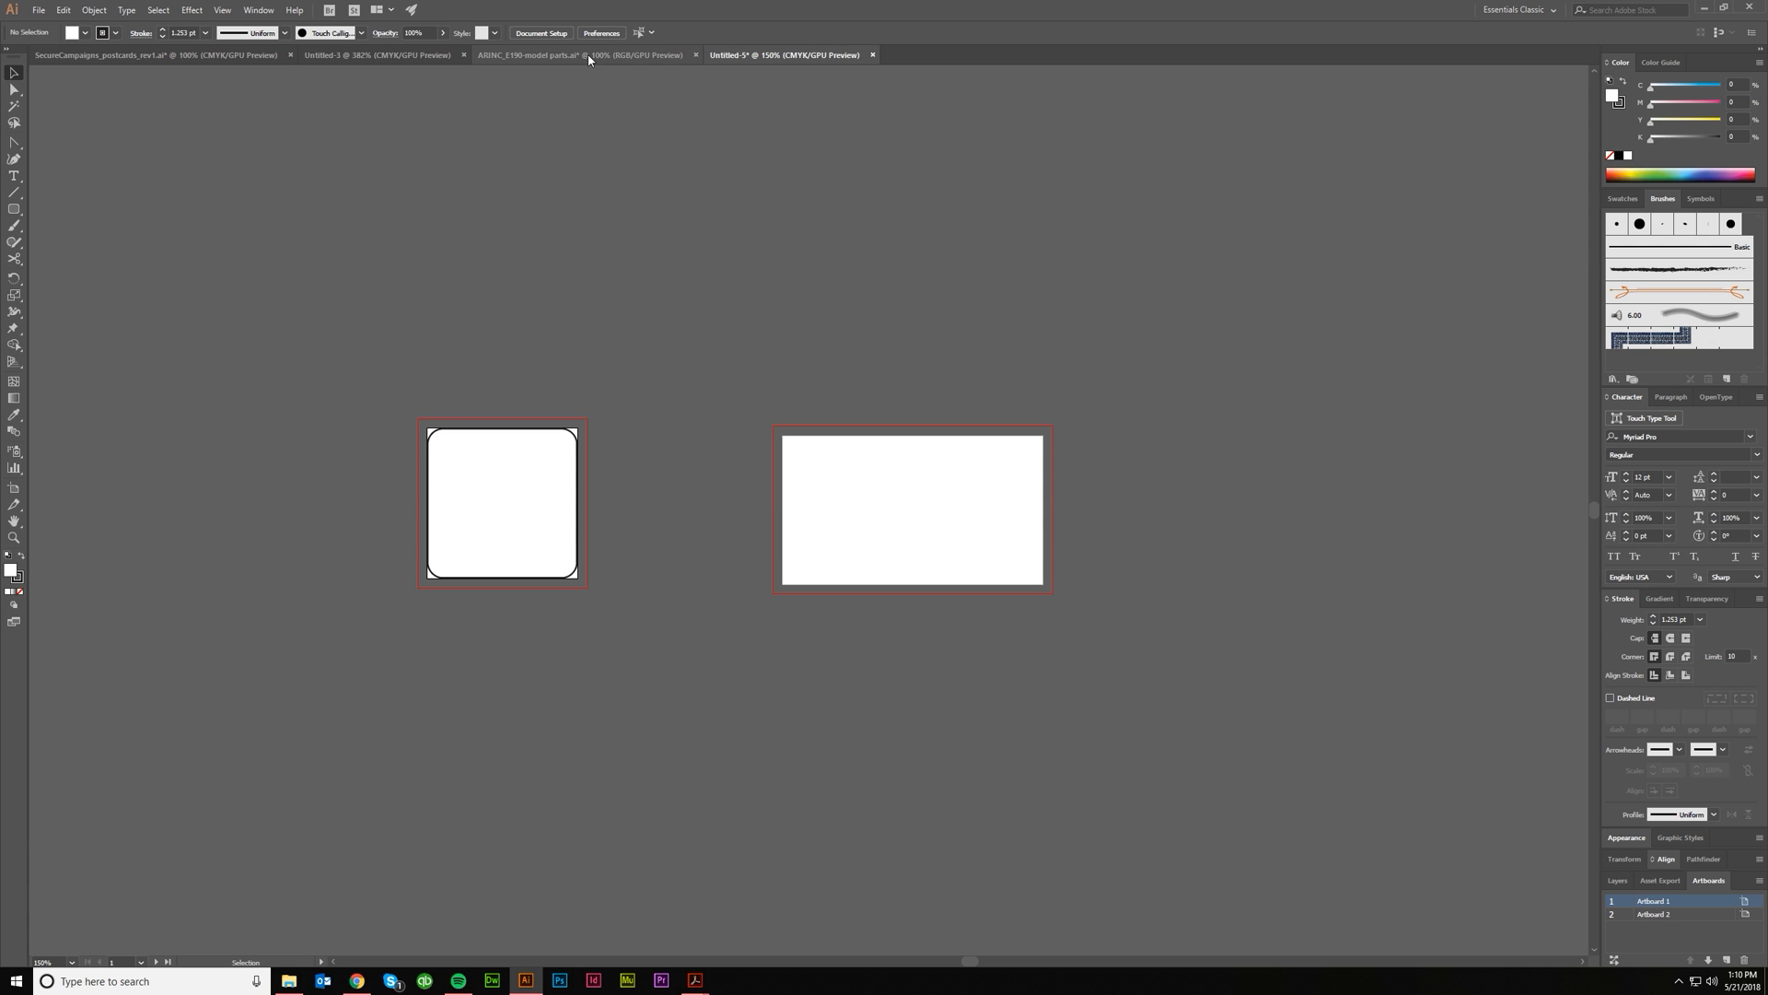
Switch to the ARINC_E190-model parts.ai document tab.
{"action": "left_click", "coordinate": [531, 54]}
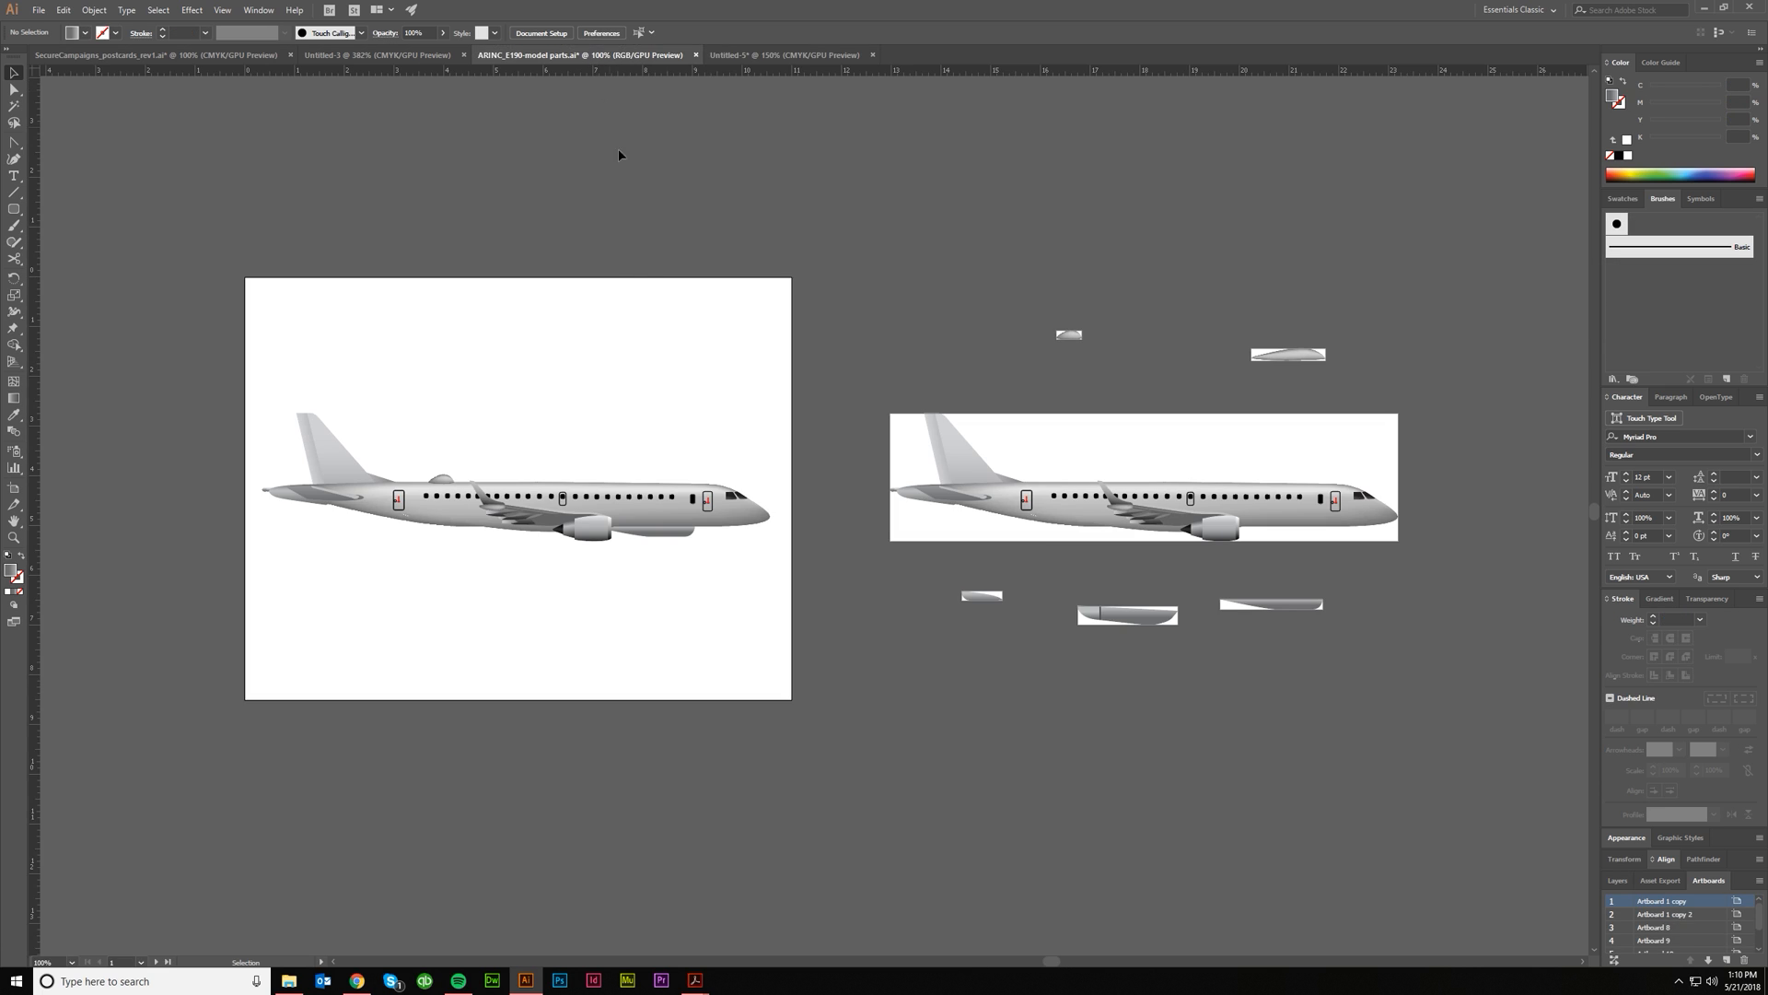
{"action": "mouse_move", "coordinate": [502, 534]}
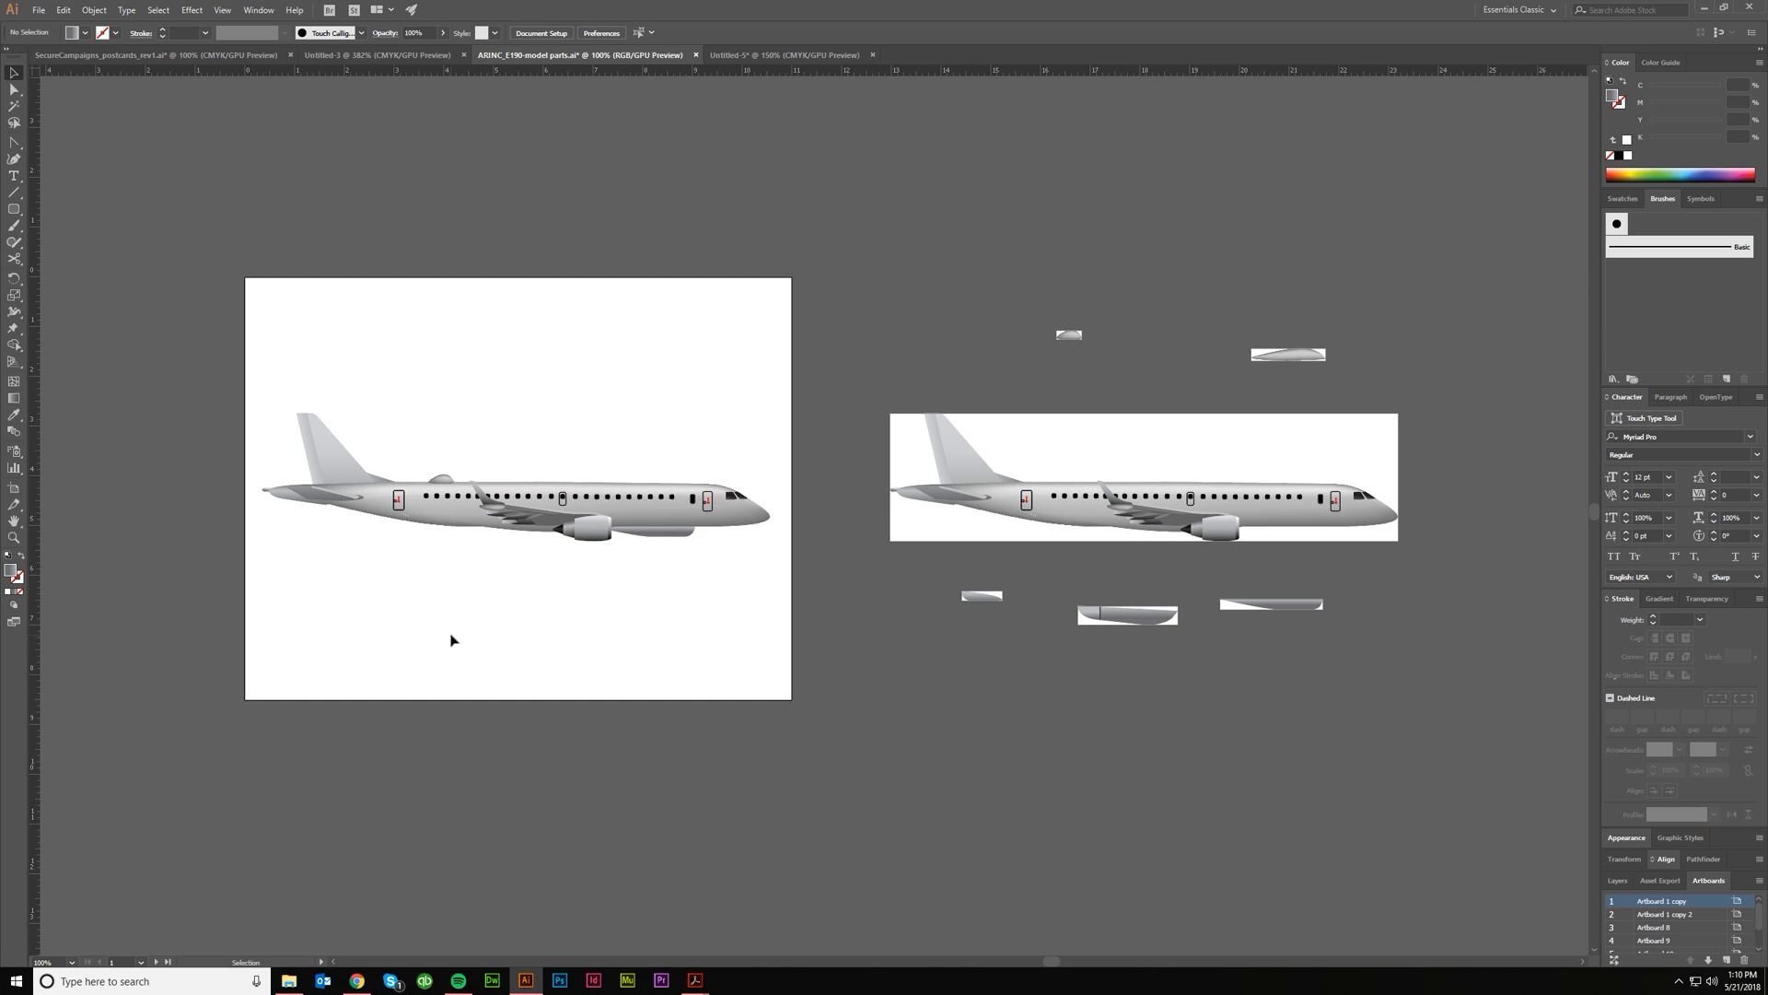
{"action": "mouse_move", "coordinate": [680, 540]}
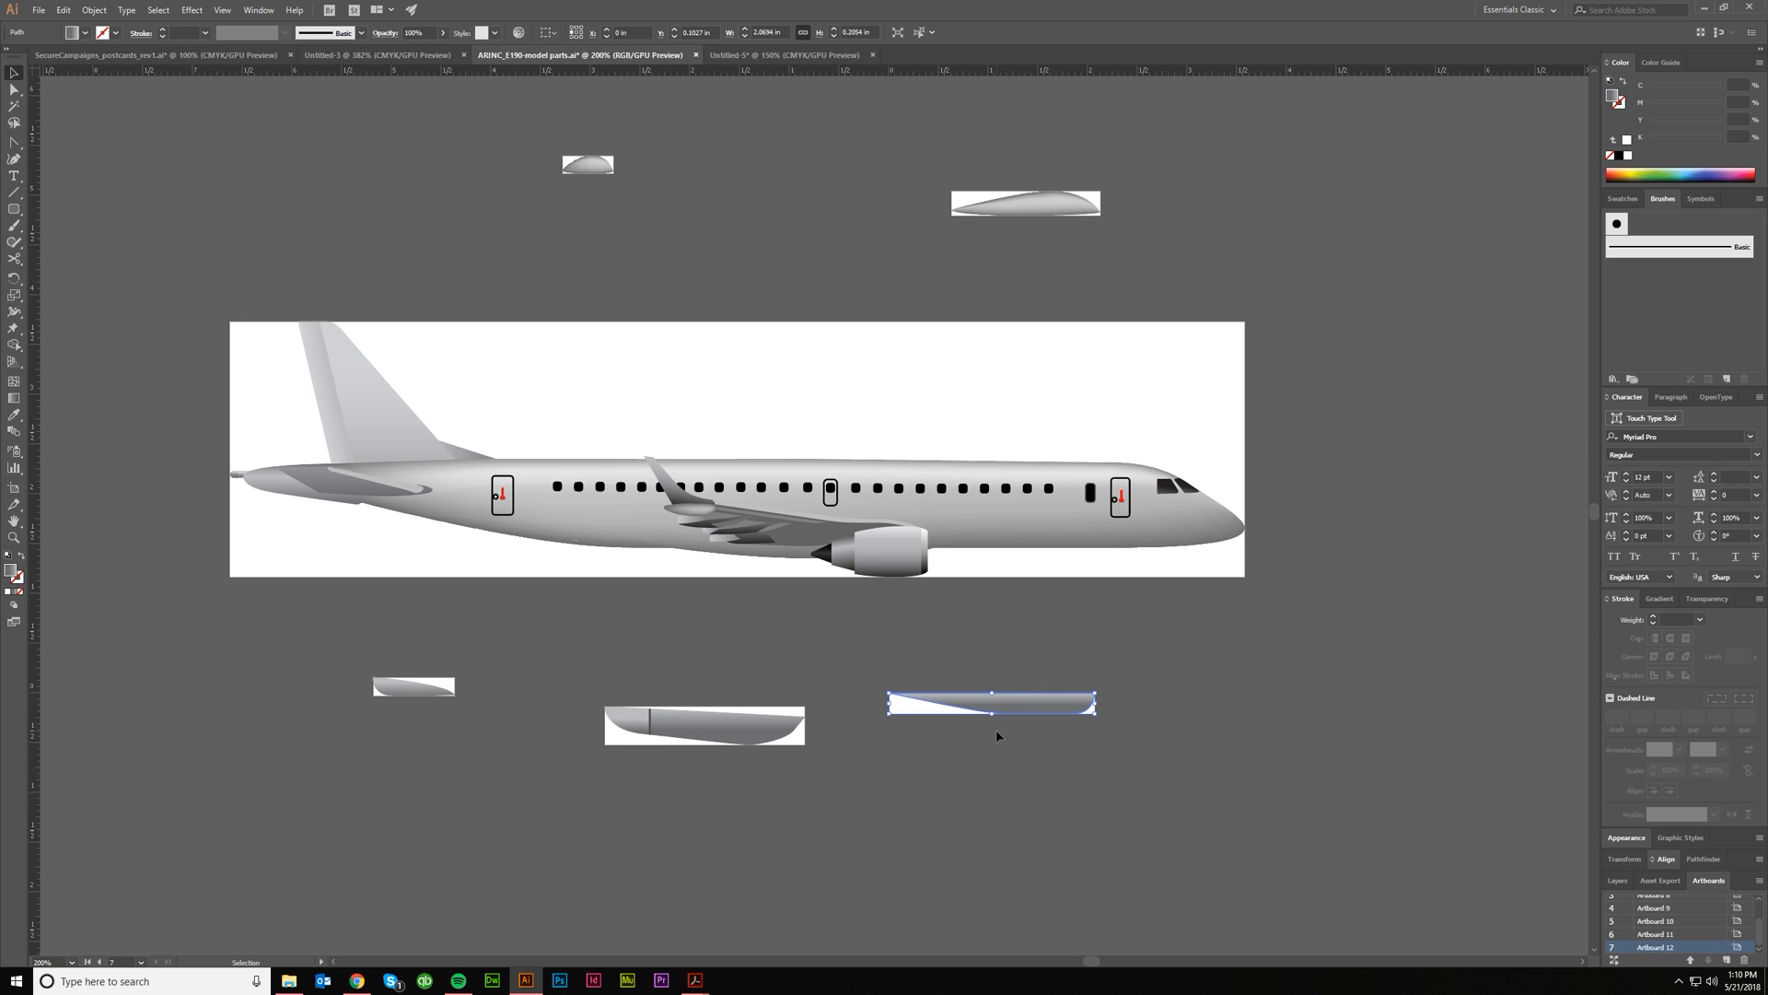
{"action": "left_click", "coordinate": [997, 734]}
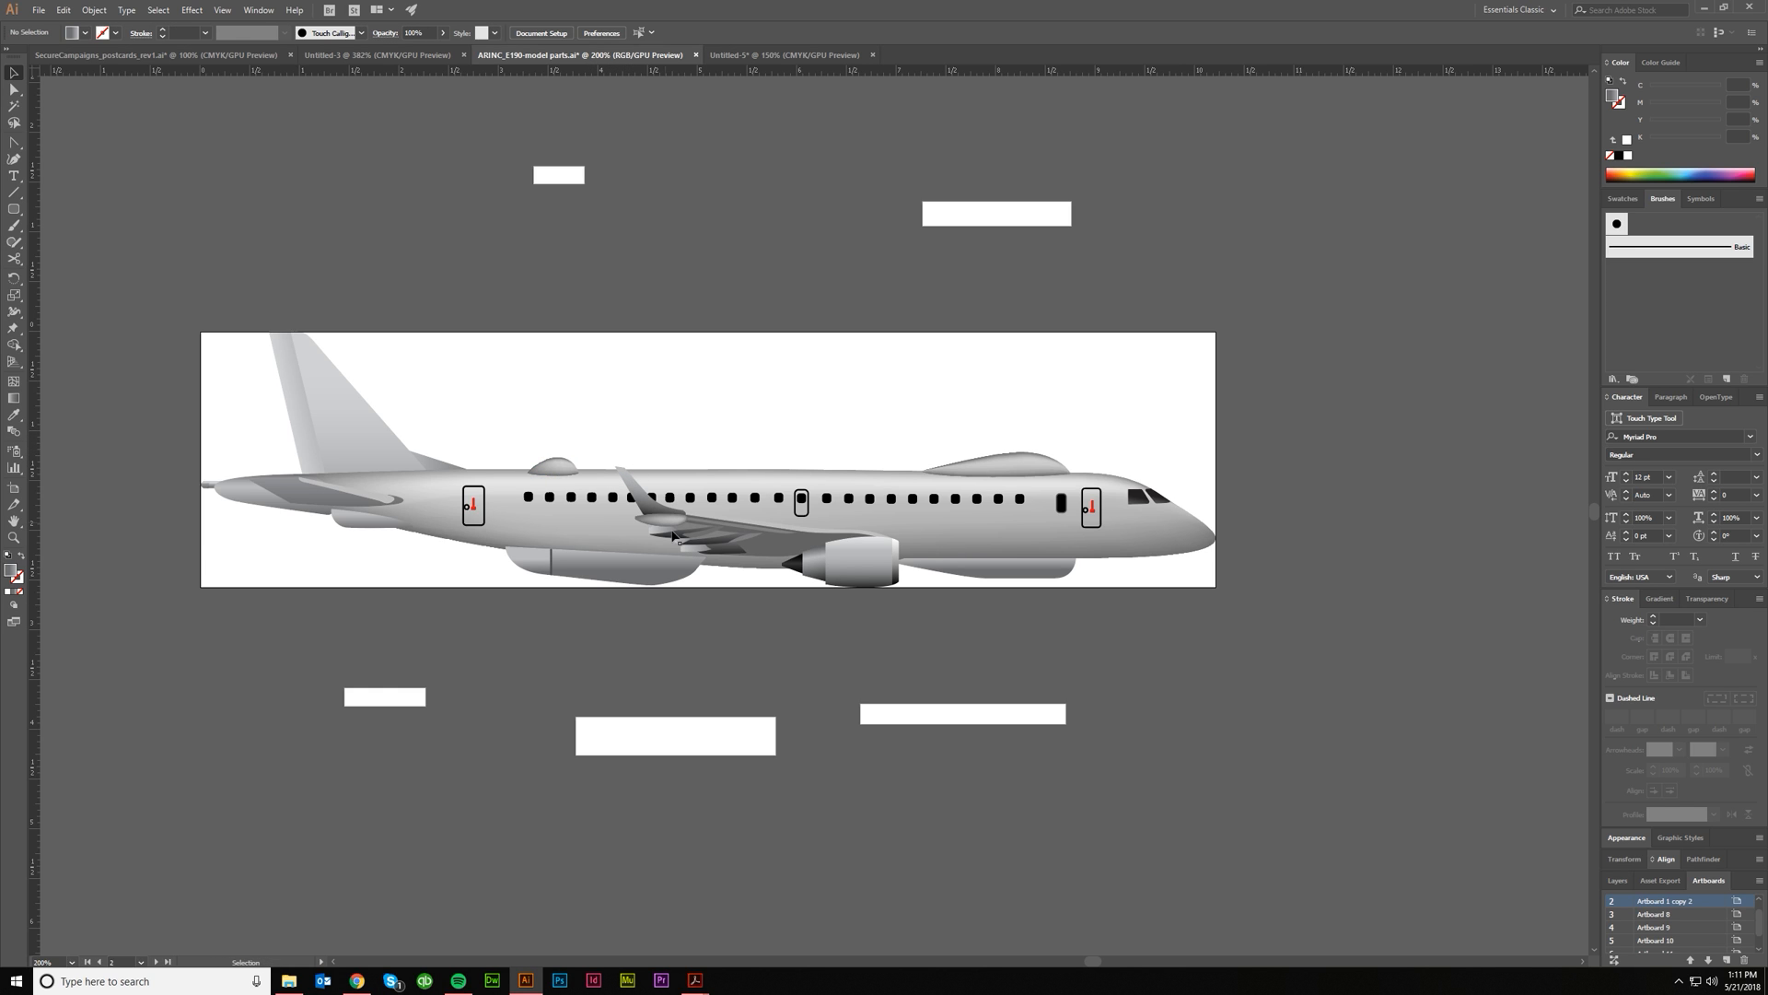
{"action": "mouse_move", "coordinate": [1040, 673]}
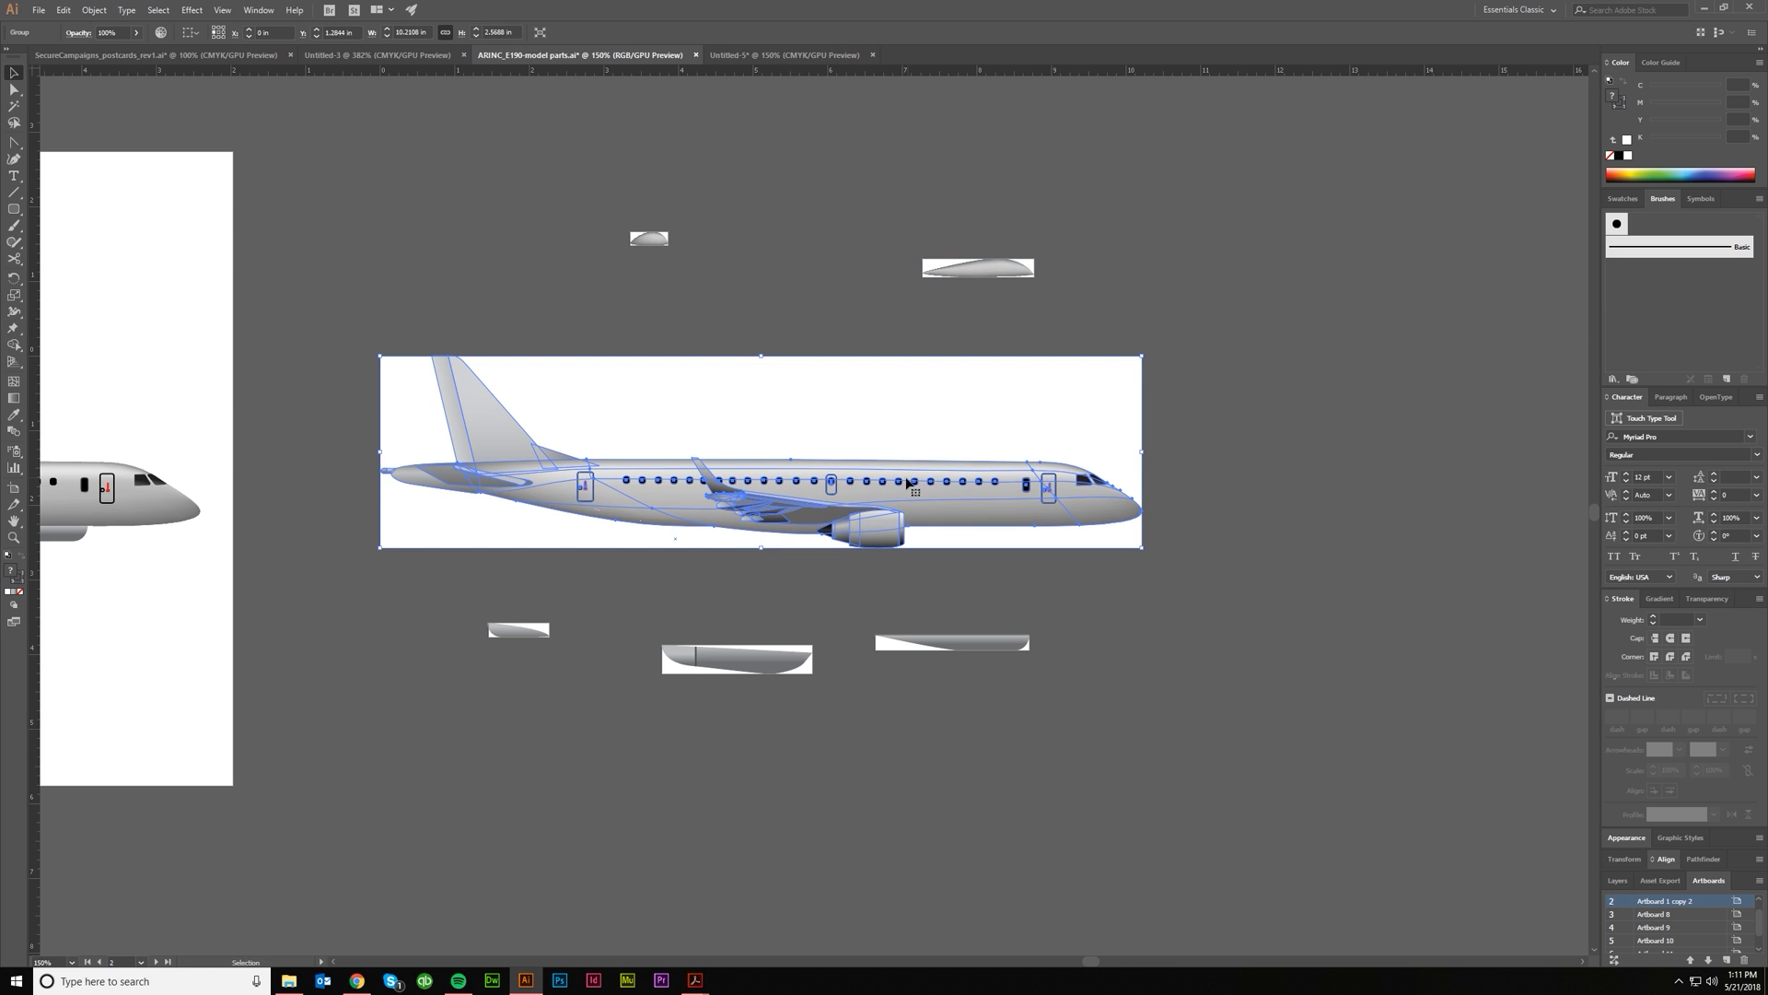
{"action": "mouse_move", "coordinate": [665, 448]}
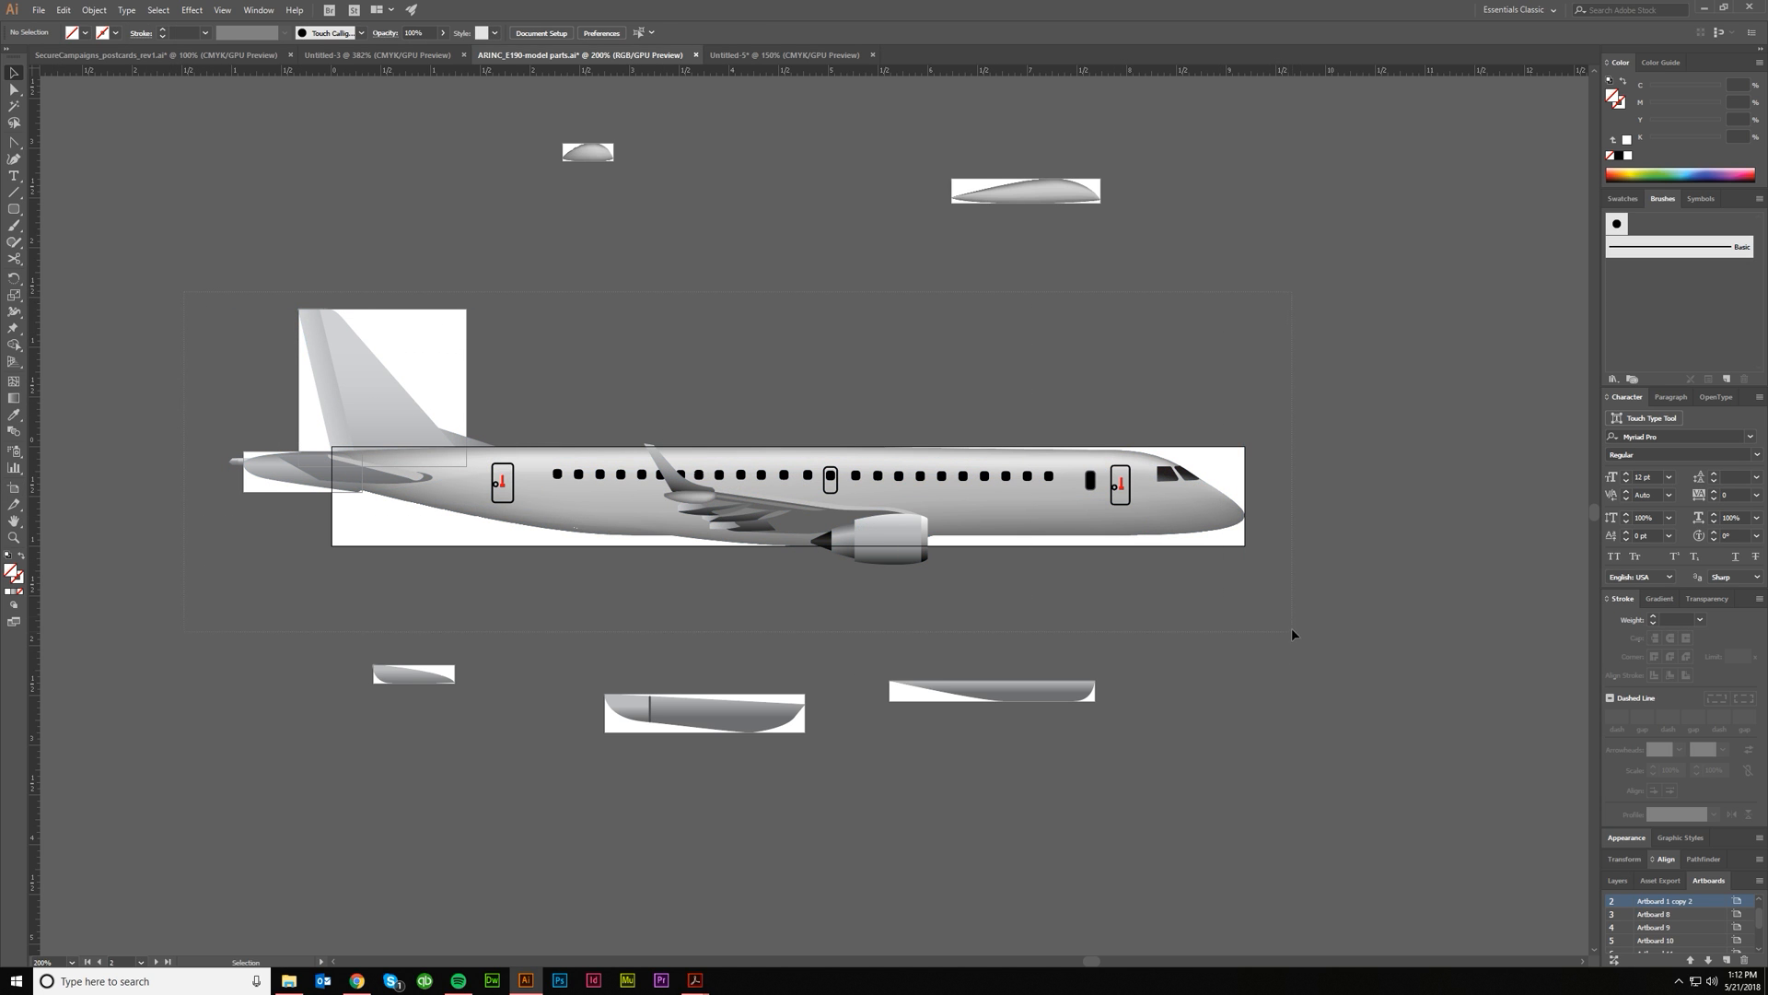
Activate the Artboard tool to edit the airplane's part artboards.
{"action": "left_click", "coordinate": [739, 491]}
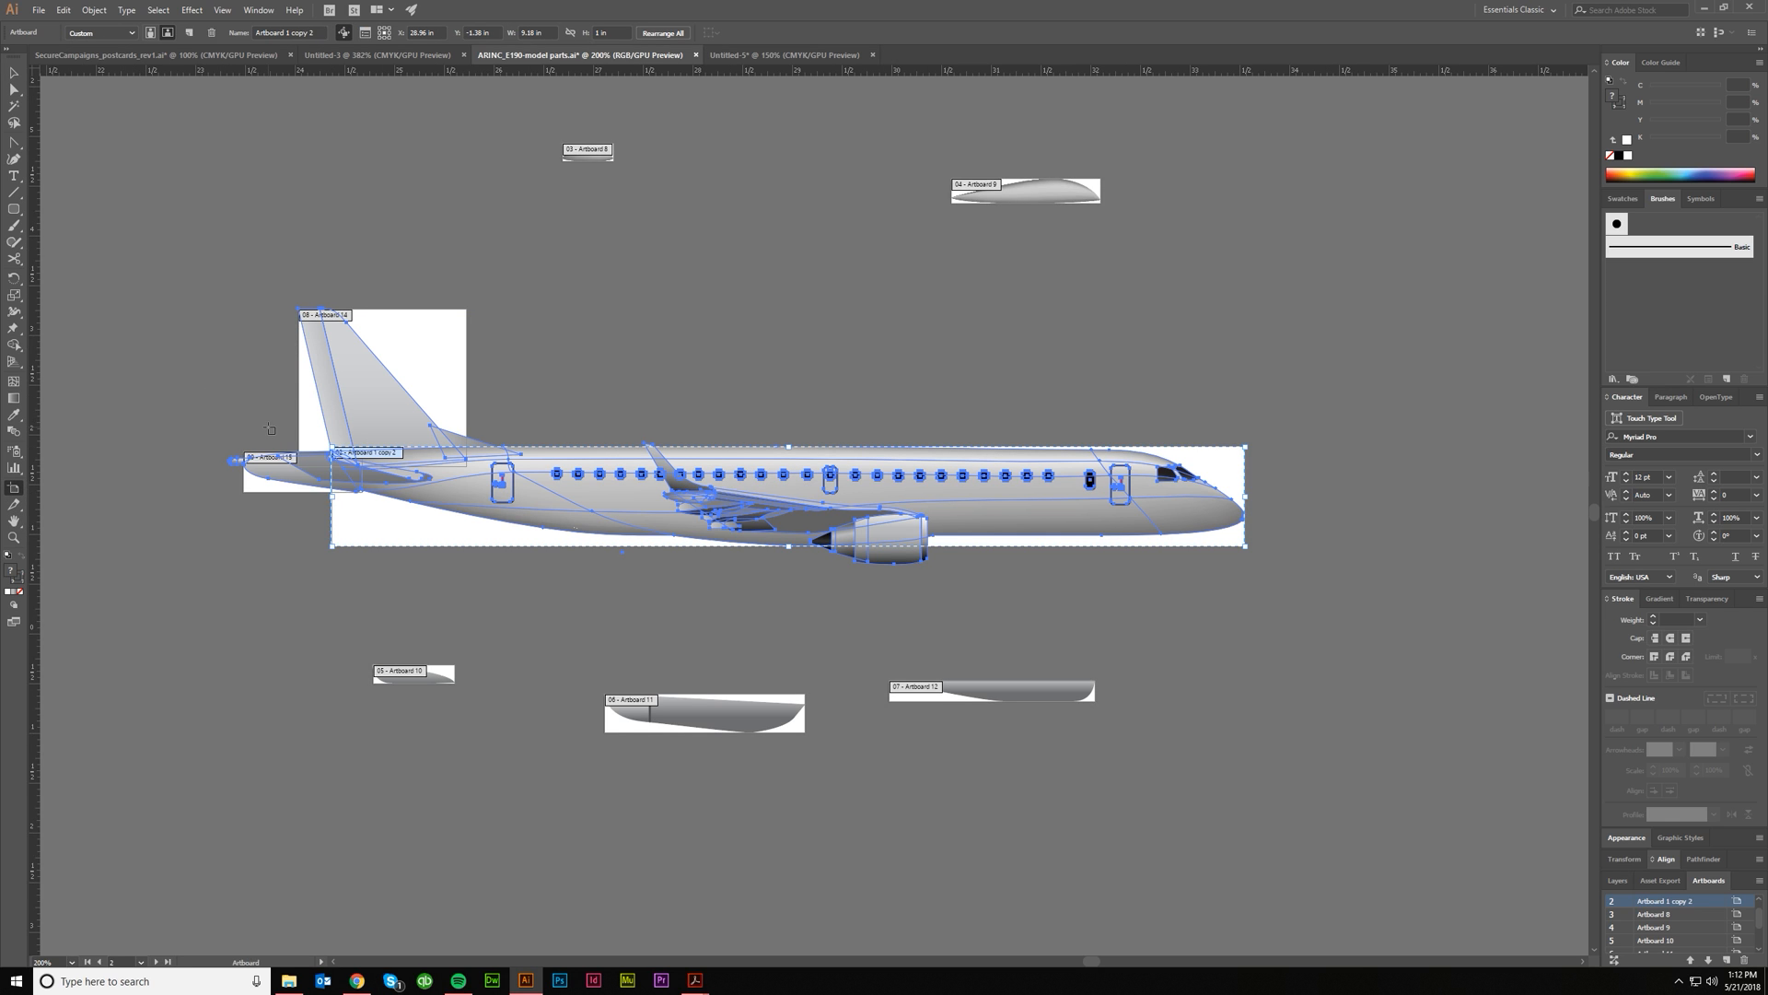
{"action": "mouse_move", "coordinate": [383, 513]}
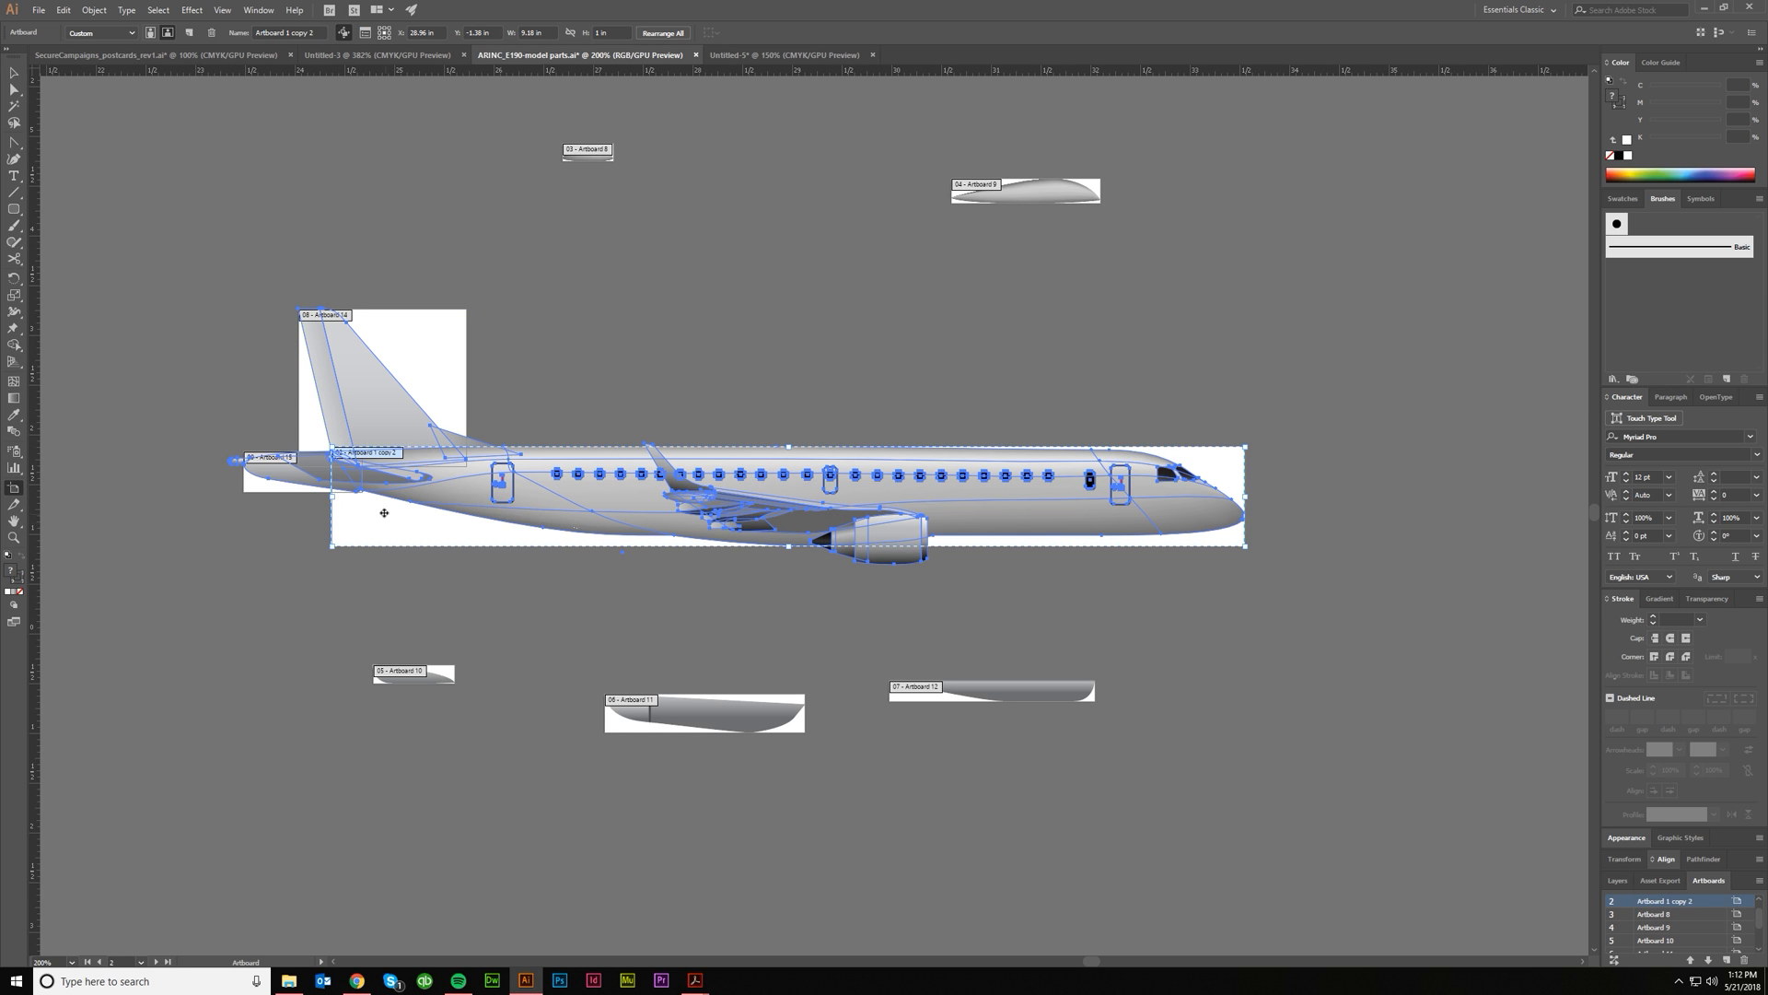
{"action": "mouse_move", "coordinate": [332, 531]}
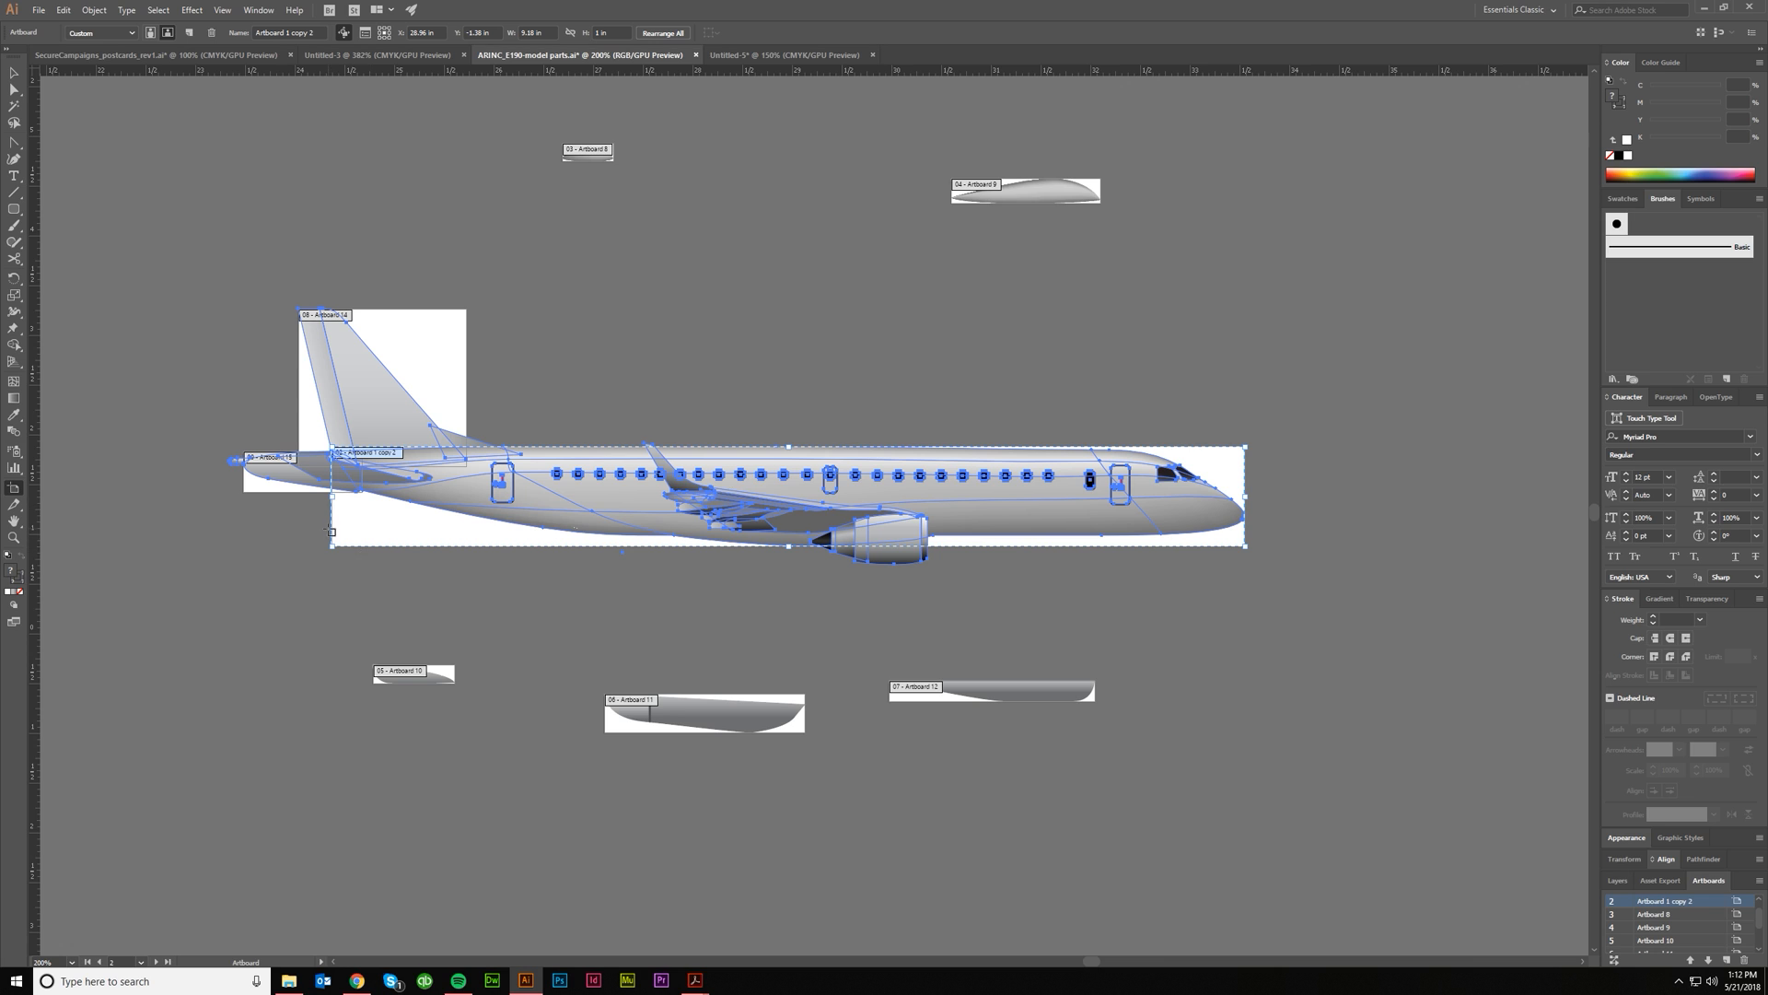
{"action": "mouse_move", "coordinate": [336, 527]}
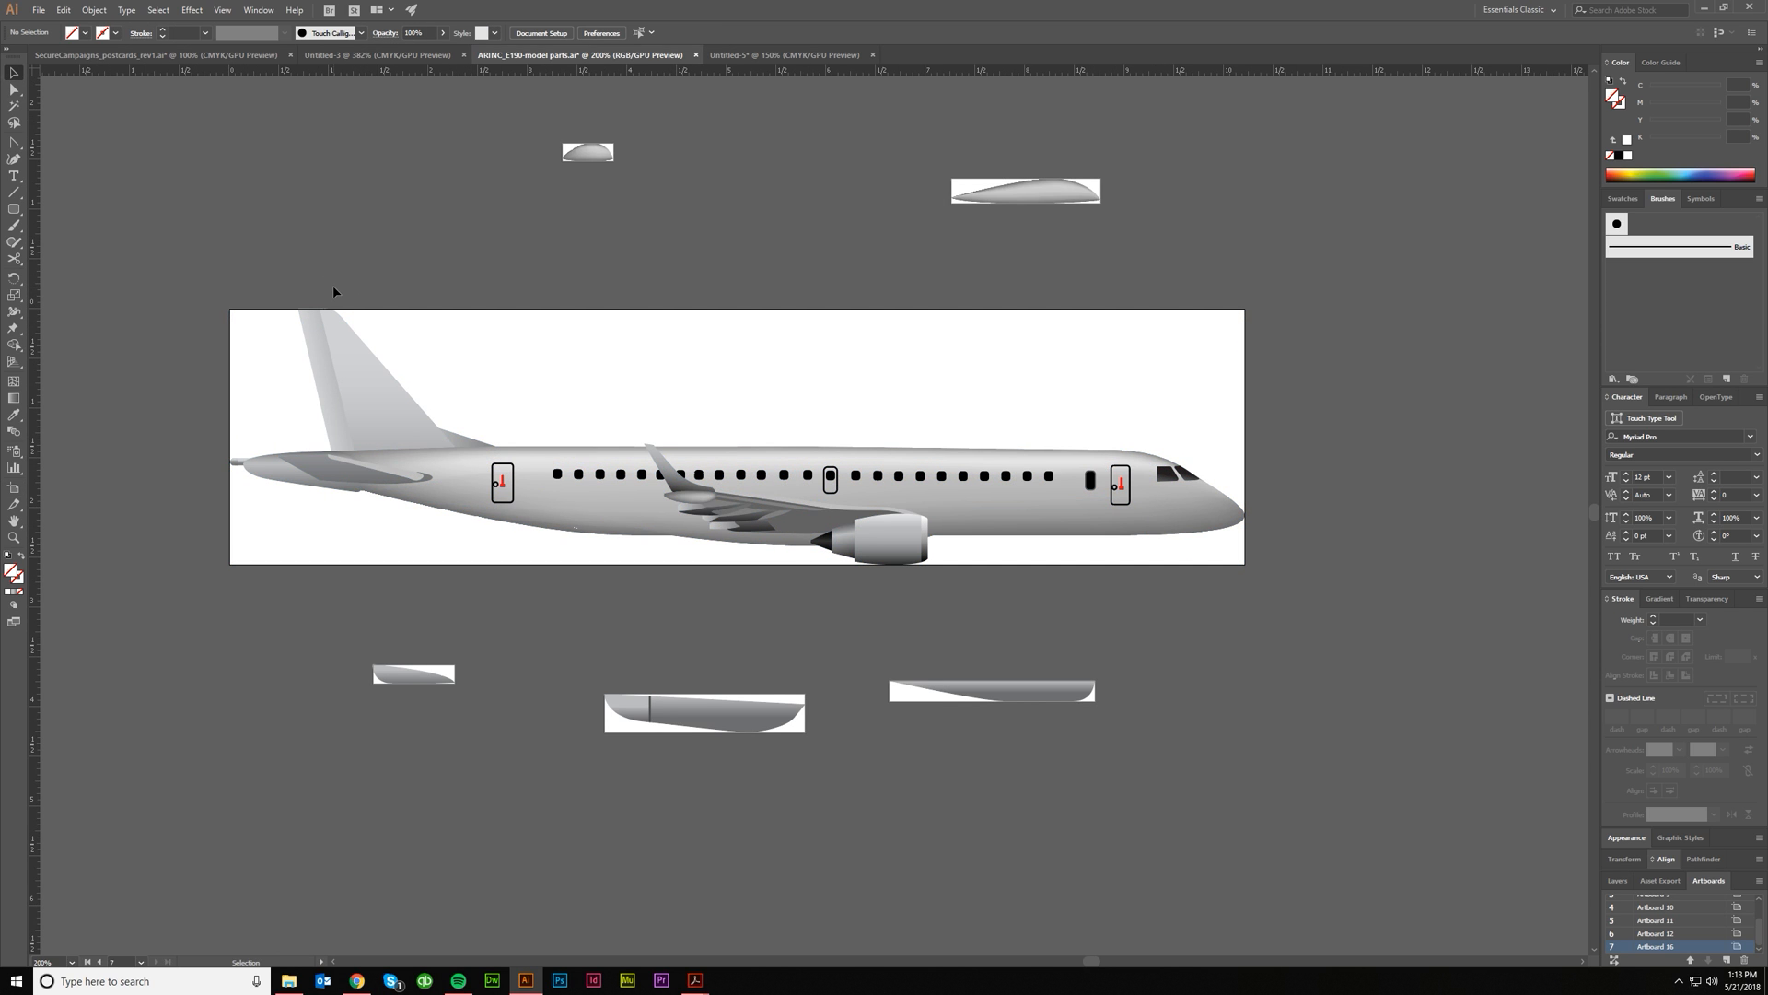
{"action": "mouse_move", "coordinate": [754, 618]}
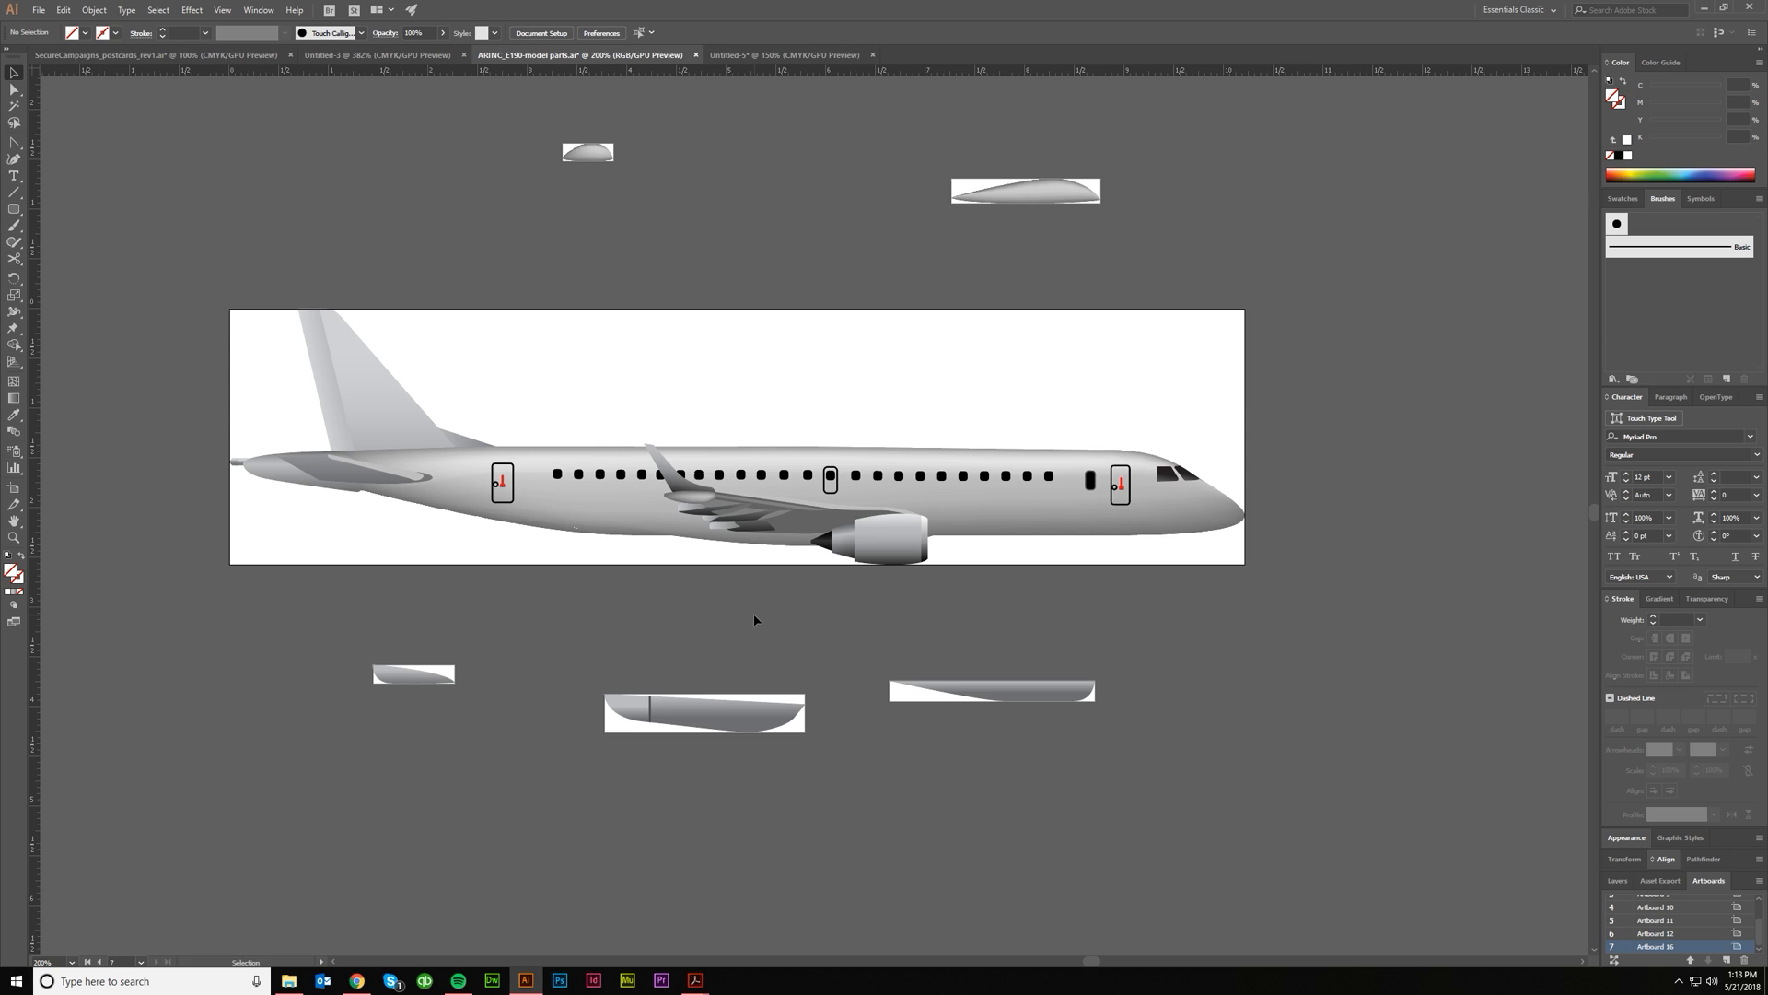
{"action": "mouse_move", "coordinate": [754, 628]}
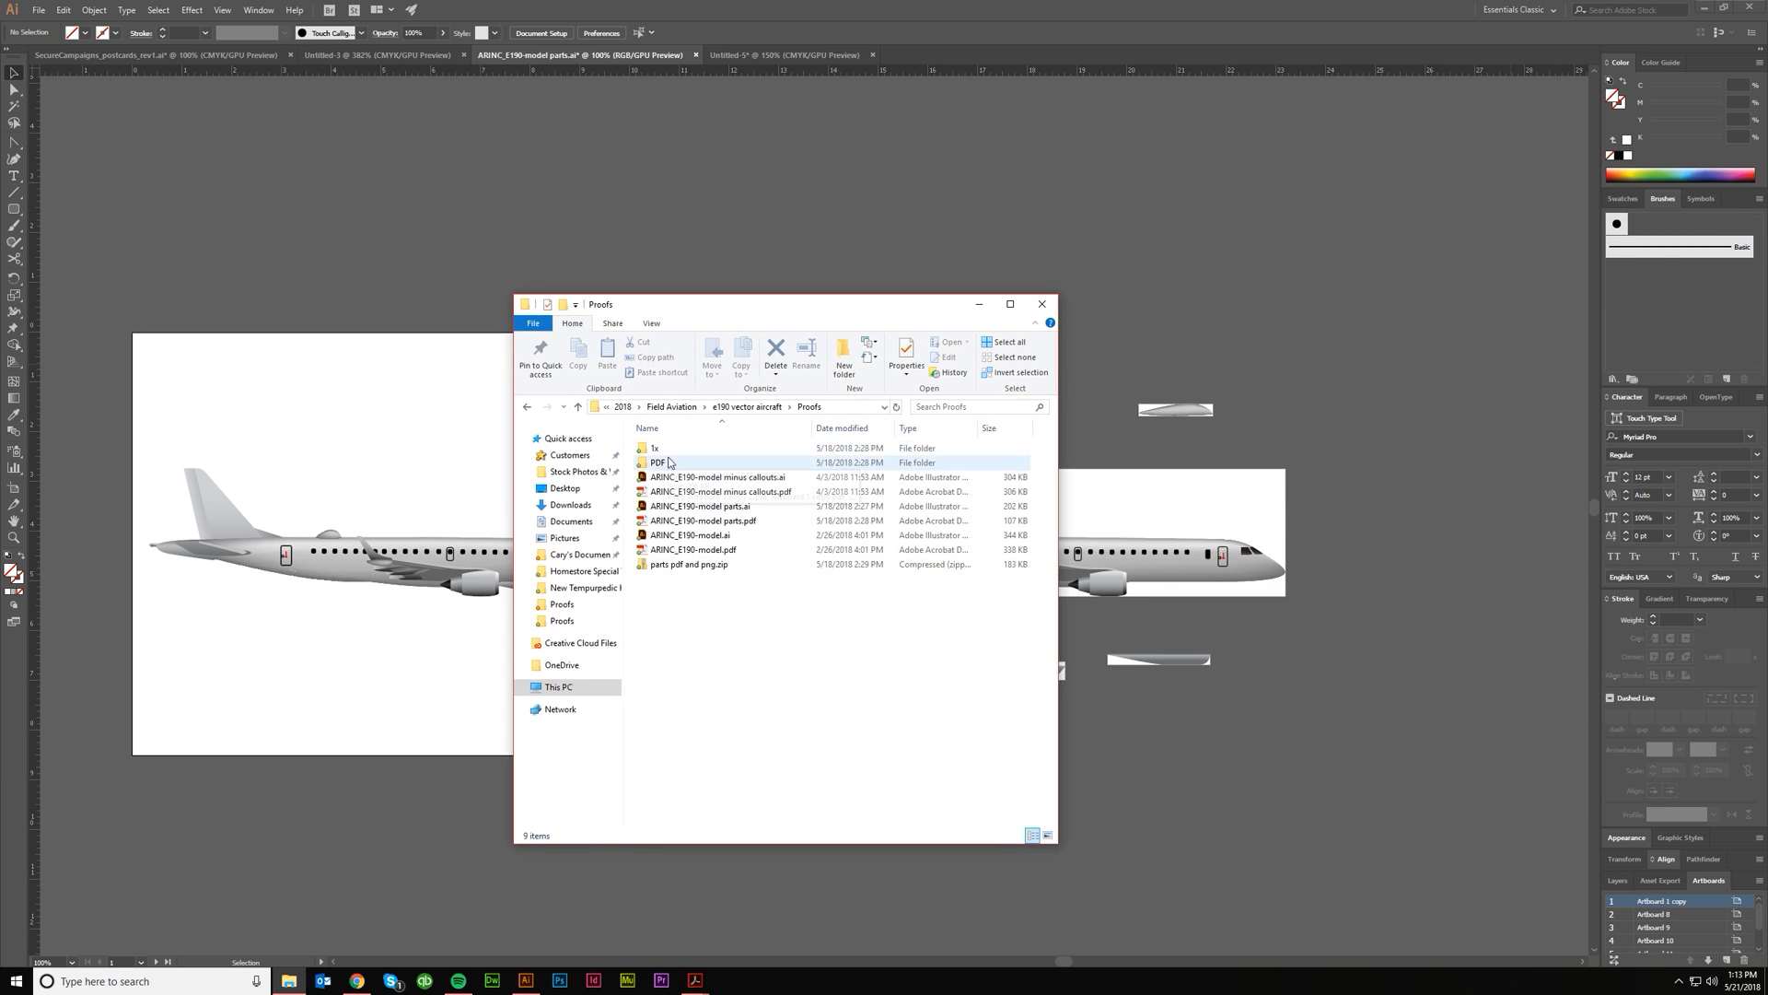
Open the exported PDF folder in Proofs, then go back up to Proofs.
{"action": "double_click", "coordinate": [655, 462]}
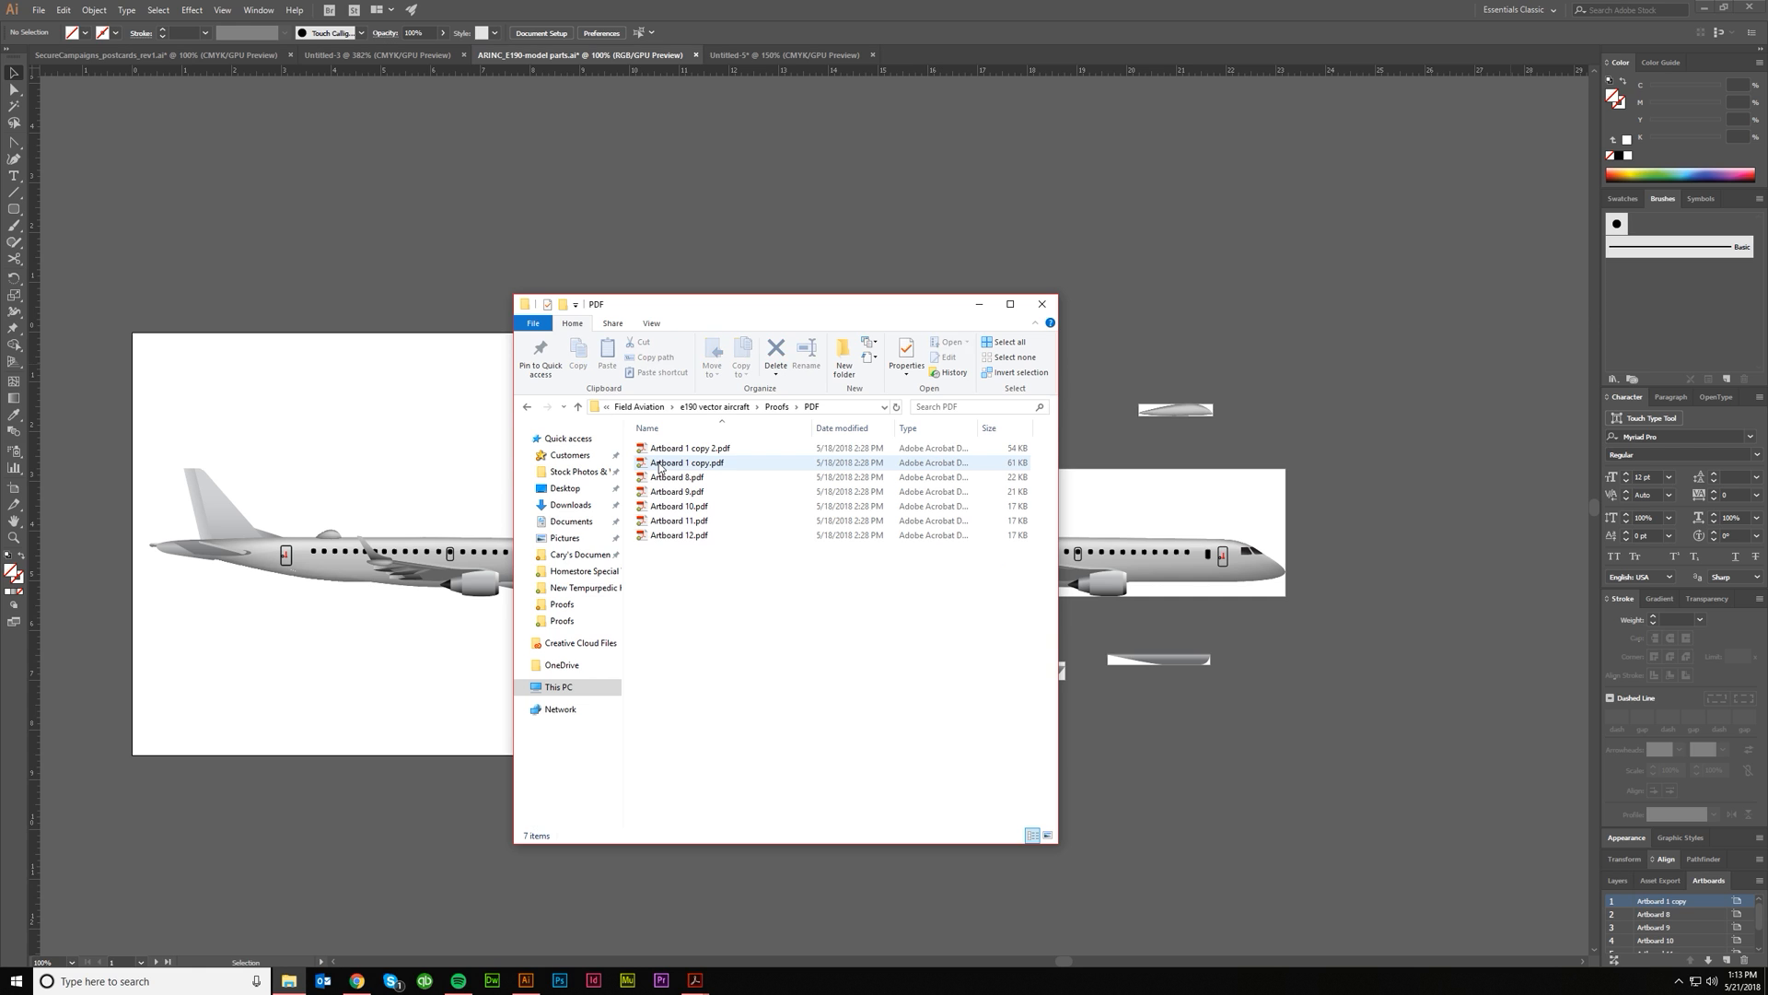
{"action": "left_click", "coordinate": [680, 534]}
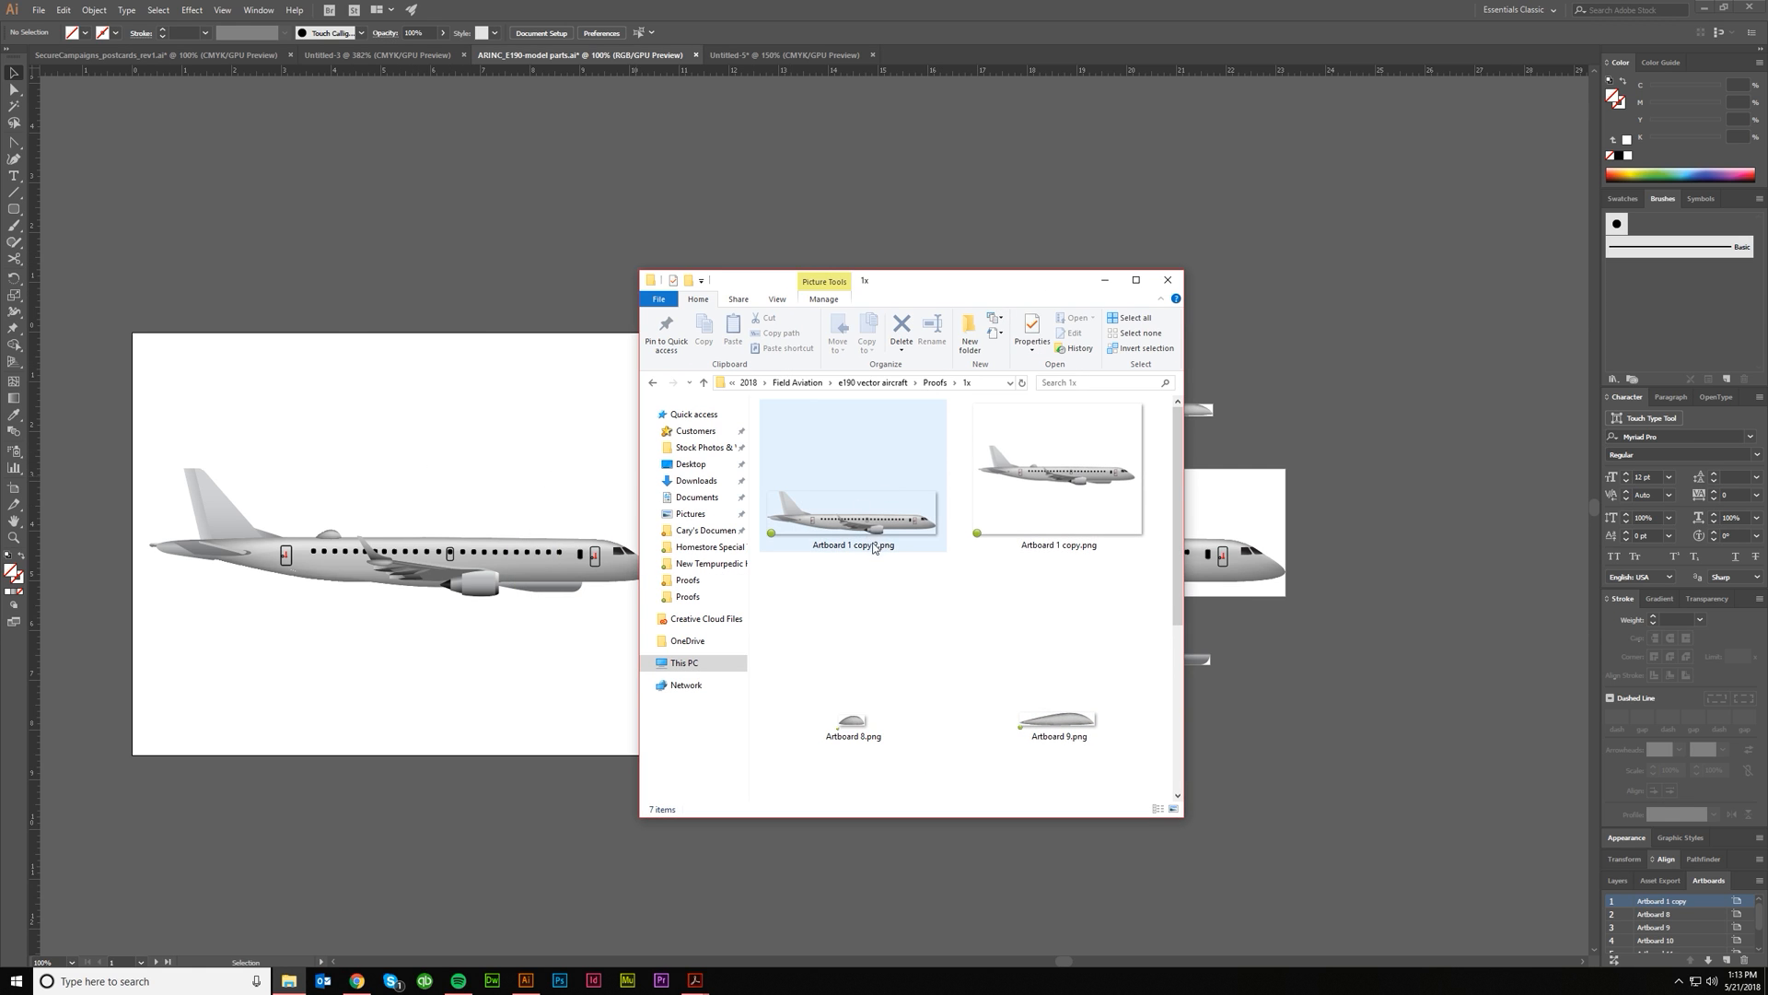
Select the whole-plane PNG in the 1x folder, scroll the list, and close File Explorer.
{"action": "left_click", "coordinate": [1056, 466]}
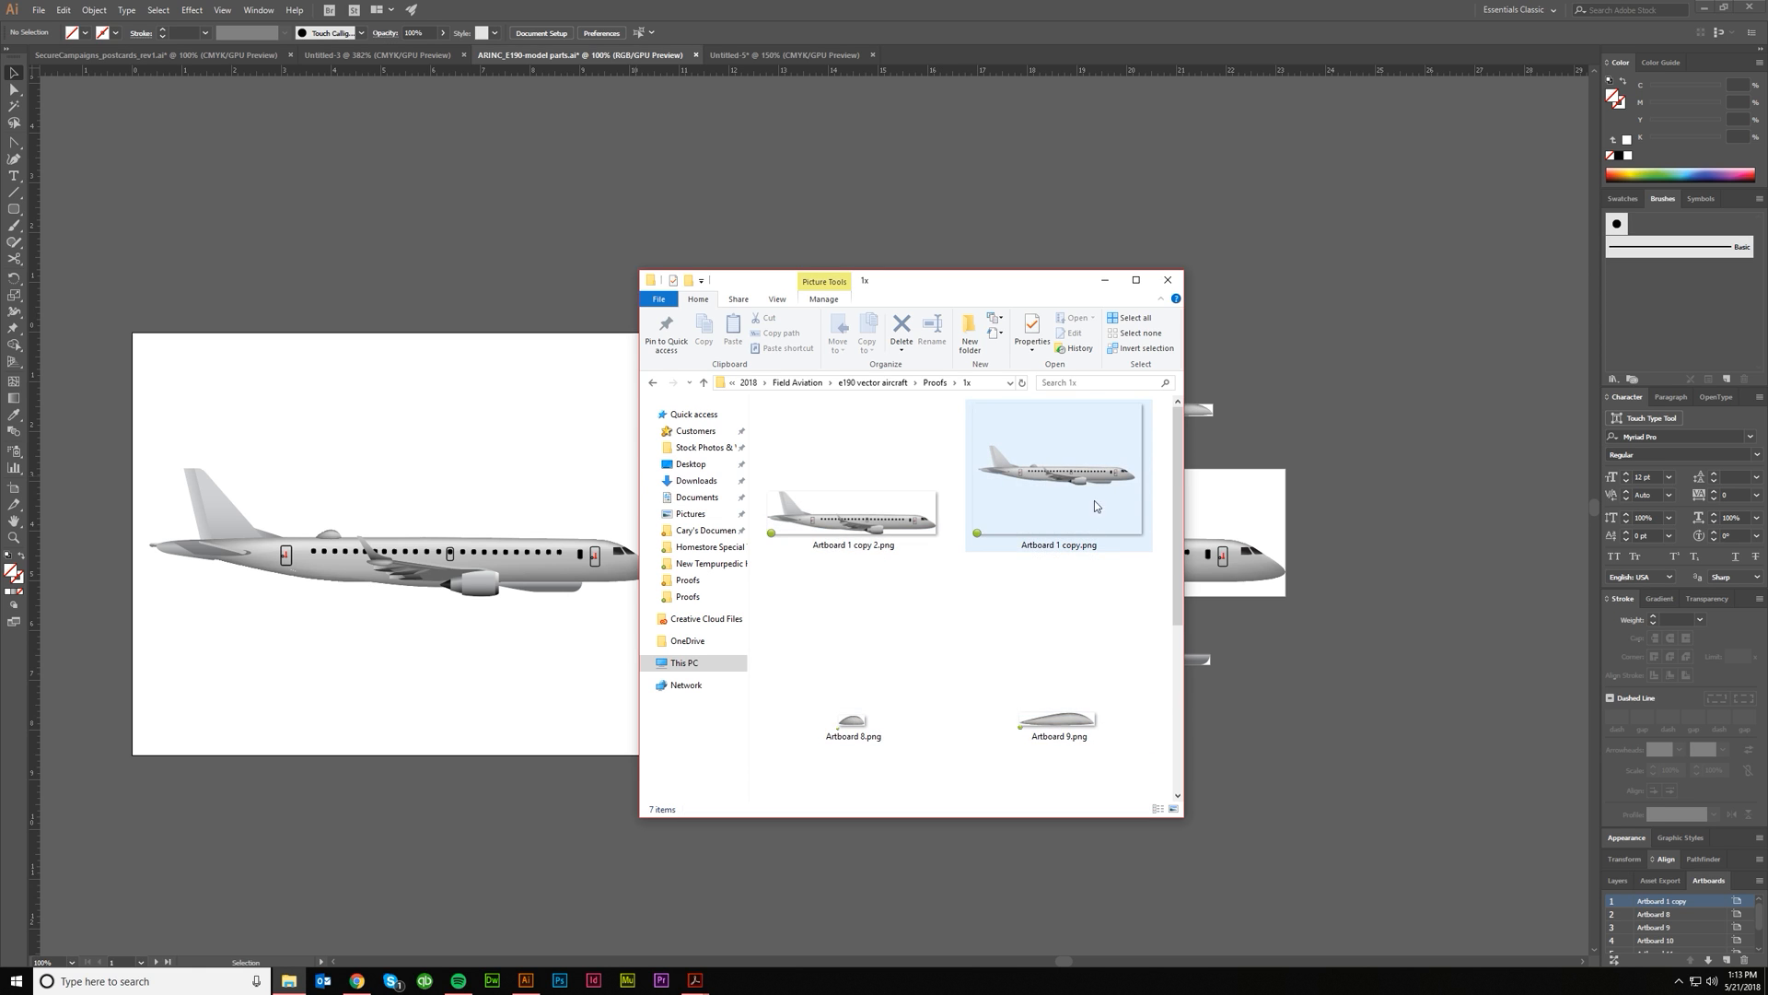
{"action": "scroll", "scroll_direction": "down", "scroll_amount": 3}
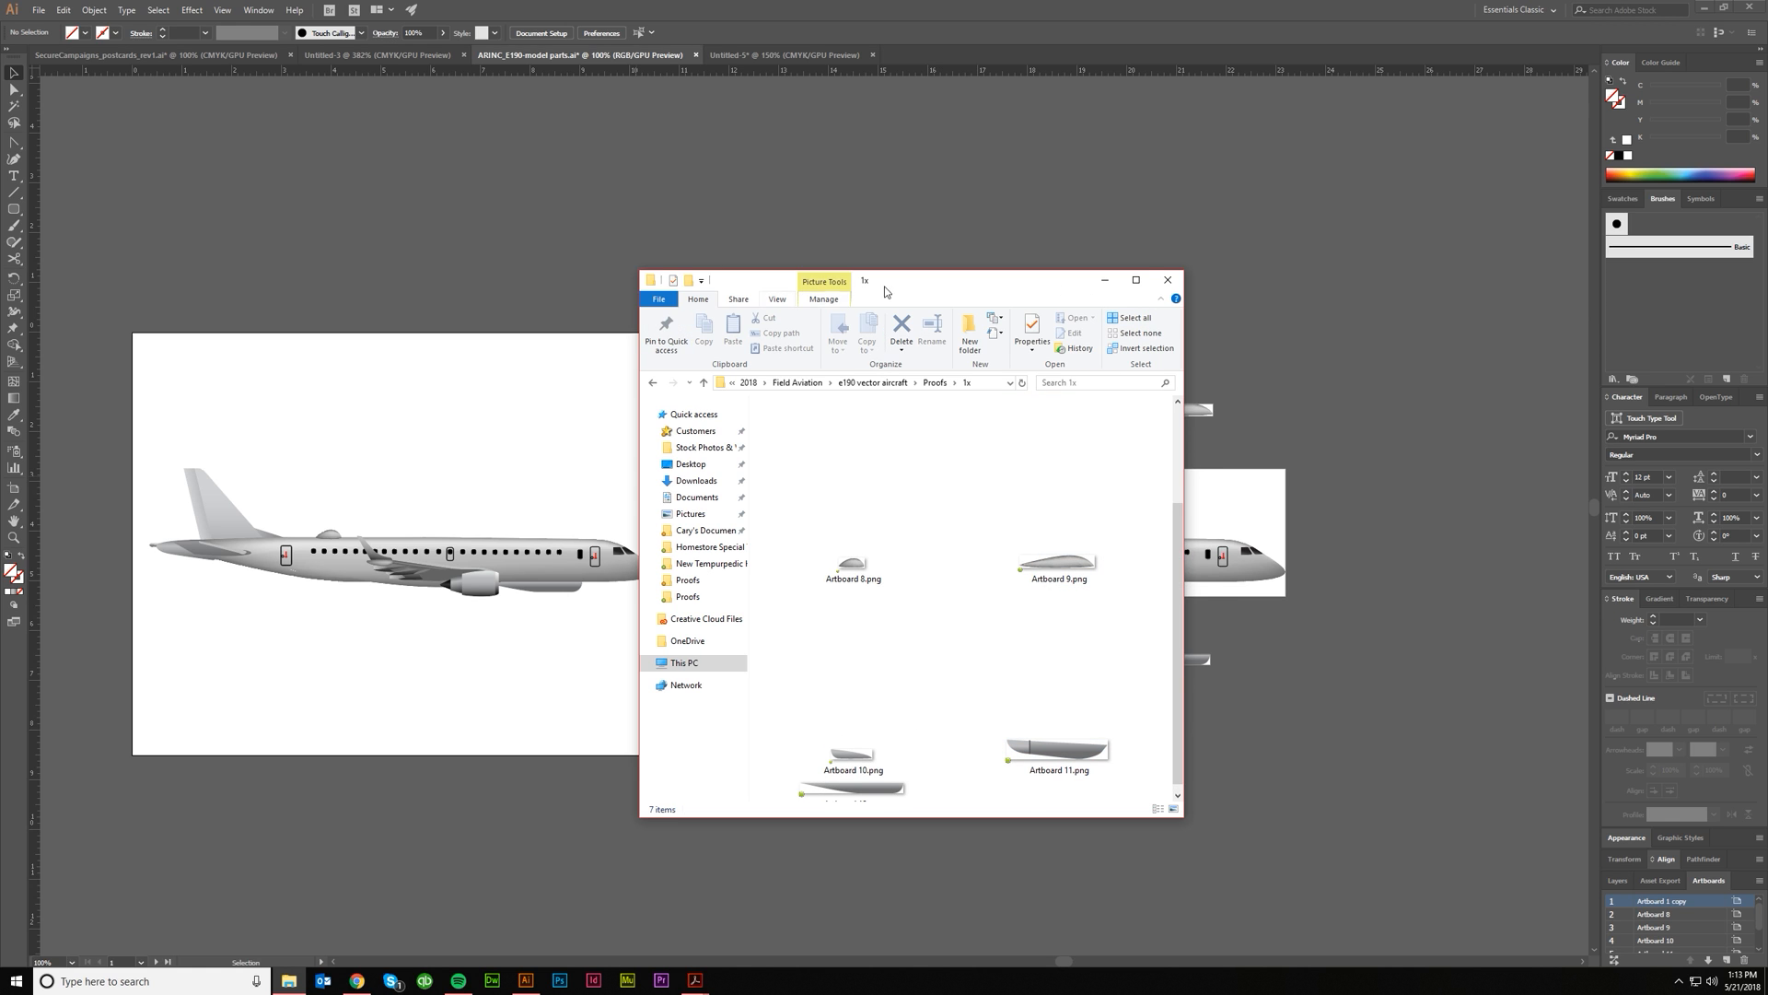
{"action": "left_click", "coordinate": [1167, 278]}
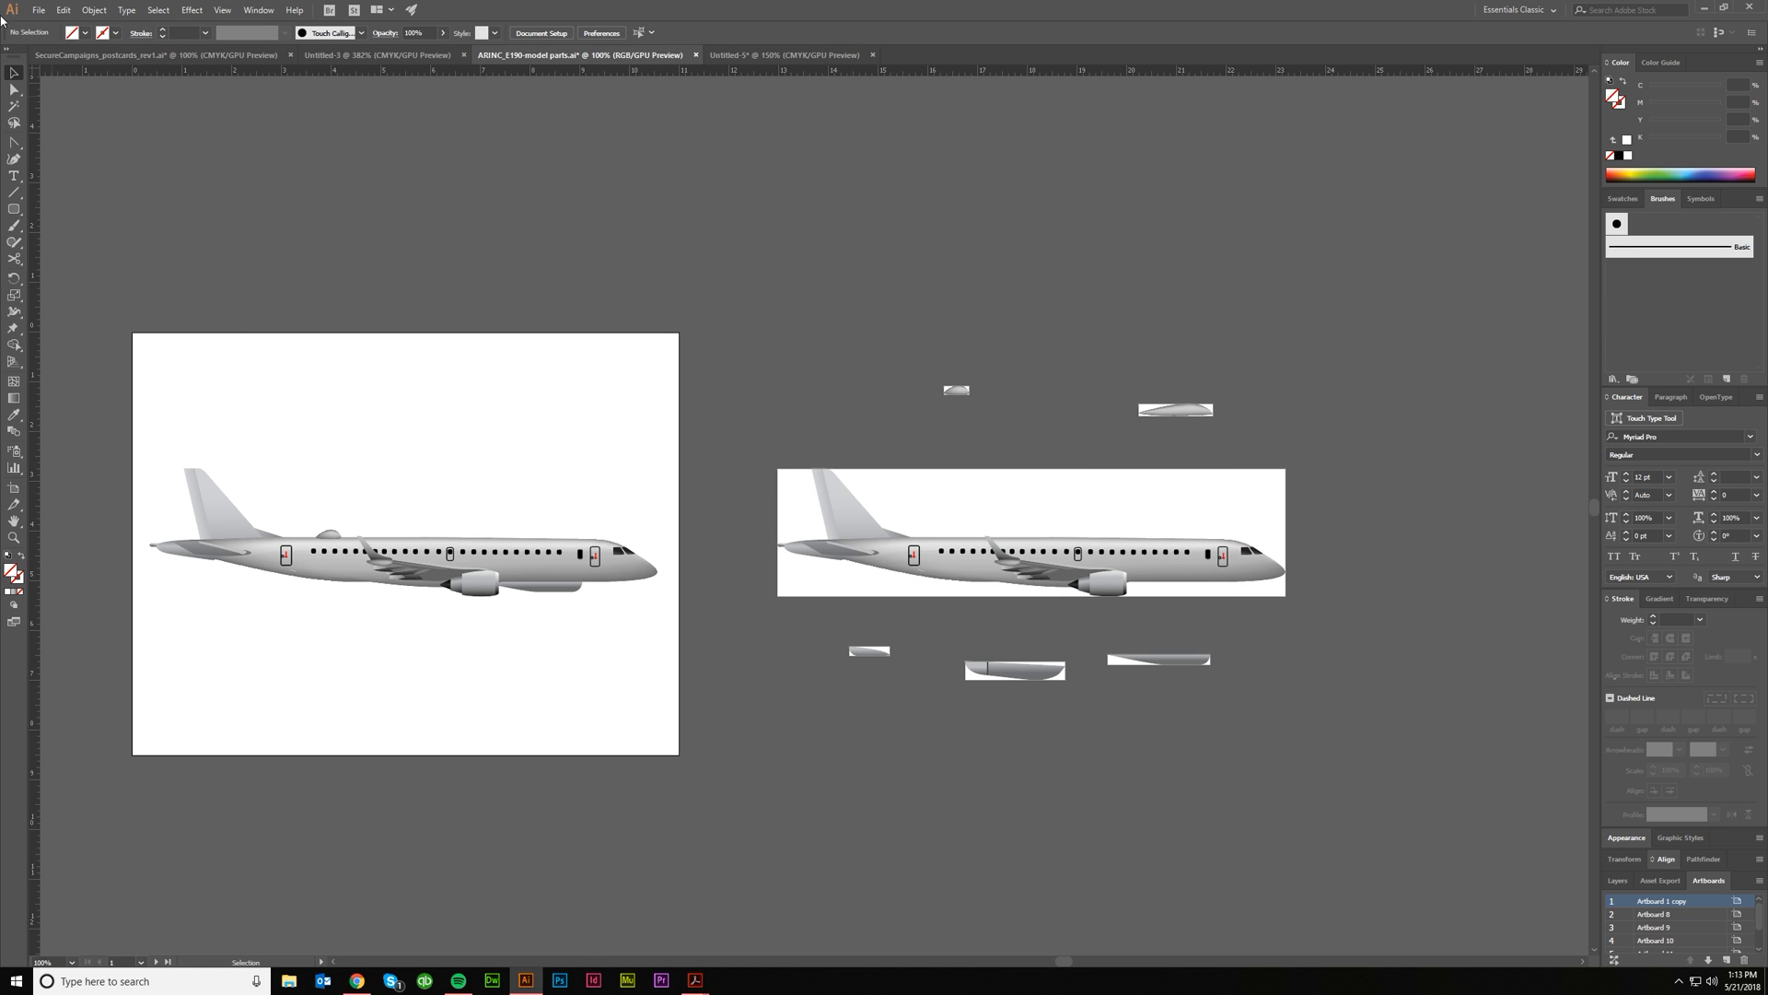
Open Export for Screens and select artboards 1-2 and 5-7 for export.
{"action": "left_click", "coordinate": [37, 10]}
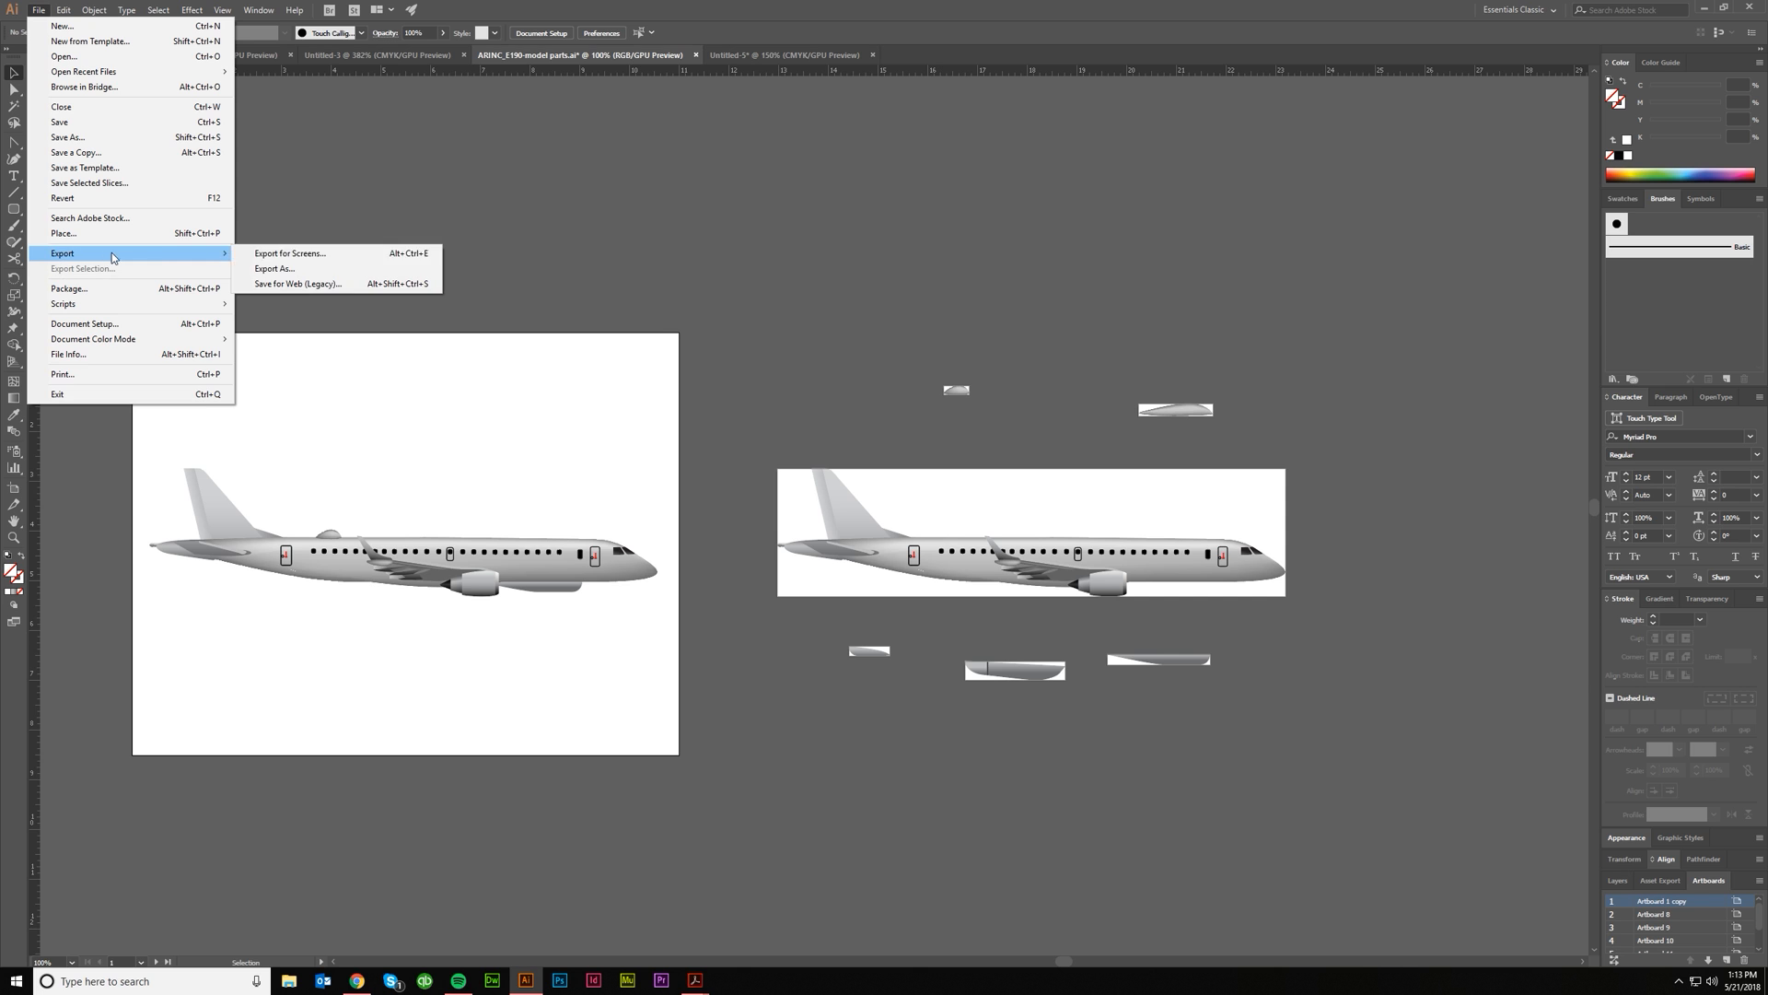
{"action": "left_click", "coordinate": [290, 253]}
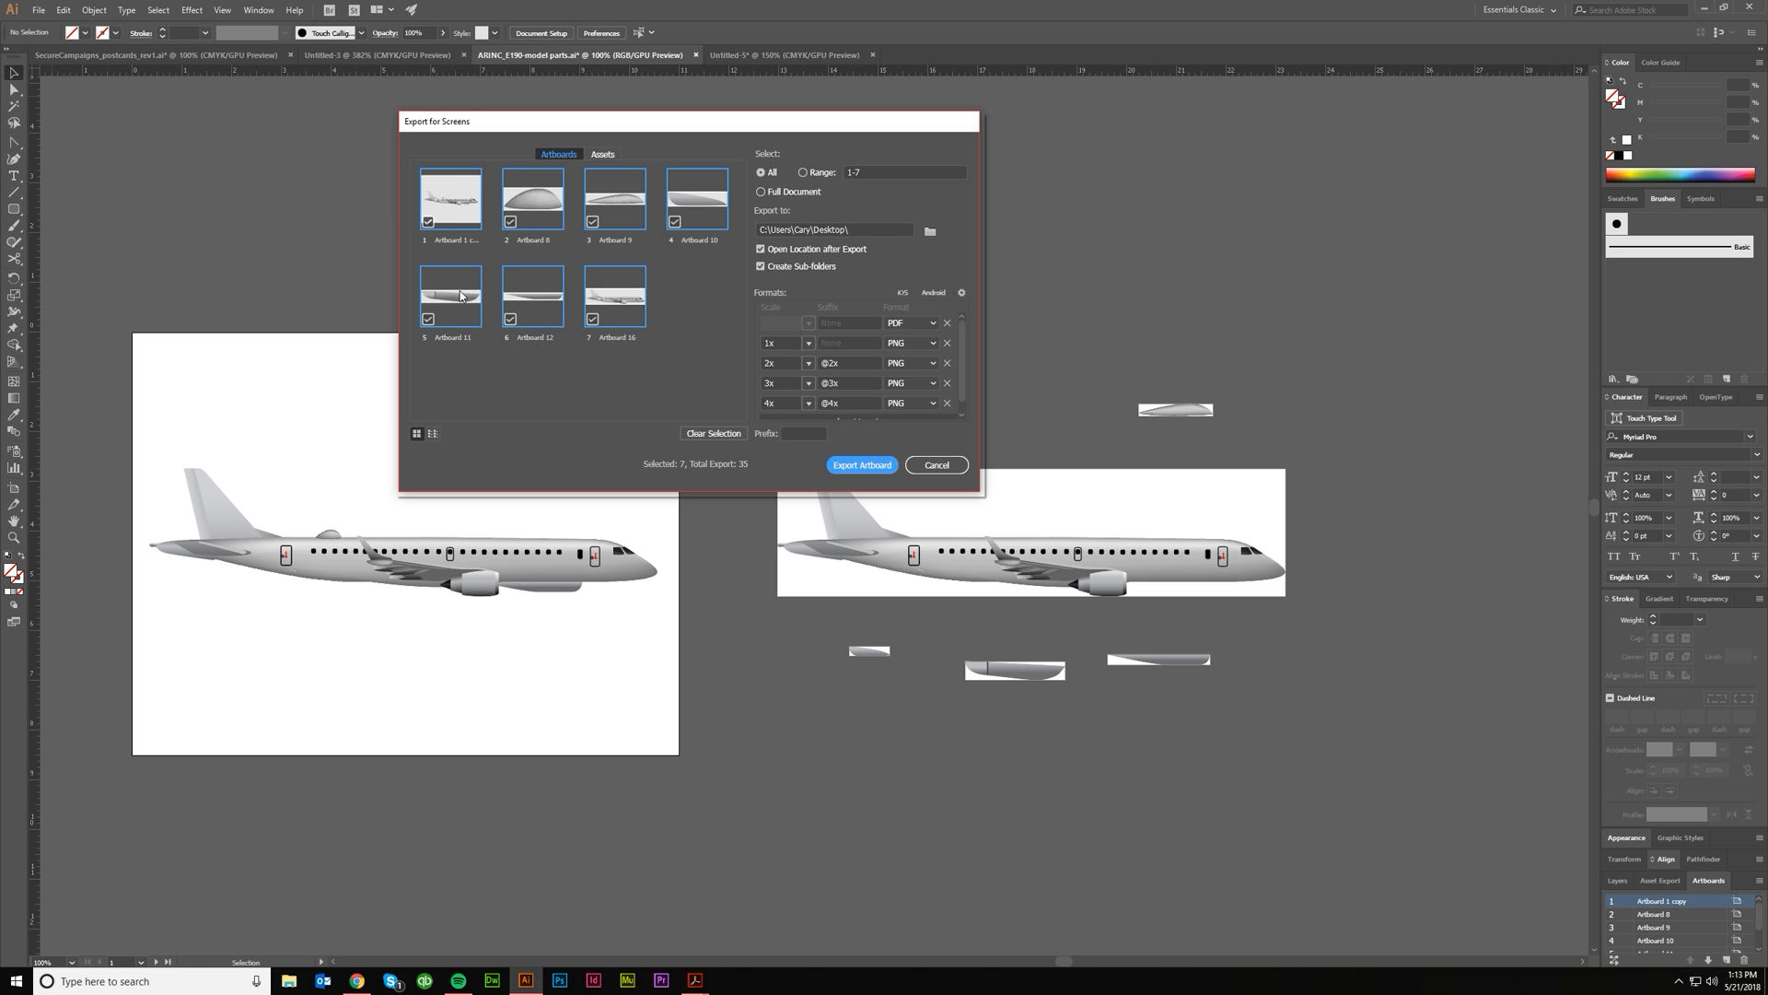
{"action": "mouse_move", "coordinate": [451, 215]}
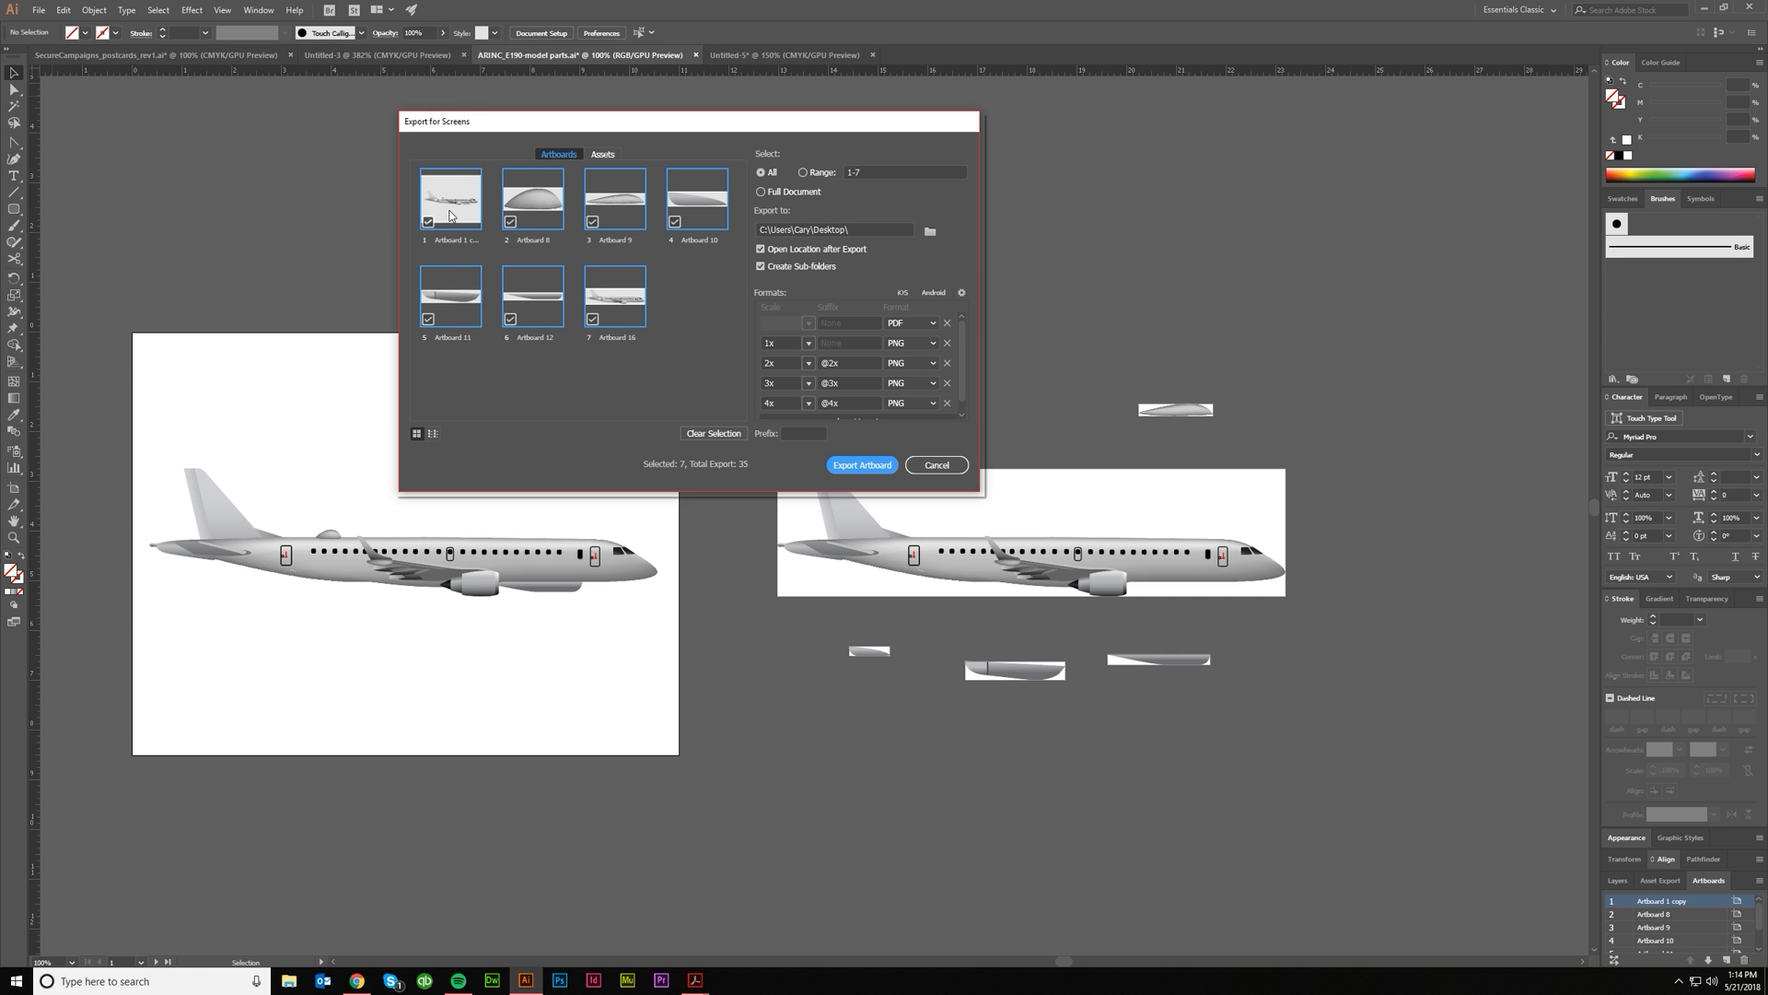
{"action": "mouse_move", "coordinate": [443, 200]}
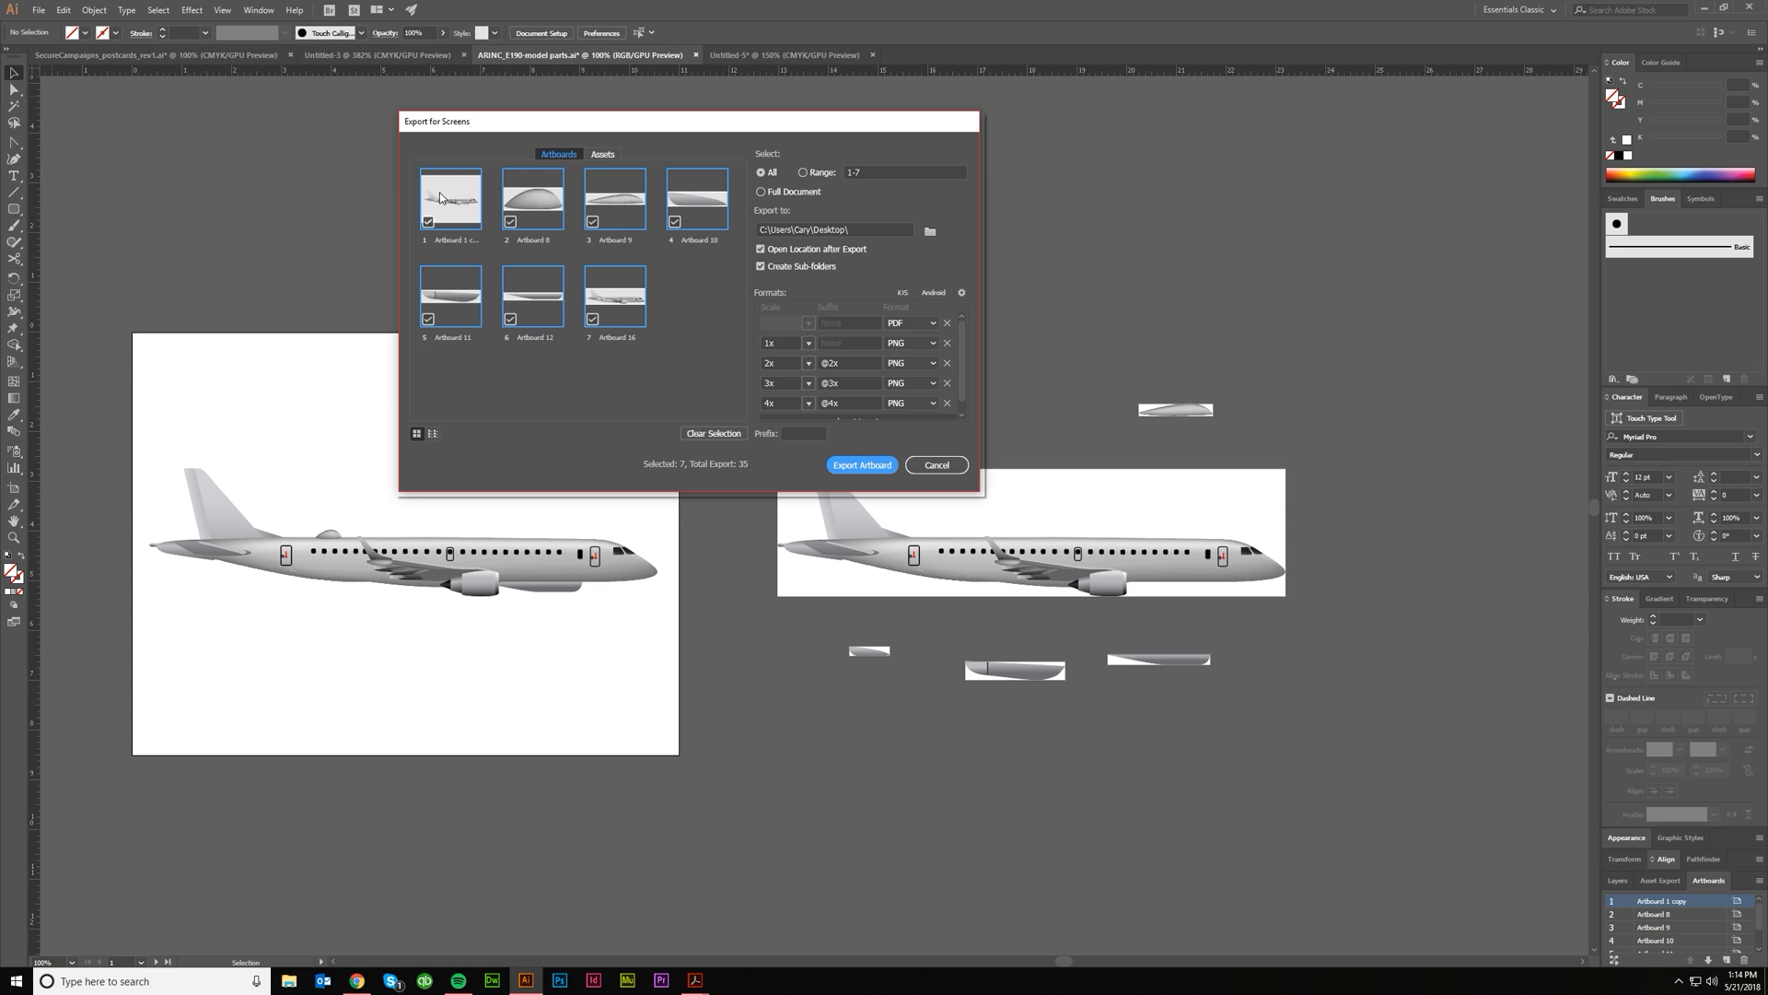
{"action": "mouse_move", "coordinate": [396, 575]}
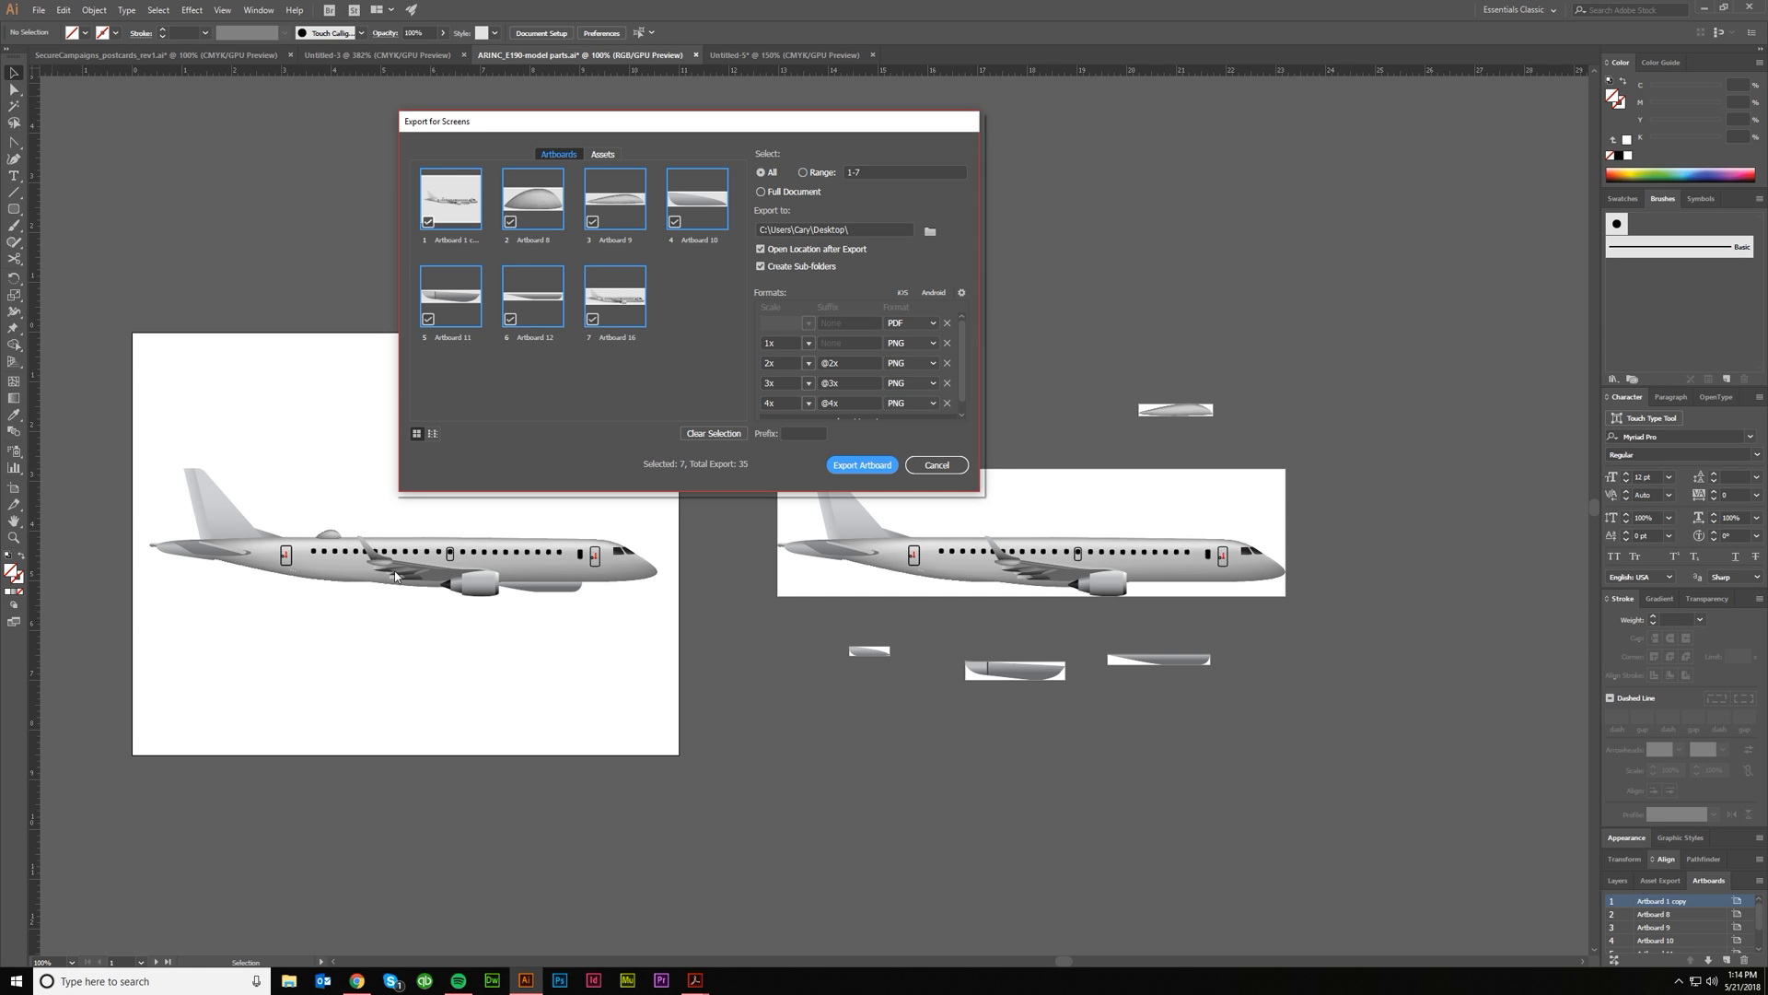
{"action": "mouse_move", "coordinate": [602, 205]}
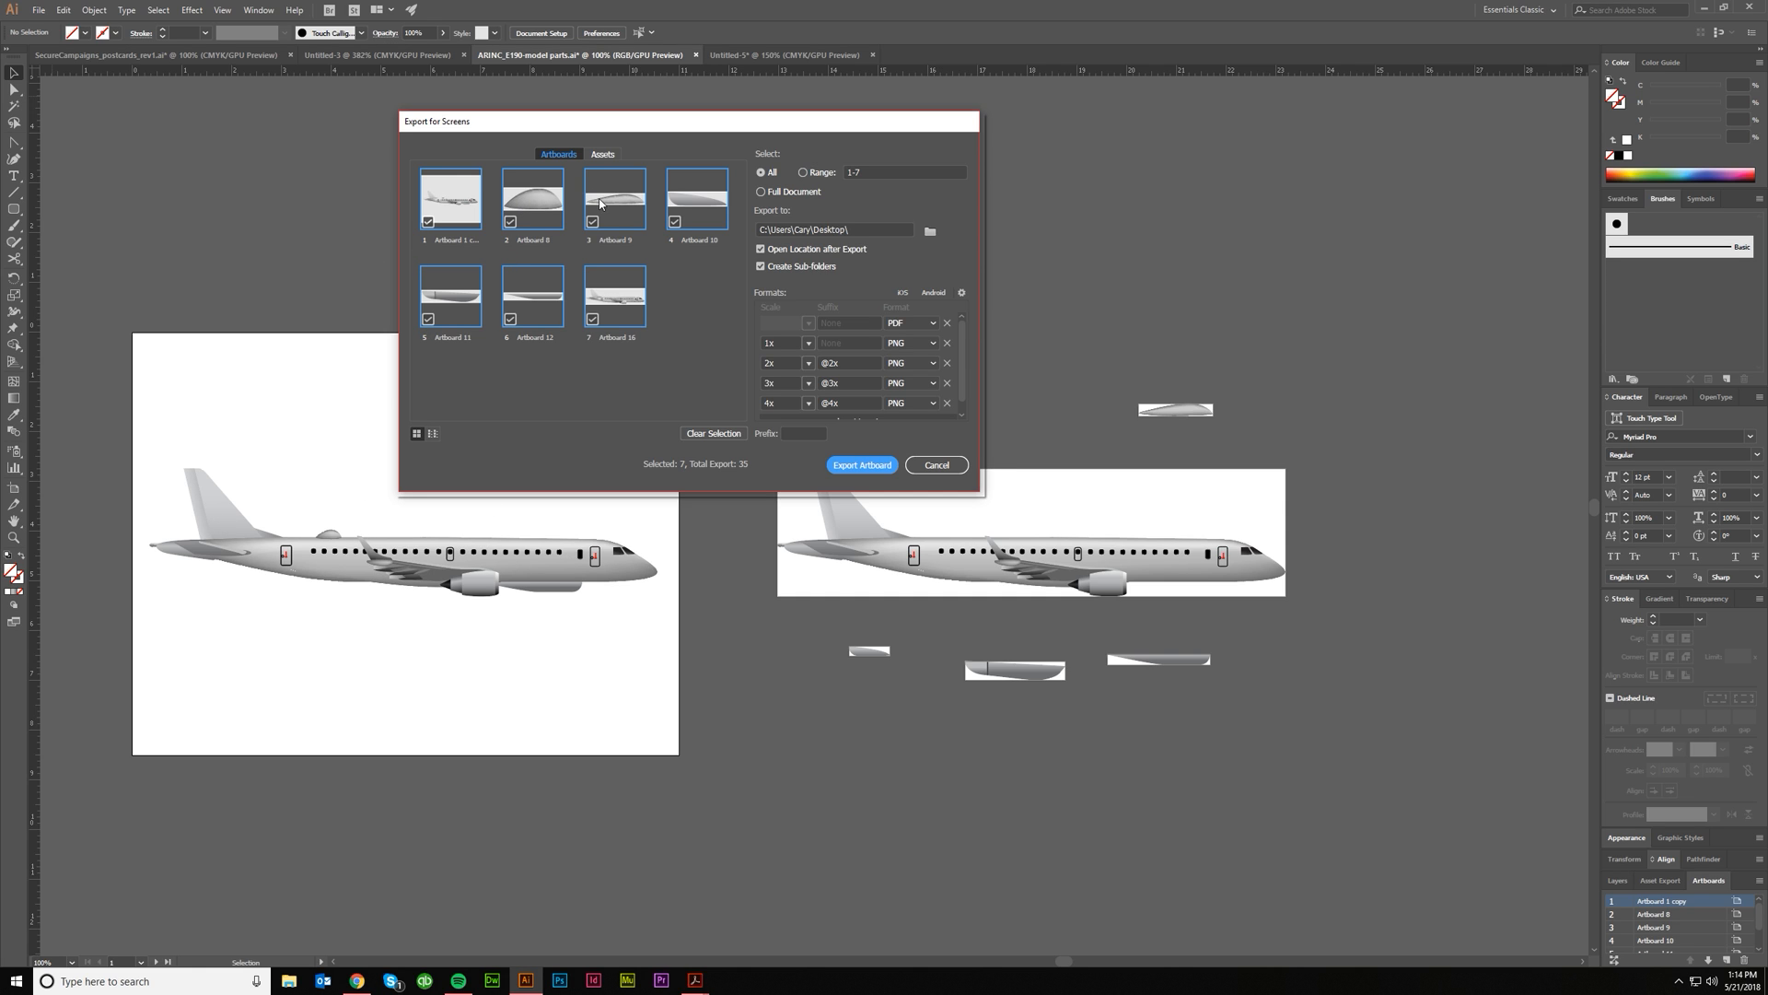
{"action": "mouse_move", "coordinate": [617, 312]}
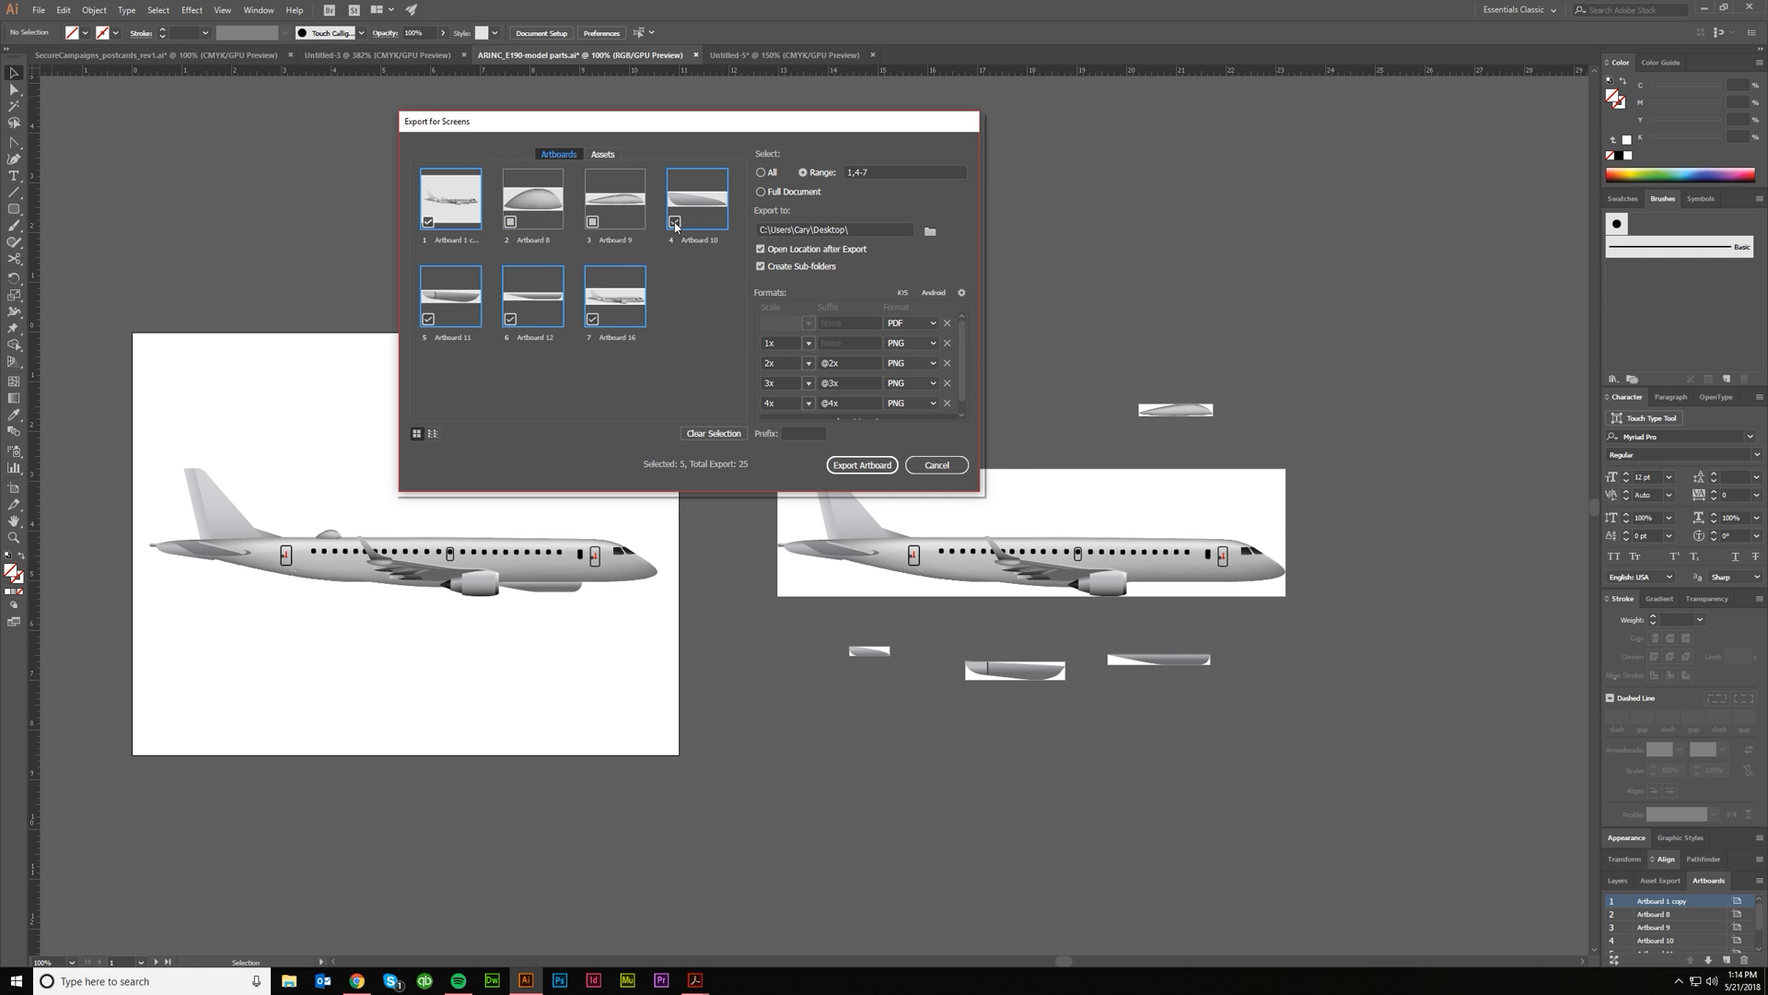
{"action": "left_click", "coordinate": [675, 221]}
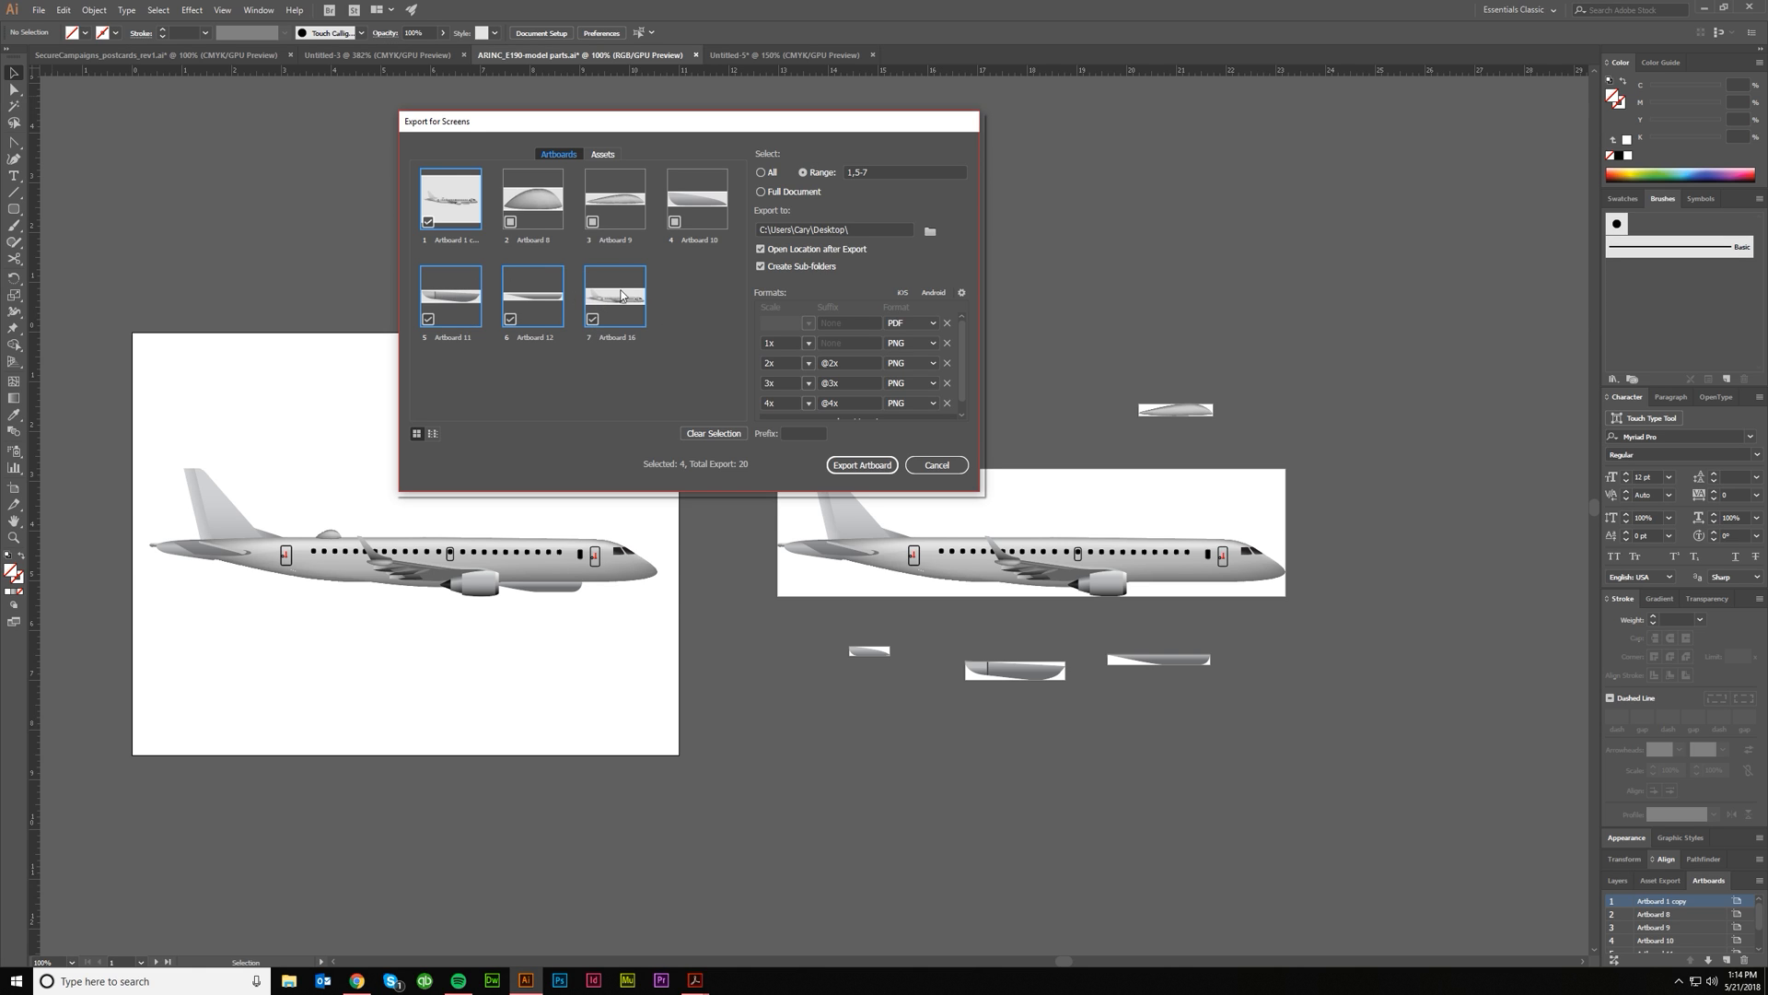
{"action": "left_click", "coordinate": [532, 197]}
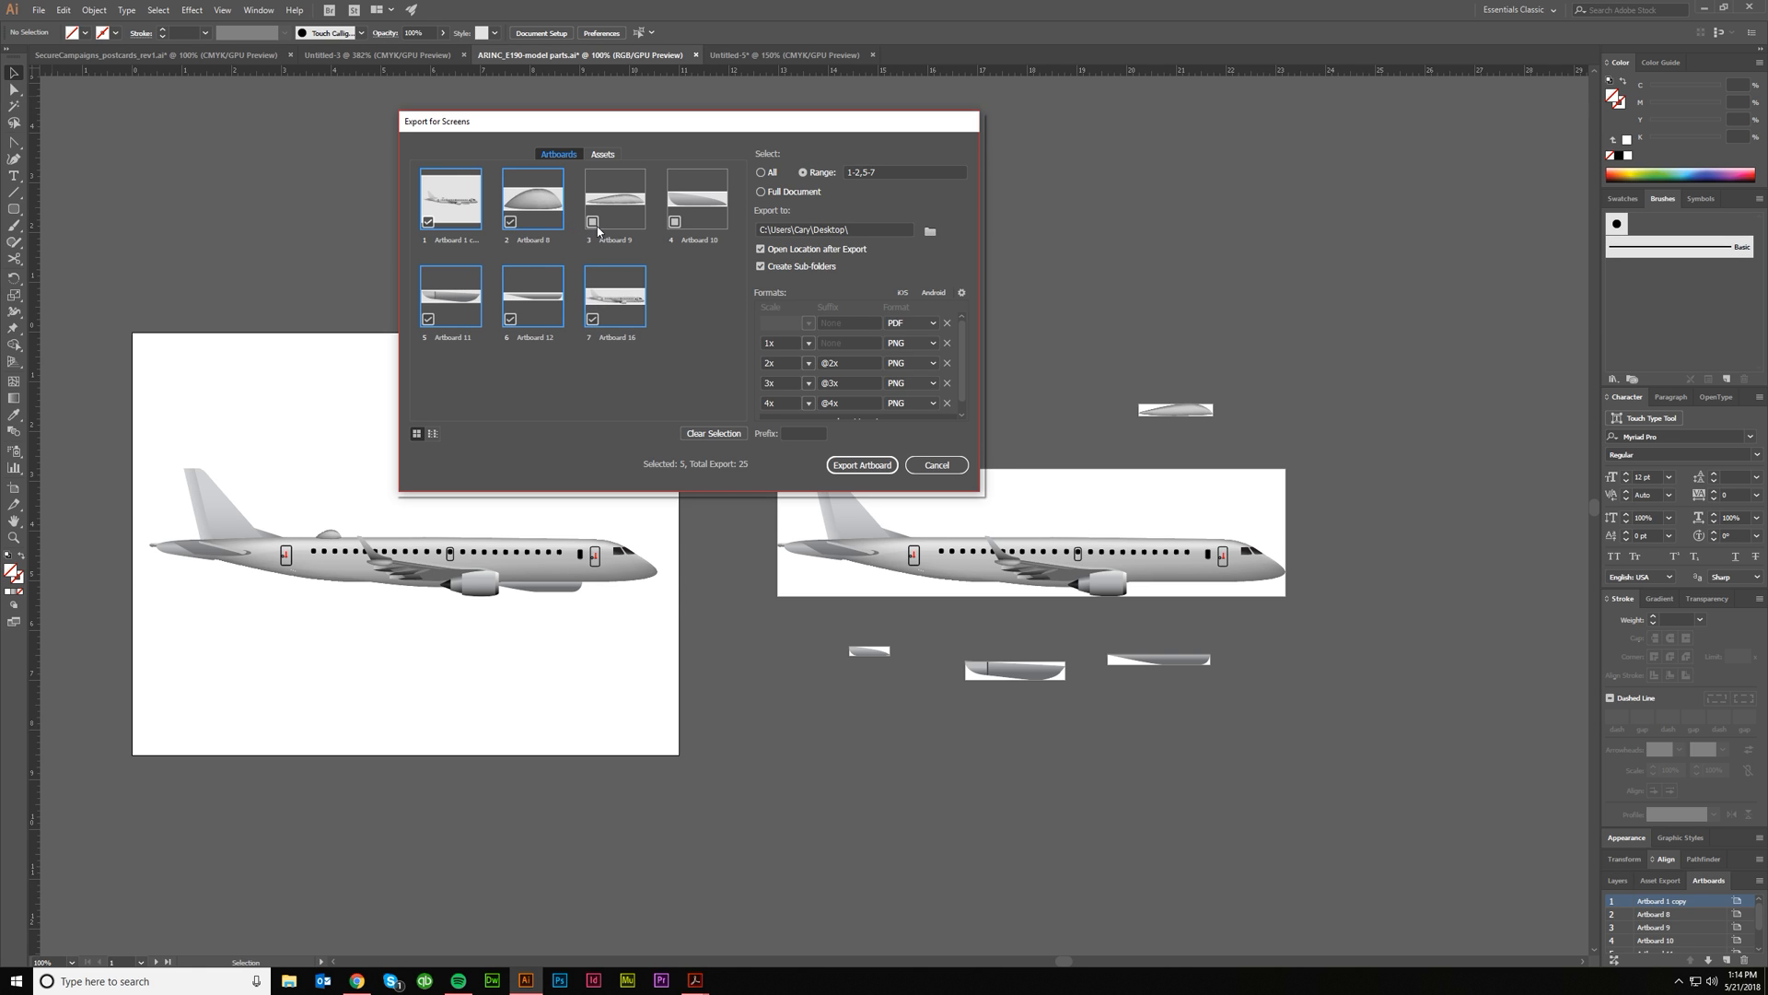
{"action": "left_click", "coordinate": [592, 221]}
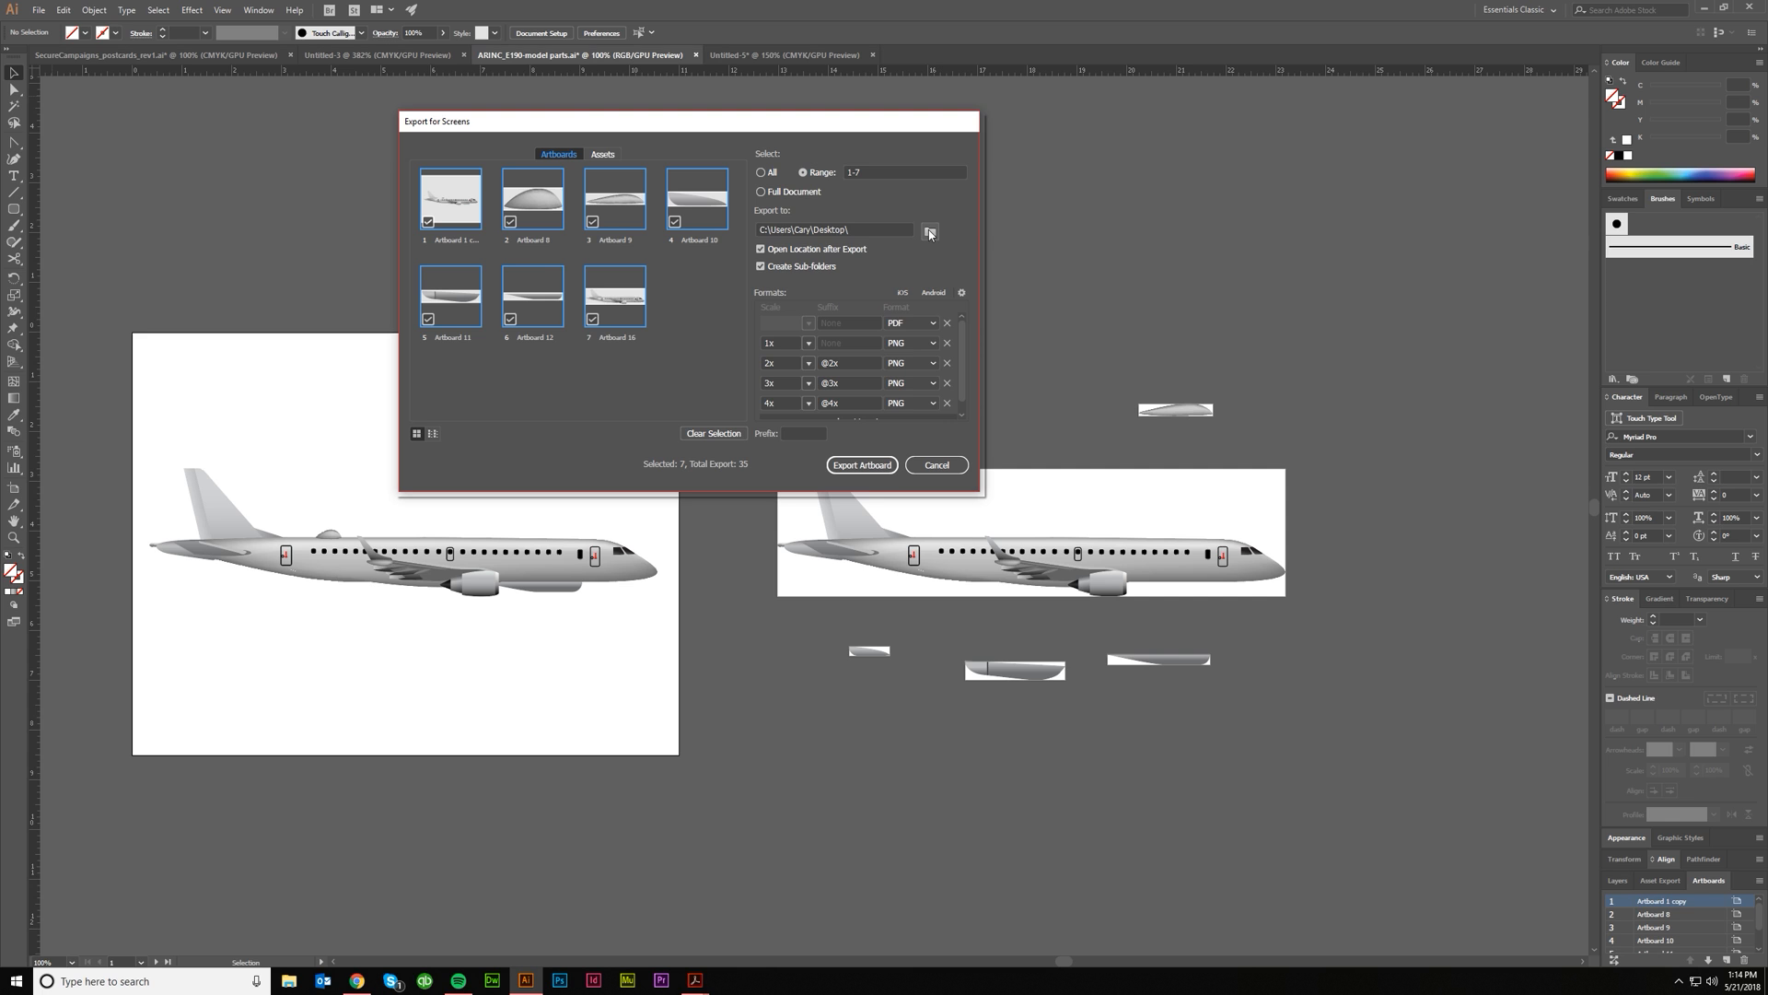
{"action": "mouse_move", "coordinate": [929, 232]}
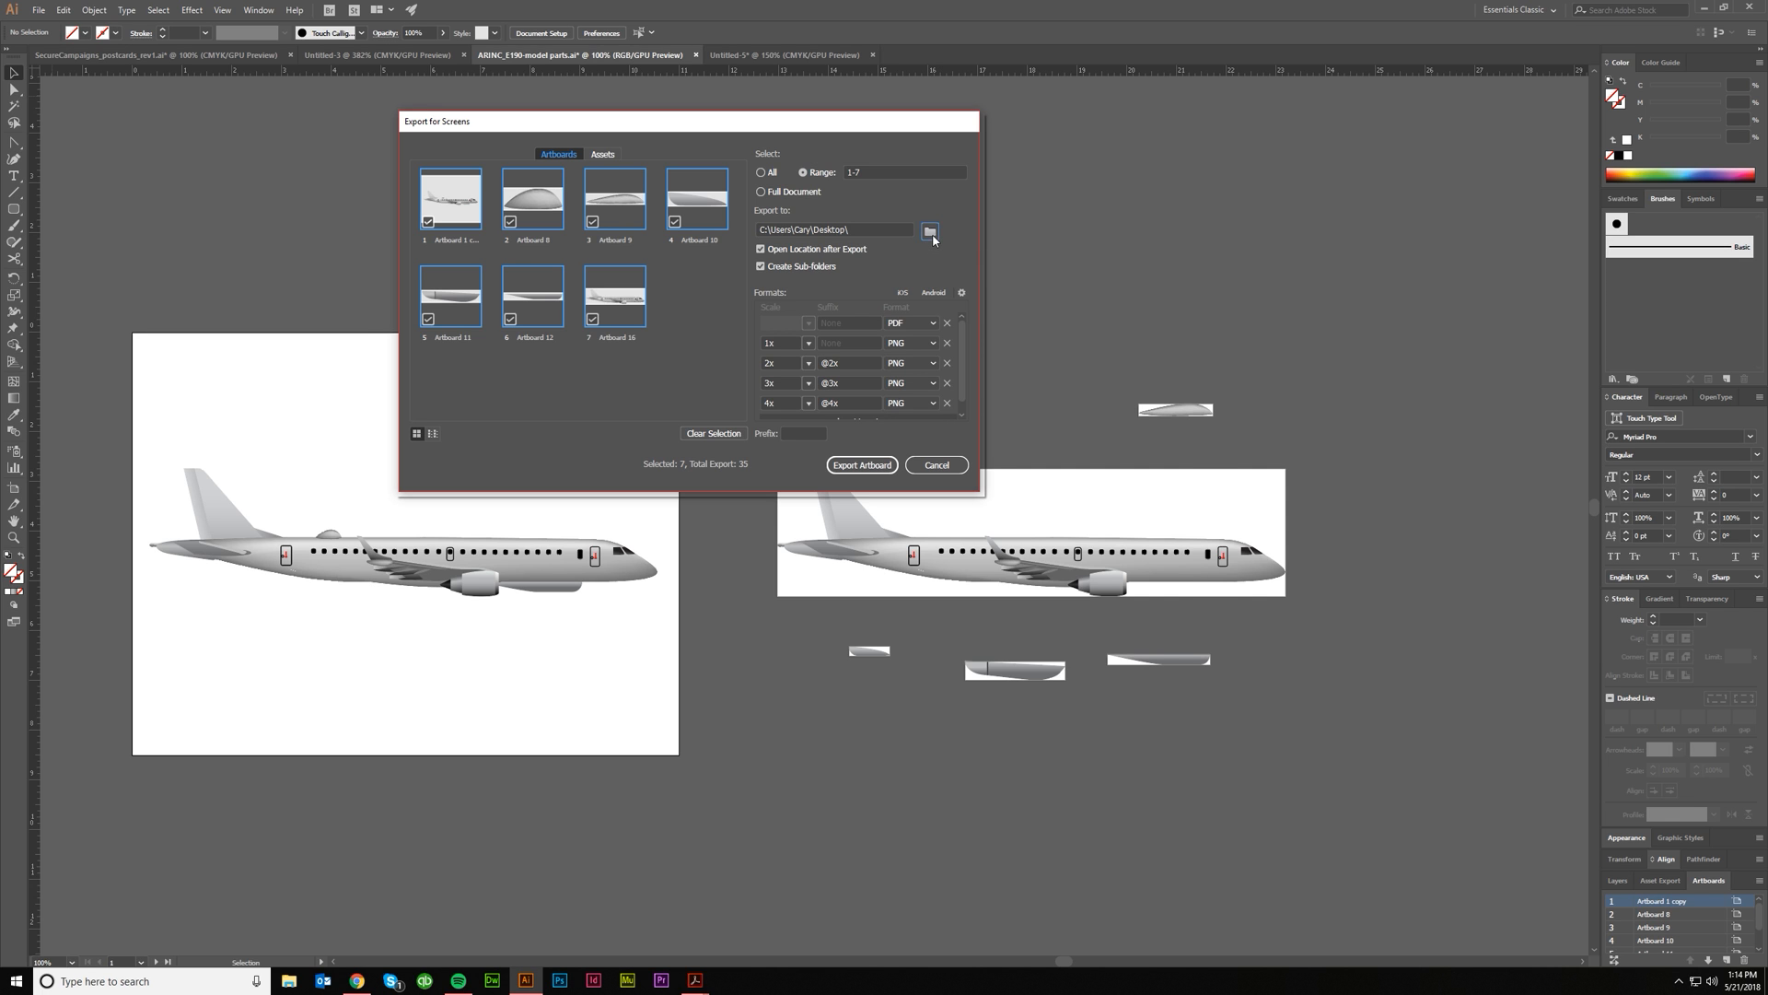
Add a 1x JPG 100 export format and export the artboards.
{"action": "left_click", "coordinate": [929, 231]}
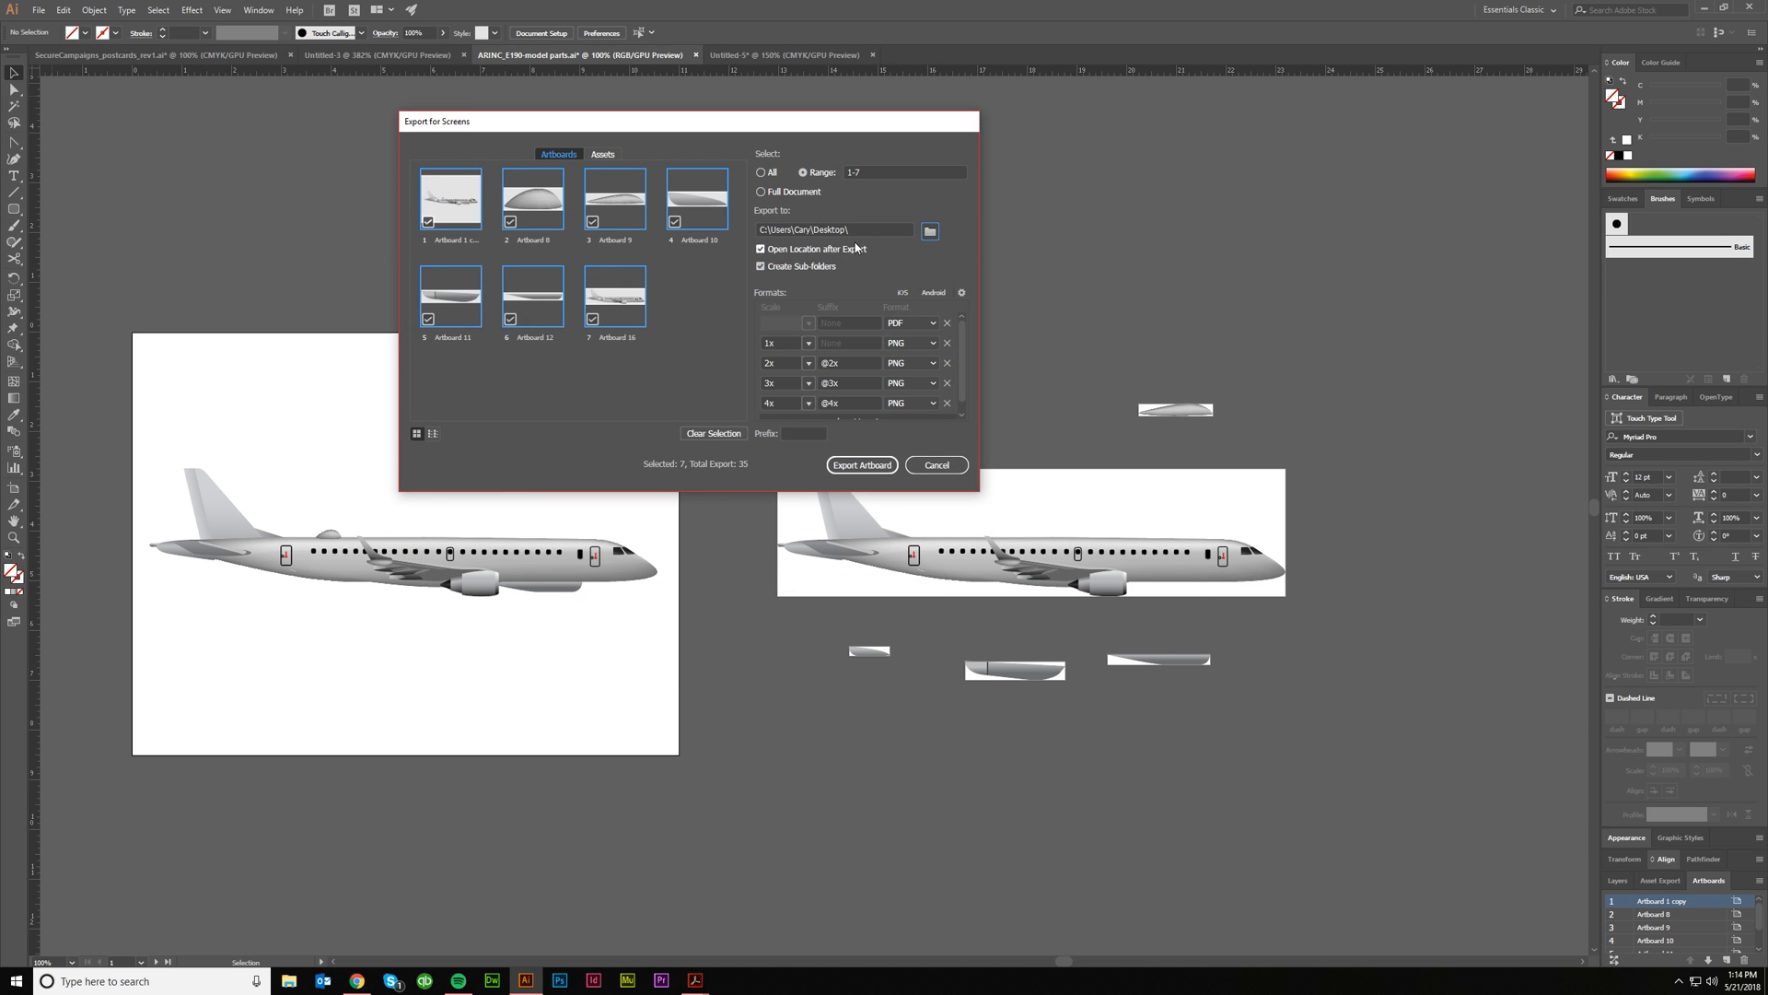
{"action": "mouse_move", "coordinate": [793, 275]}
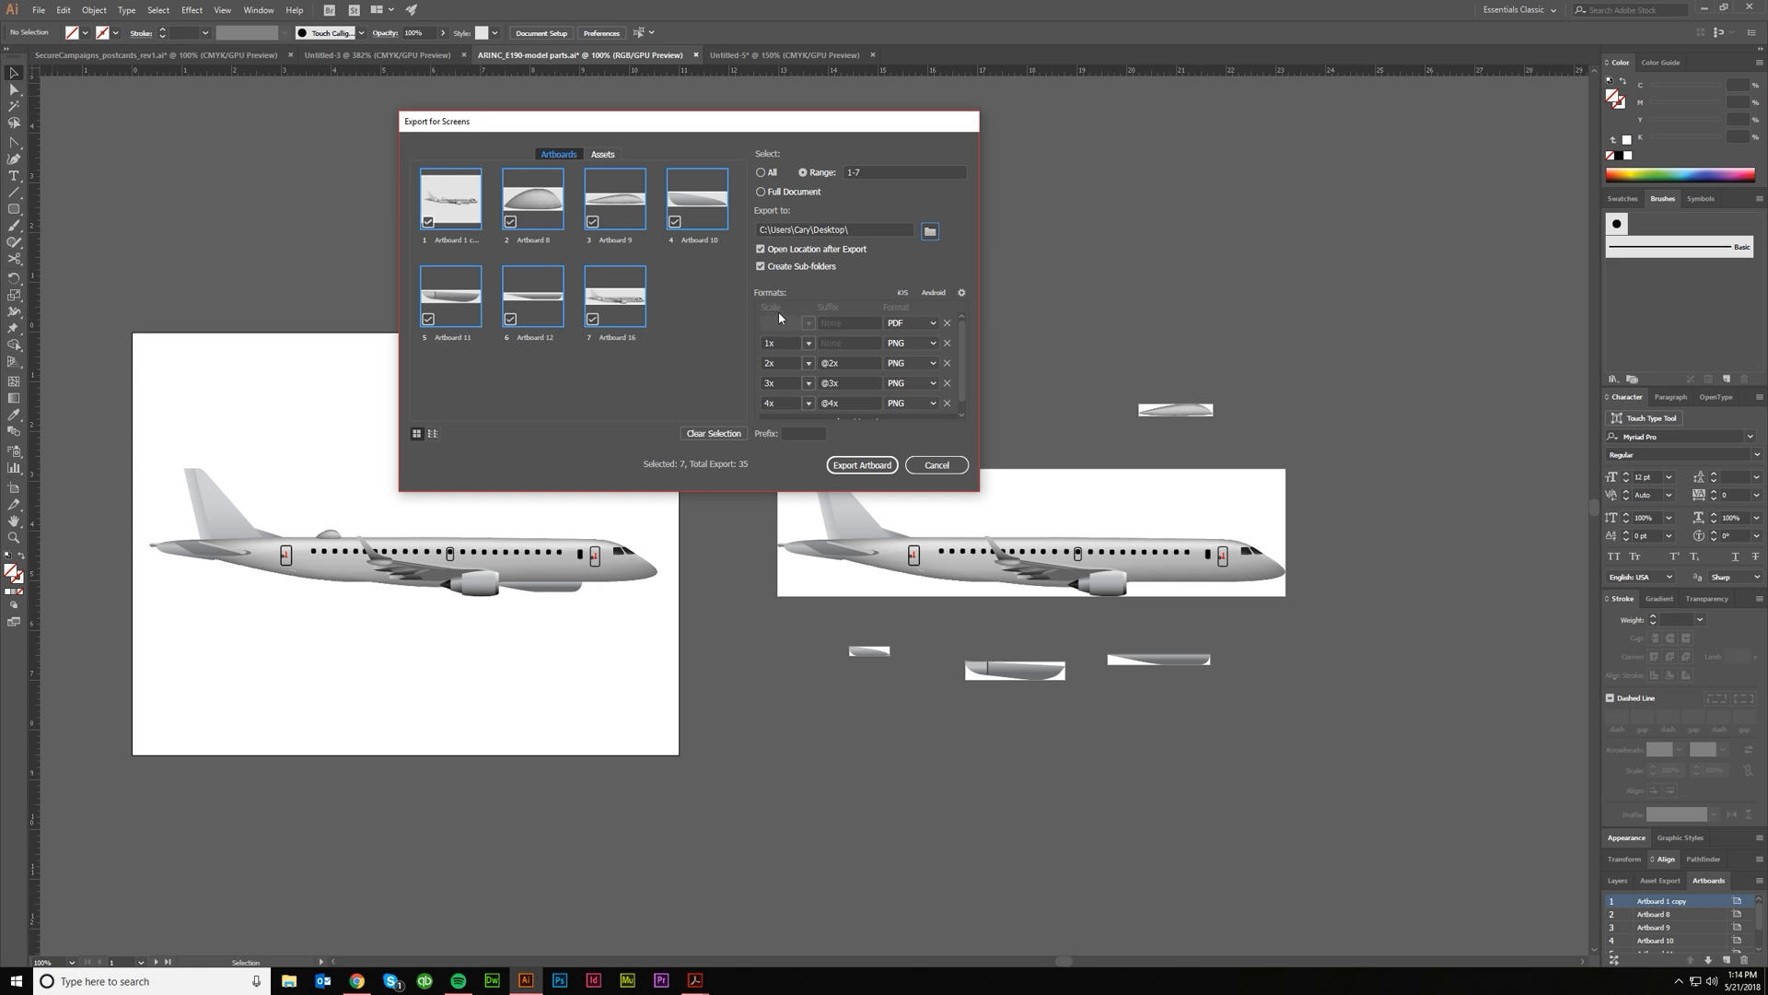
{"action": "left_click", "coordinate": [896, 322]}
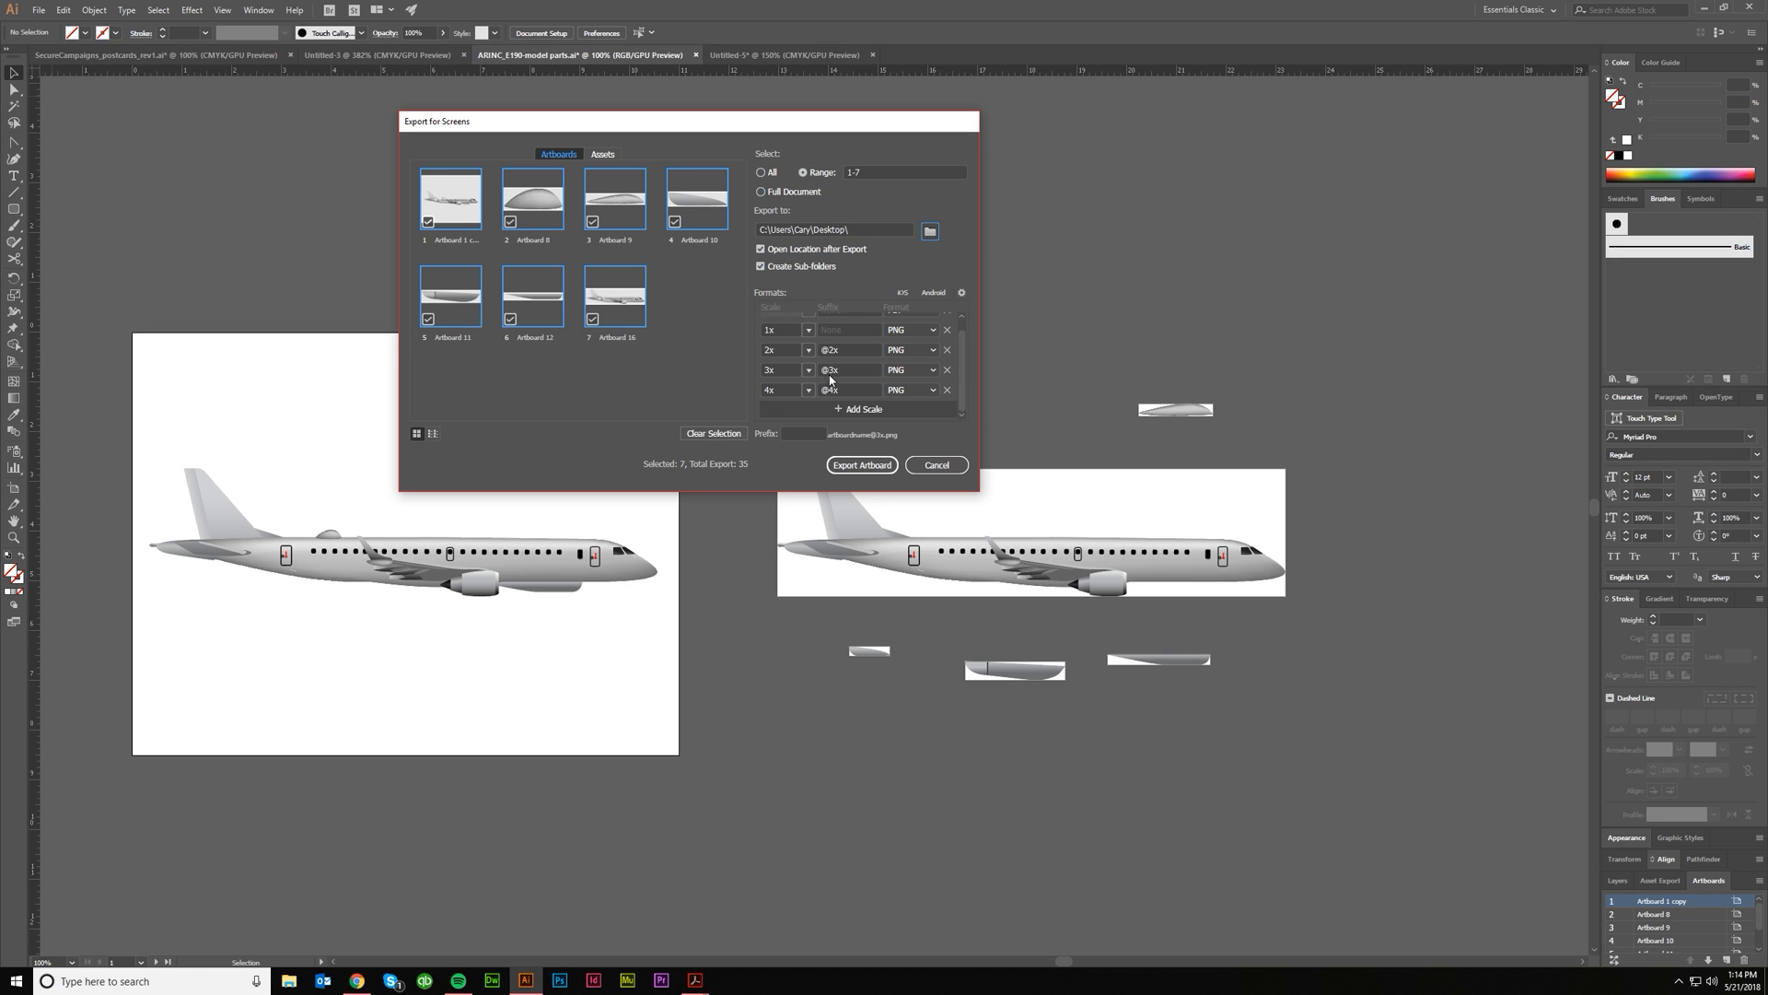
{"action": "left_click", "coordinate": [860, 408]}
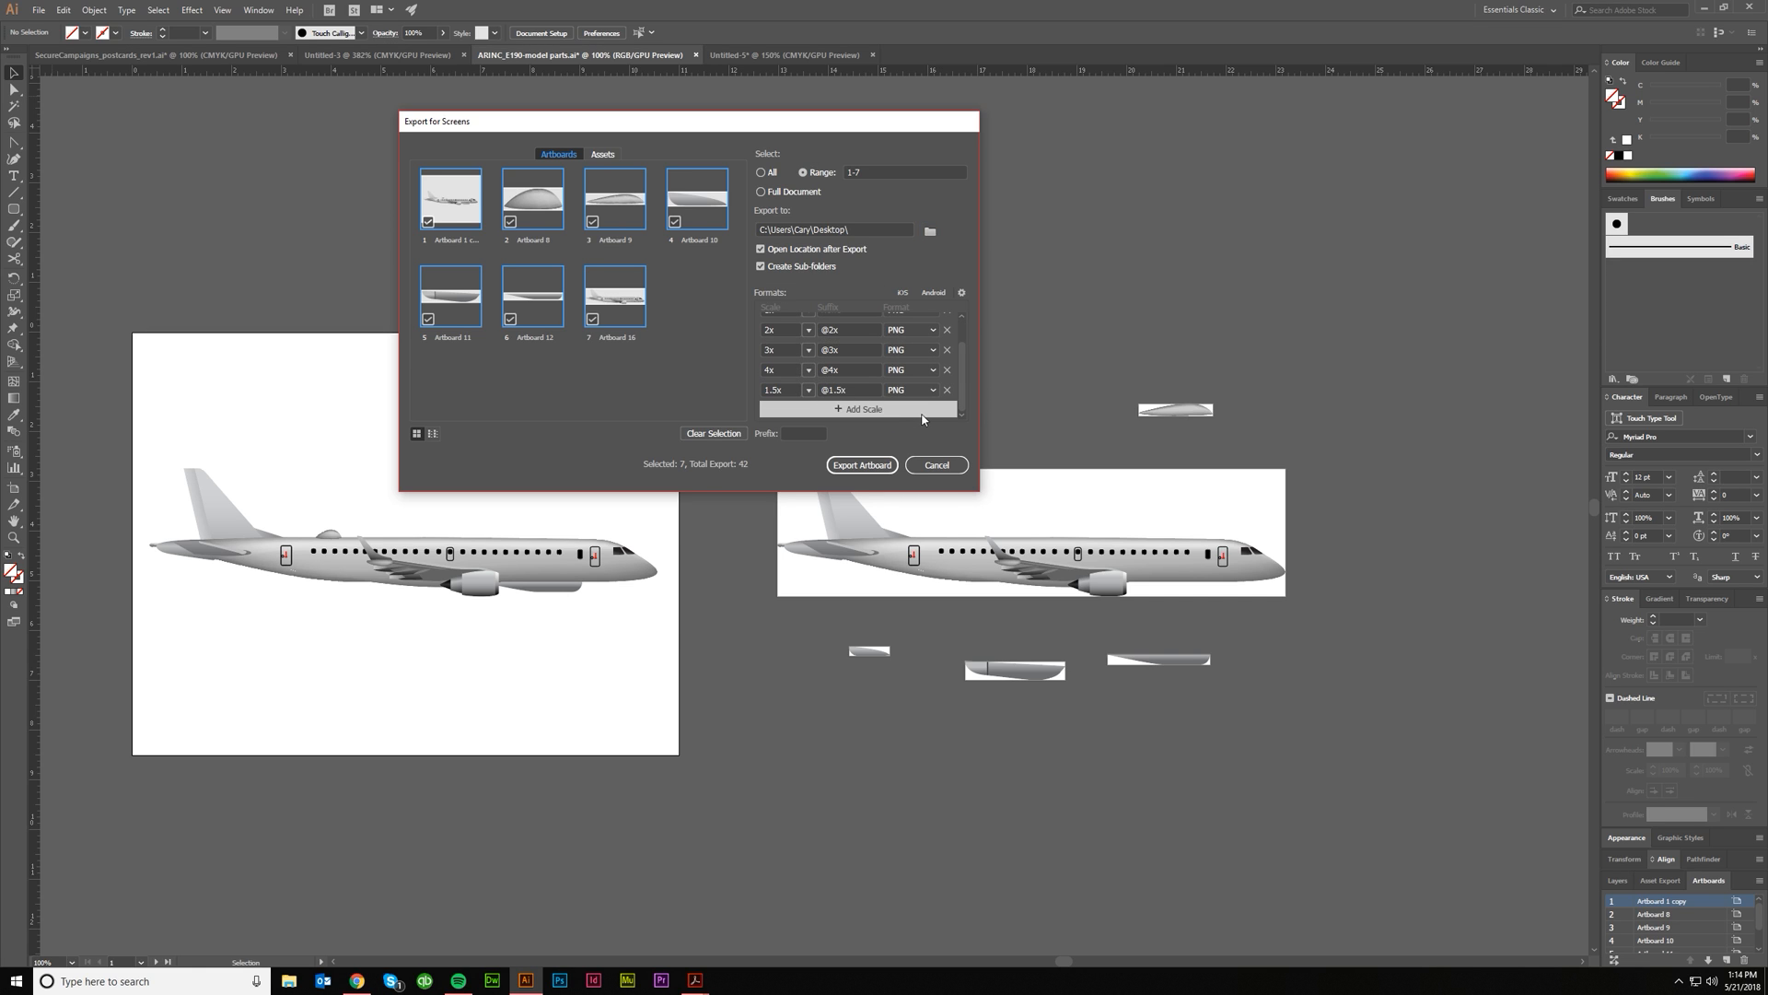
{"action": "left_click", "coordinate": [931, 389]}
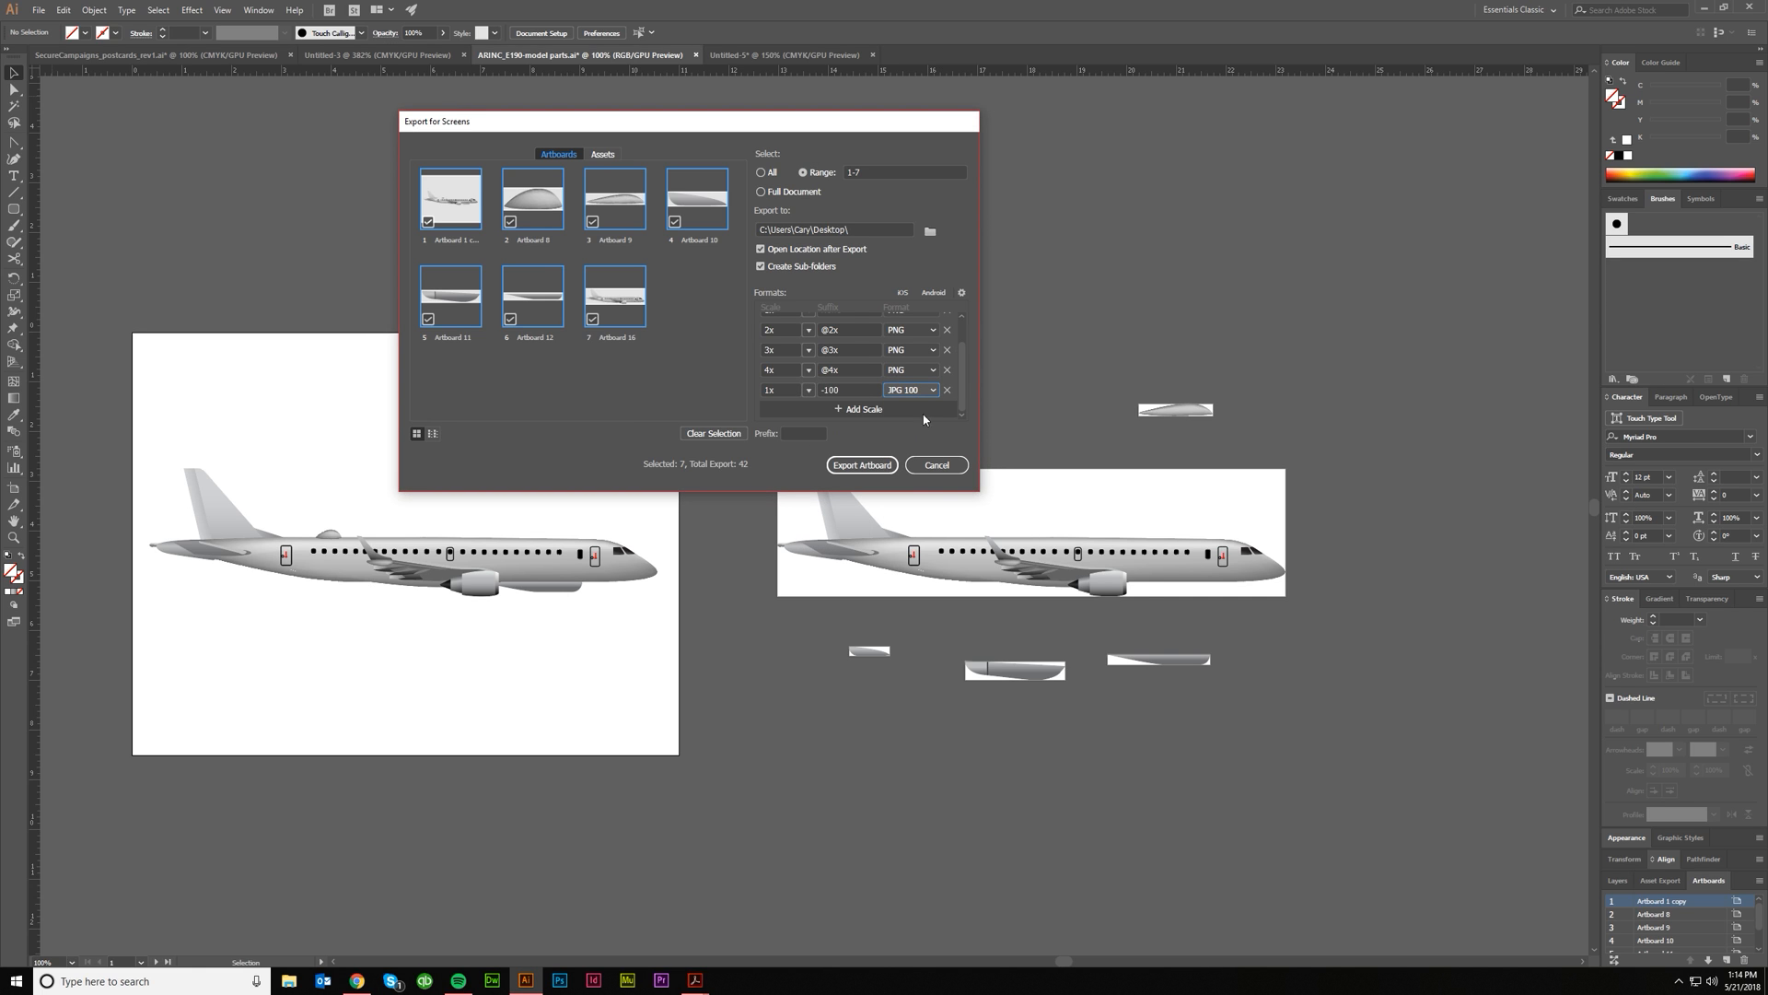
{"action": "left_click", "coordinate": [803, 434]}
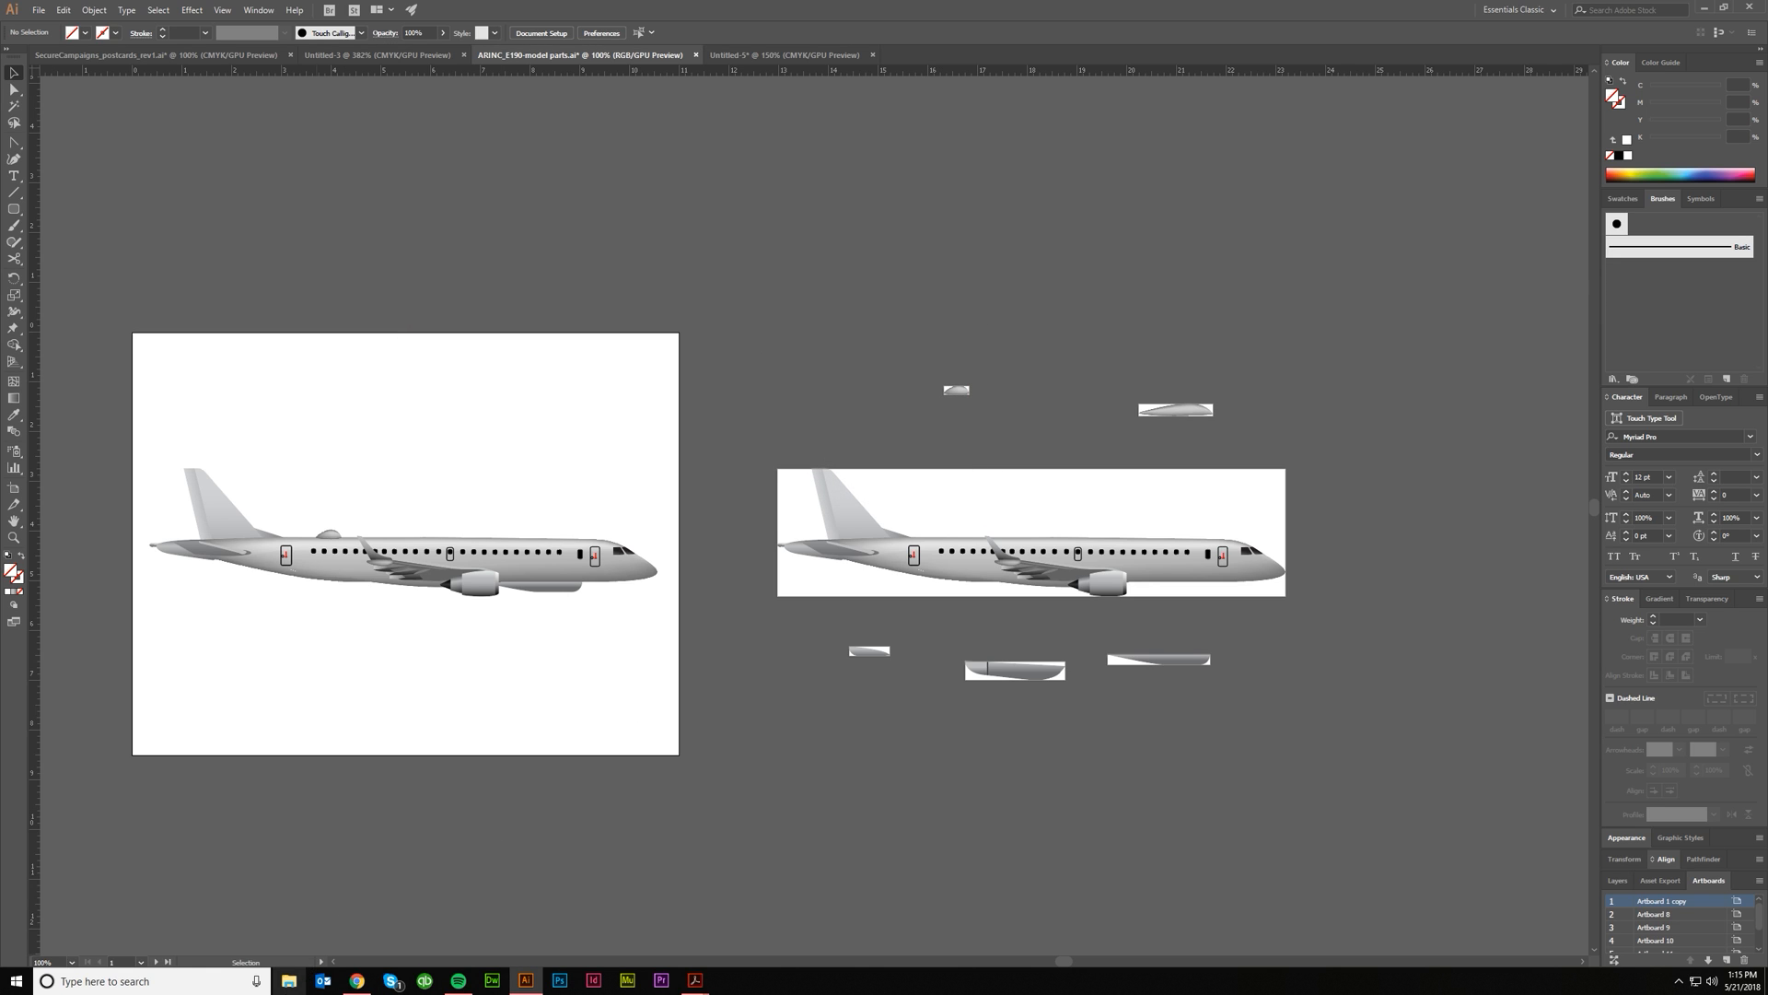
{"action": "mouse_move", "coordinate": [1054, 742]}
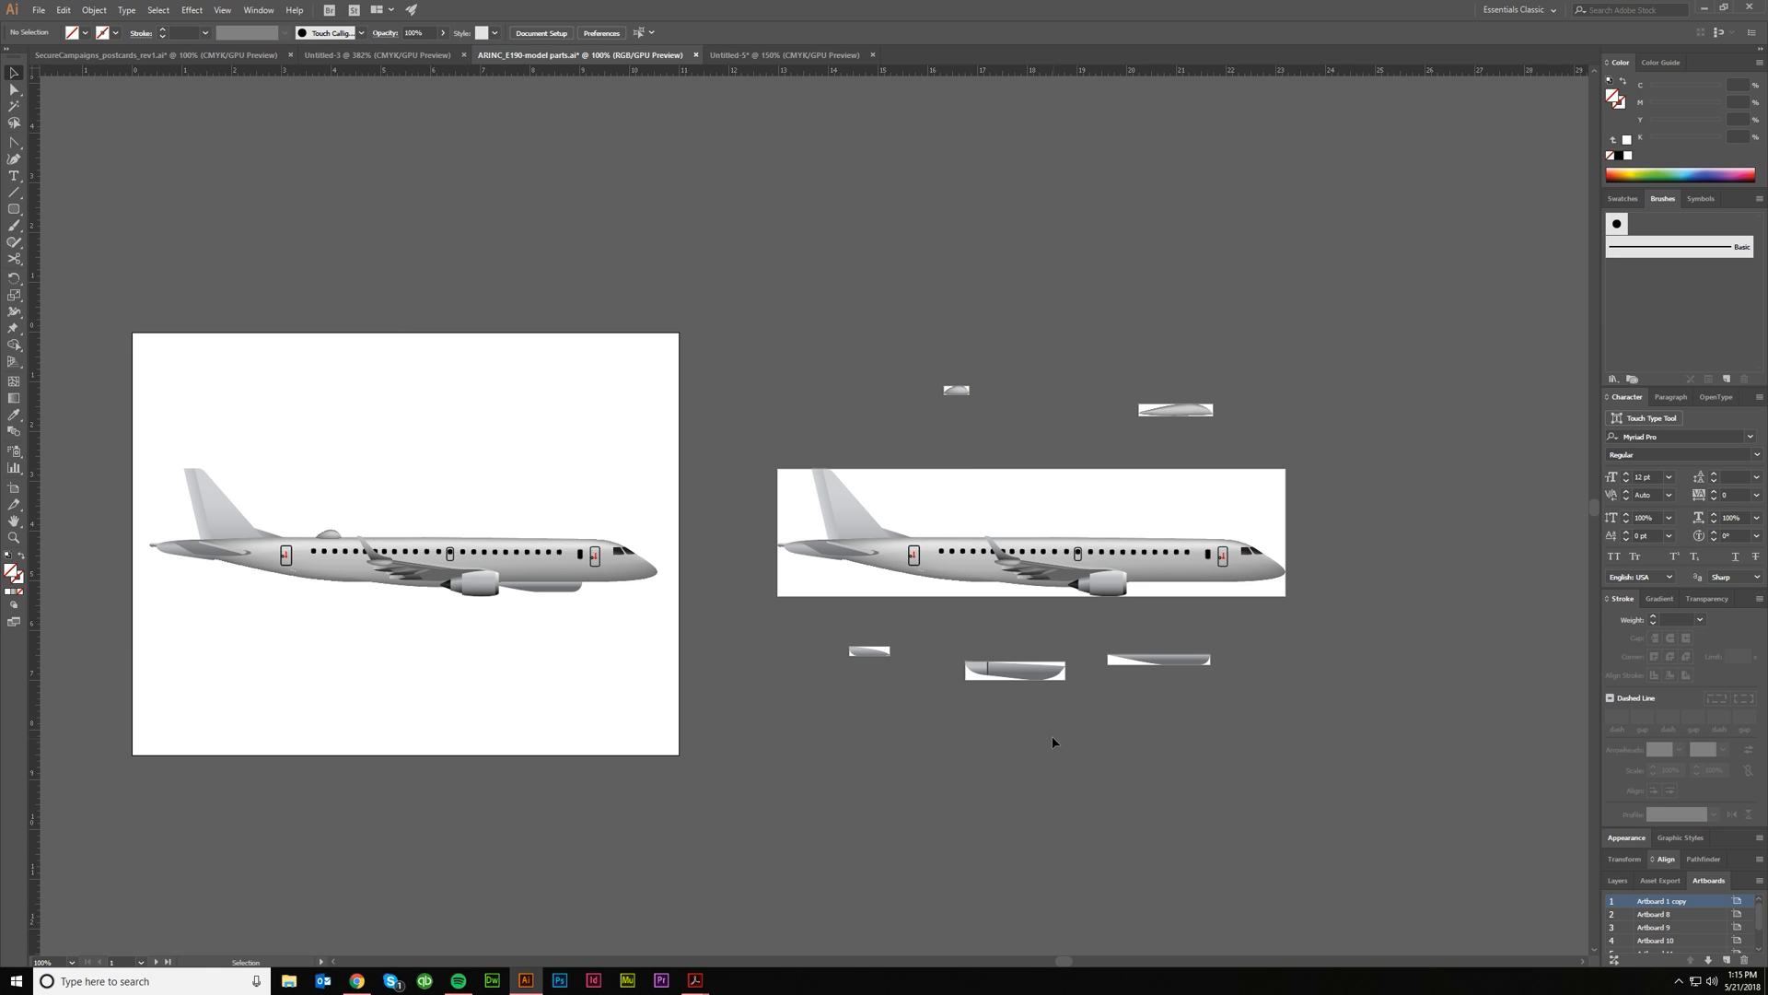
{"action": "mouse_move", "coordinate": [1038, 723]}
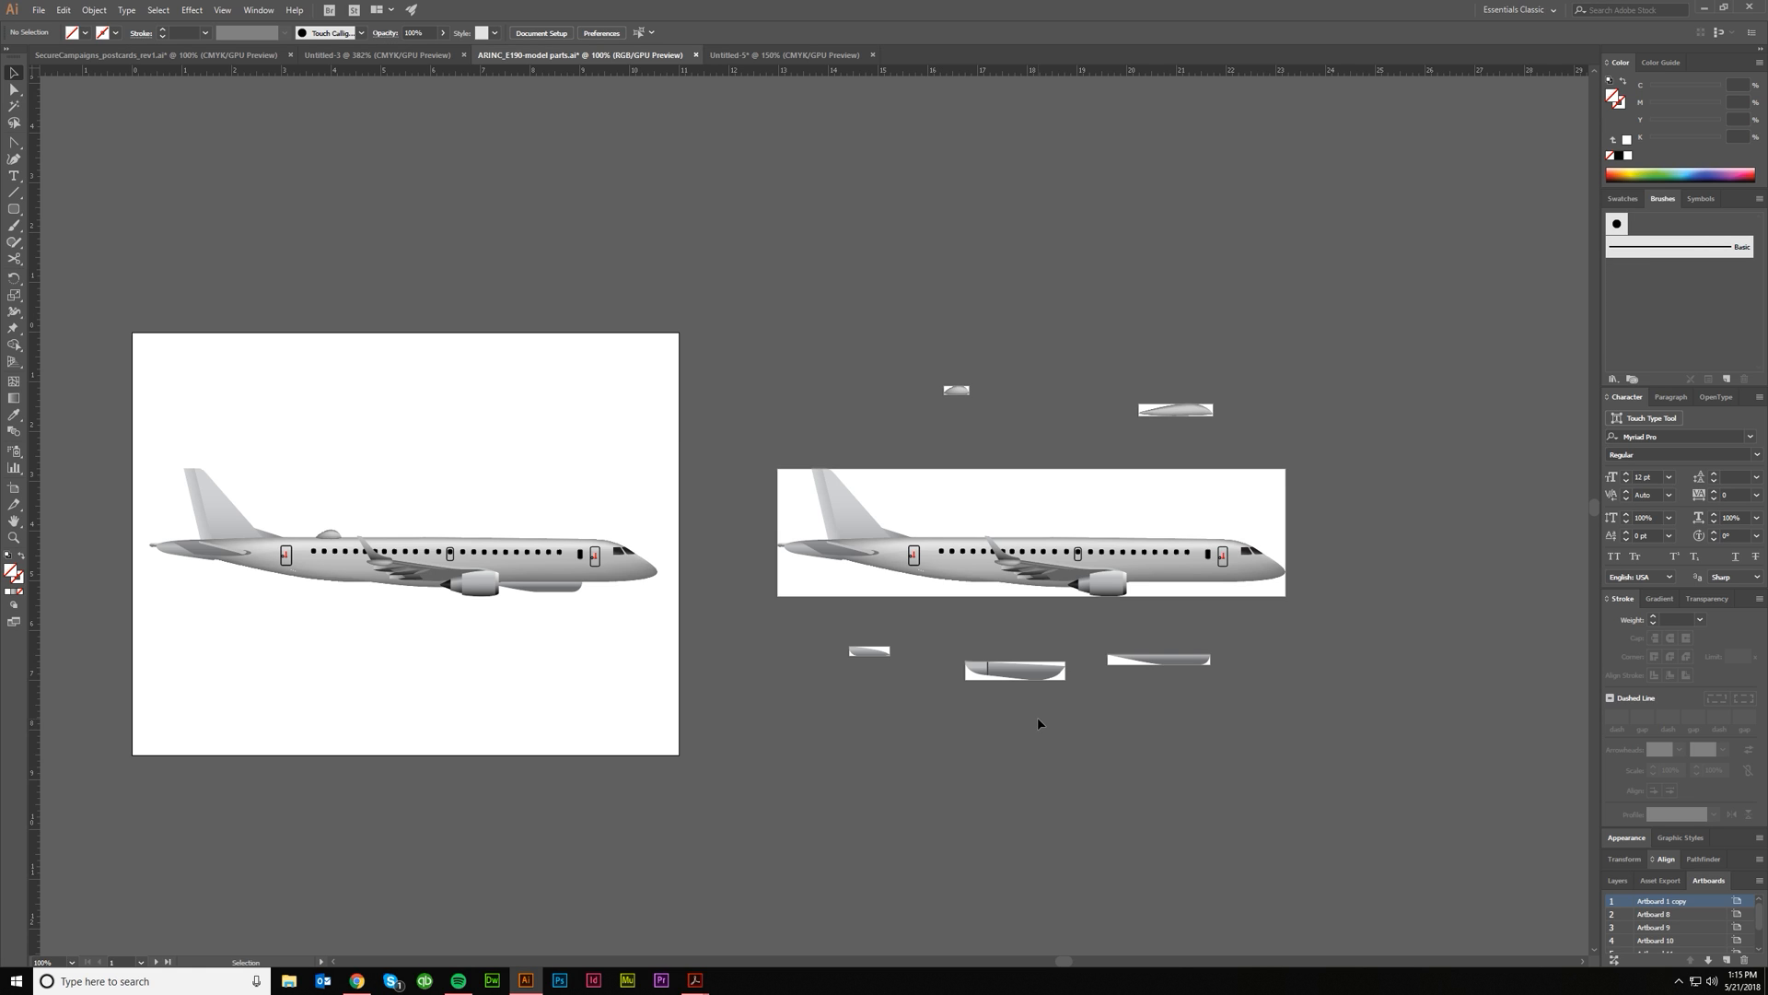
{"action": "mouse_move", "coordinate": [803, 507]}
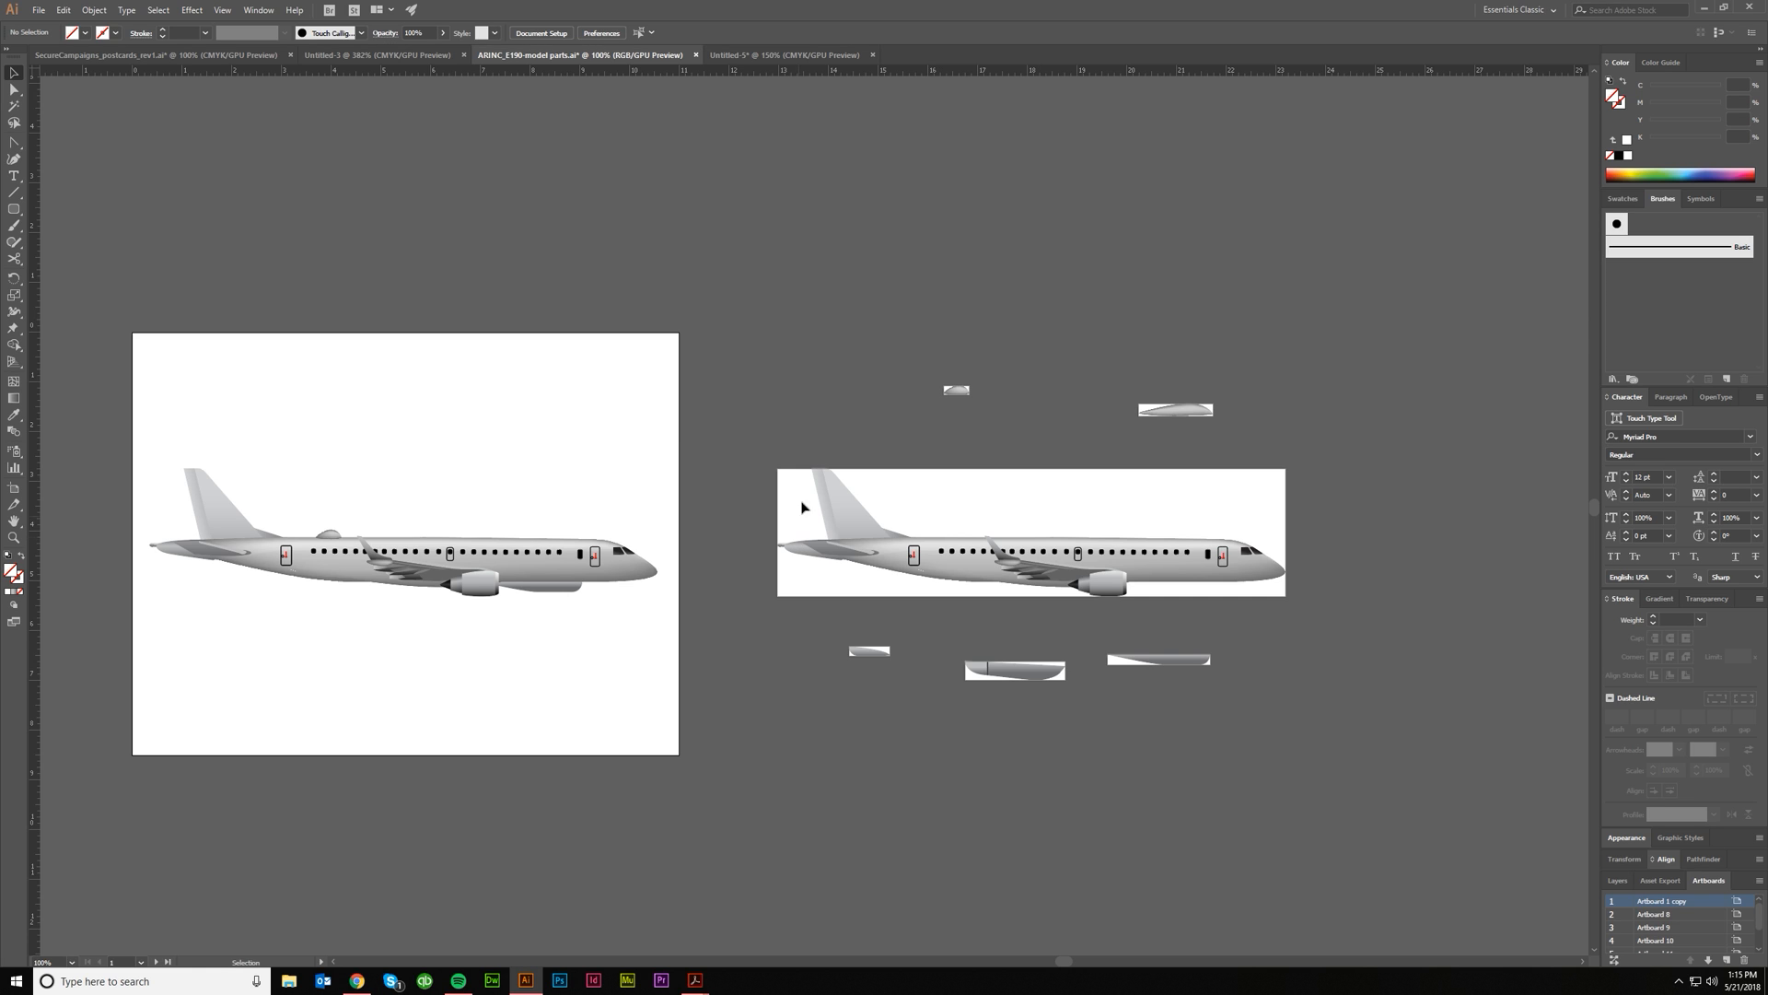
{"action": "mouse_move", "coordinate": [752, 69]}
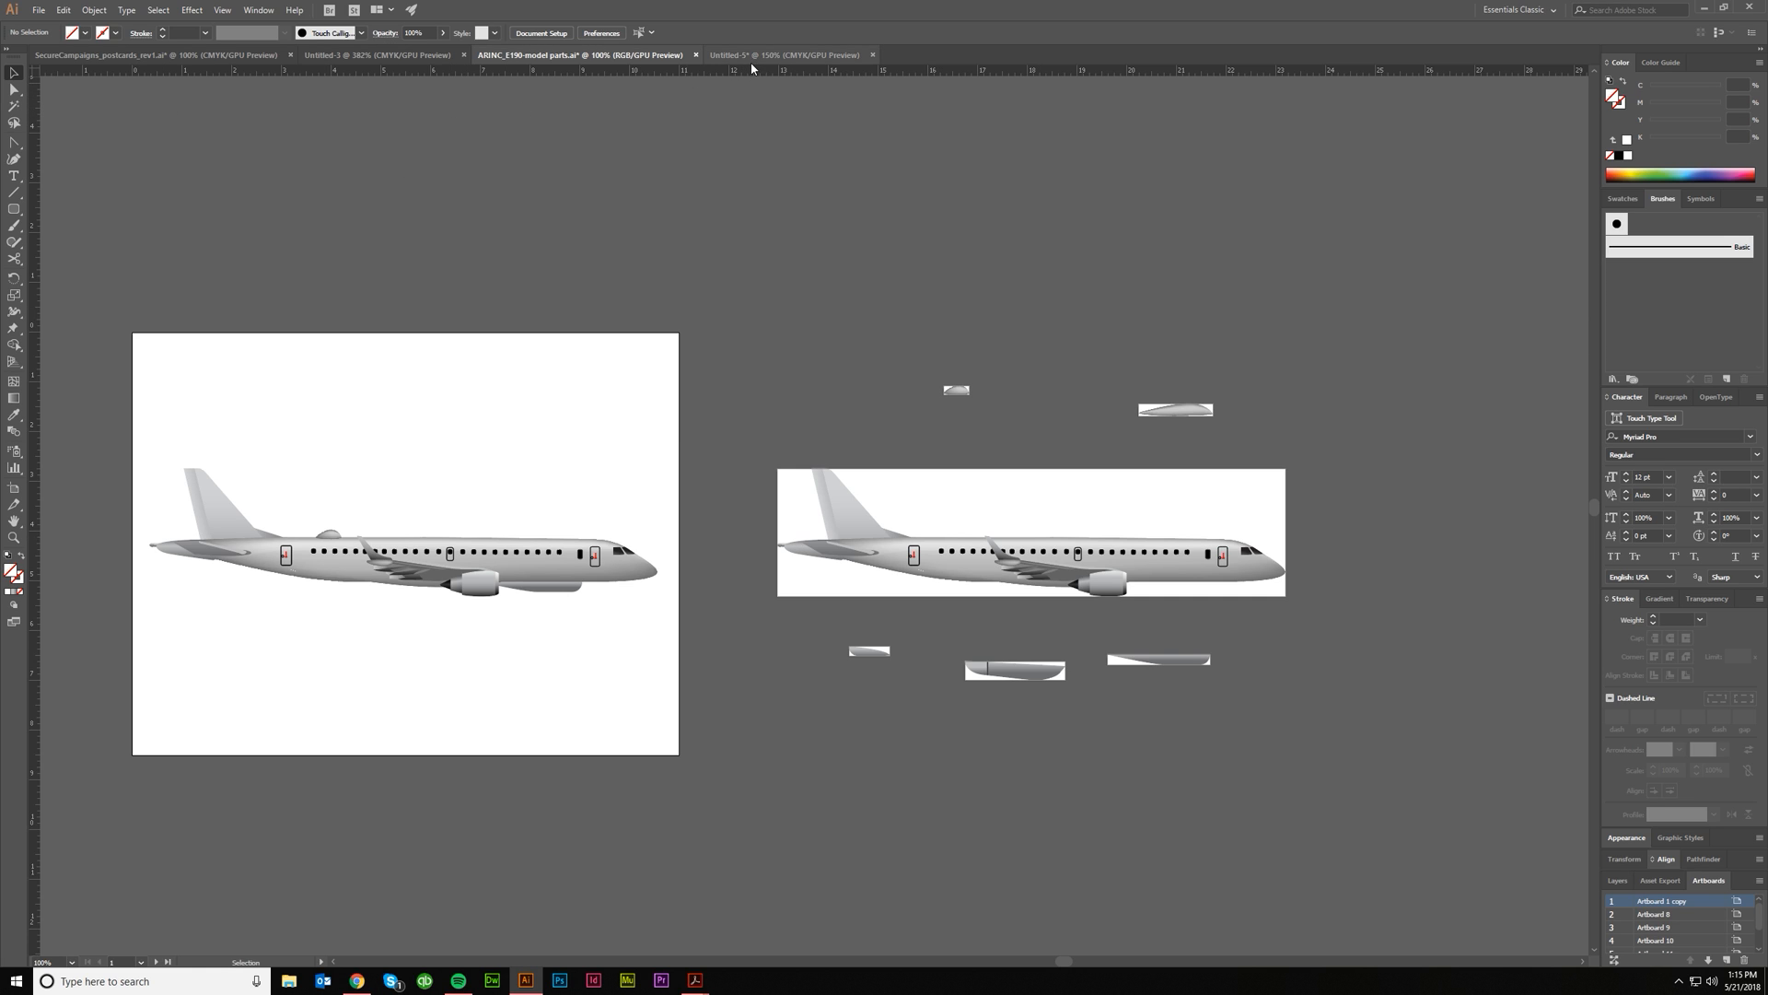
{"action": "mouse_move", "coordinate": [784, 55]}
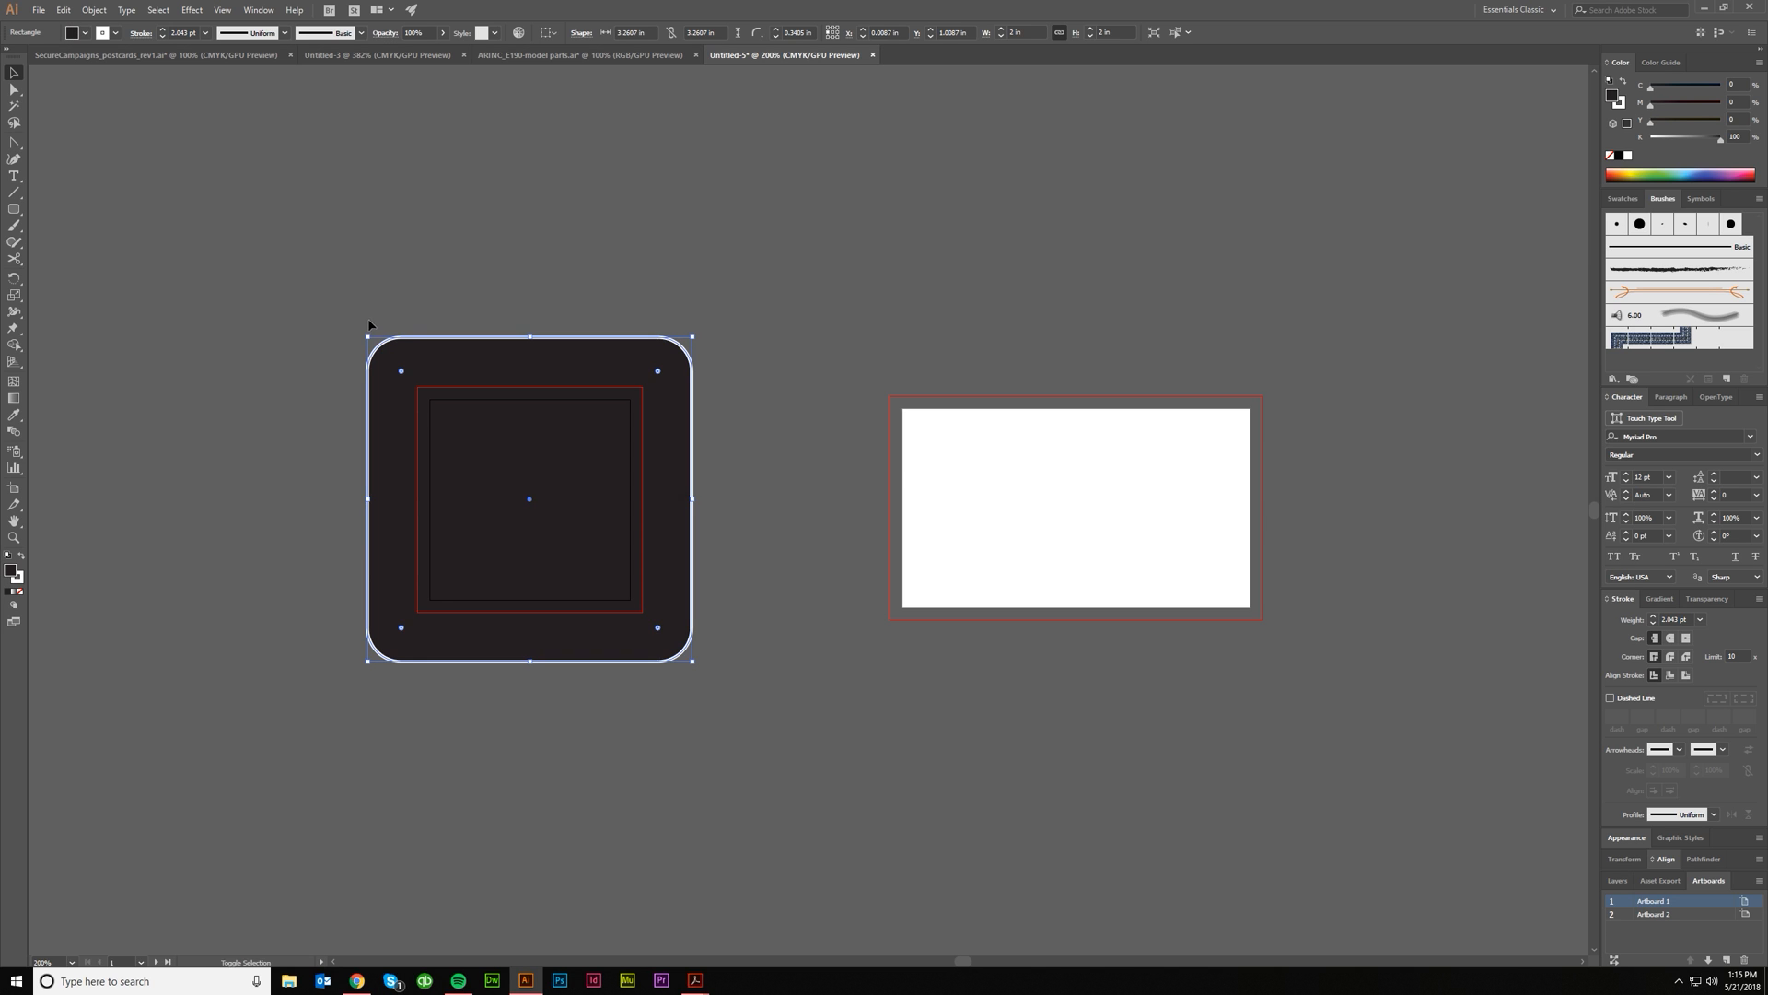
Save the black square artwork as an Adobe PDF named 'black'.
{"action": "left_click", "coordinate": [612, 548]}
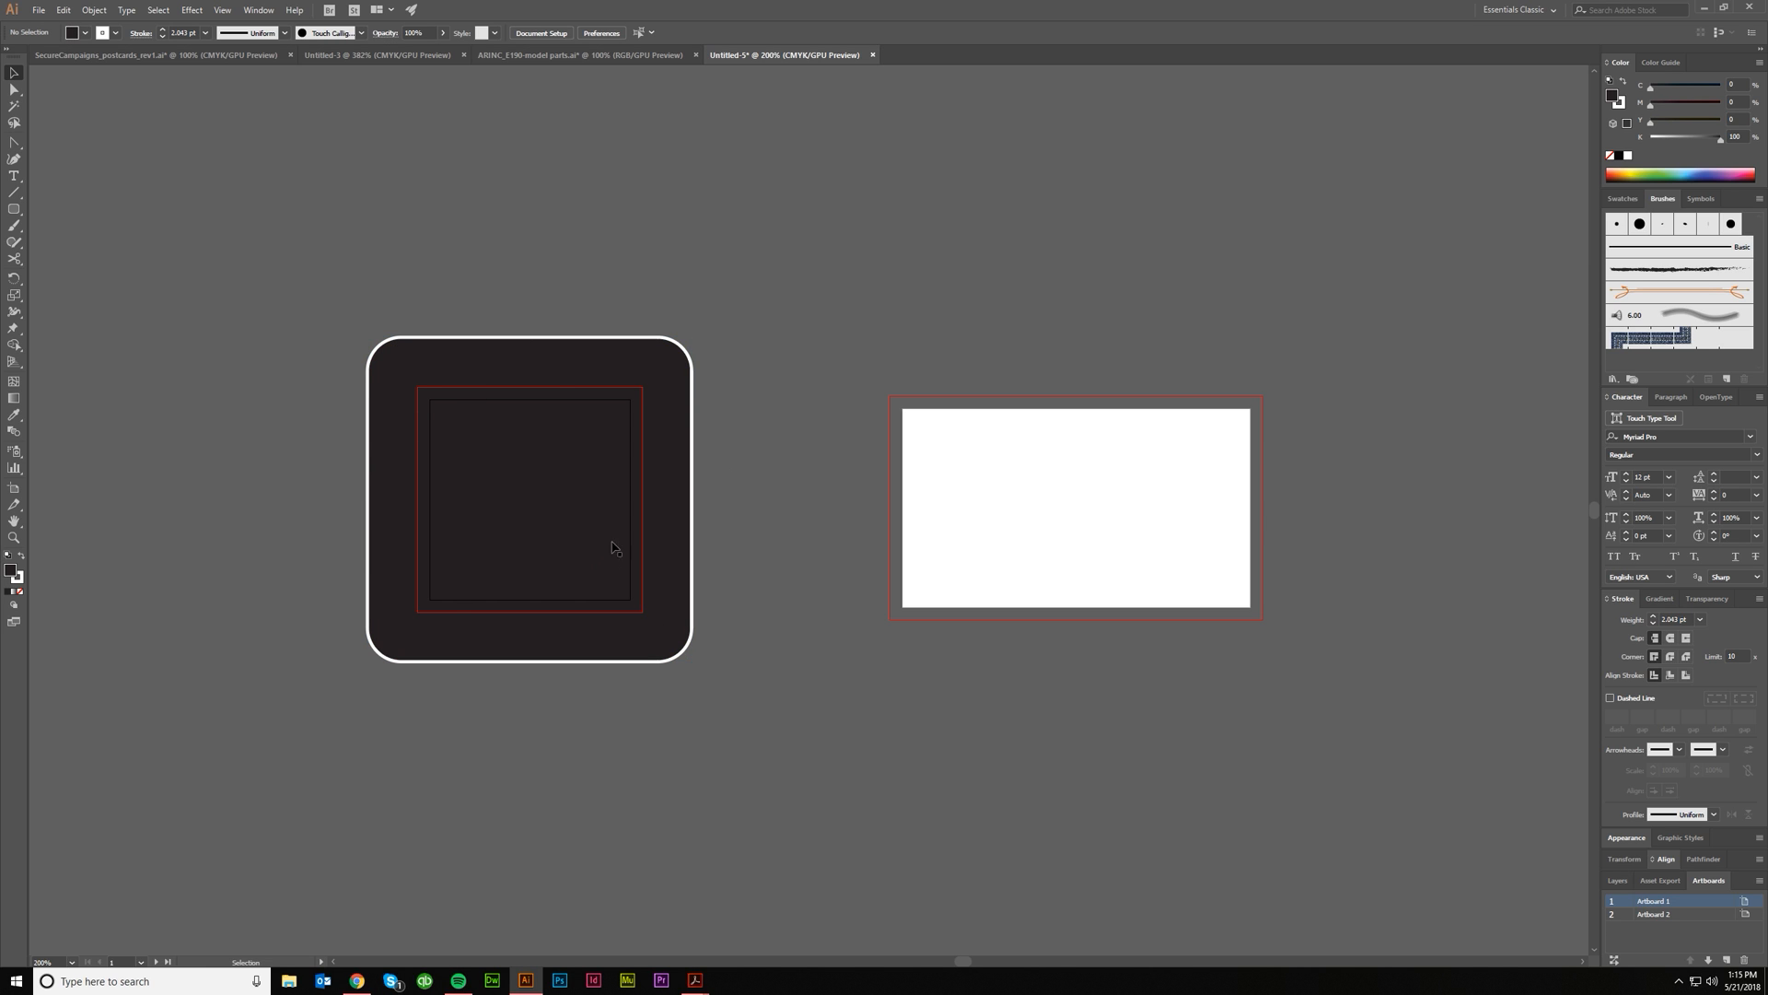
{"action": "mouse_move", "coordinate": [547, 477]}
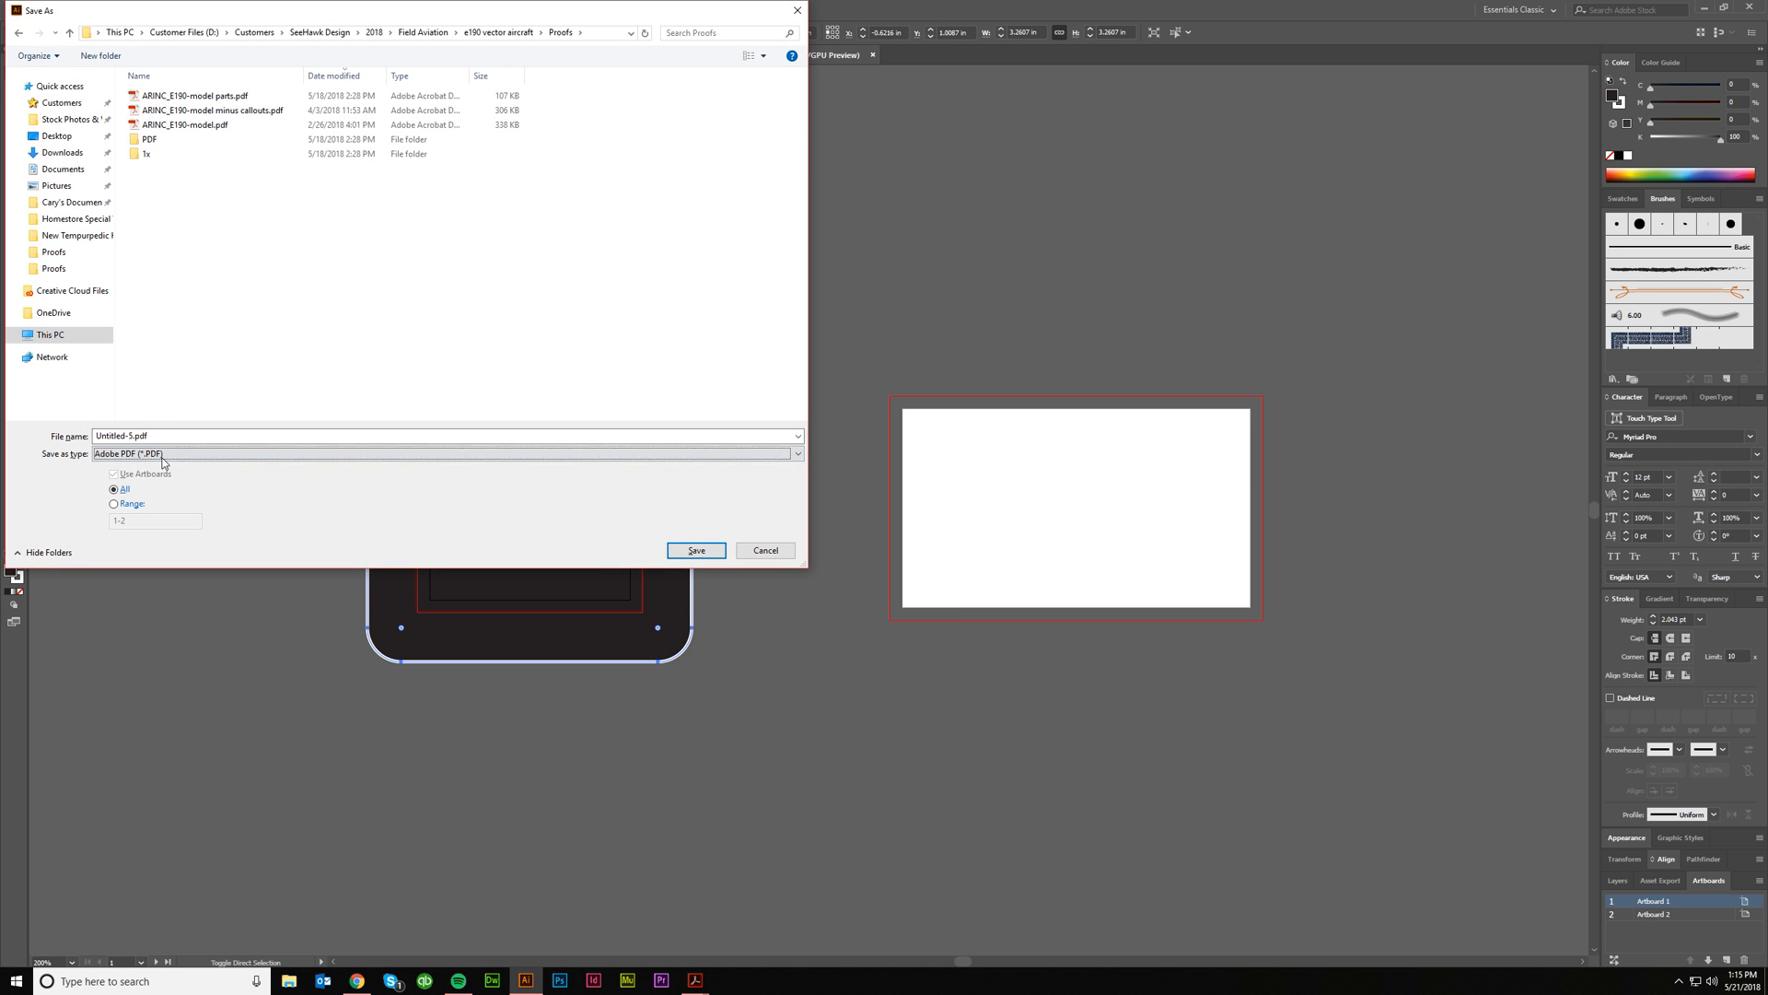
{"action": "type", "text": "black"}
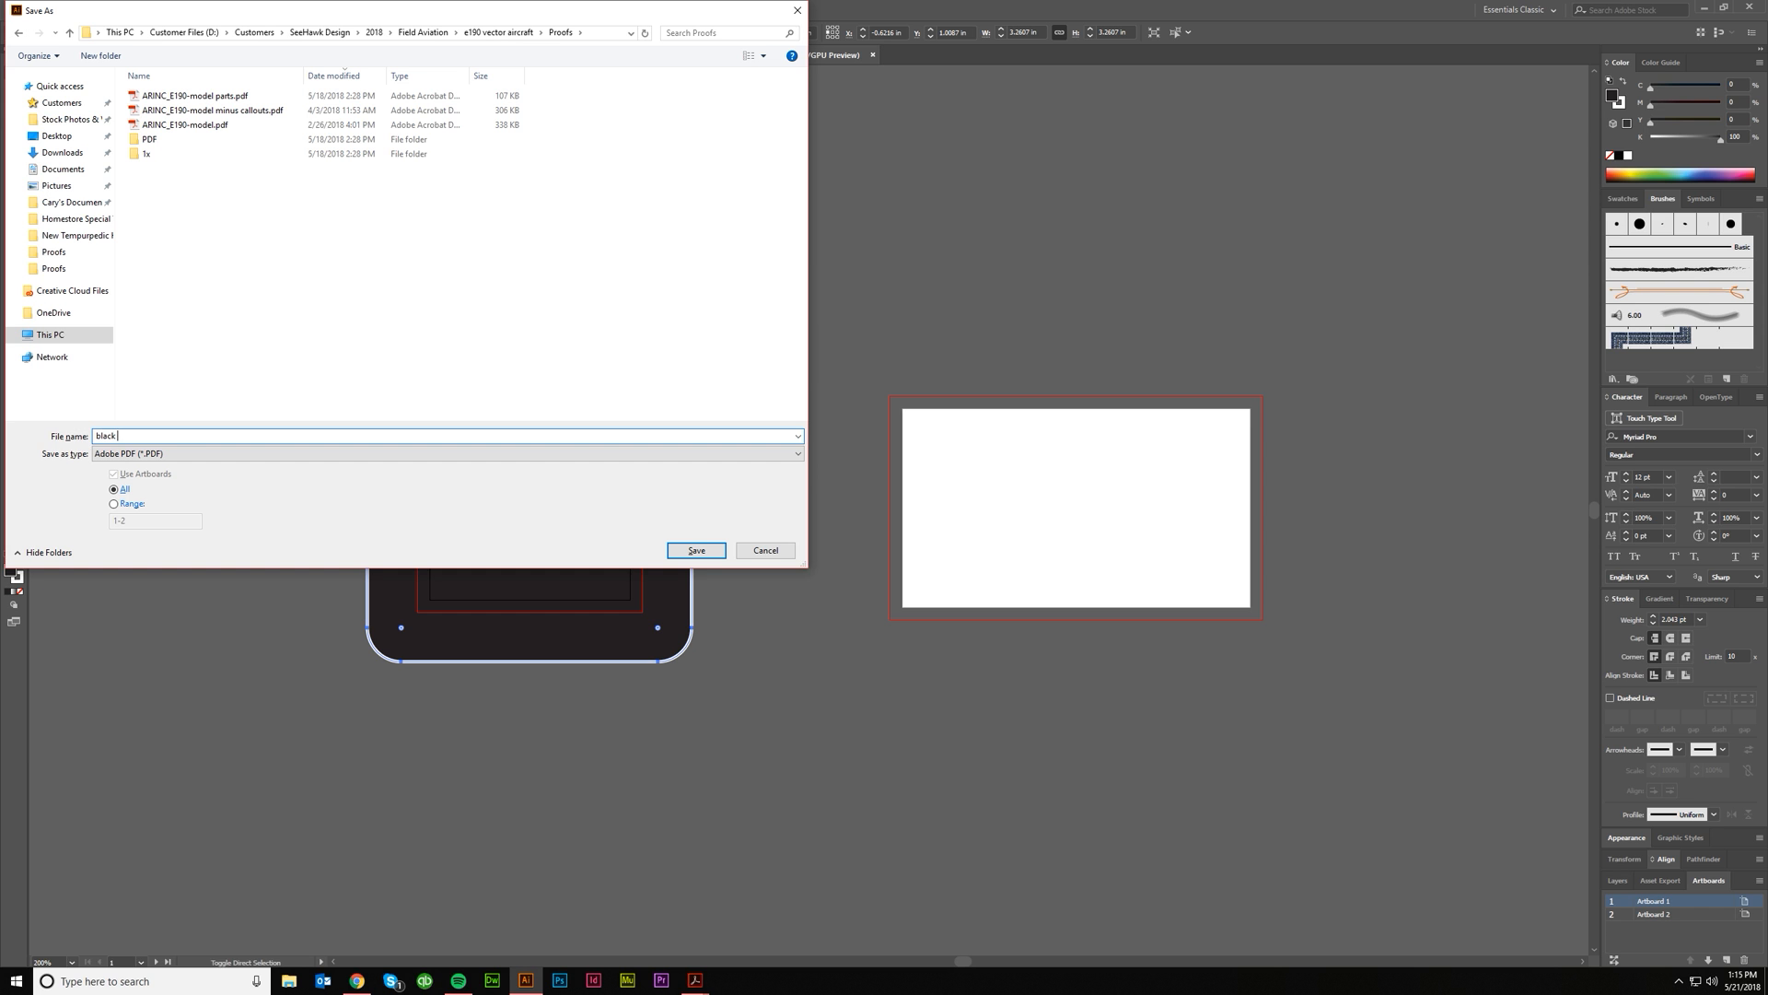
{"action": "left_click", "coordinate": [695, 551]}
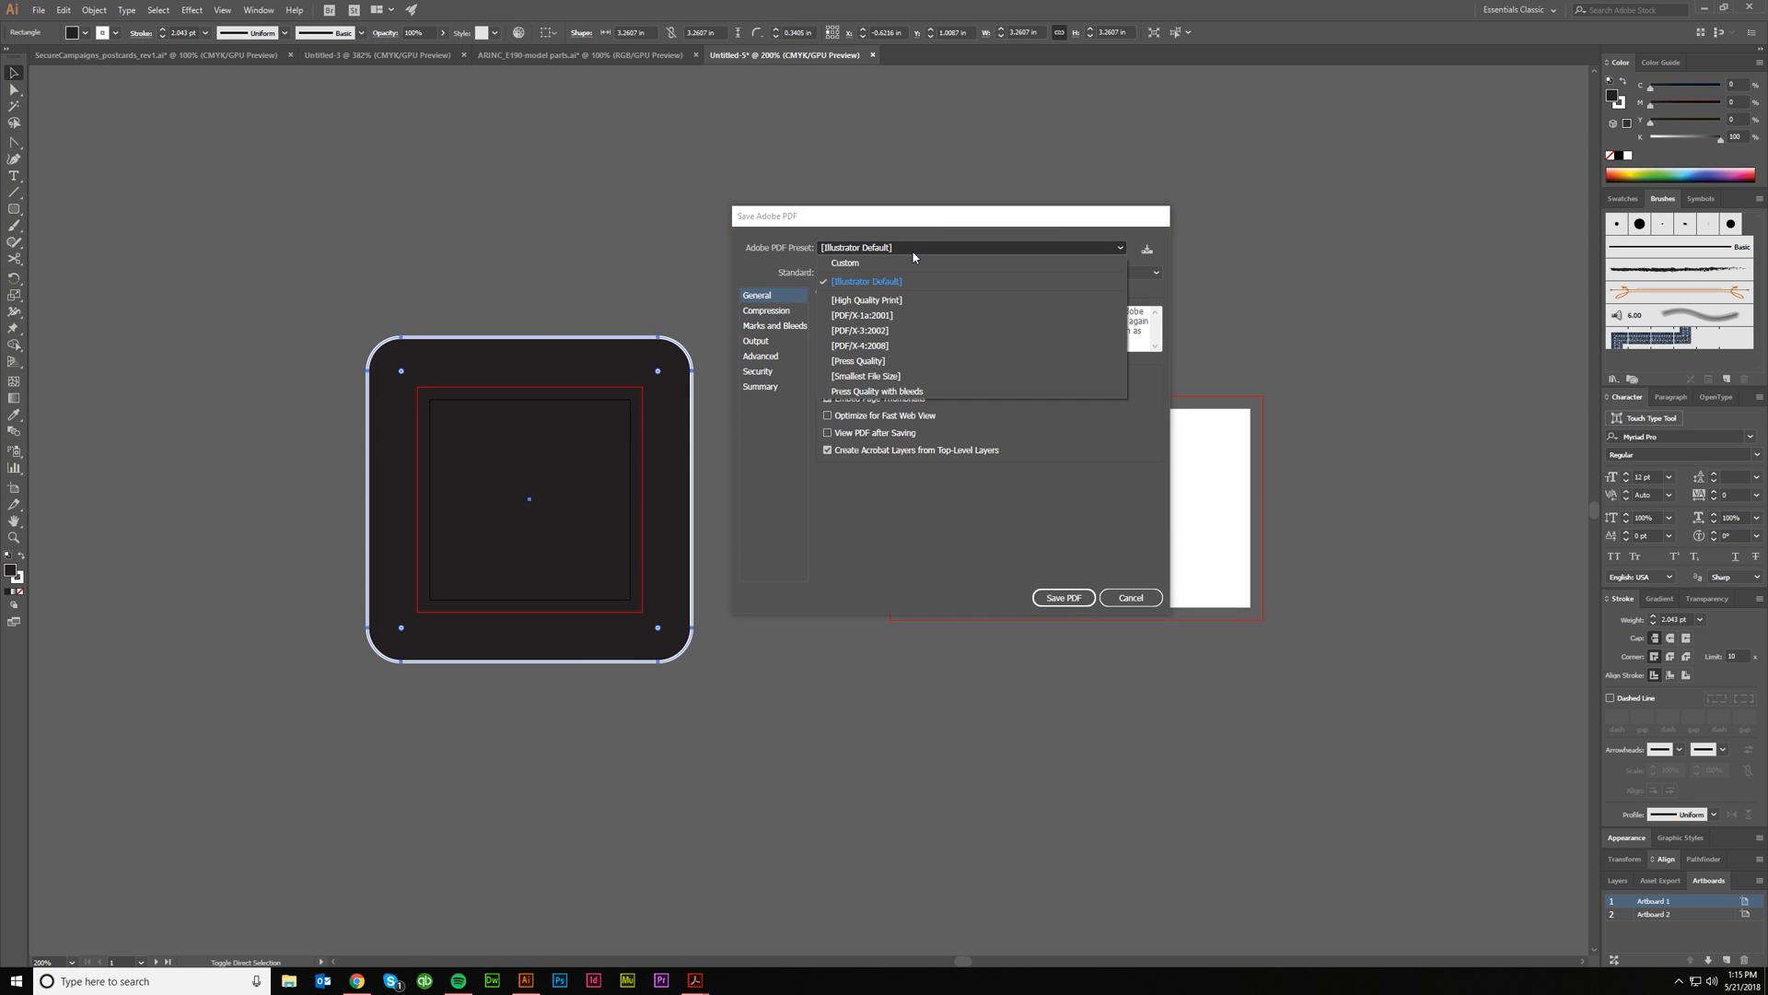
{"action": "mouse_move", "coordinate": [915, 248]}
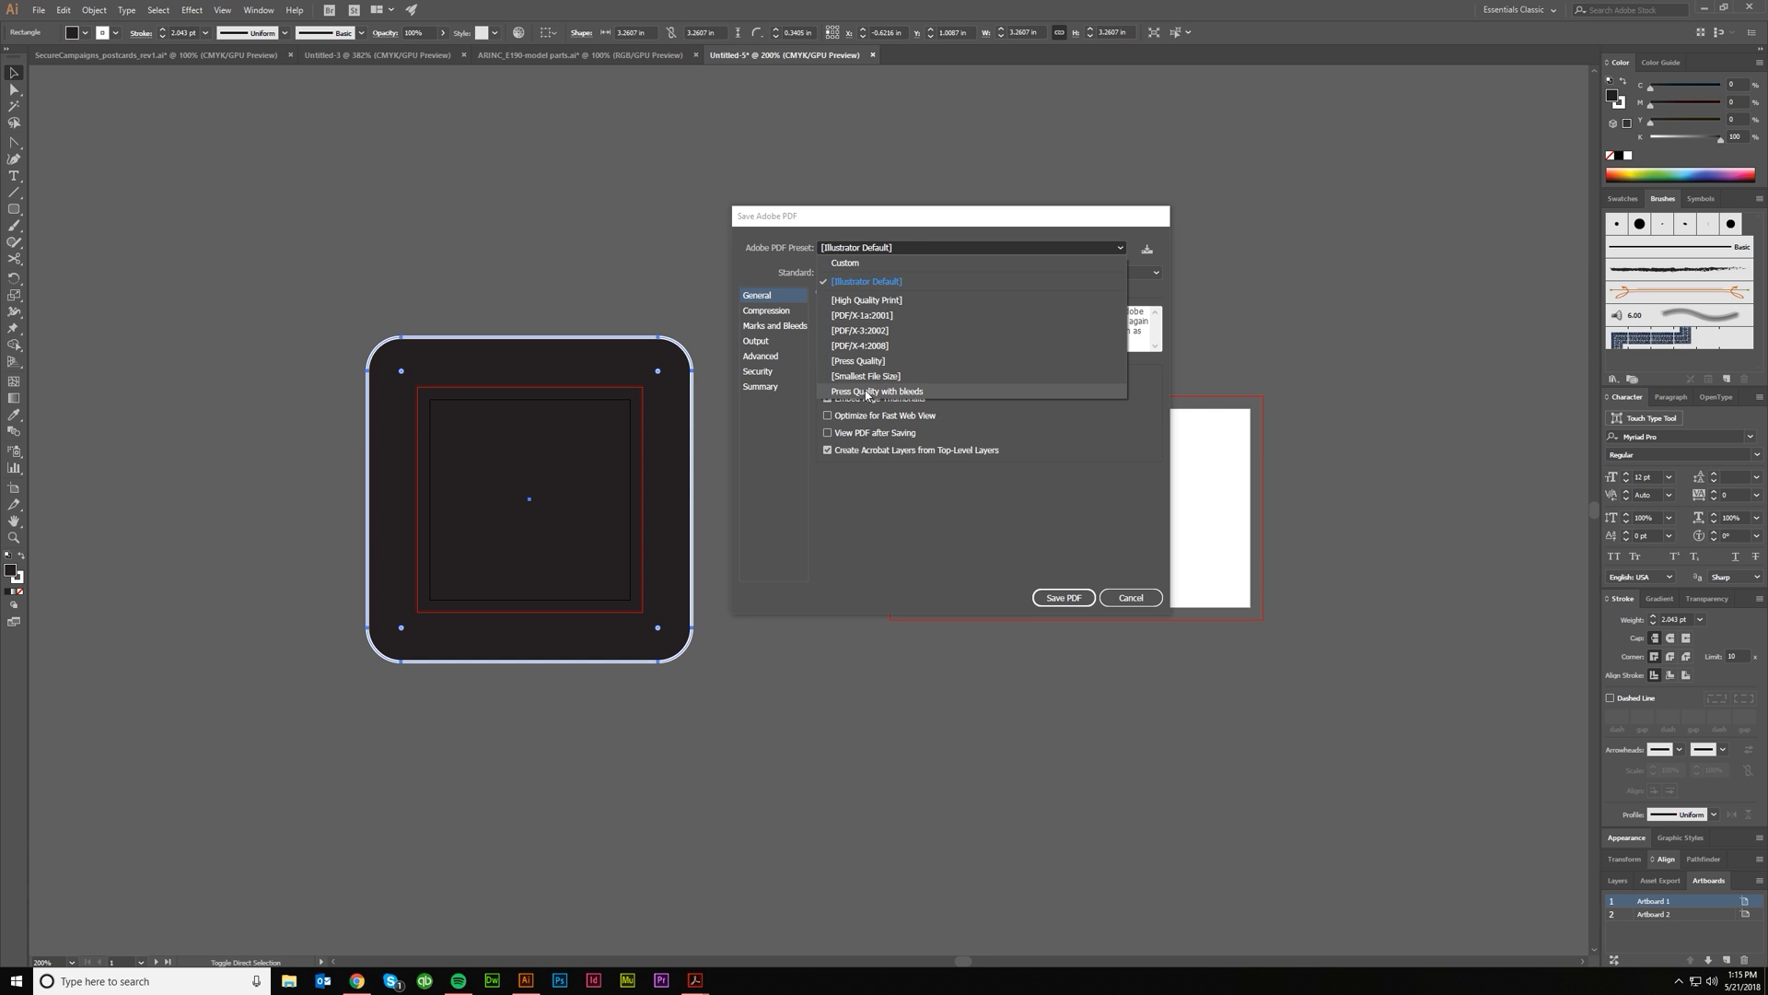
Save the PDF with Press Quality with bleeds, all printer's marks and document bleed.
{"action": "left_click", "coordinate": [876, 391]}
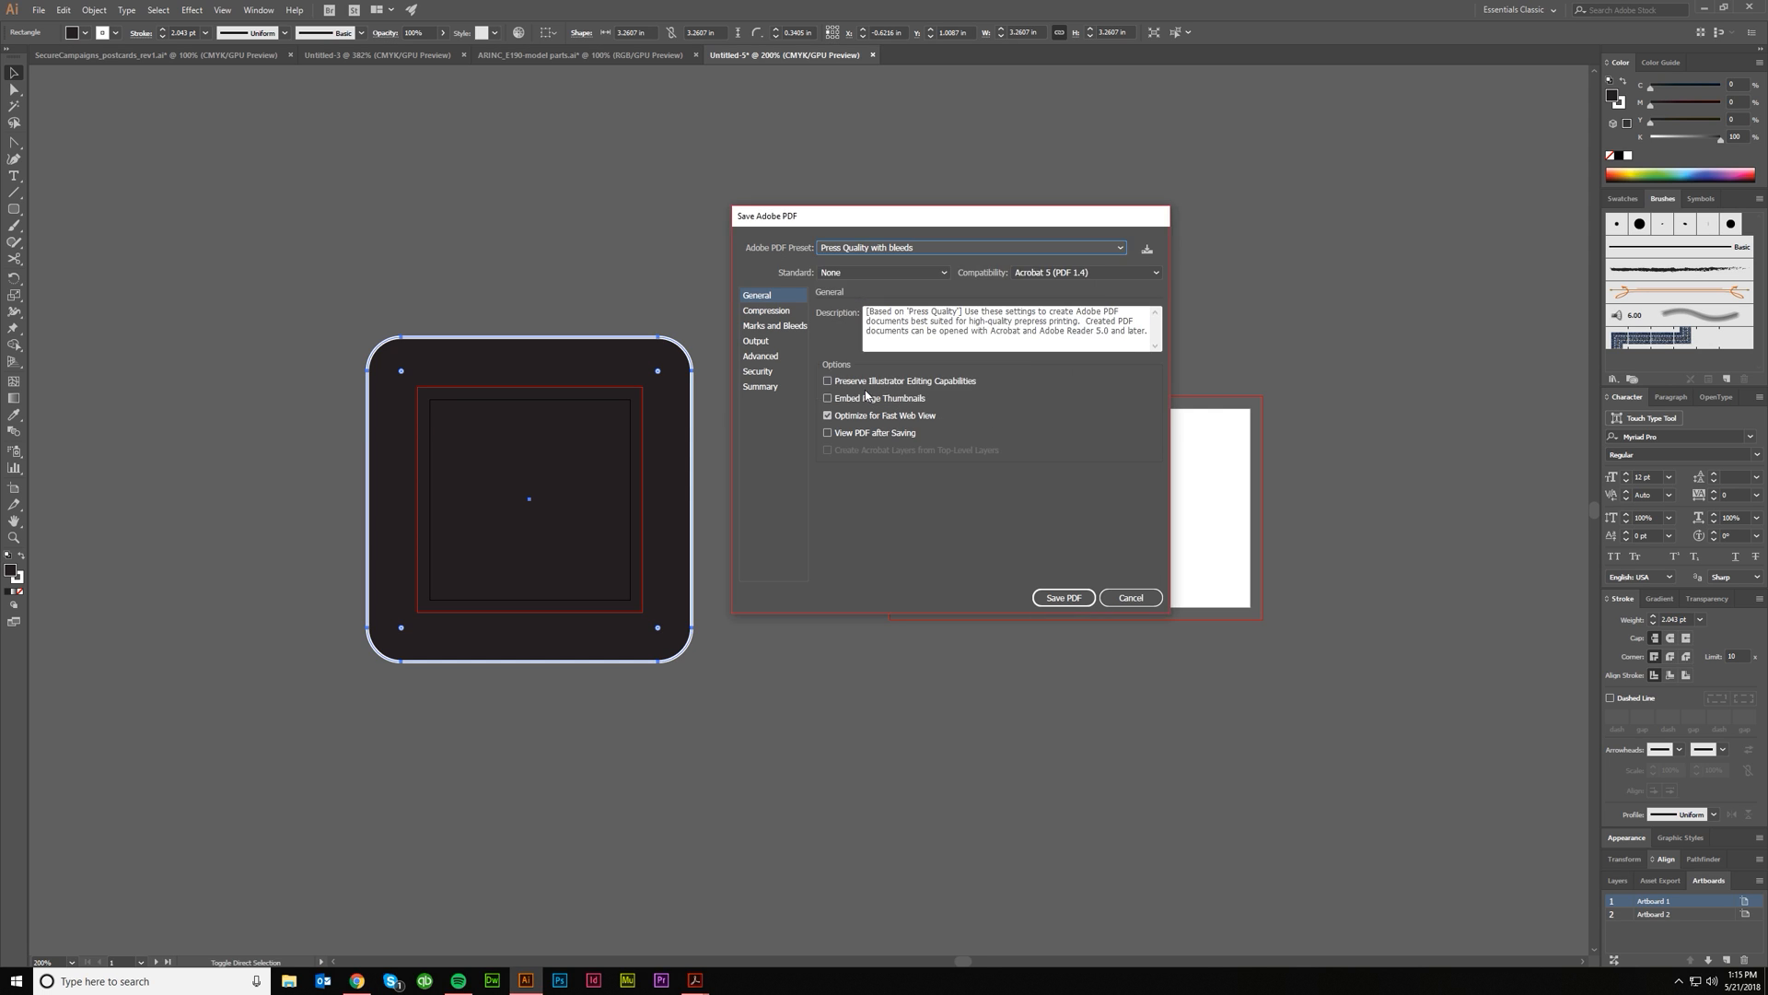
{"action": "mouse_move", "coordinate": [767, 337]}
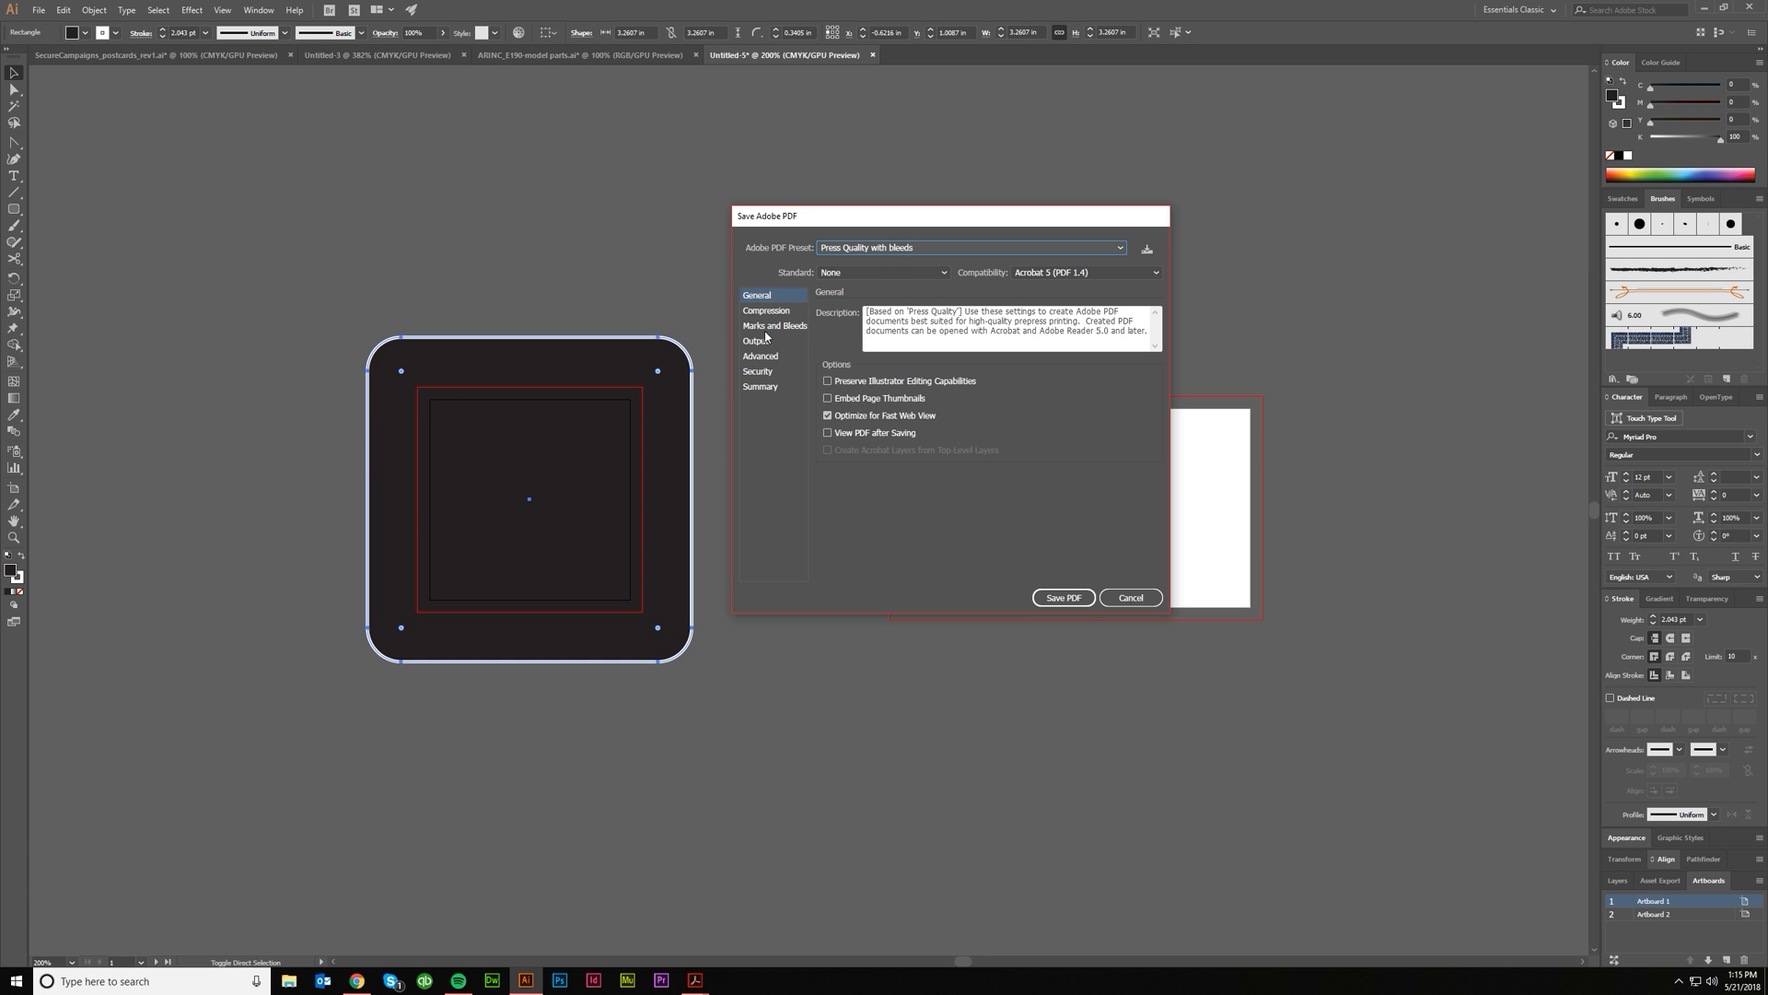
{"action": "left_click", "coordinate": [775, 325]}
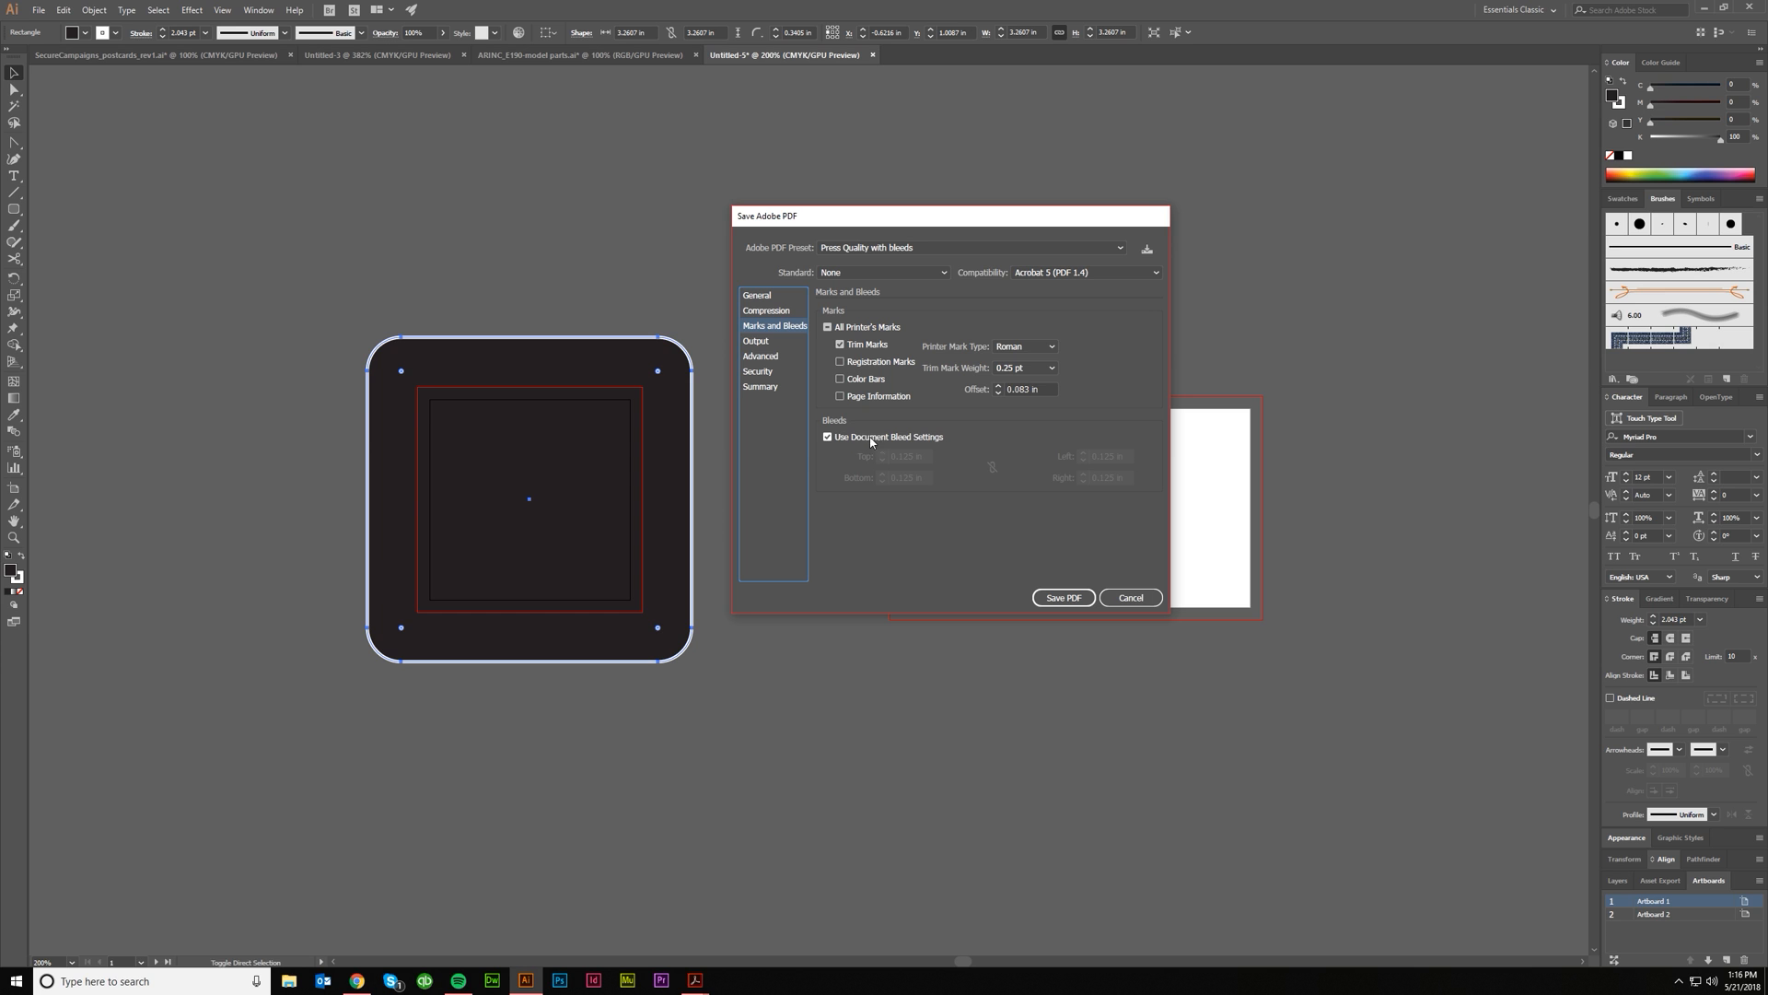
{"action": "left_click", "coordinate": [1061, 598]}
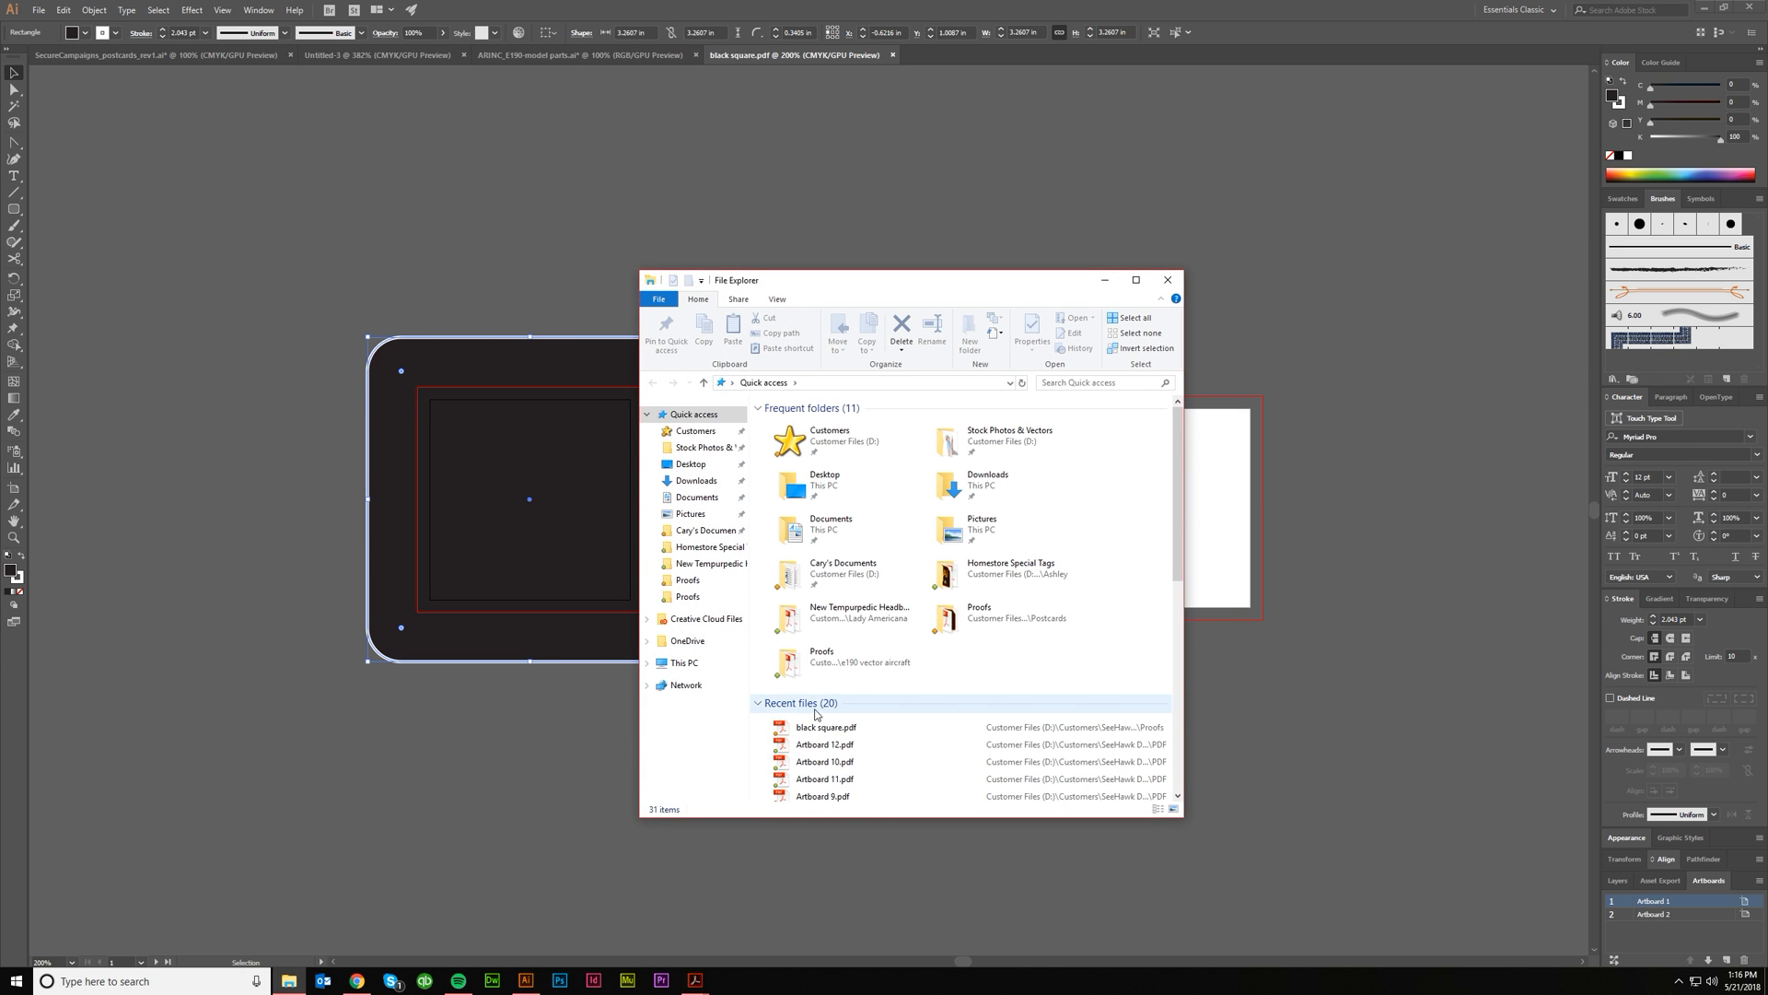
Open black square.pdf in Acrobat from File Explorer's recent files.
{"action": "left_click", "coordinate": [1167, 279]}
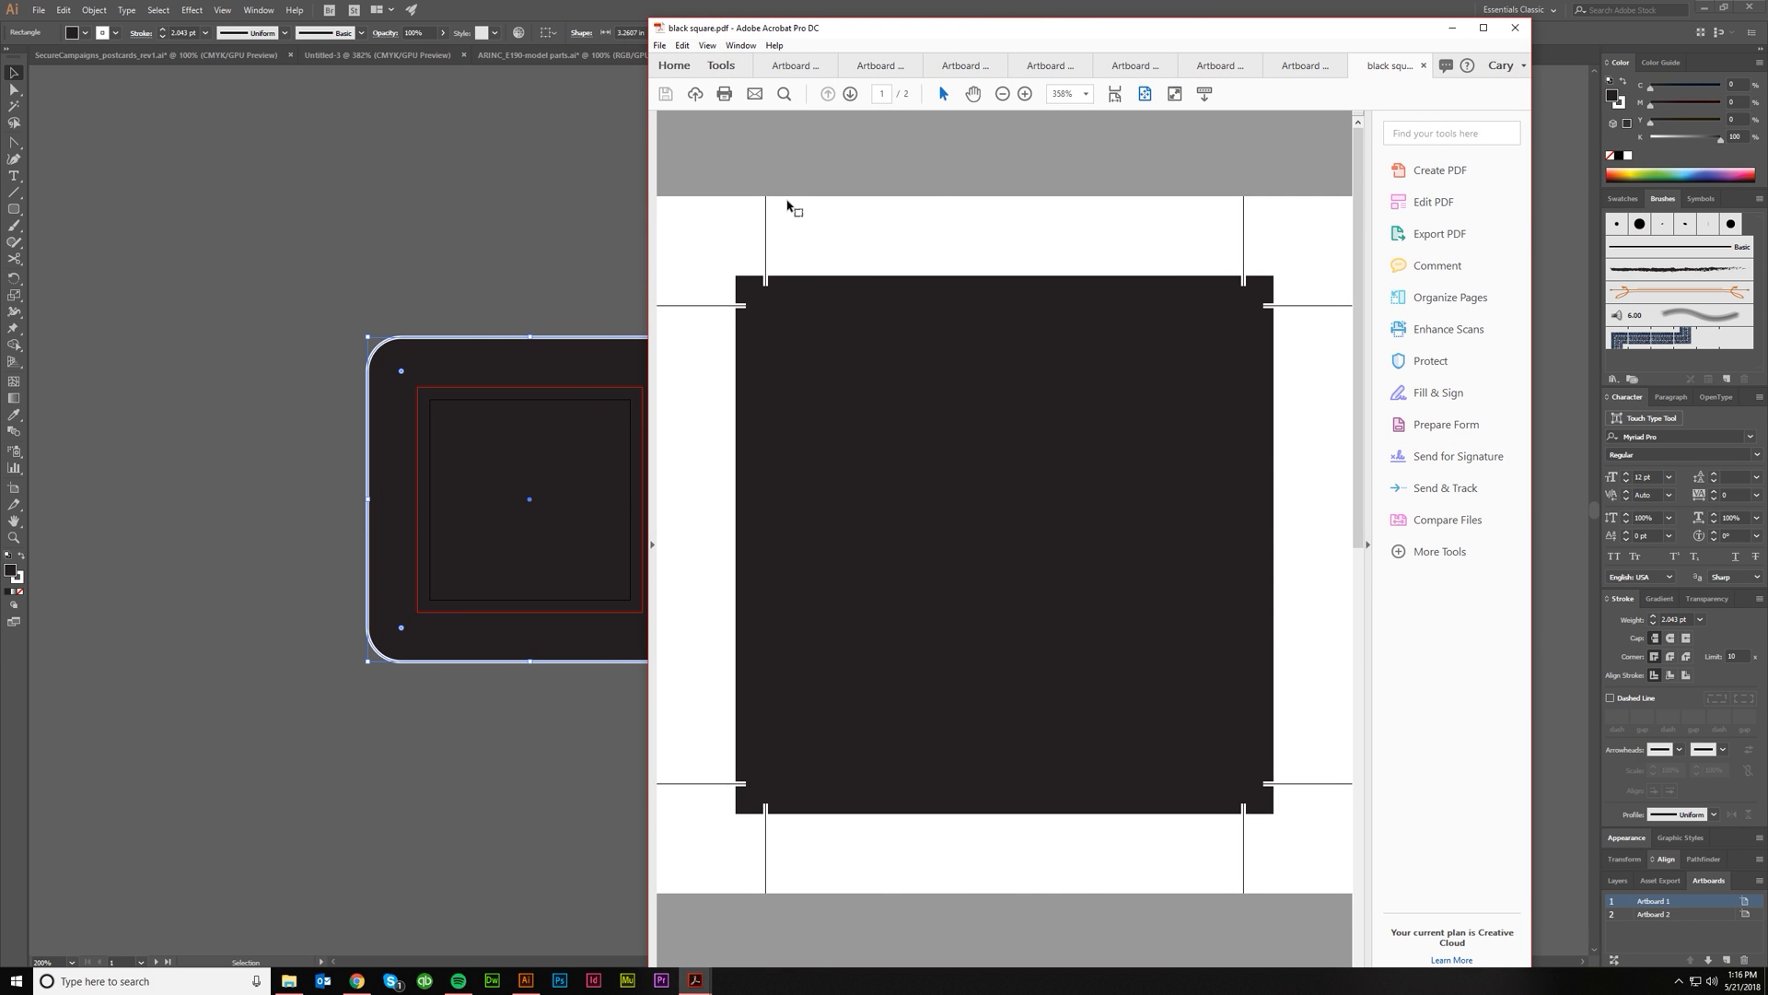
{"action": "mouse_move", "coordinate": [662, 310]}
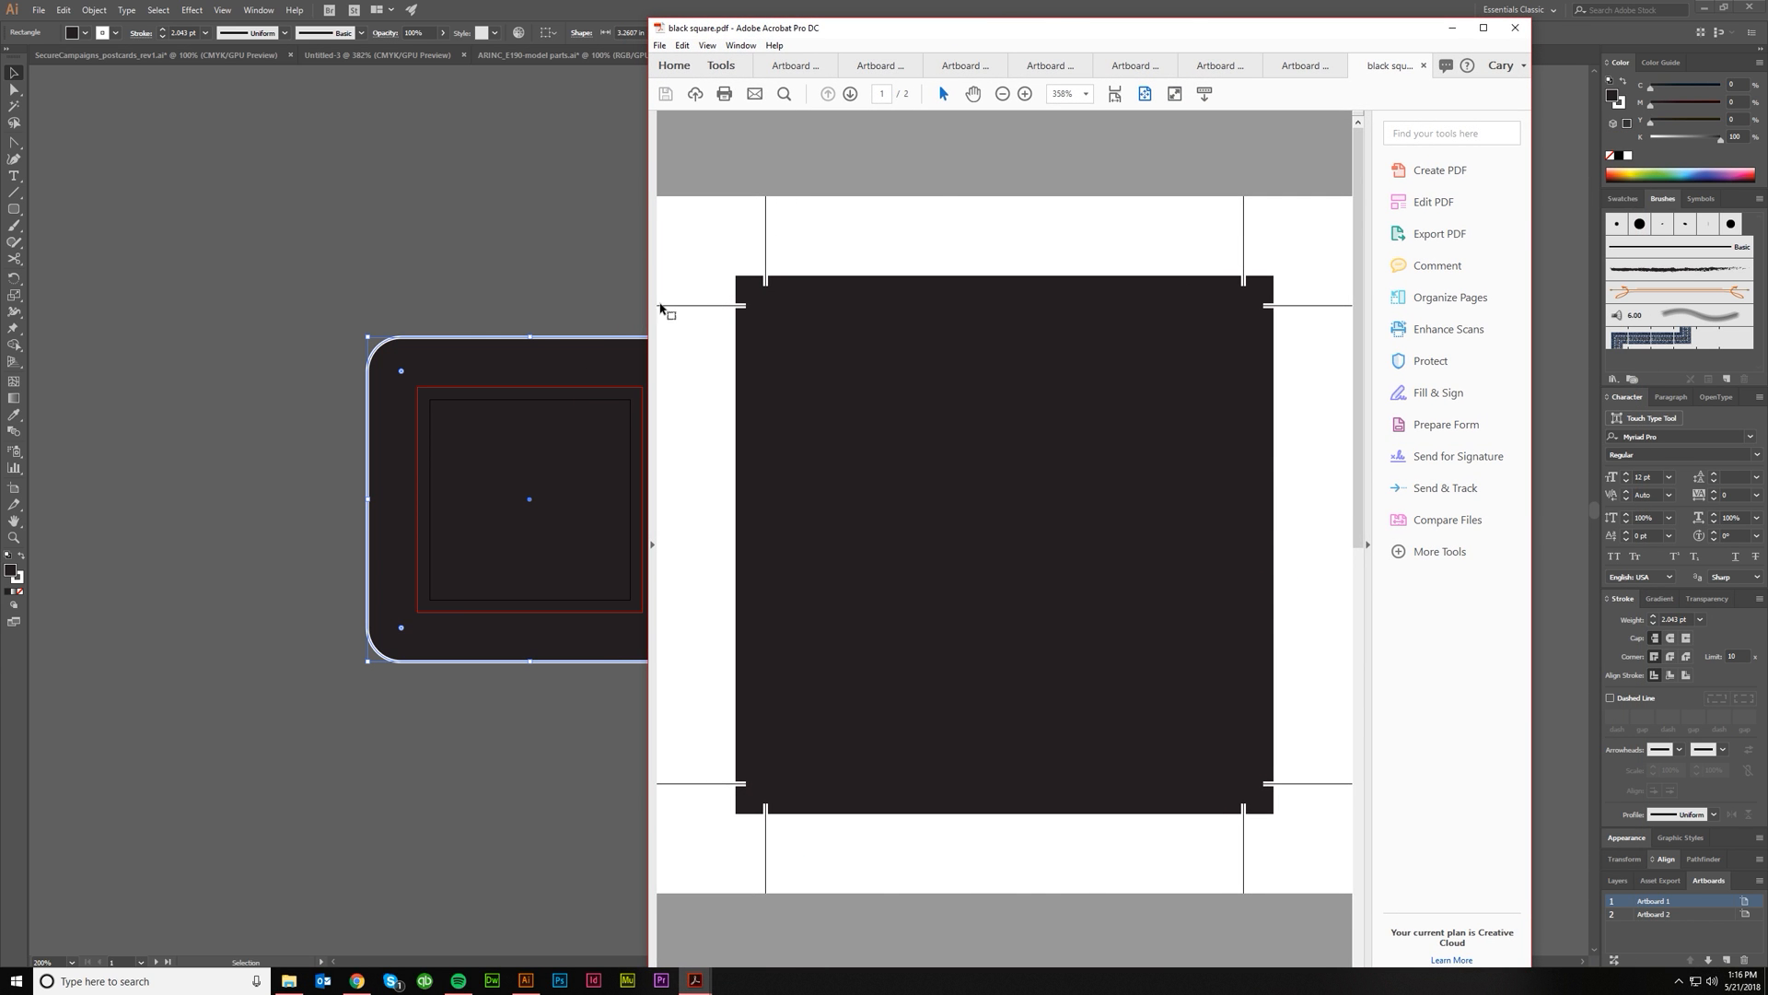
{"action": "mouse_move", "coordinate": [1317, 313]}
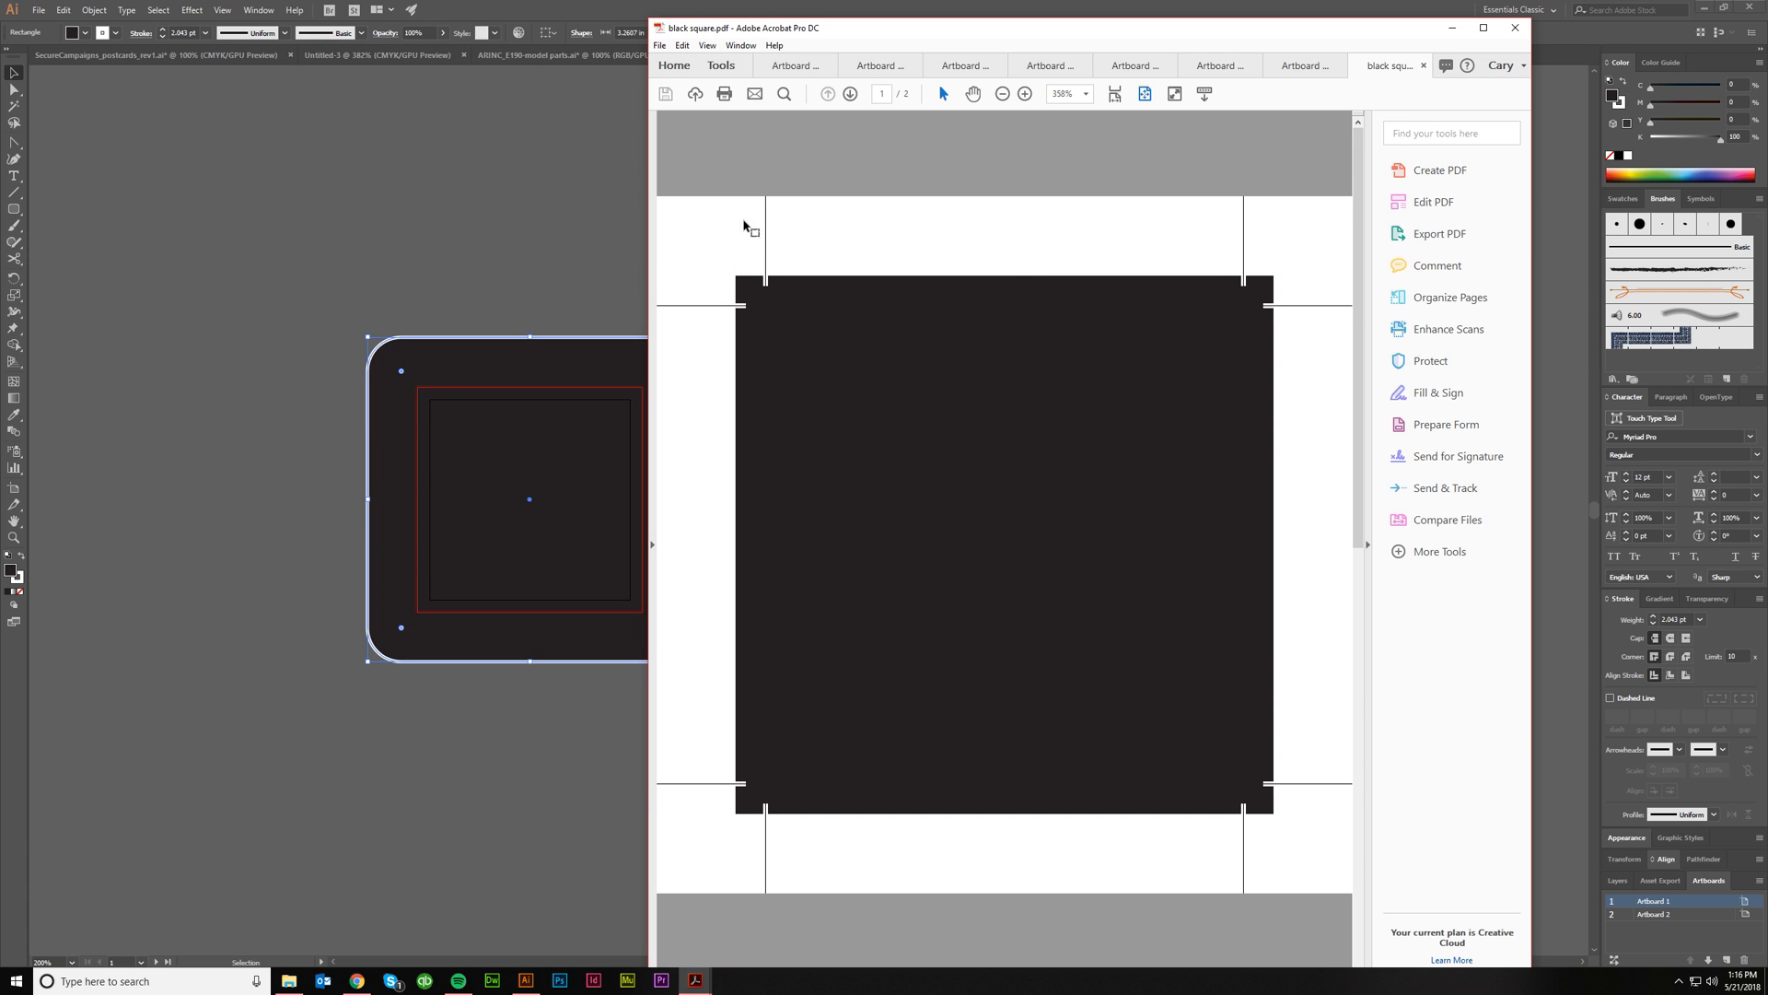
{"action": "mouse_move", "coordinate": [782, 853]}
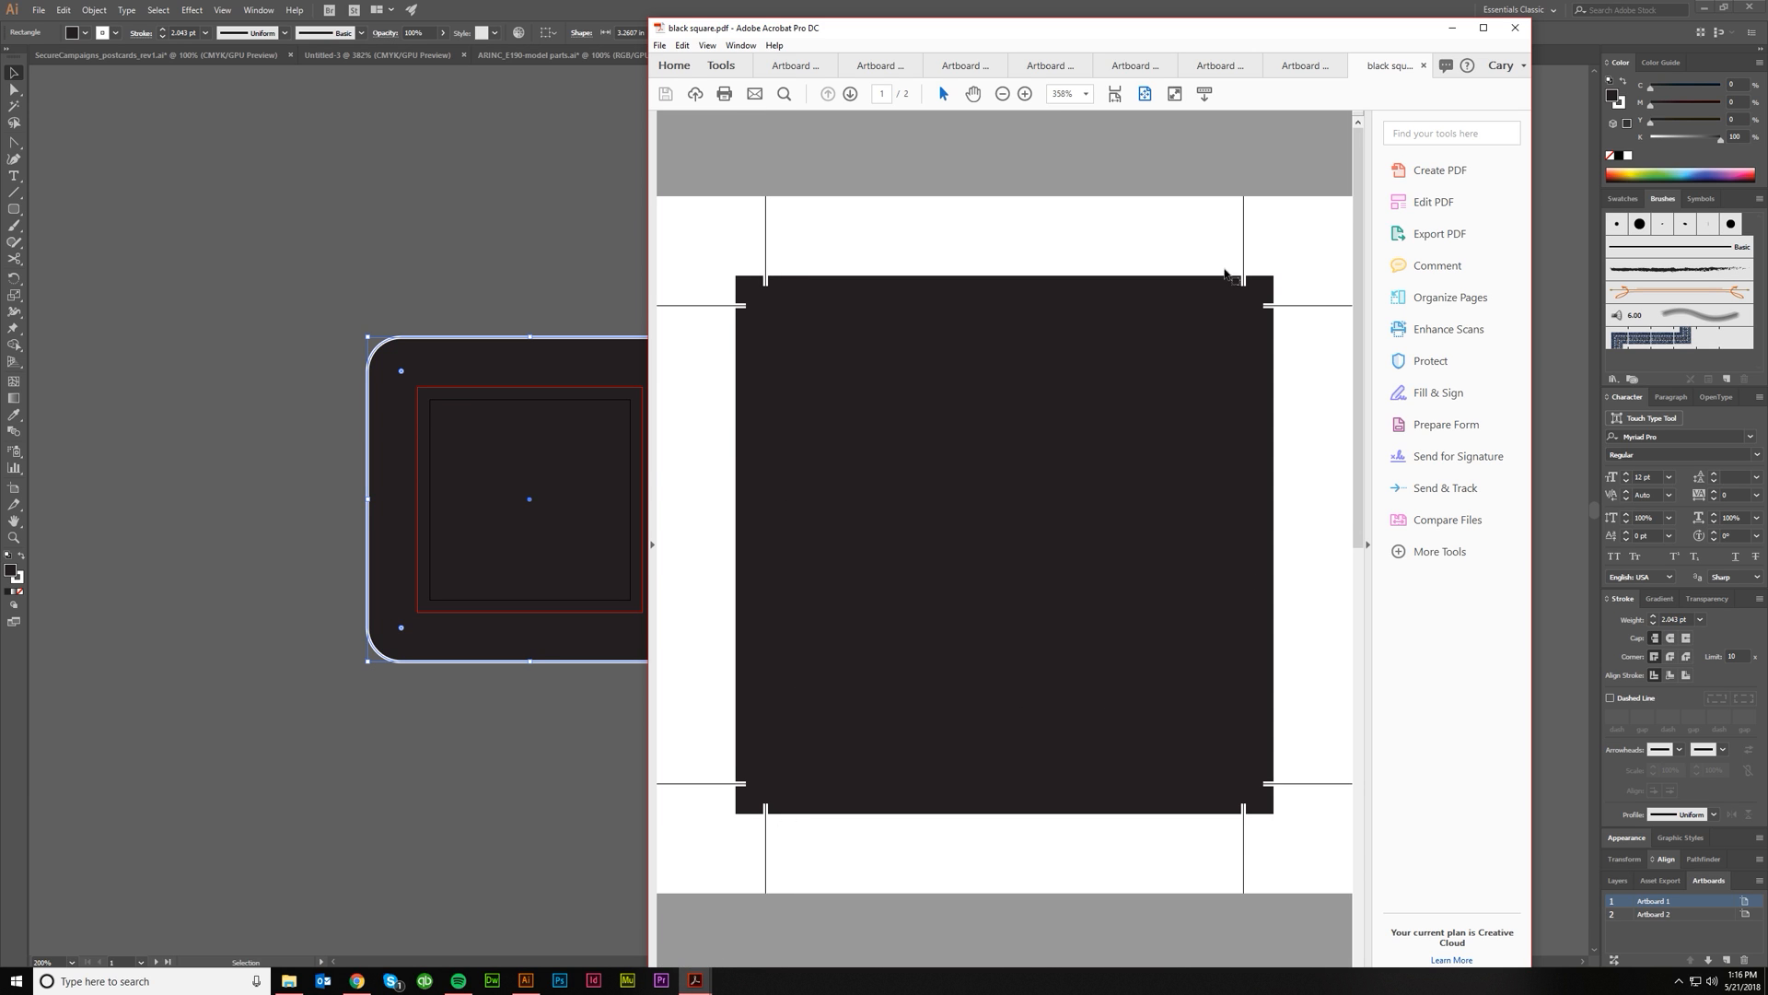
{"action": "mouse_move", "coordinate": [775, 313]}
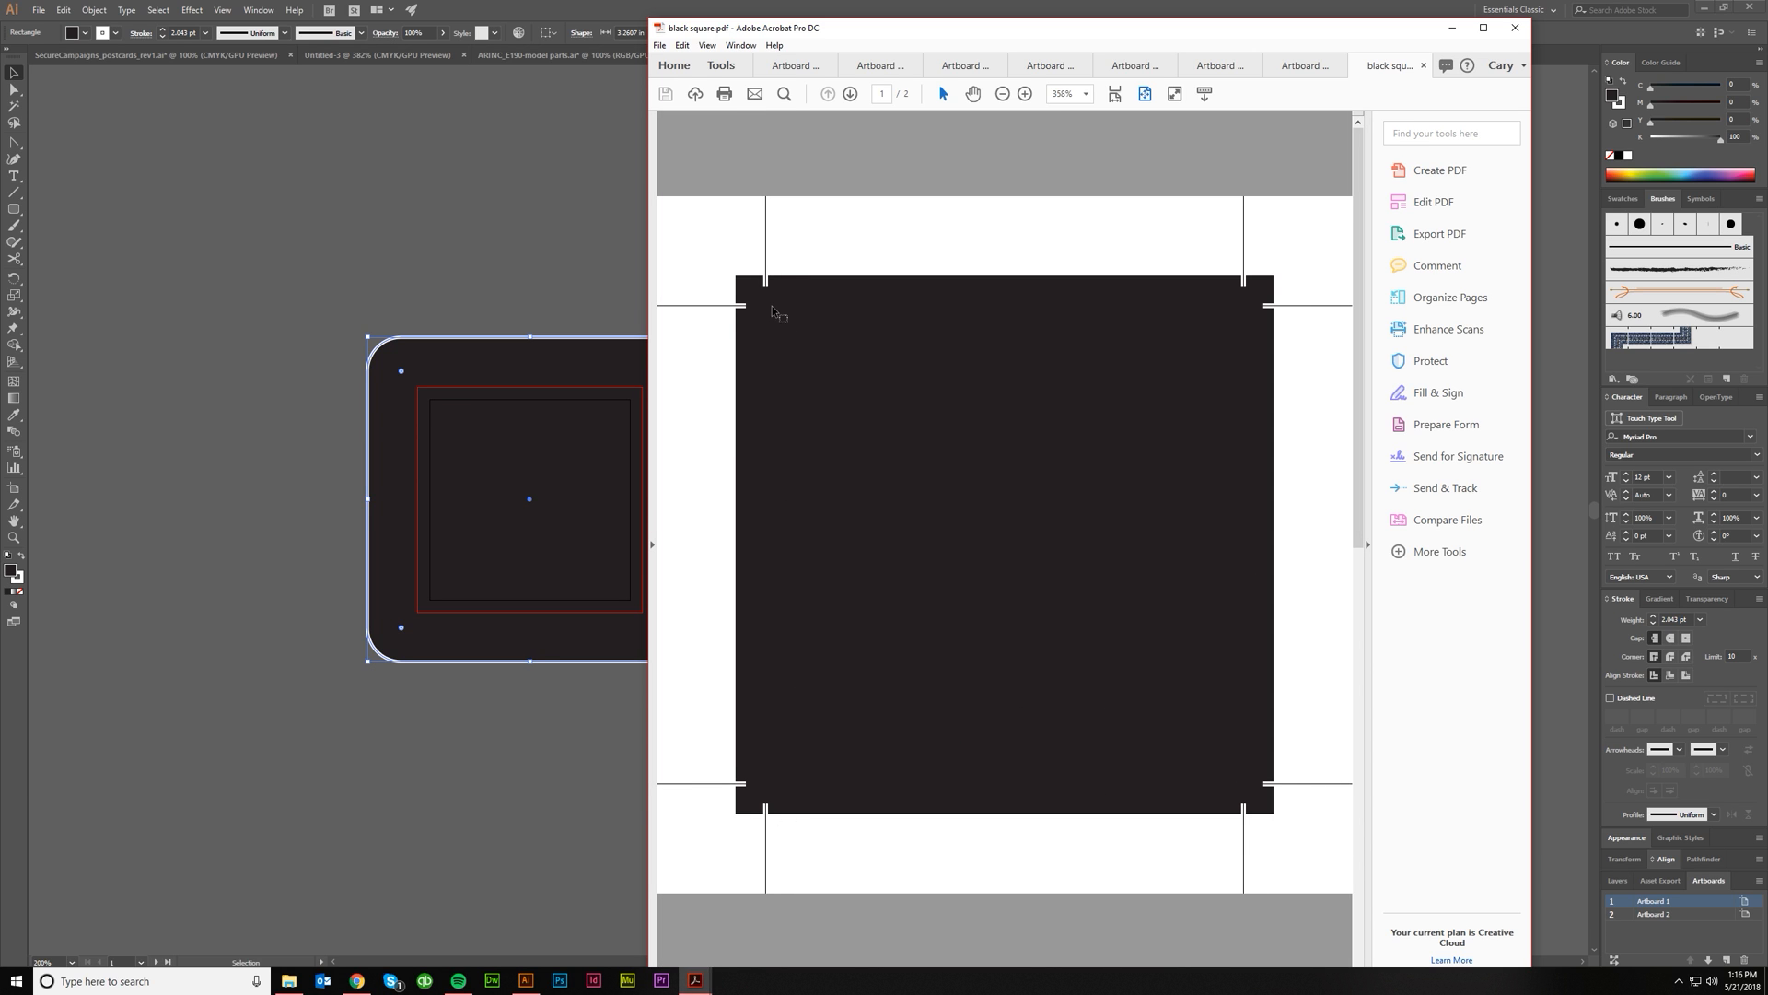
{"action": "mouse_move", "coordinate": [1237, 789]}
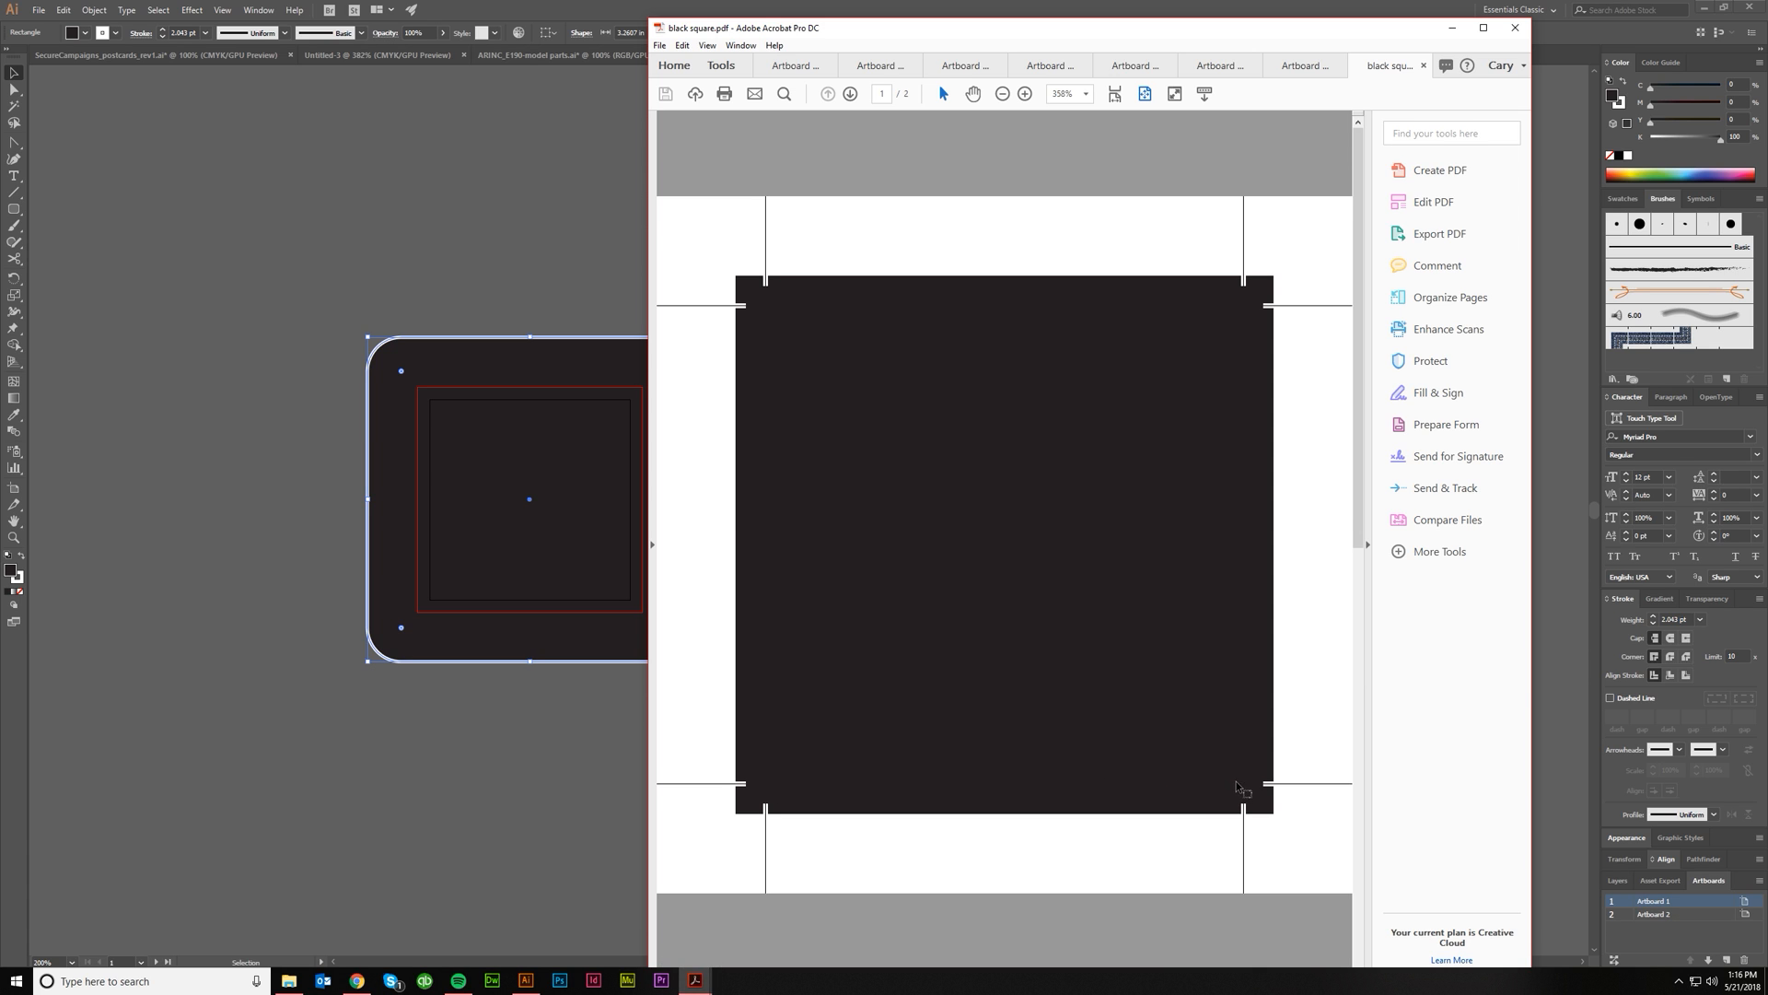
{"action": "mouse_move", "coordinate": [783, 668]}
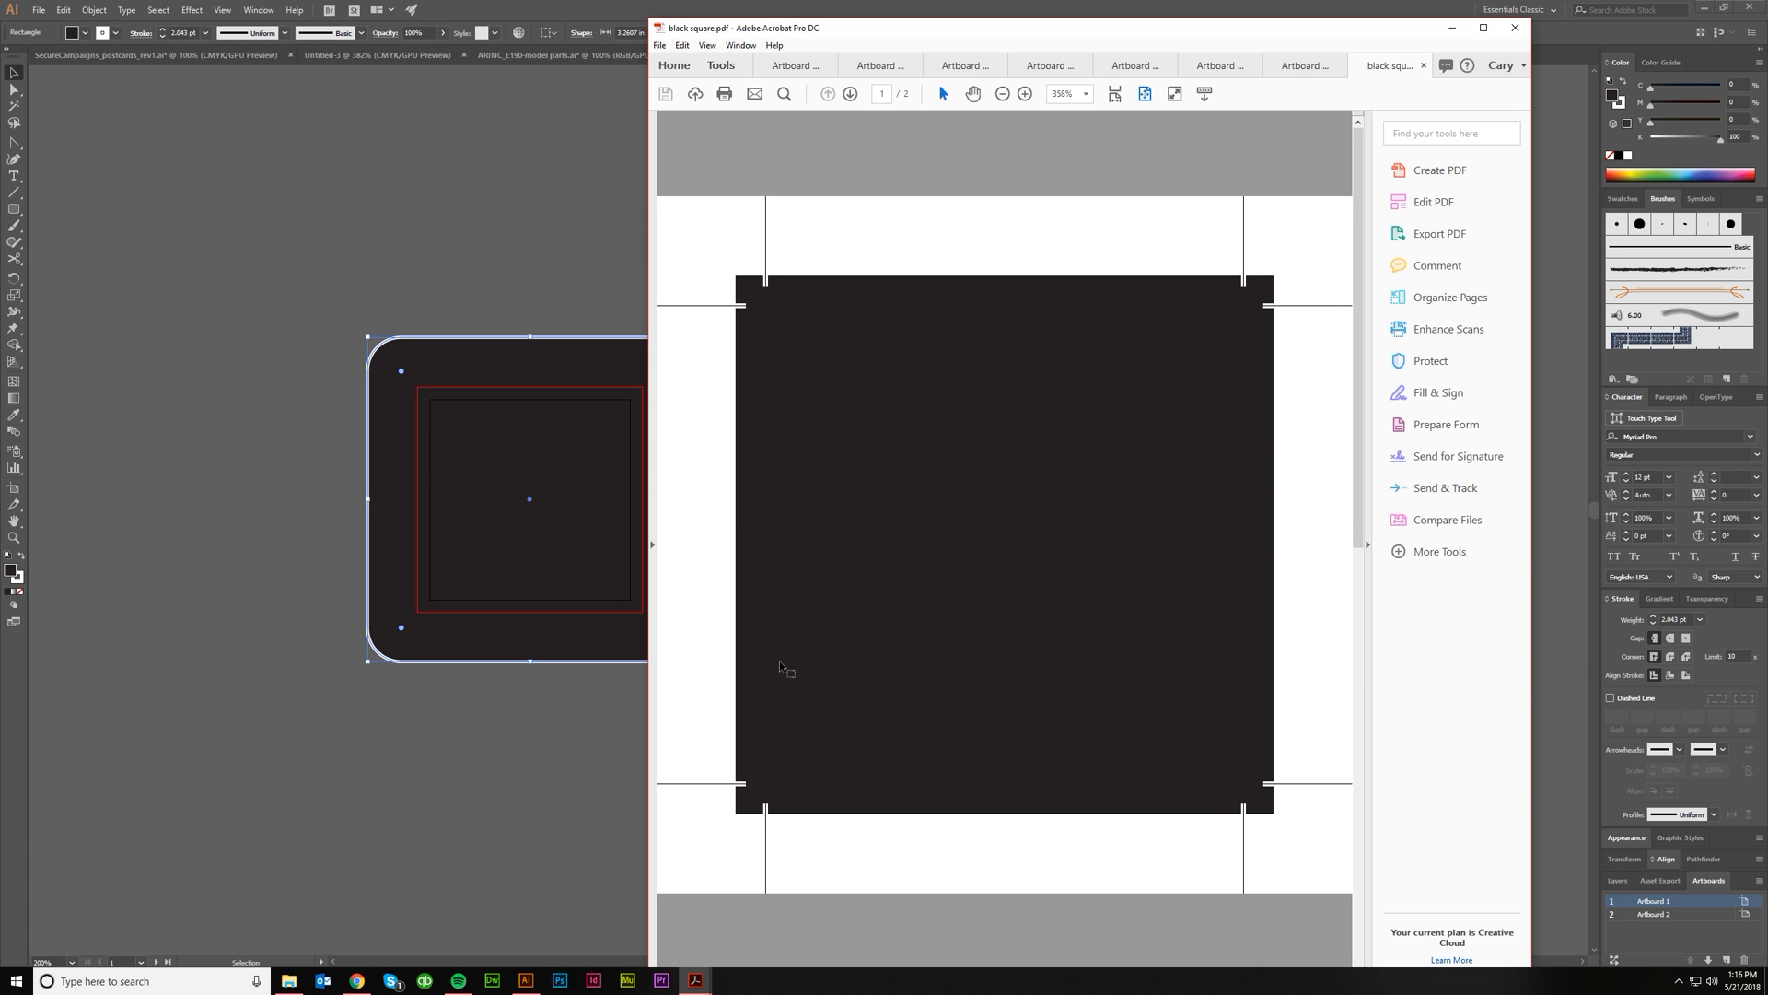
{"action": "mouse_move", "coordinate": [753, 621]}
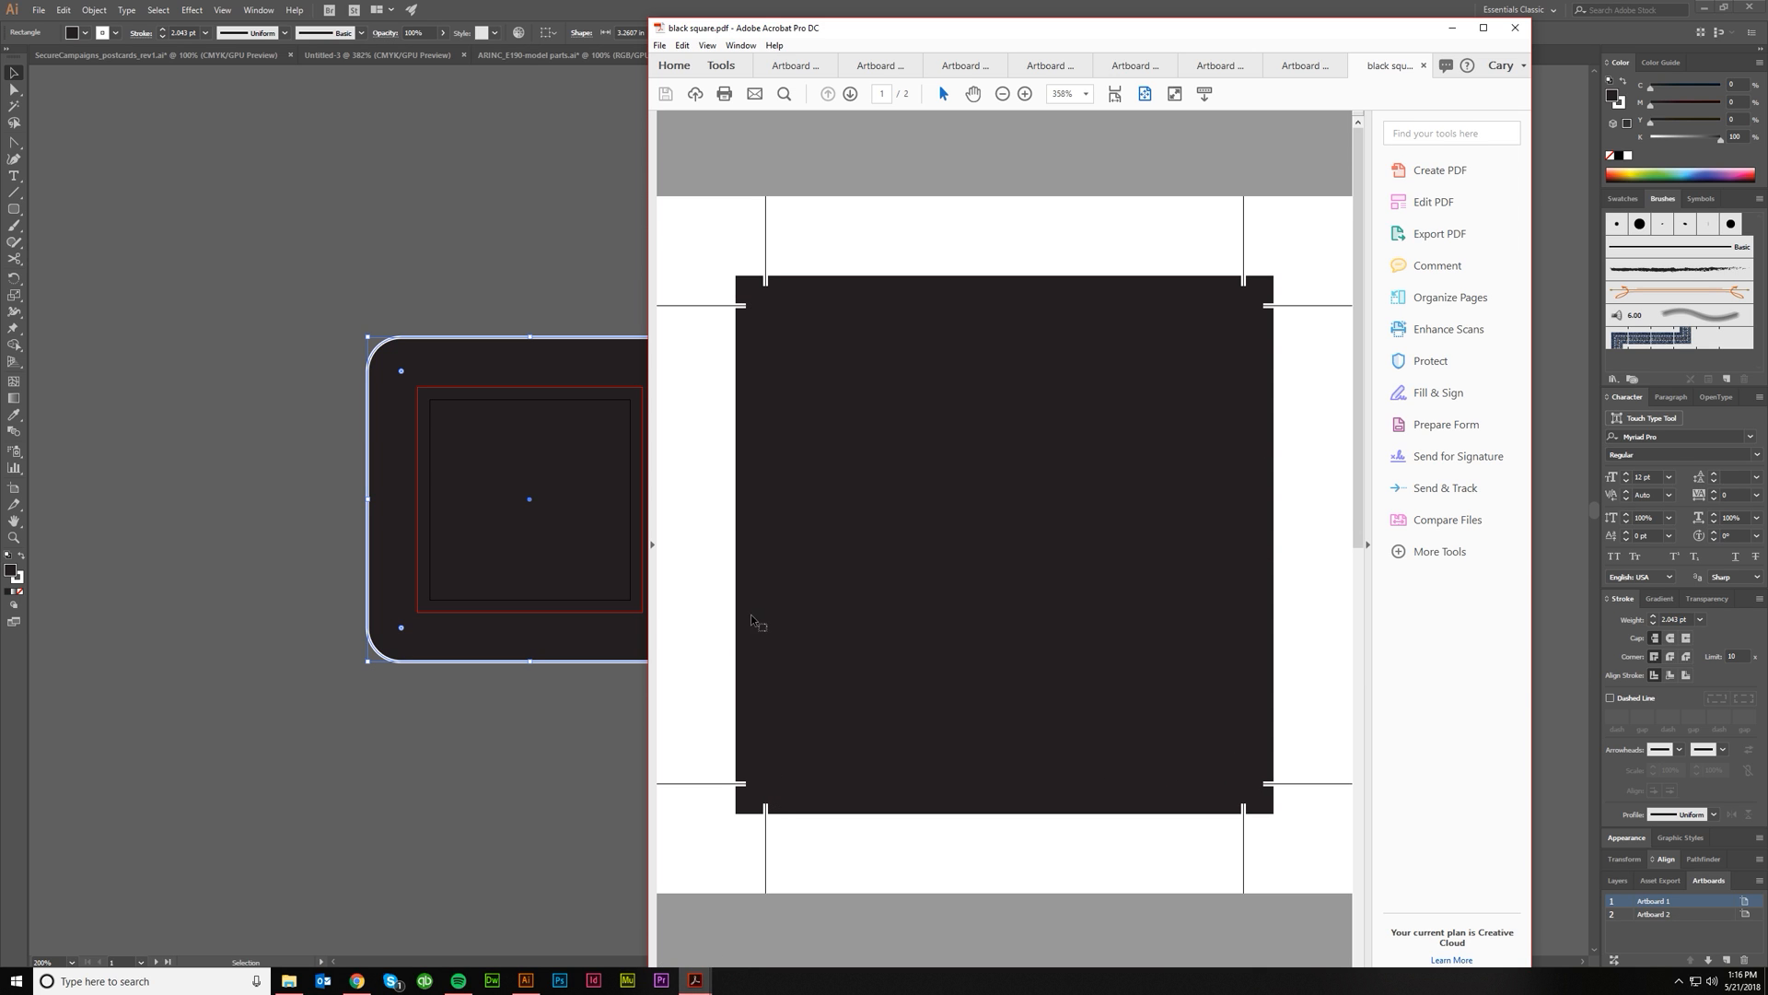
{"action": "mouse_move", "coordinate": [767, 634]}
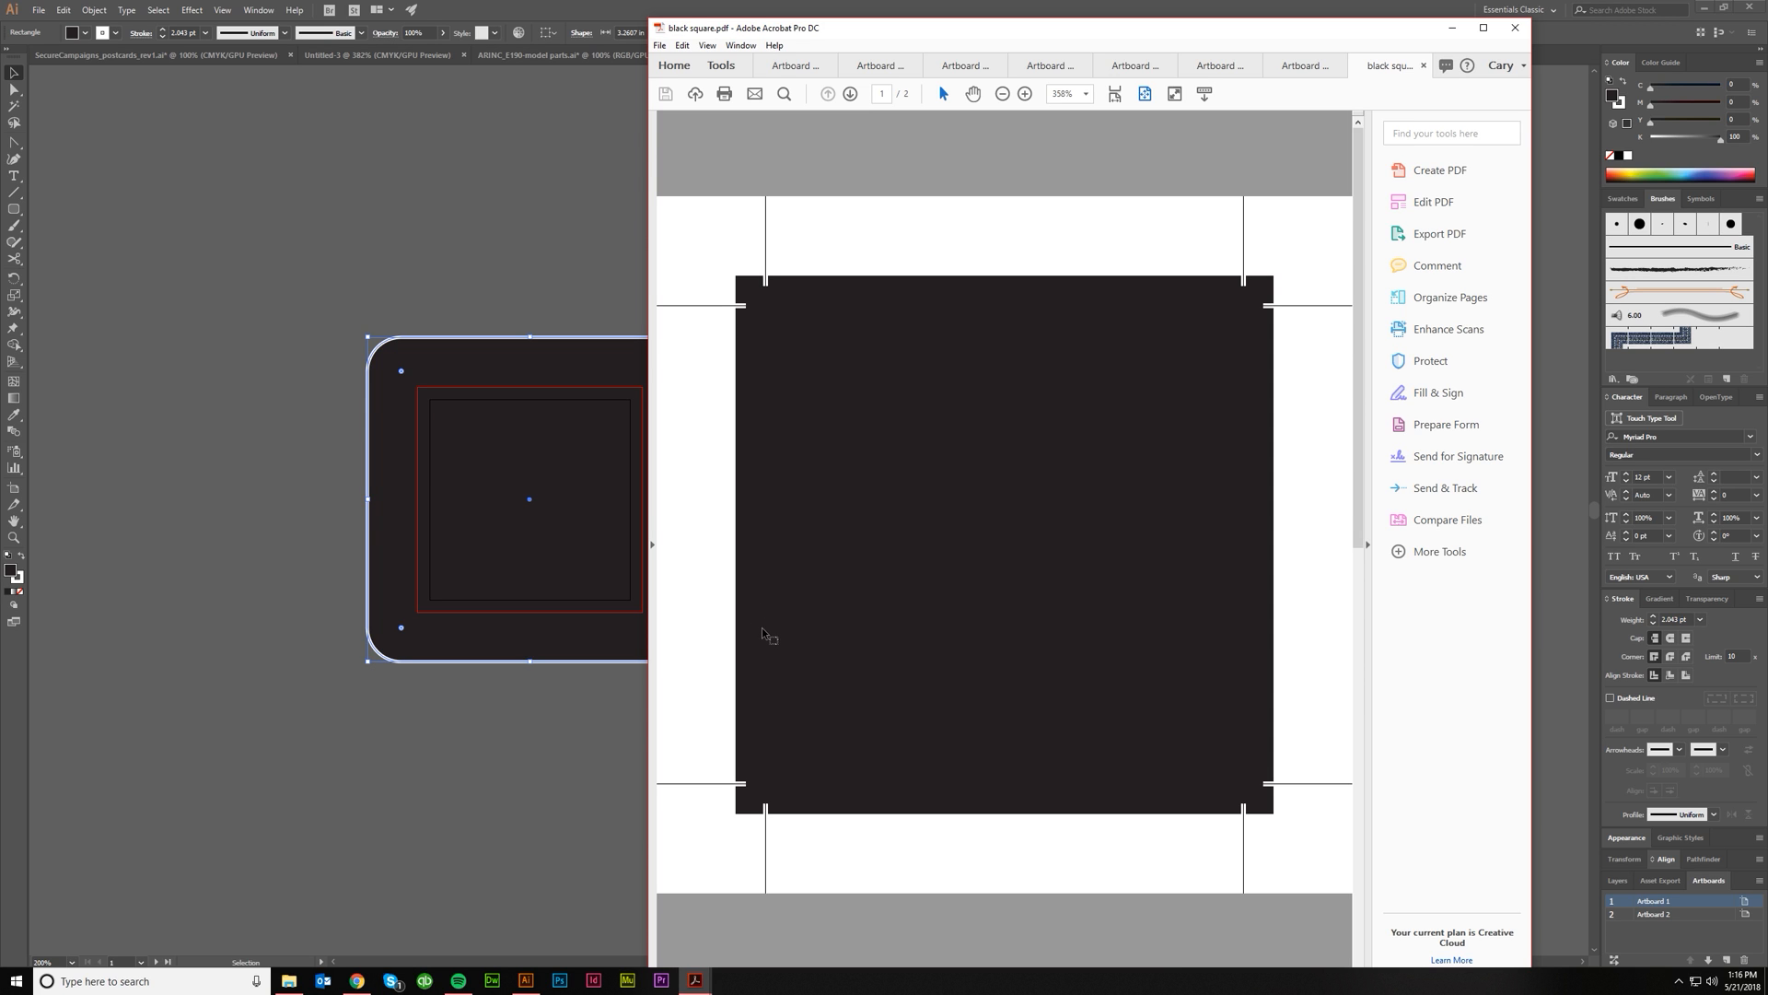